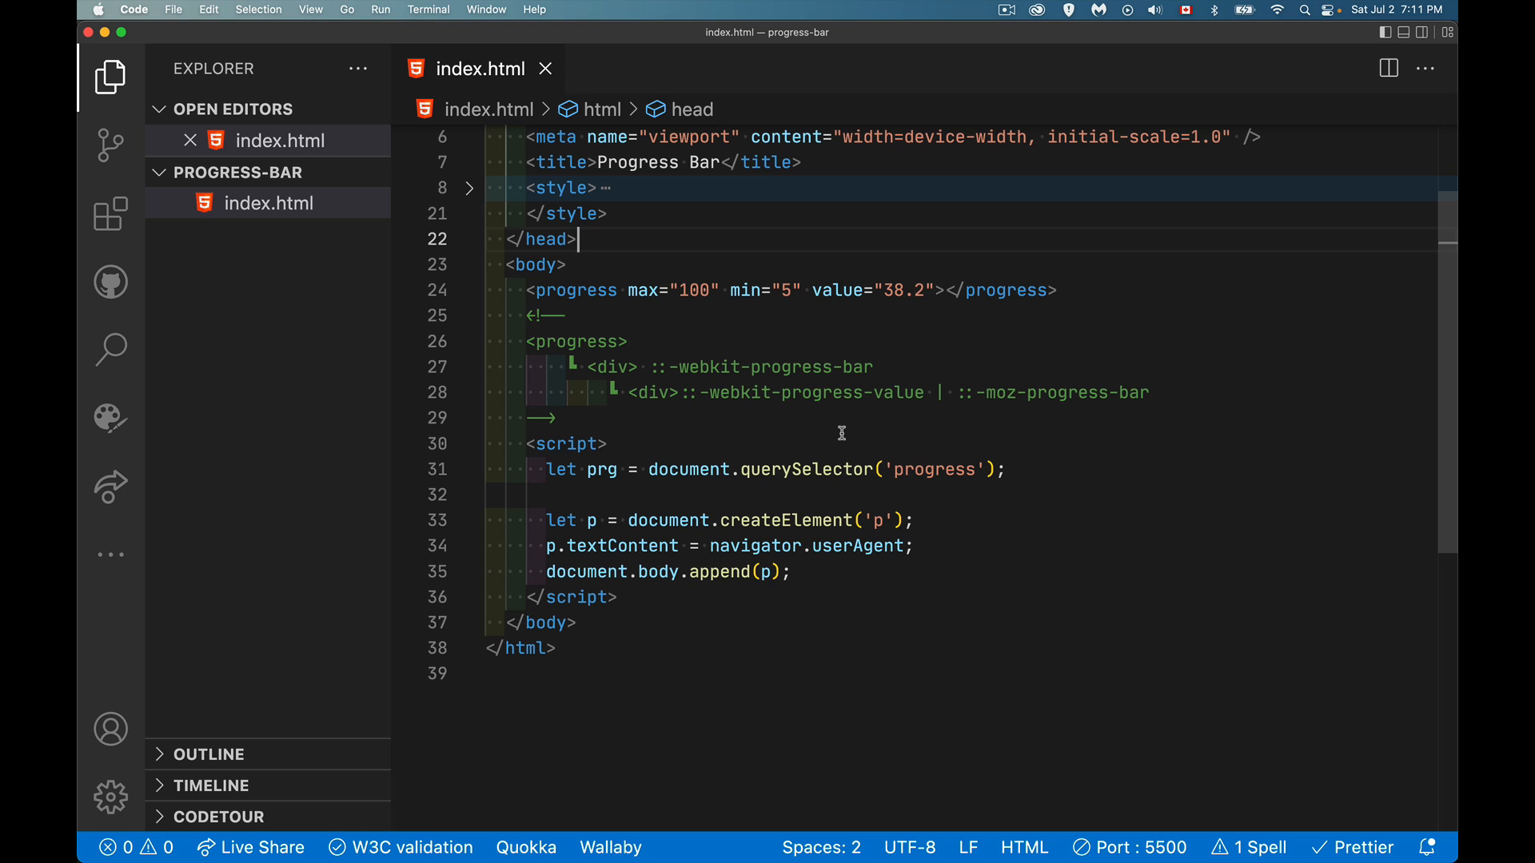
pyautogui.moveTo(864, 289)
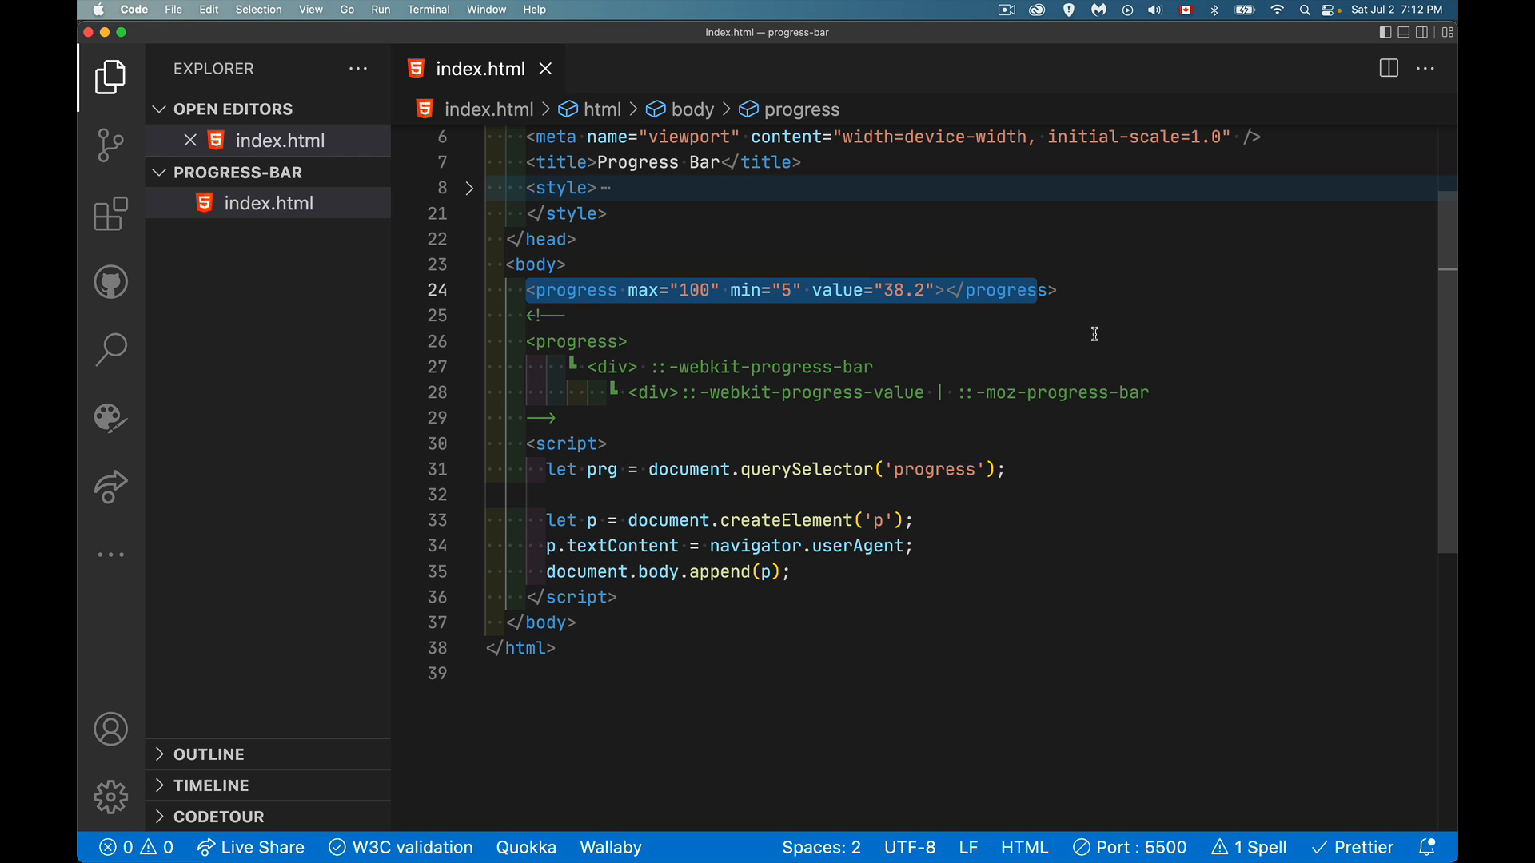
pyautogui.moveTo(788, 272)
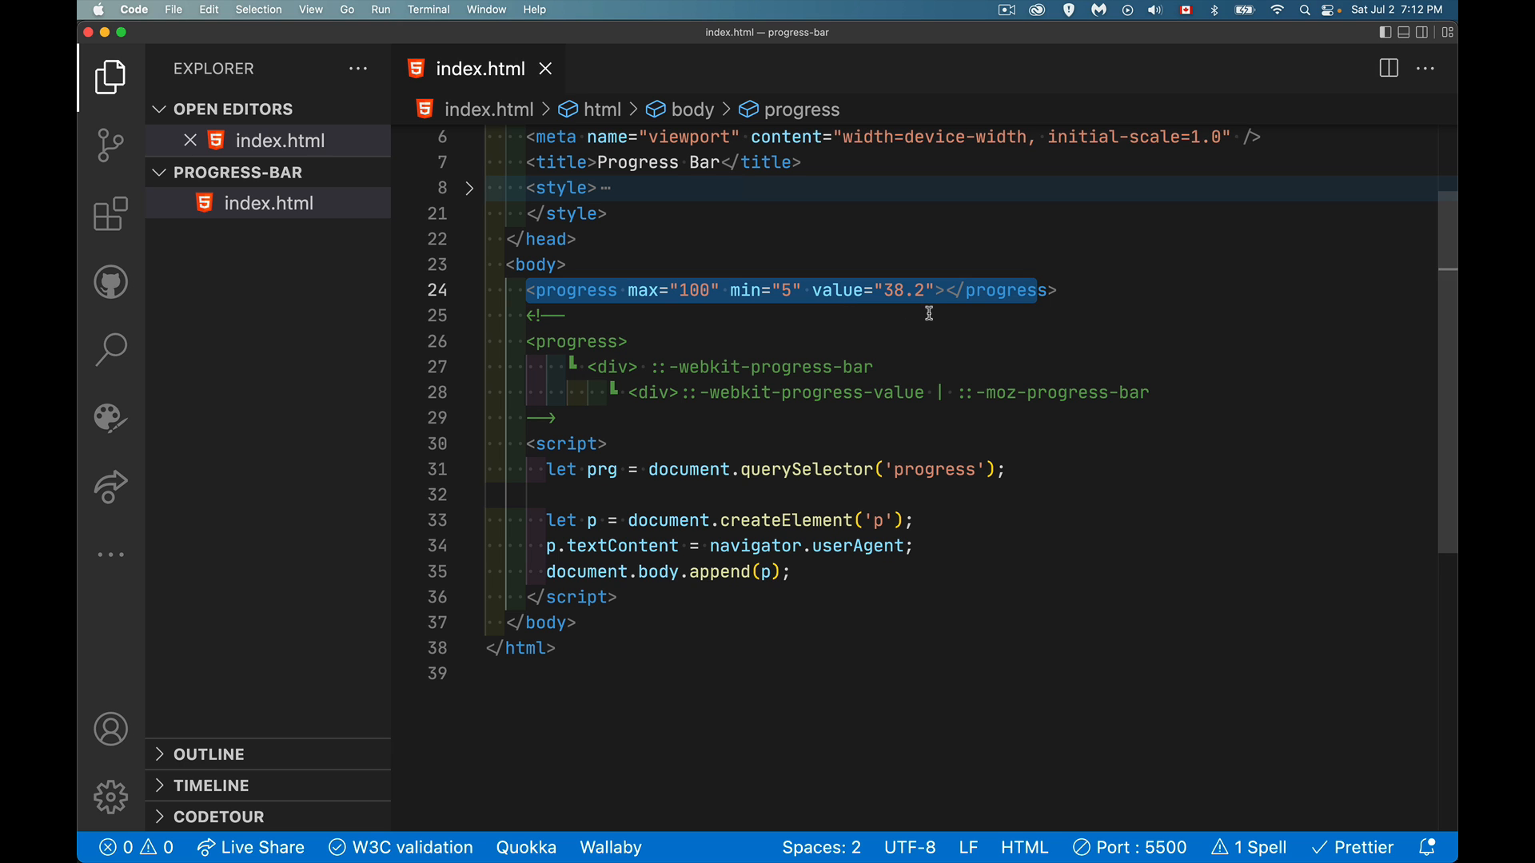
# Step: Bring the Chrome, Firefox and Opera previews of the Progress Bar page forward from the Dock
pyautogui.press('Cmd+Tab')
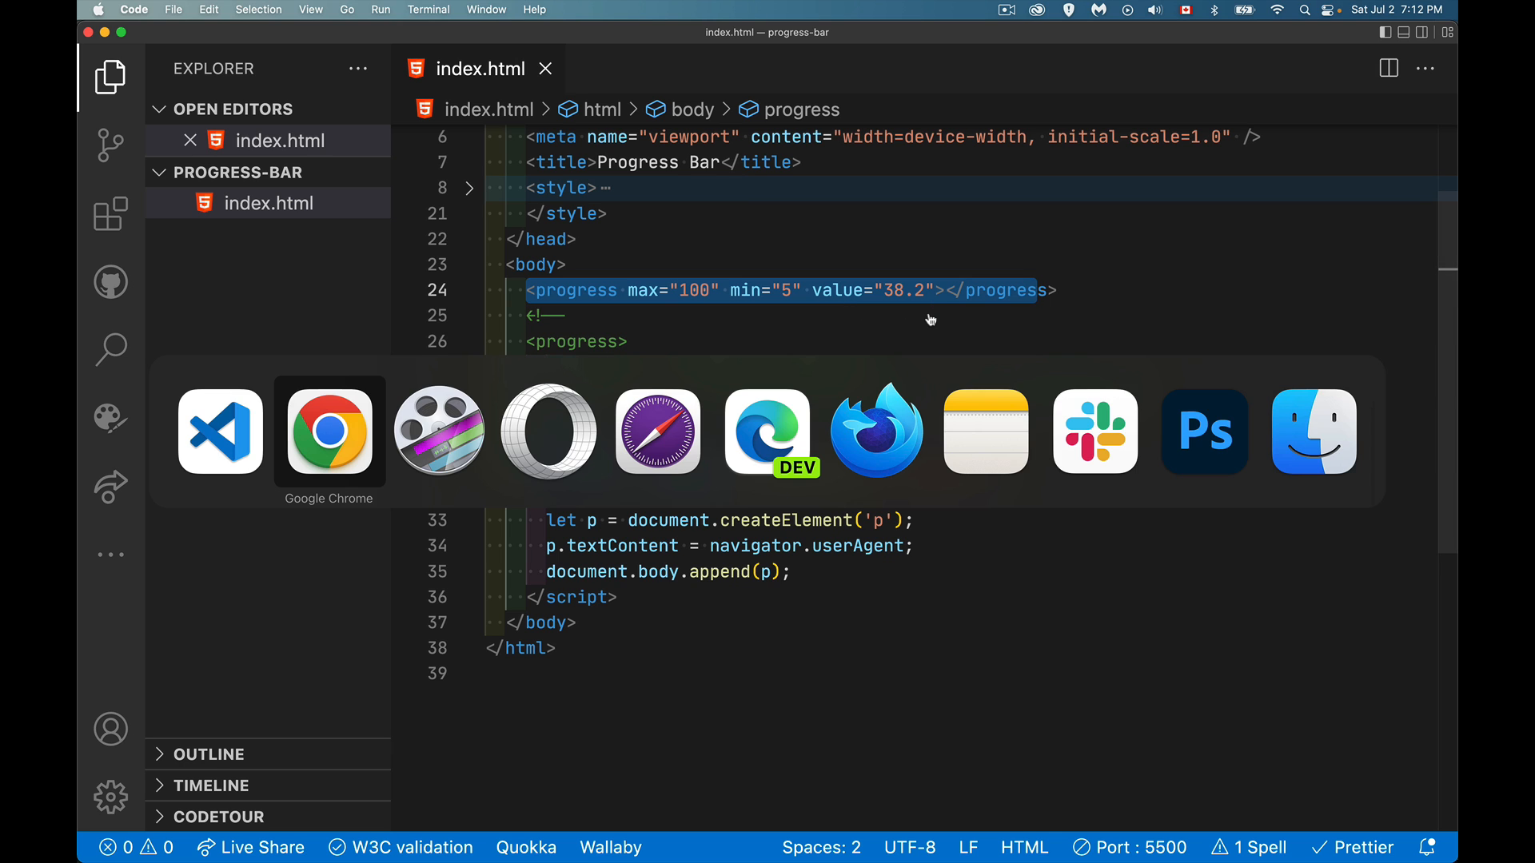
pyautogui.click(329, 432)
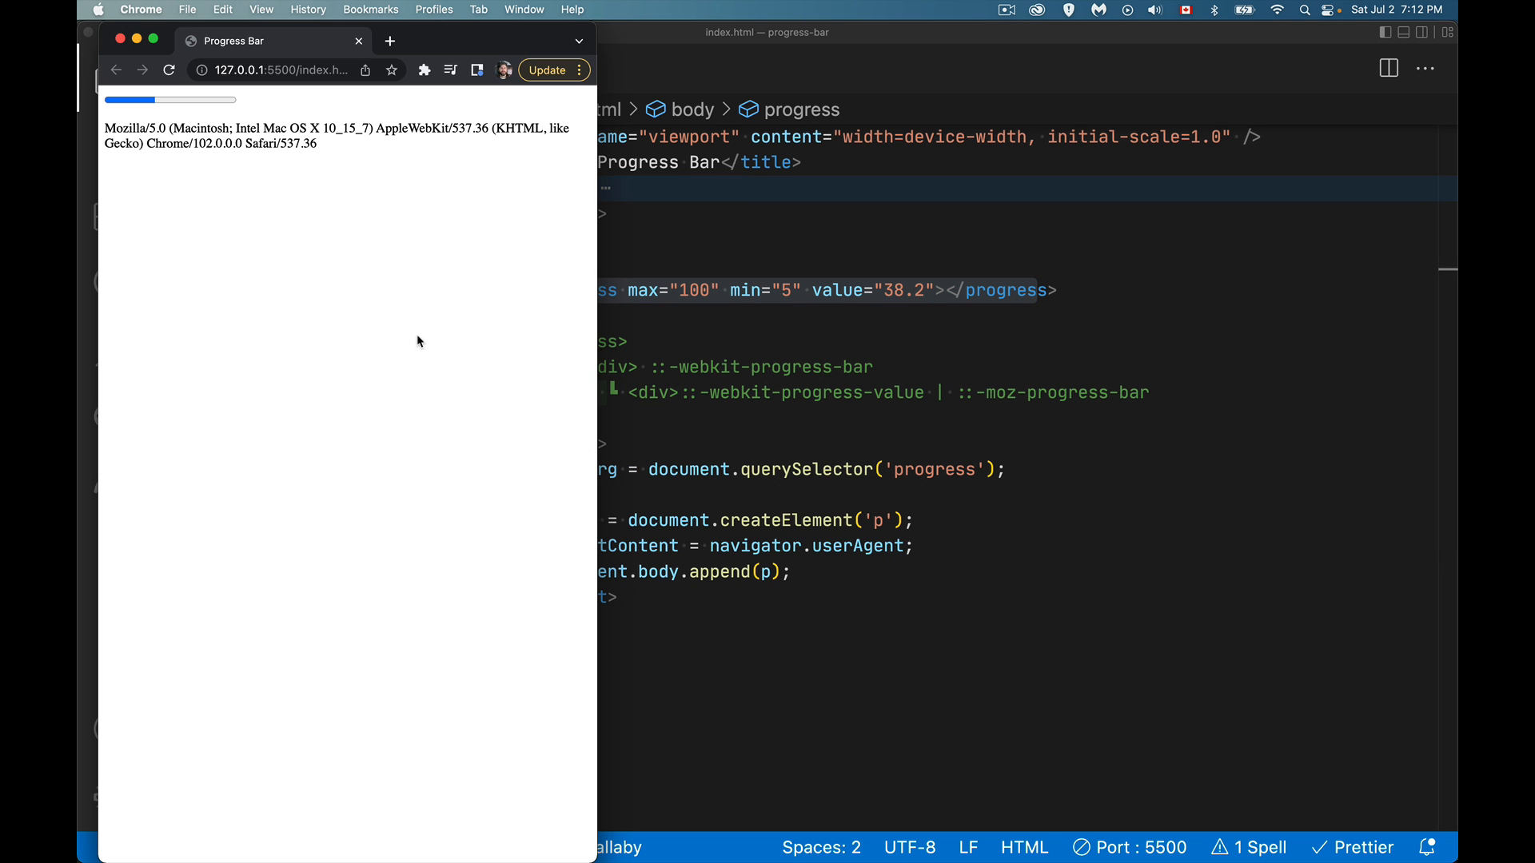
pyautogui.moveTo(203, 125)
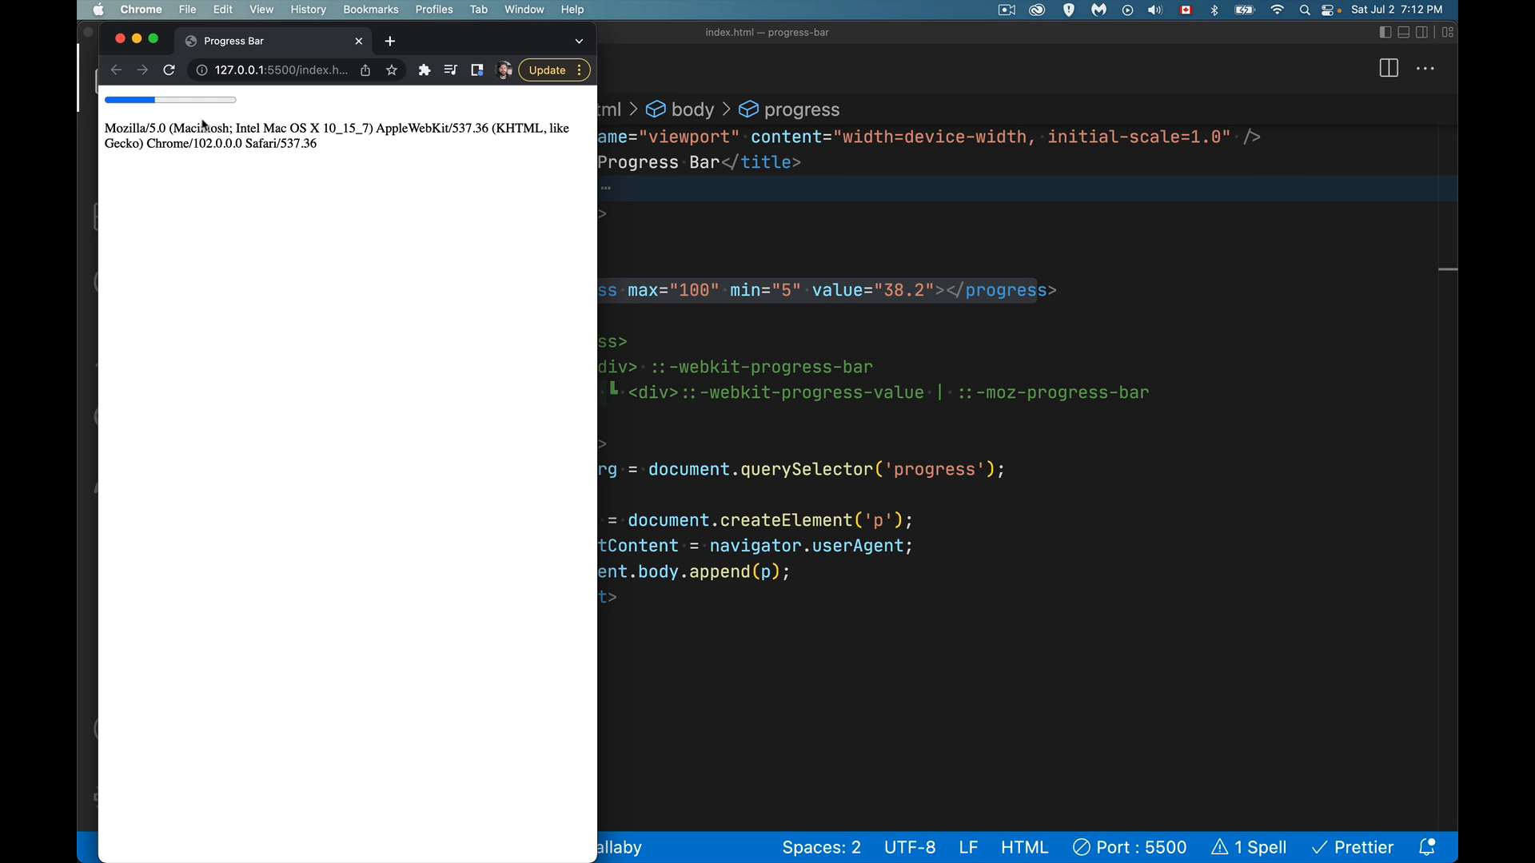
pyautogui.moveTo(370, 827)
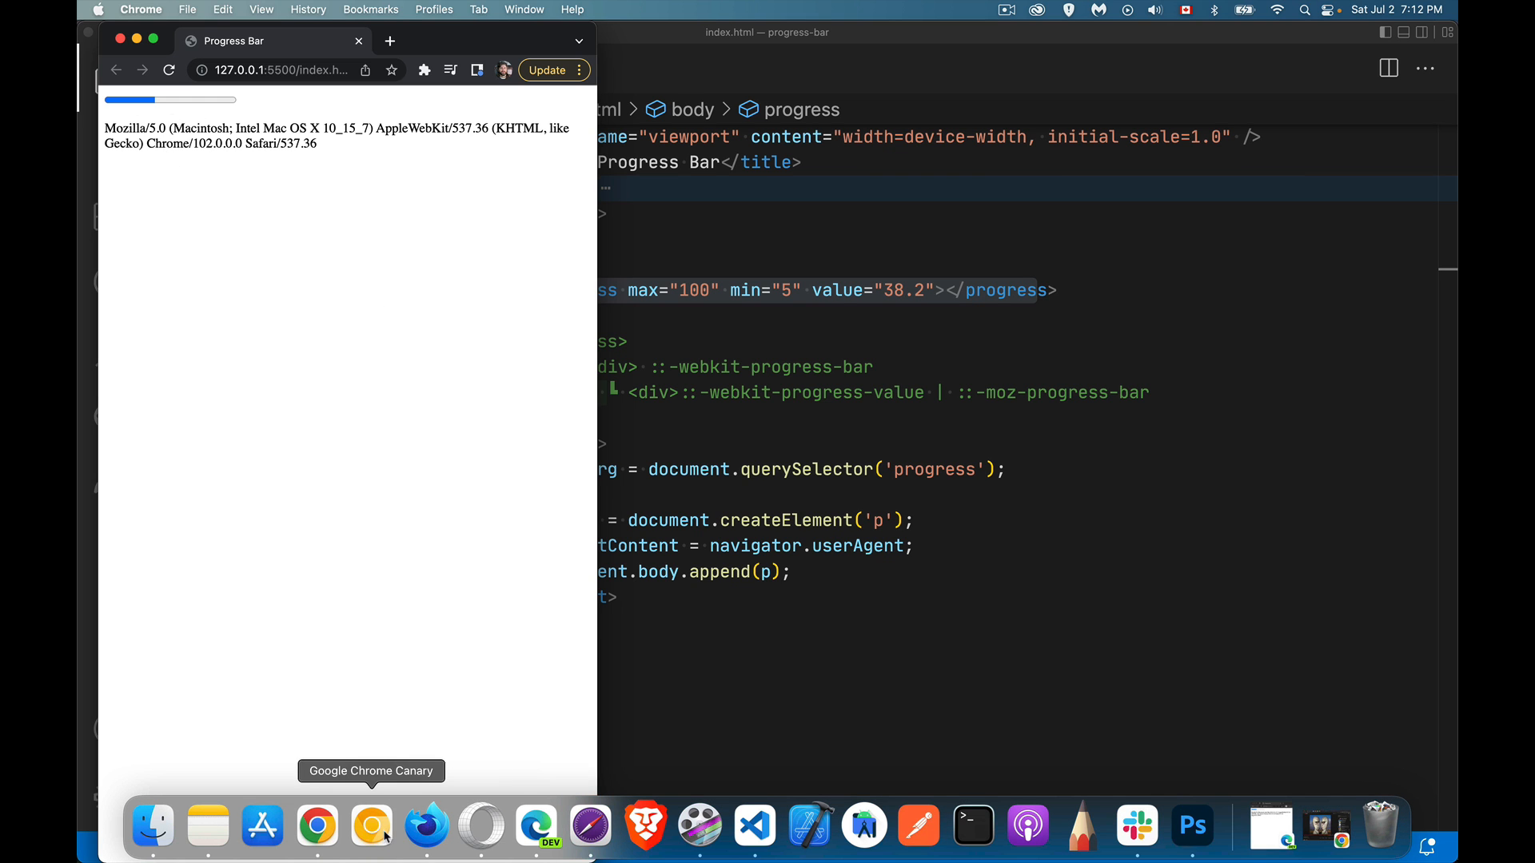
pyautogui.click(426, 826)
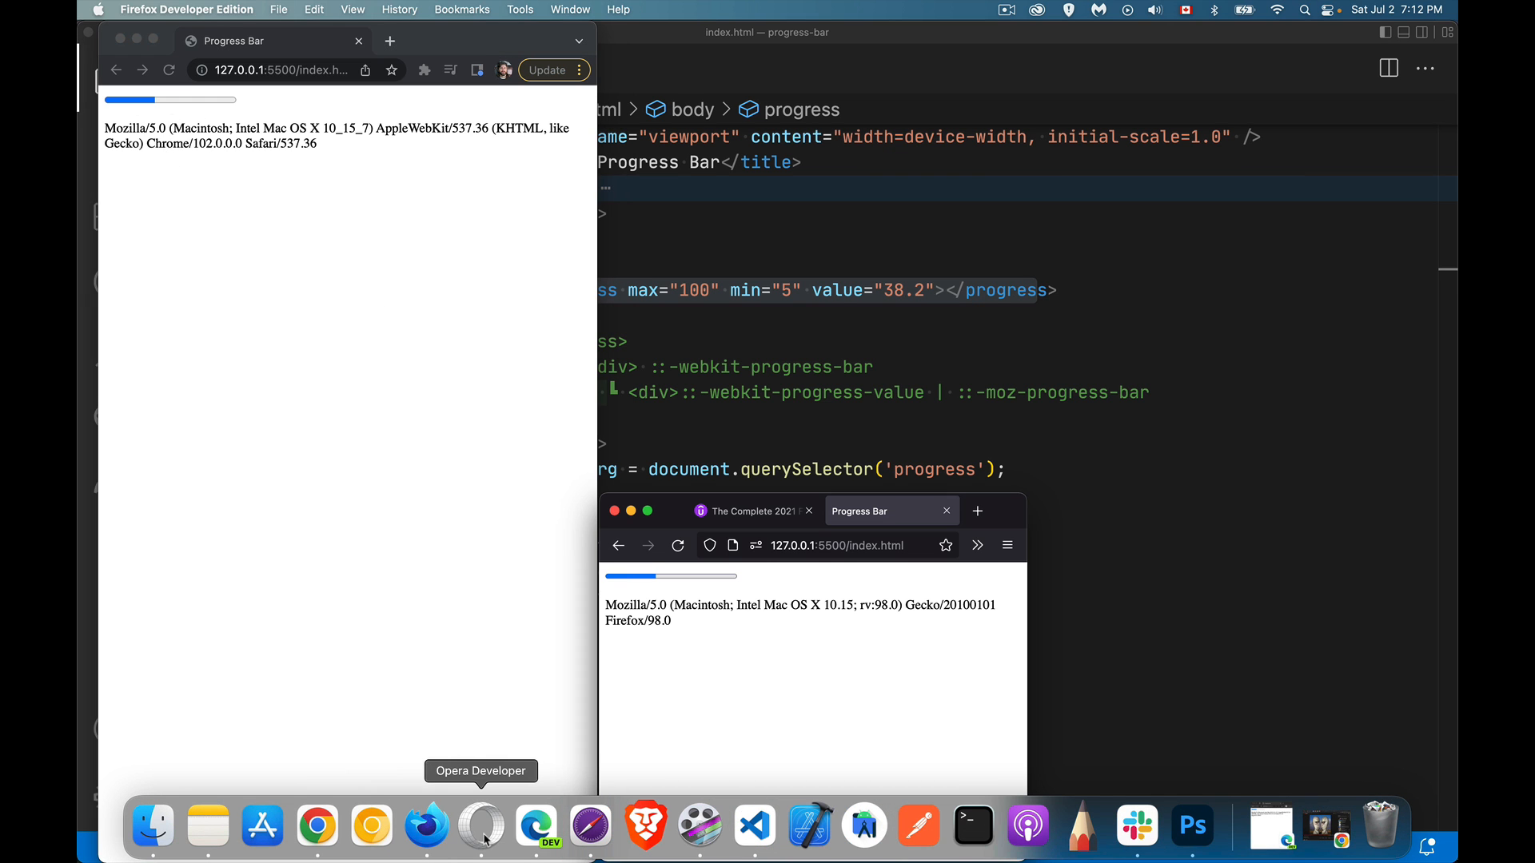
pyautogui.click(590, 826)
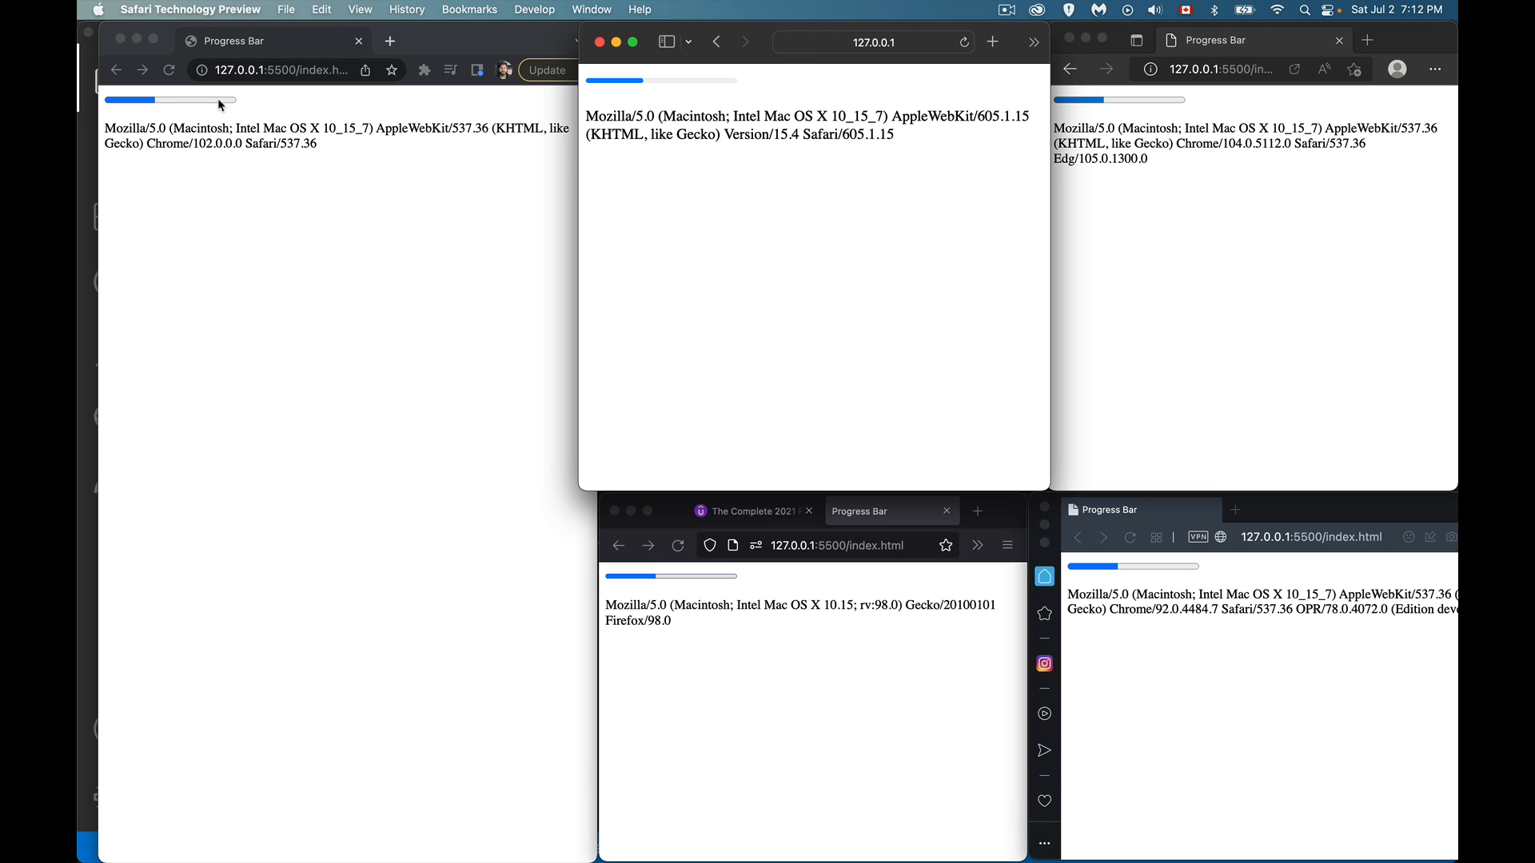
pyautogui.moveTo(117, 107)
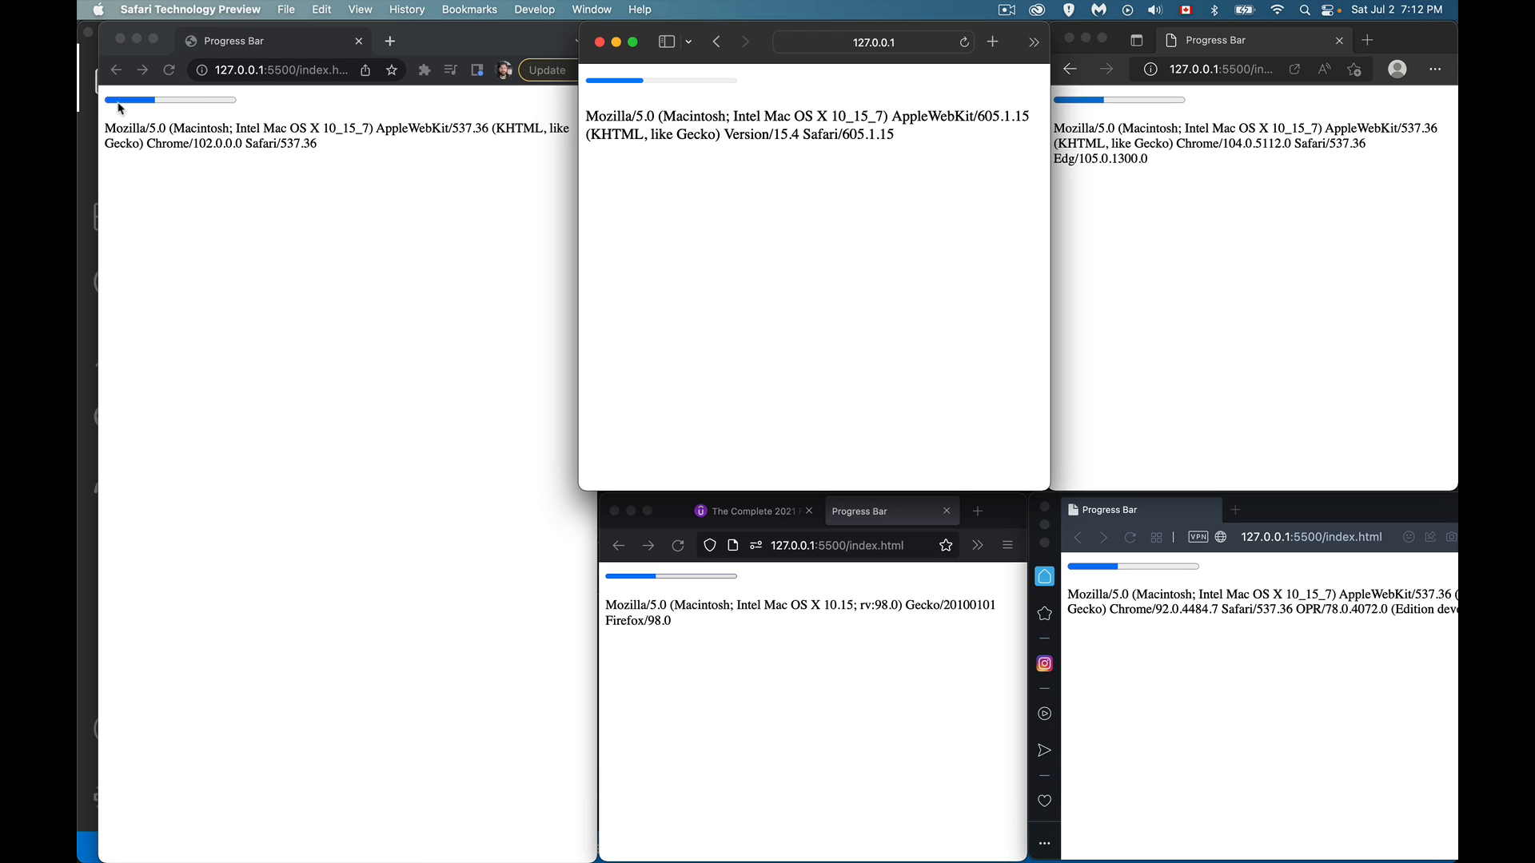
pyautogui.moveTo(238, 206)
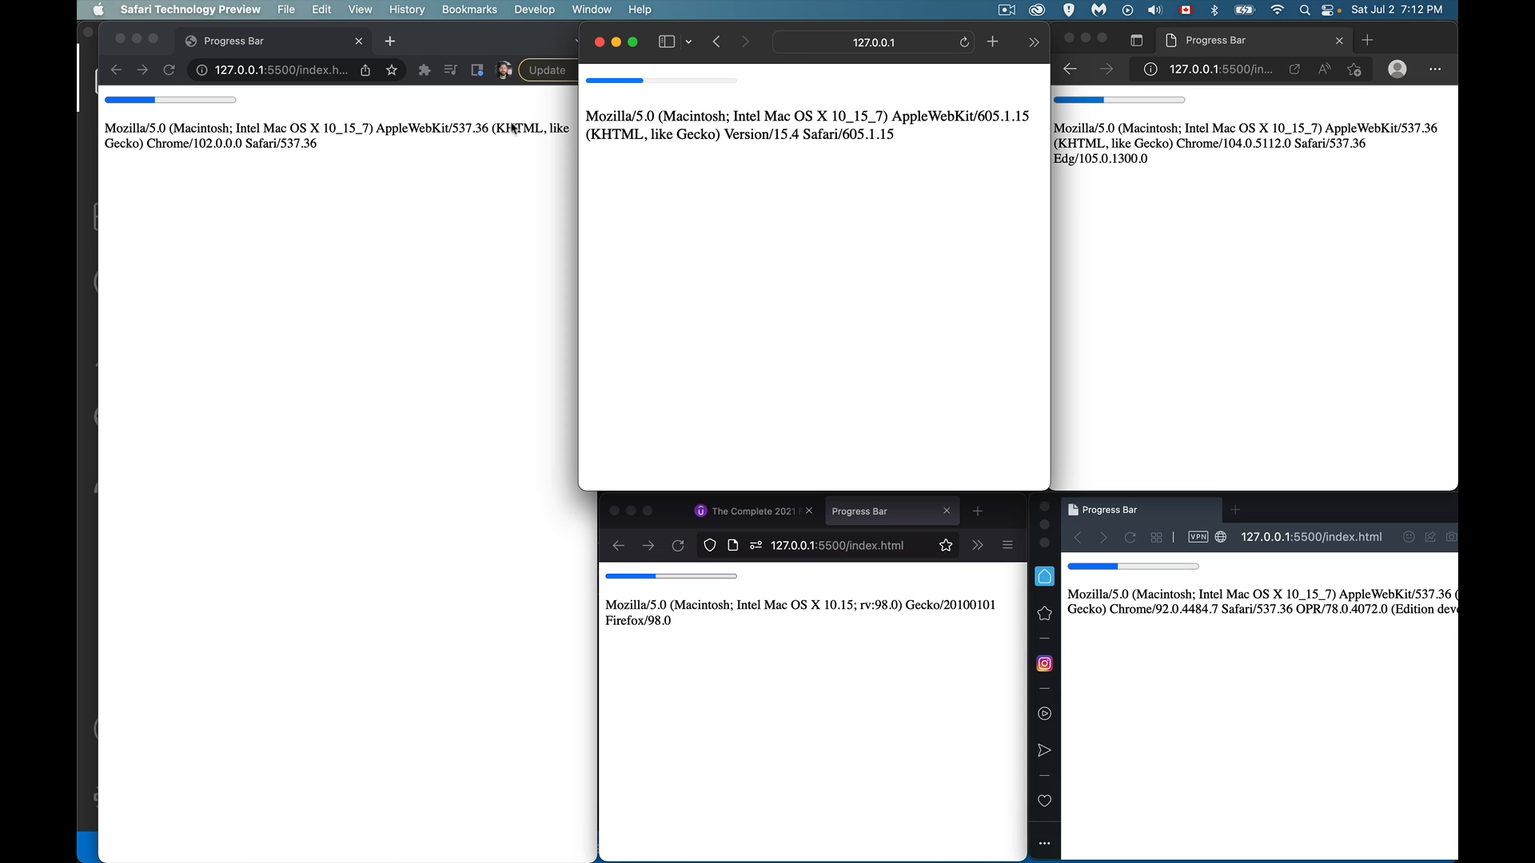
pyautogui.moveTo(243, 115)
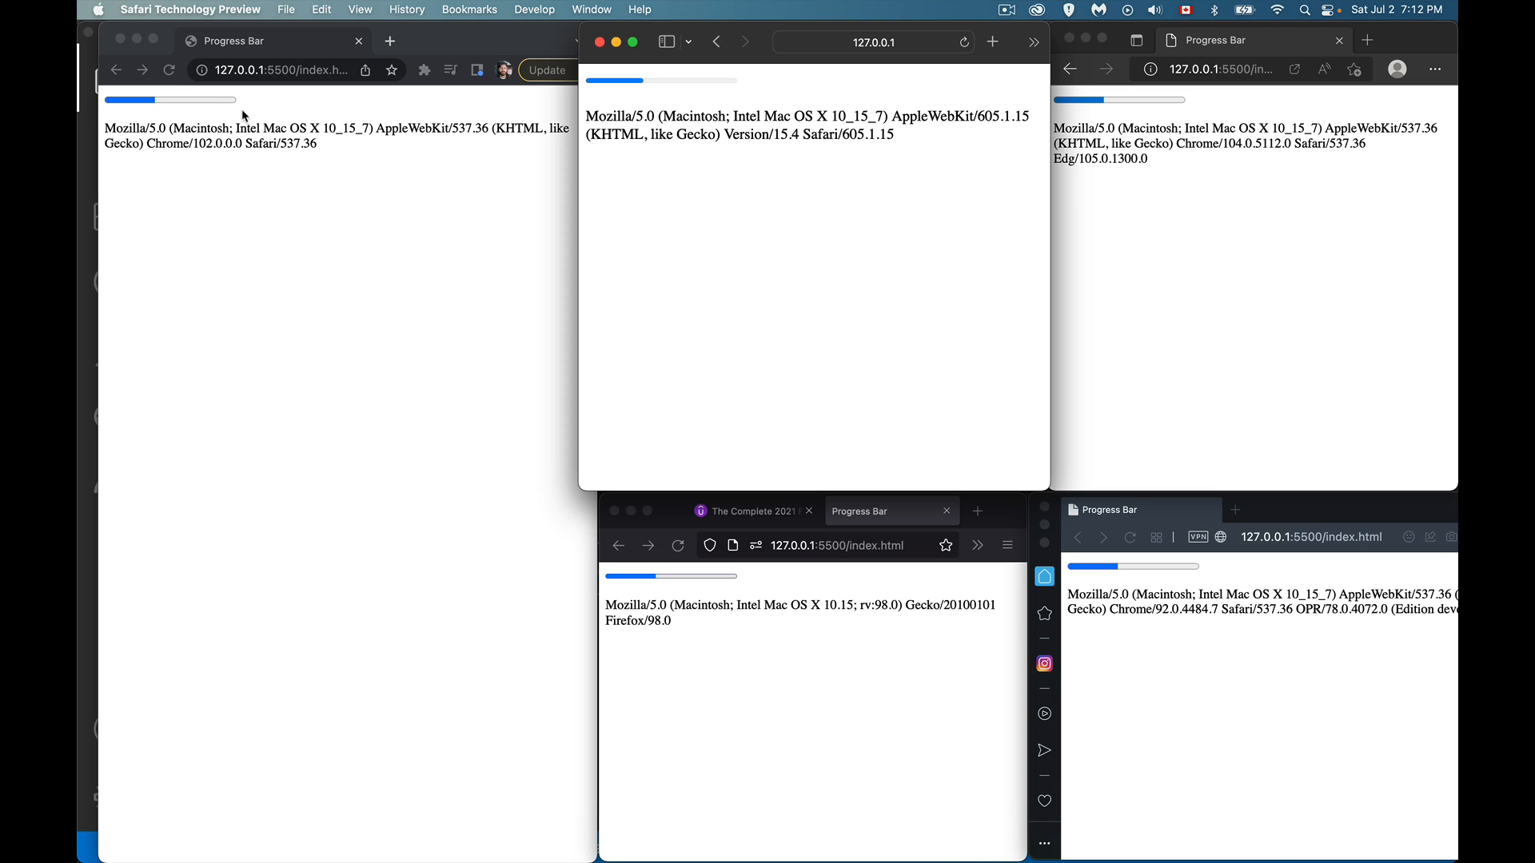
pyautogui.moveTo(435, 526)
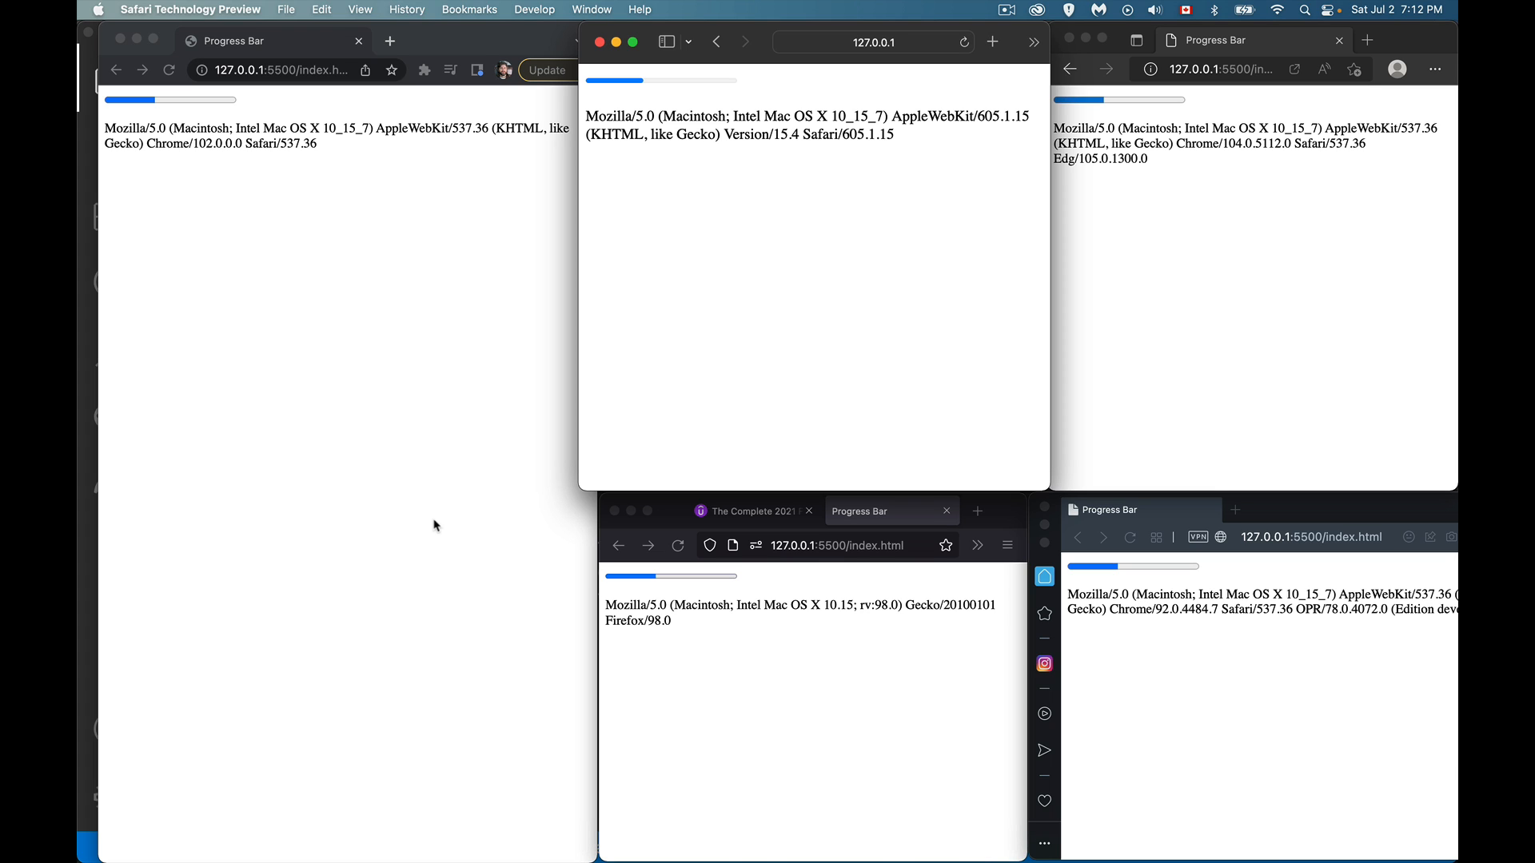
pyautogui.moveTo(330, 432)
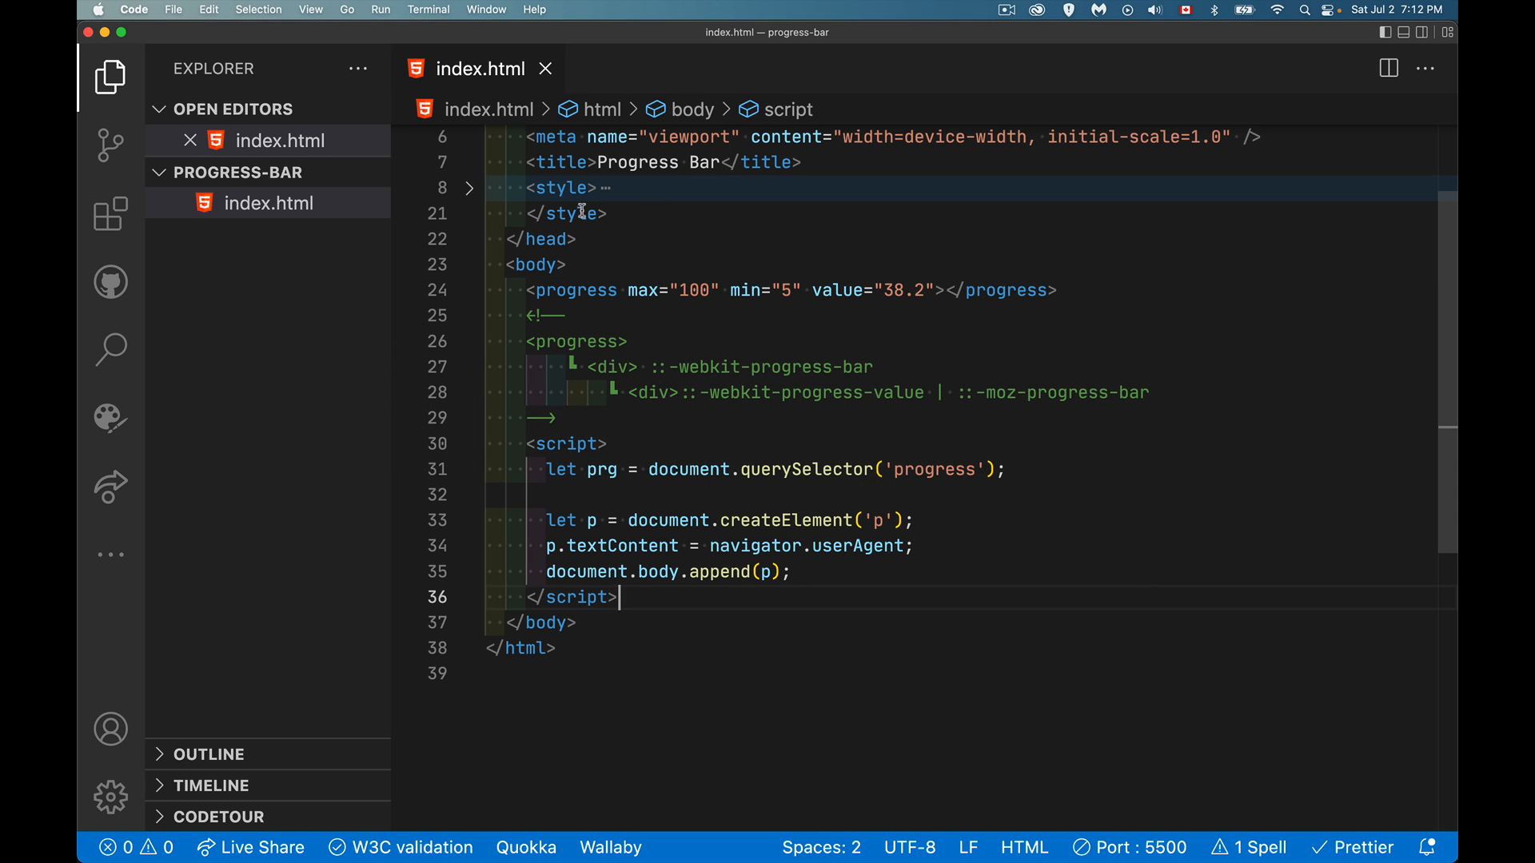
# Step: Unfold the style rules and add background-color: pink; to the progress rule
pyautogui.click(470, 187)
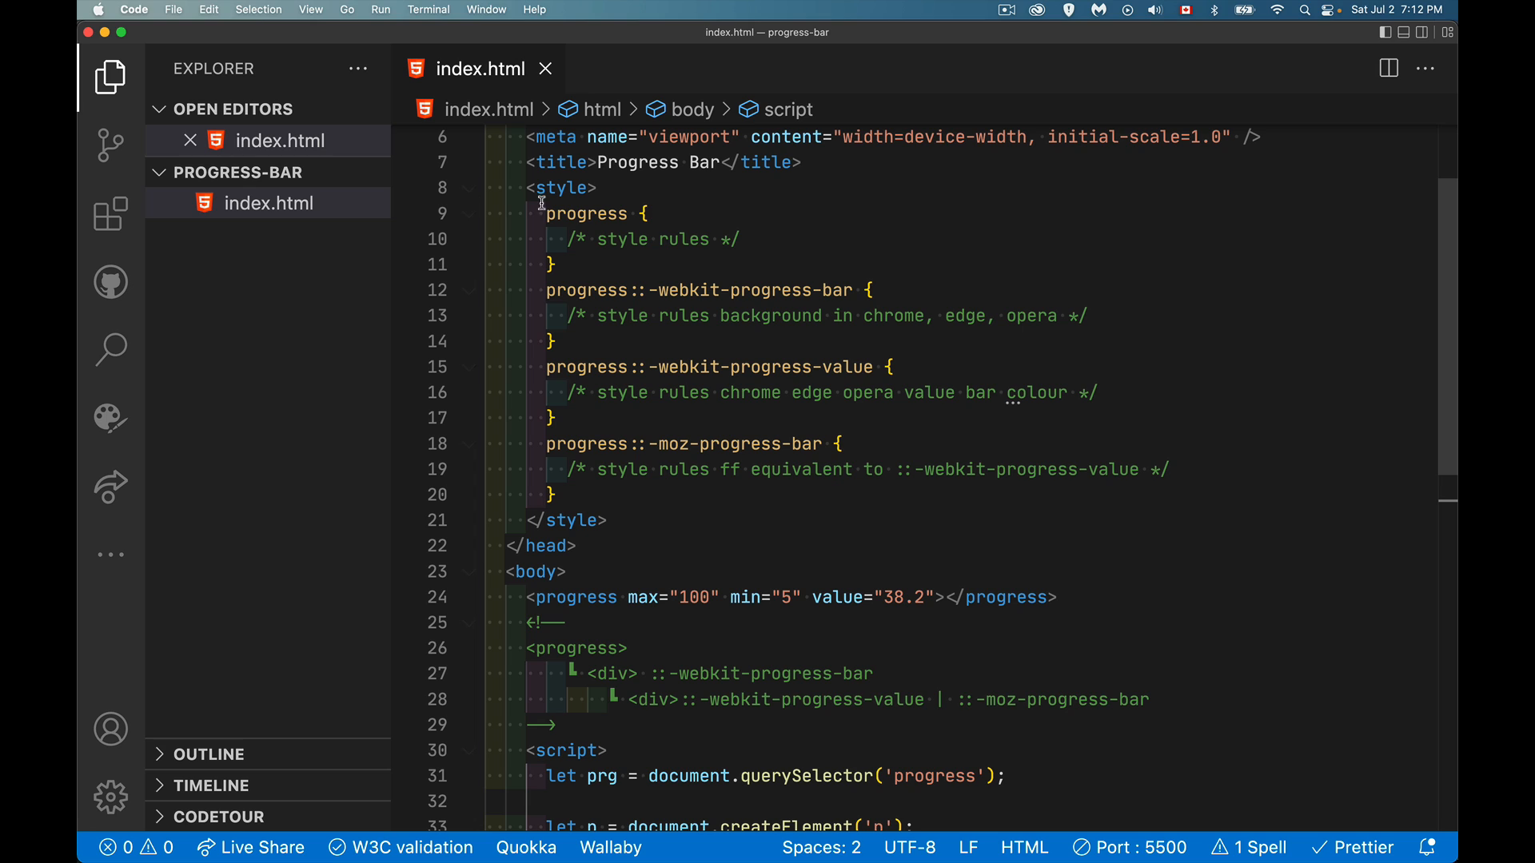
pyautogui.moveTo(672, 522)
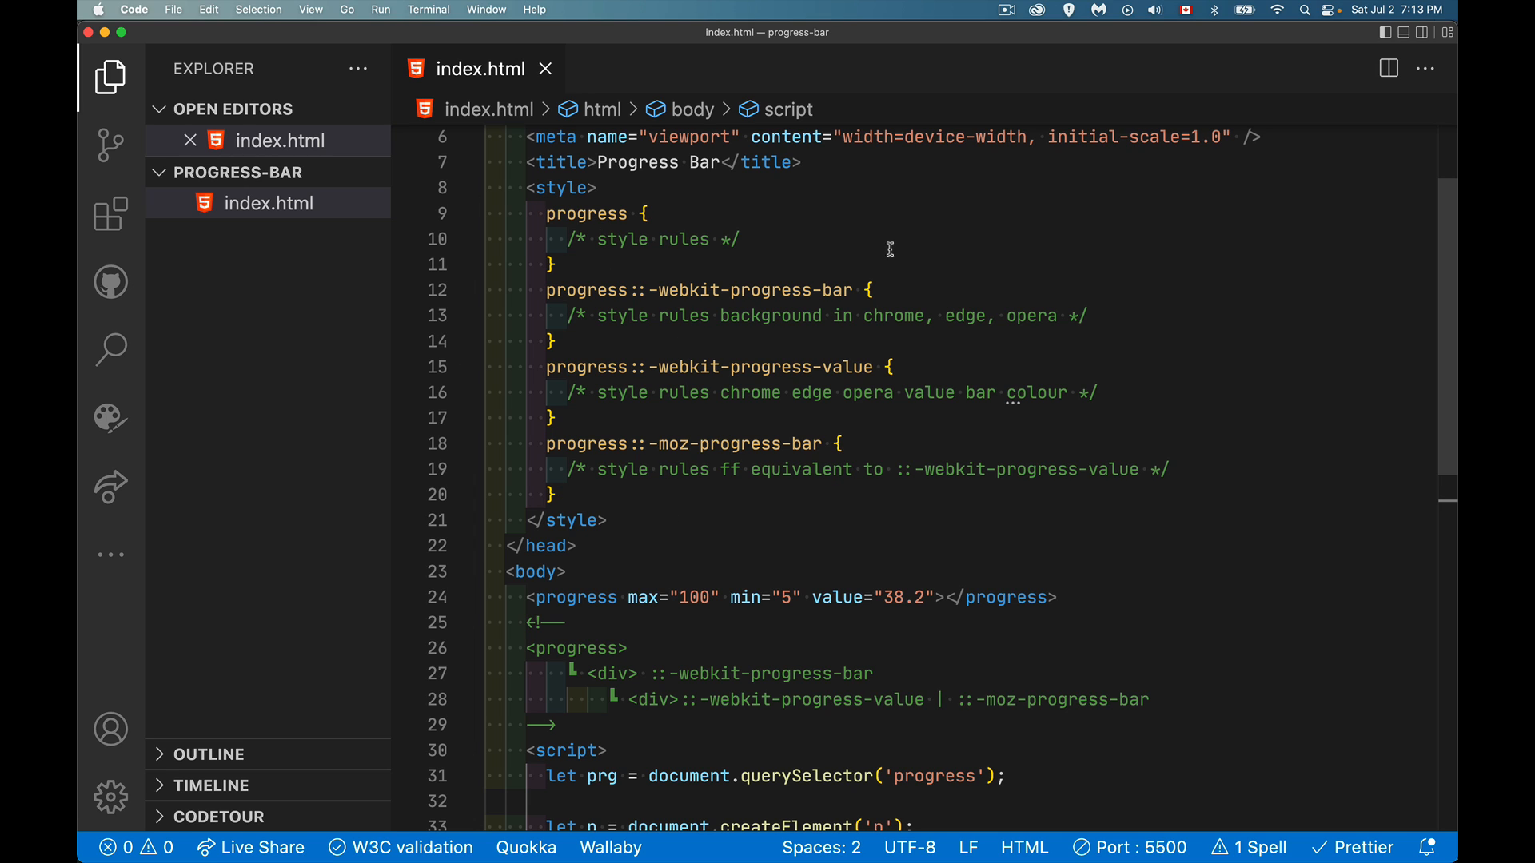
pyautogui.moveTo(885, 250)
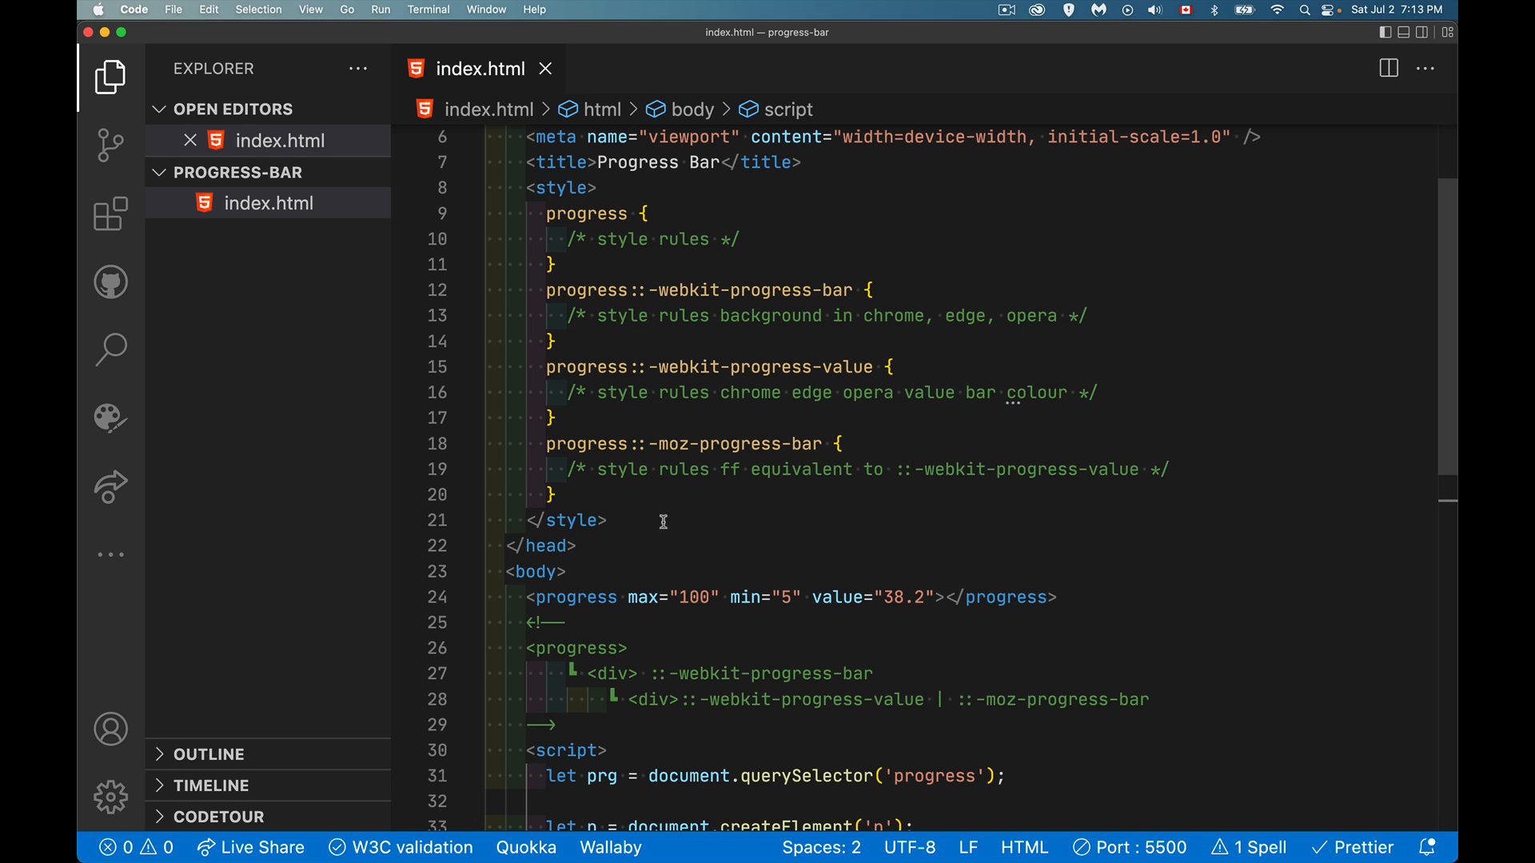
pyautogui.moveTo(746, 376)
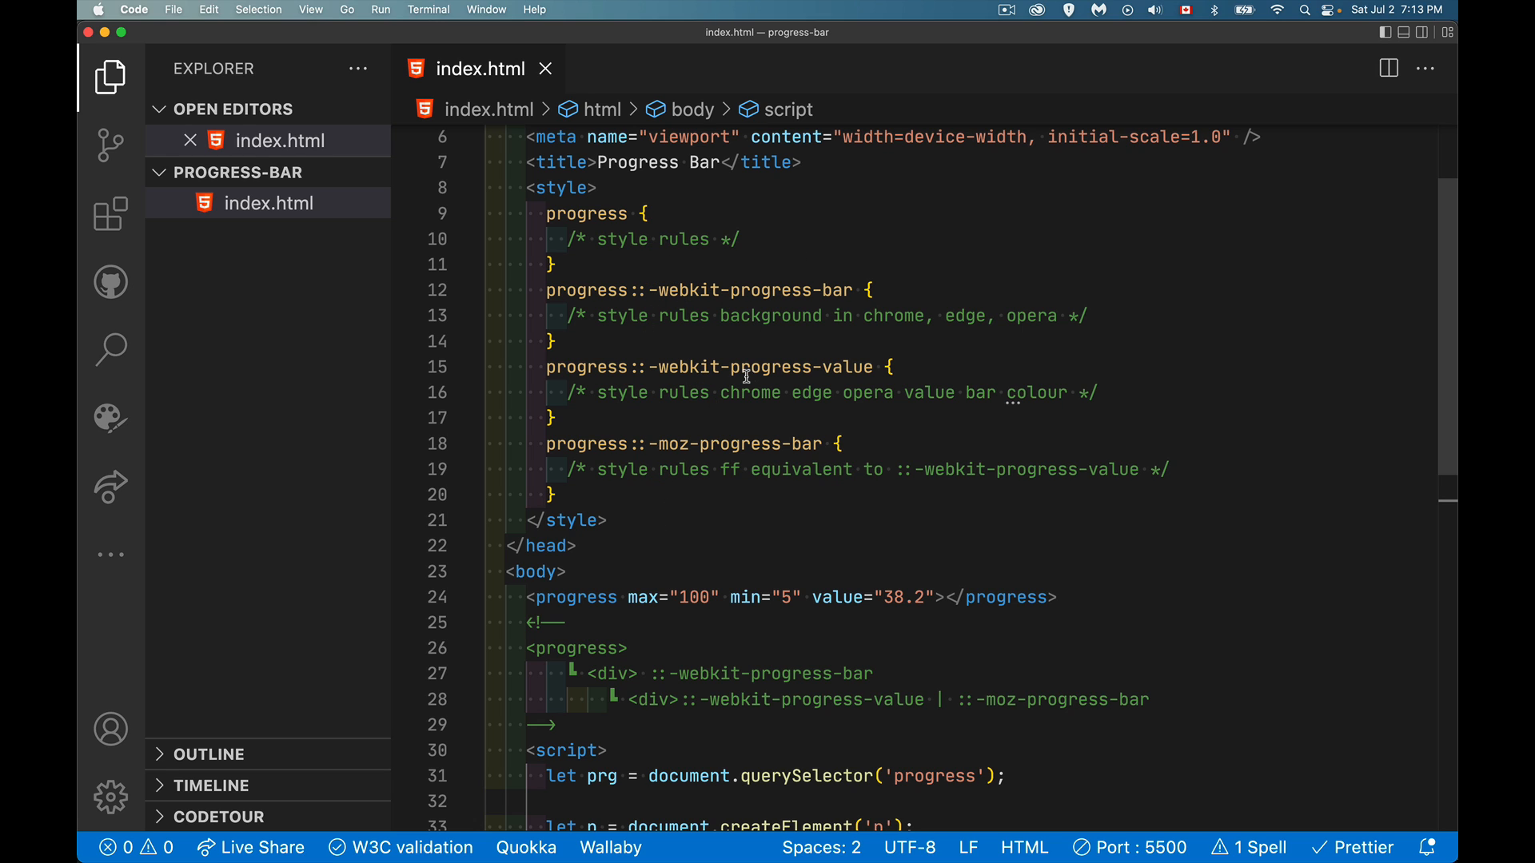
pyautogui.moveTo(1039, 350)
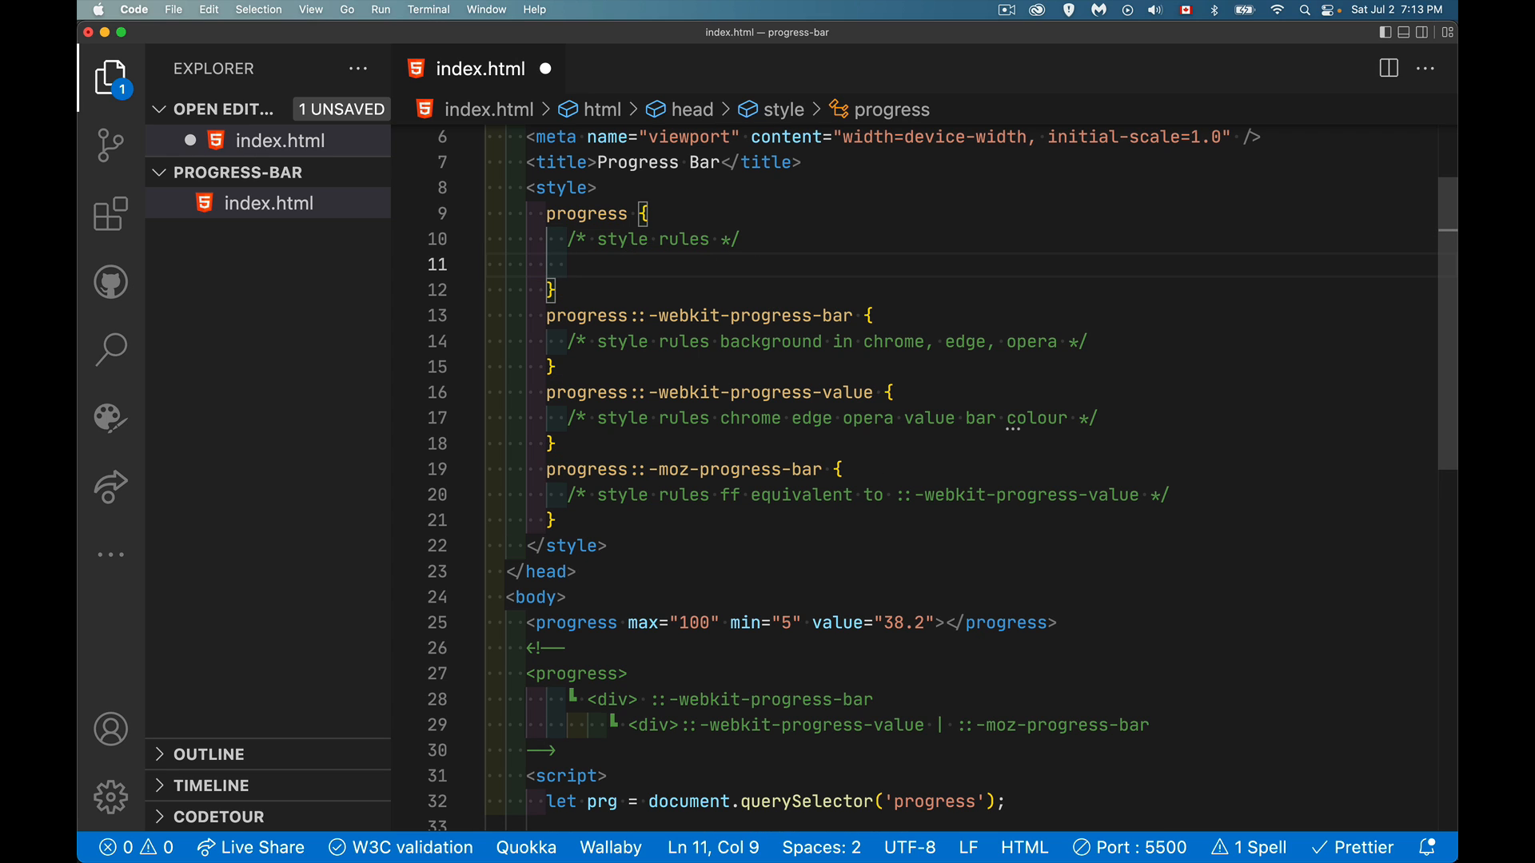
pyautogui.write('background-')
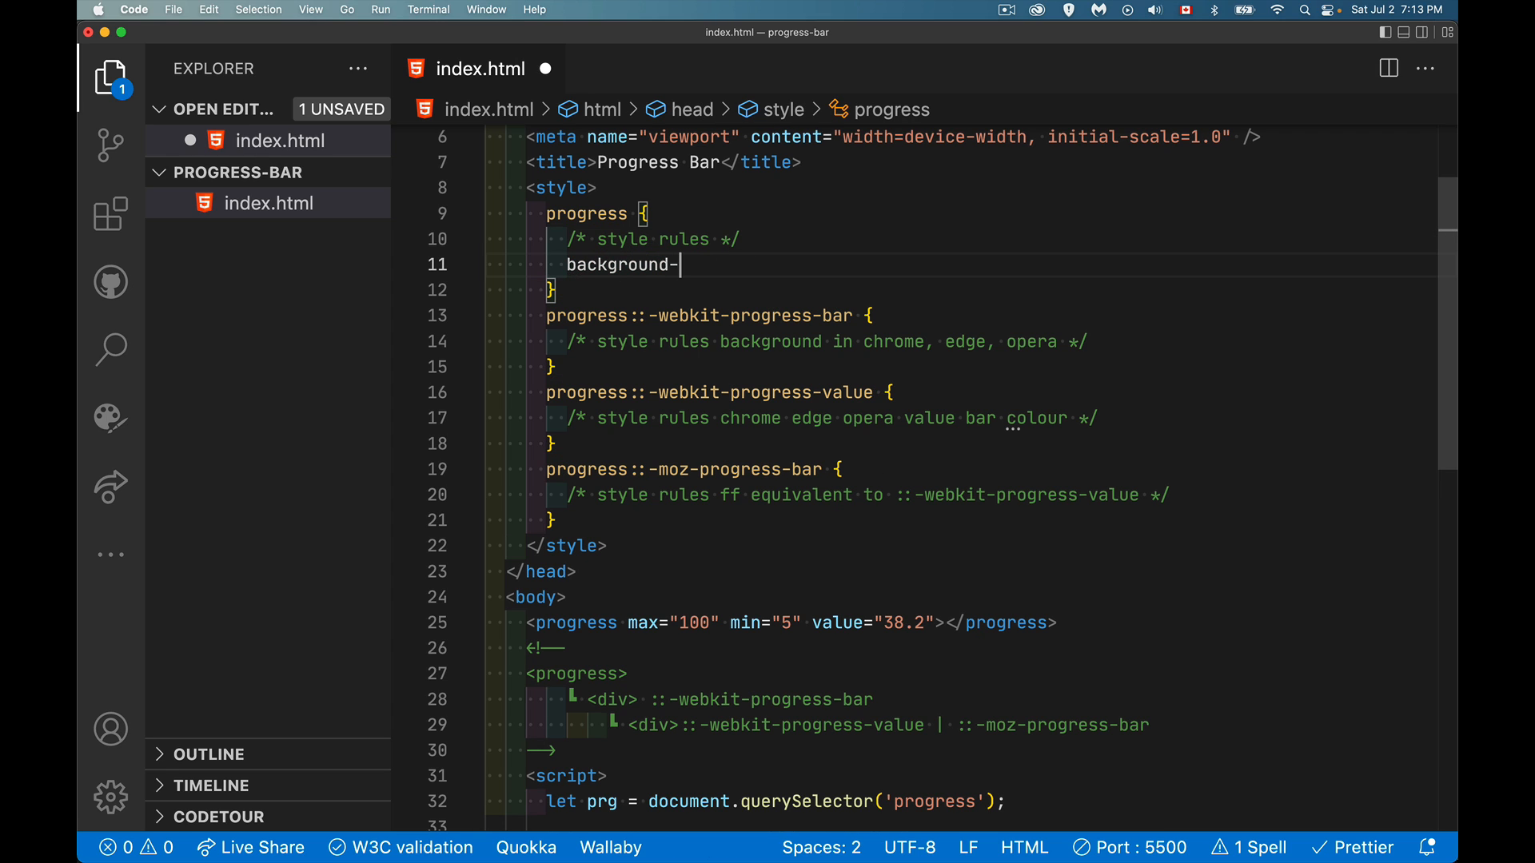
pyautogui.write('color: p')
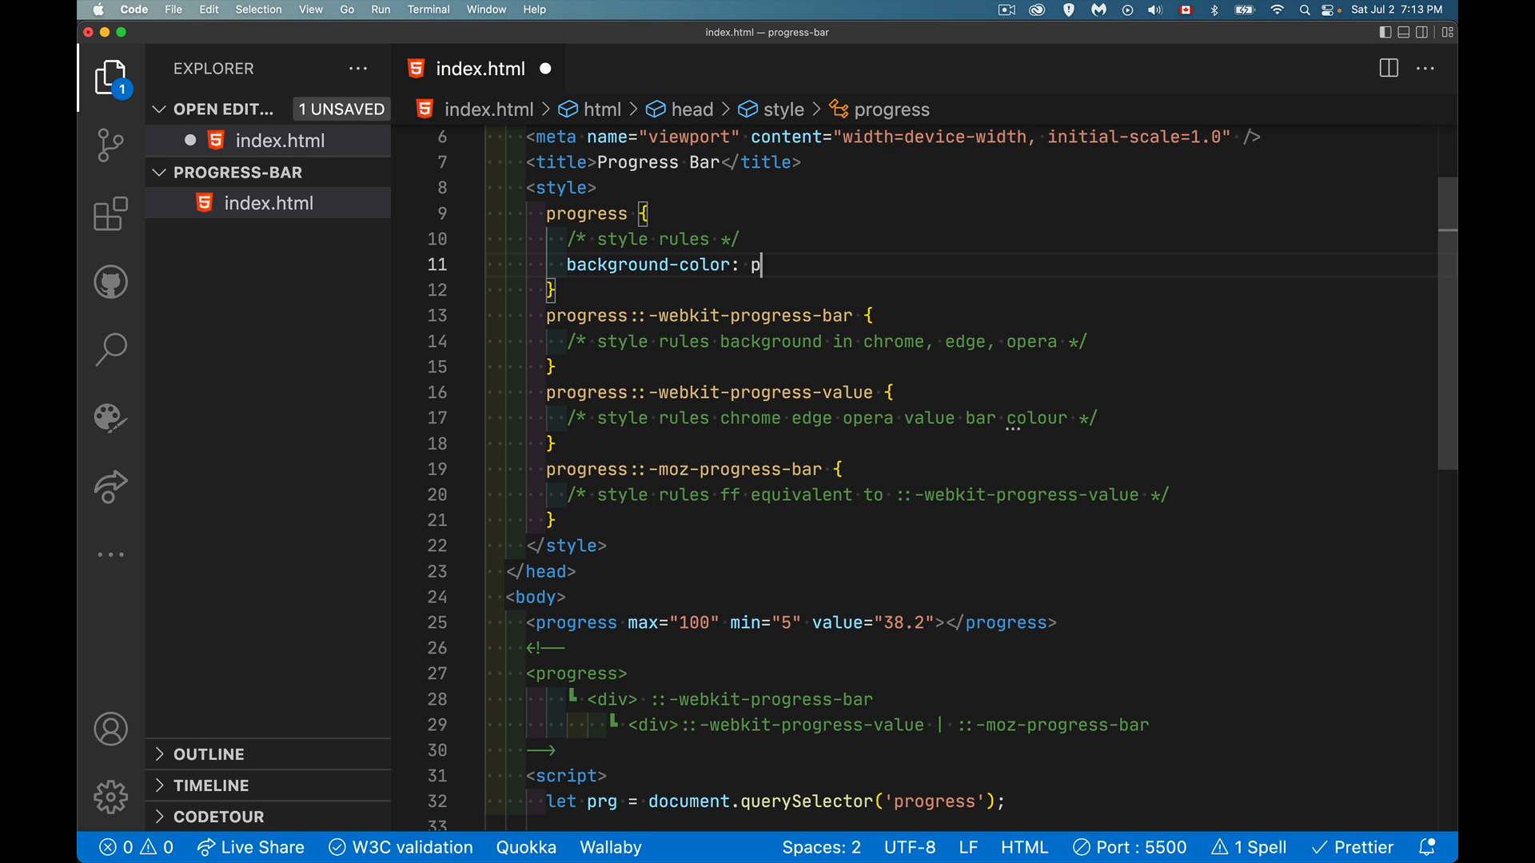
pyautogui.write('ink;')
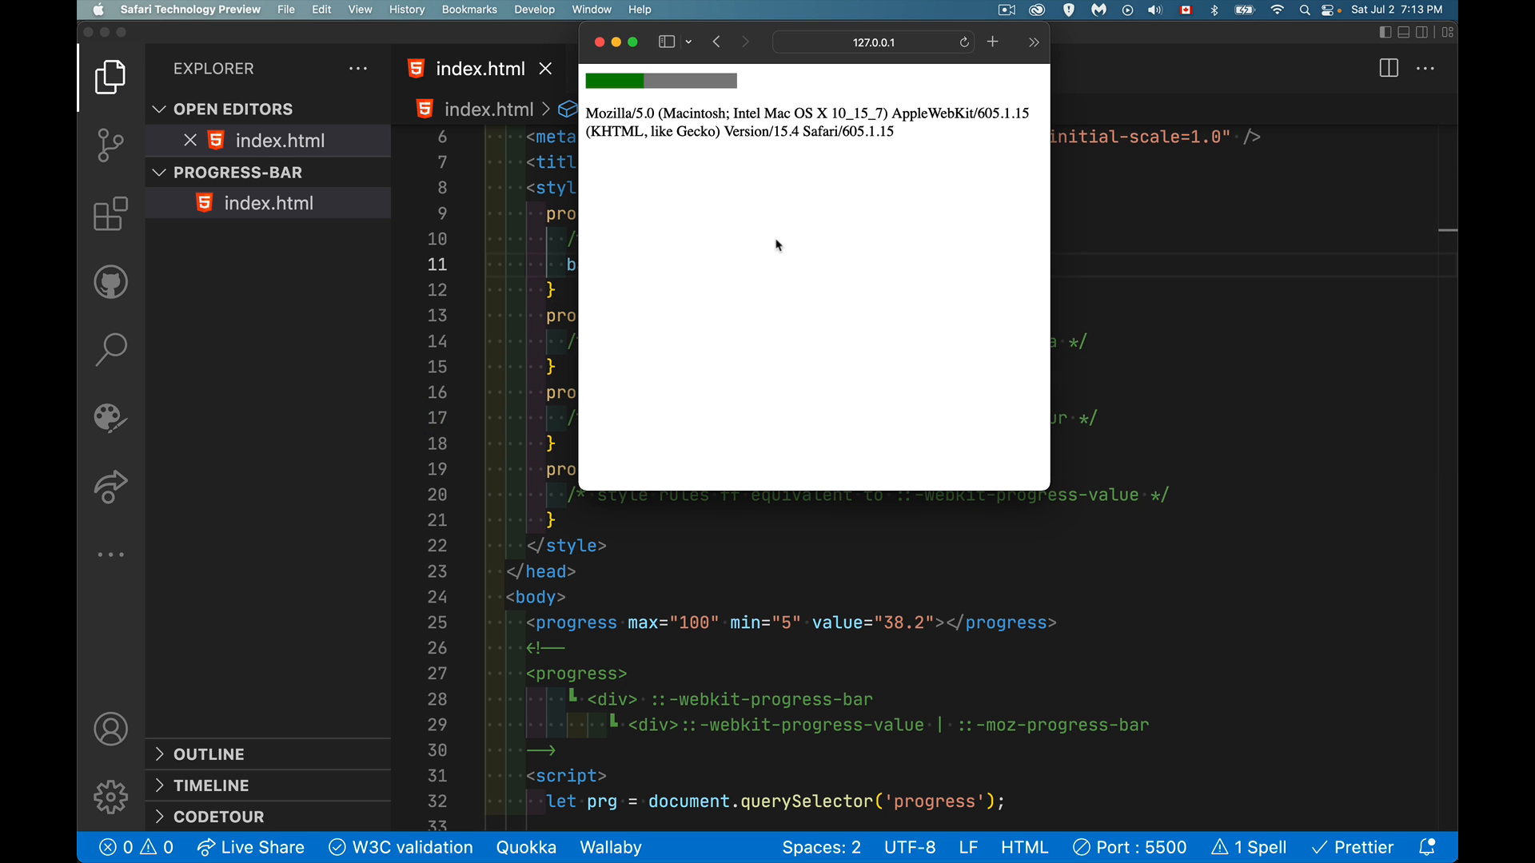
pyautogui.moveTo(756, 217)
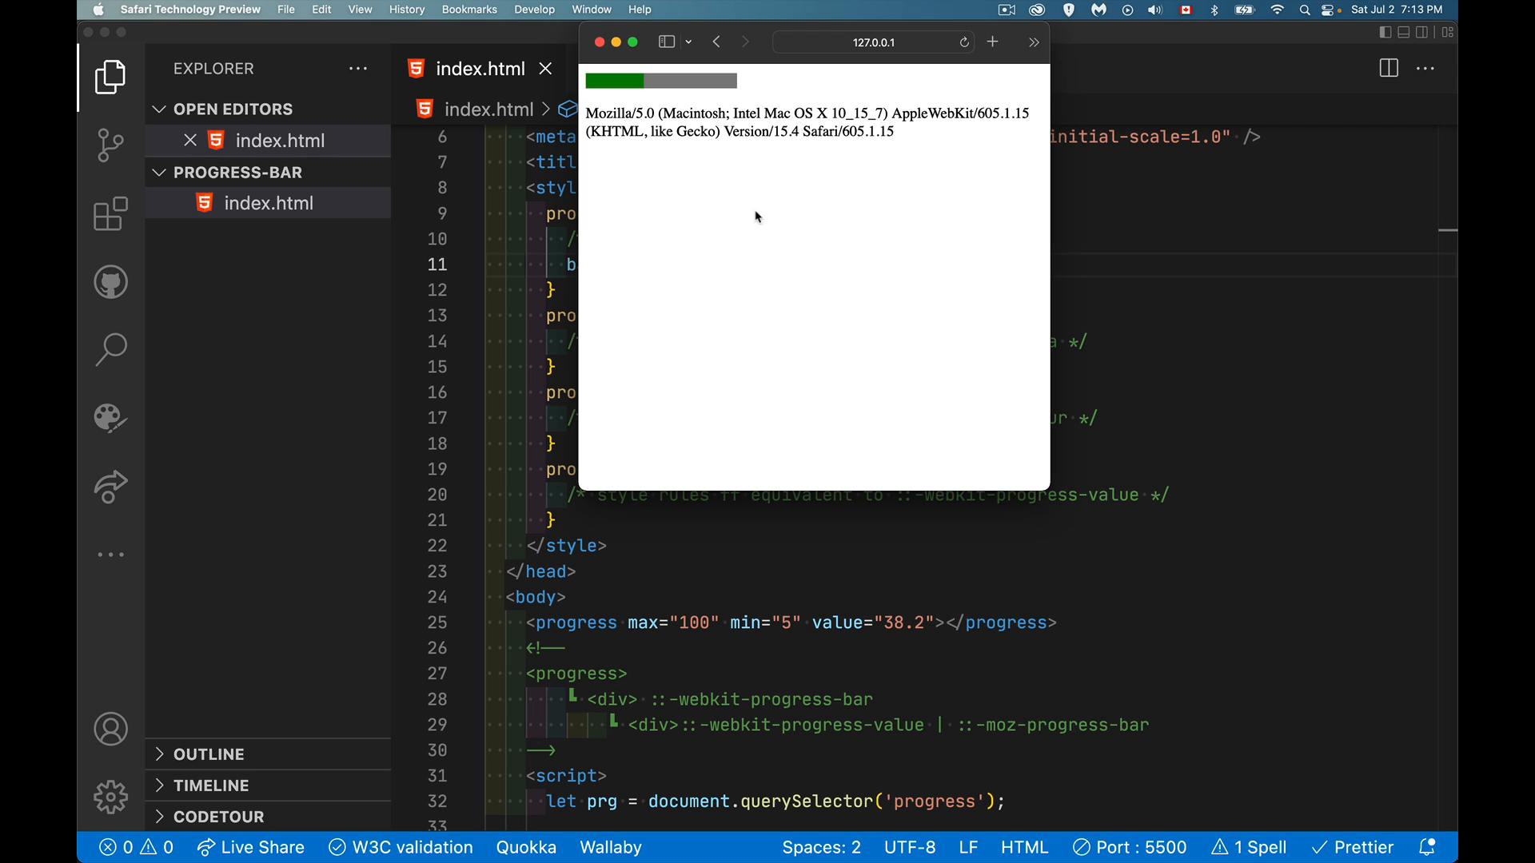
pyautogui.moveTo(663, 77)
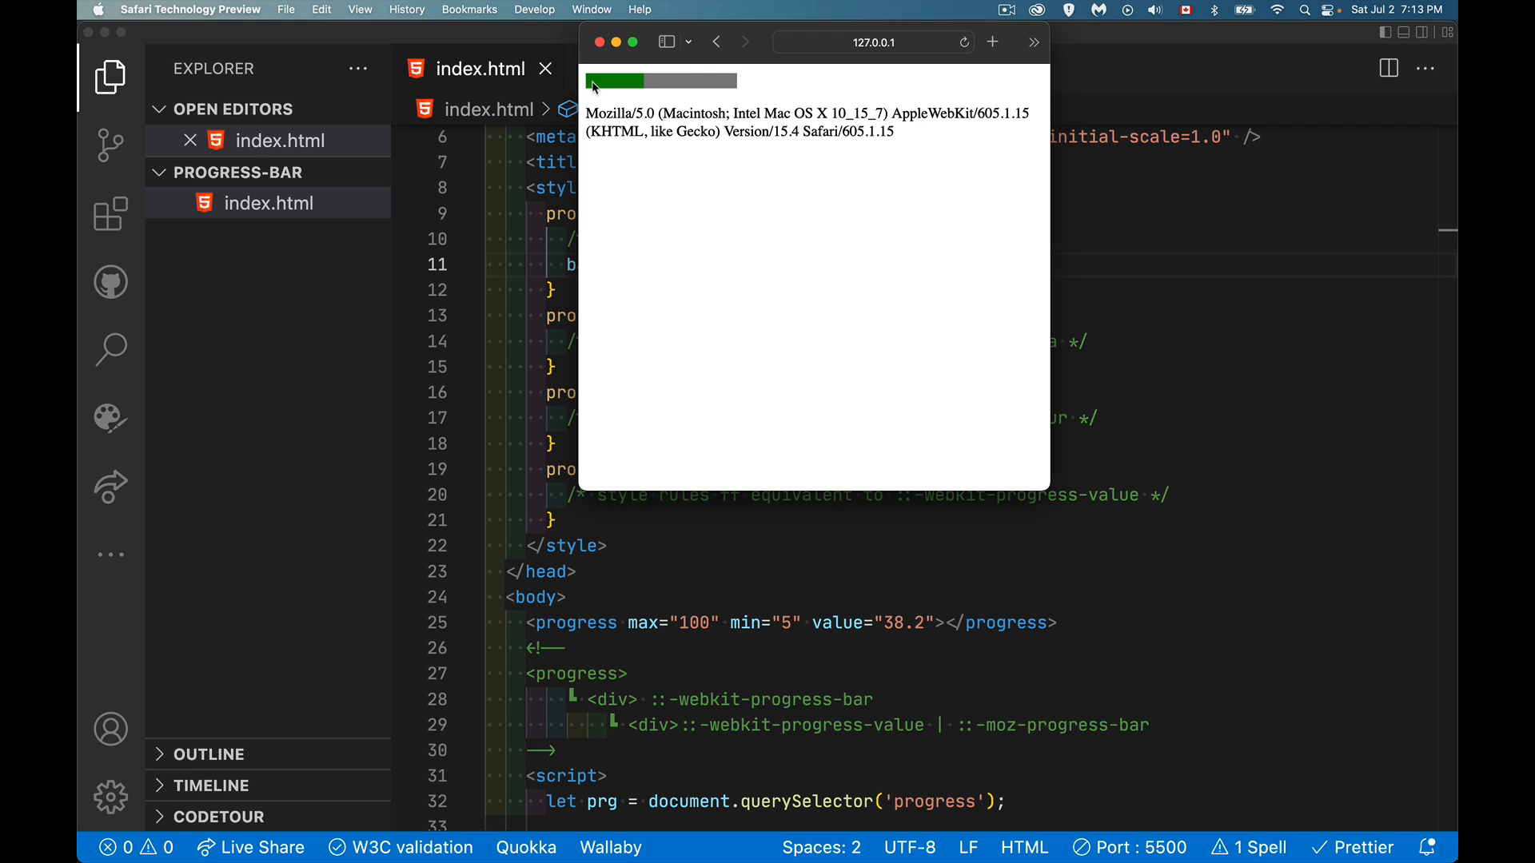
pyautogui.moveTo(751, 169)
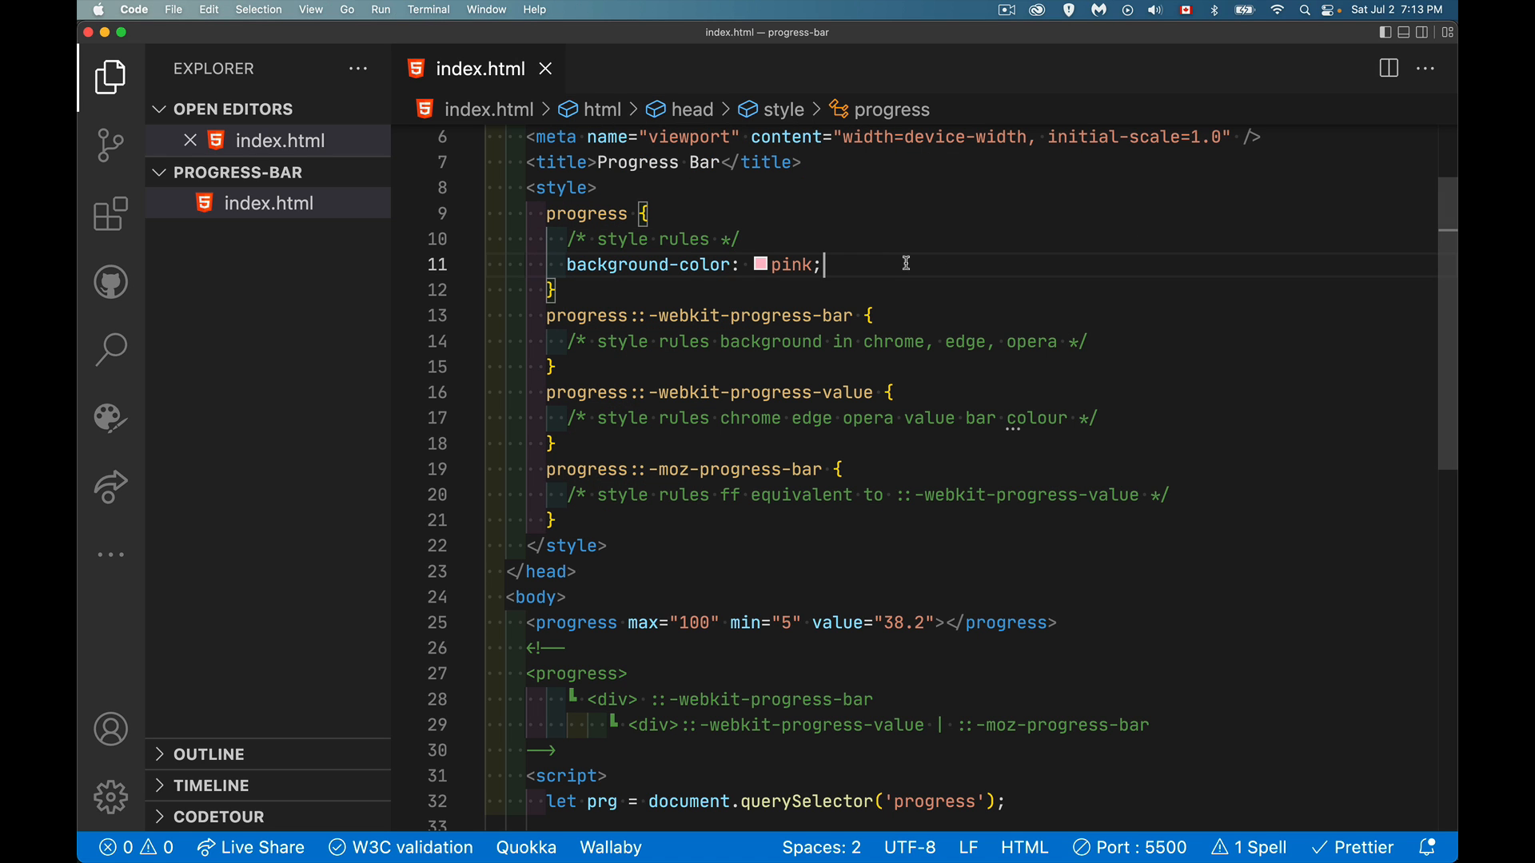
# Step: Write the comment /* chrome, edge, opera, safari apply "webkit" style for progress bar */
pyautogui.write('/')
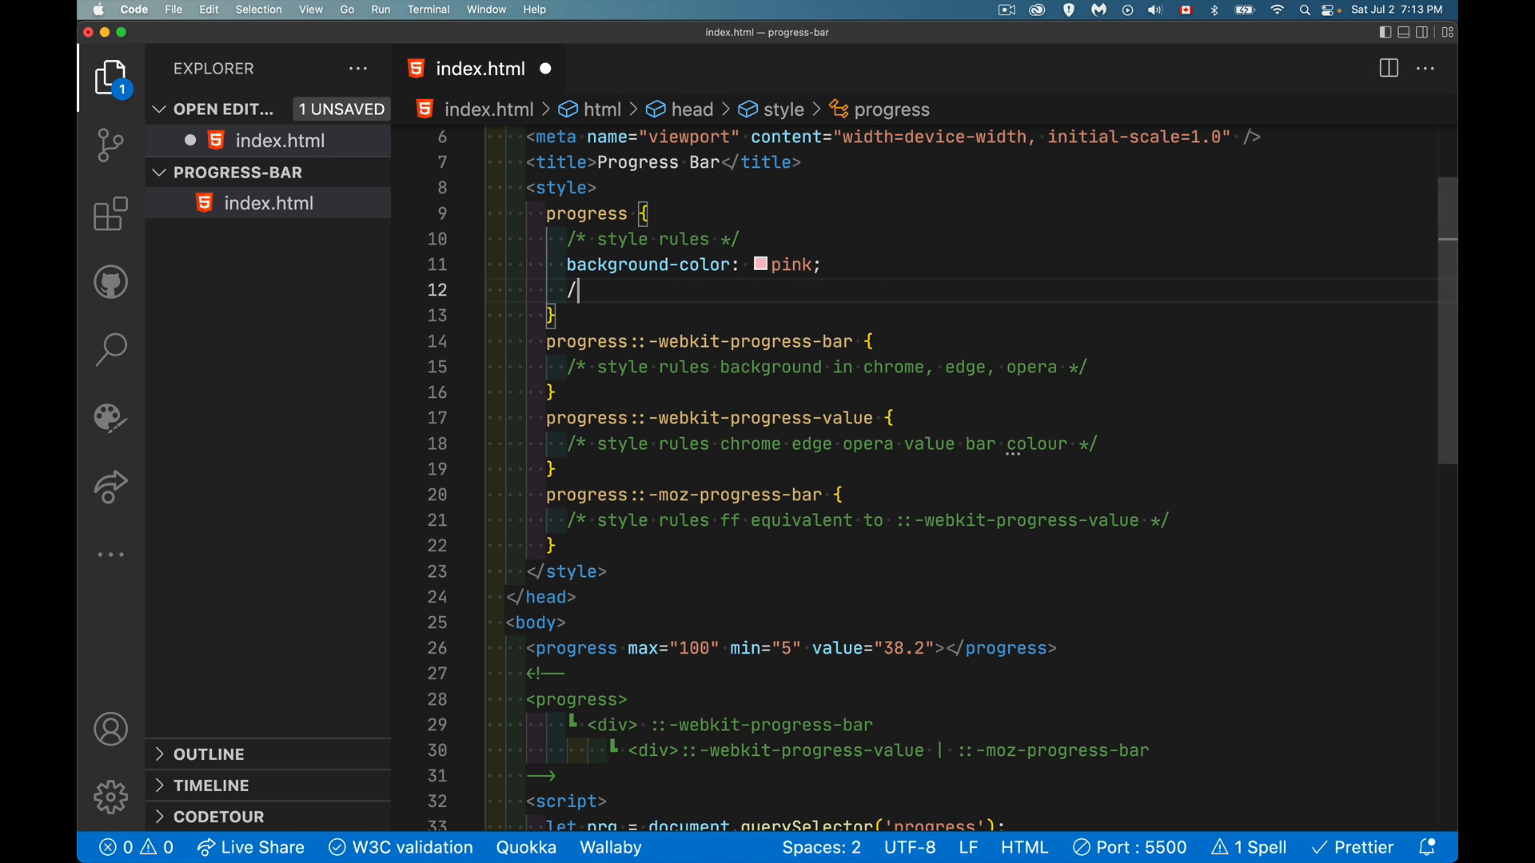
pyautogui.write('* ch')
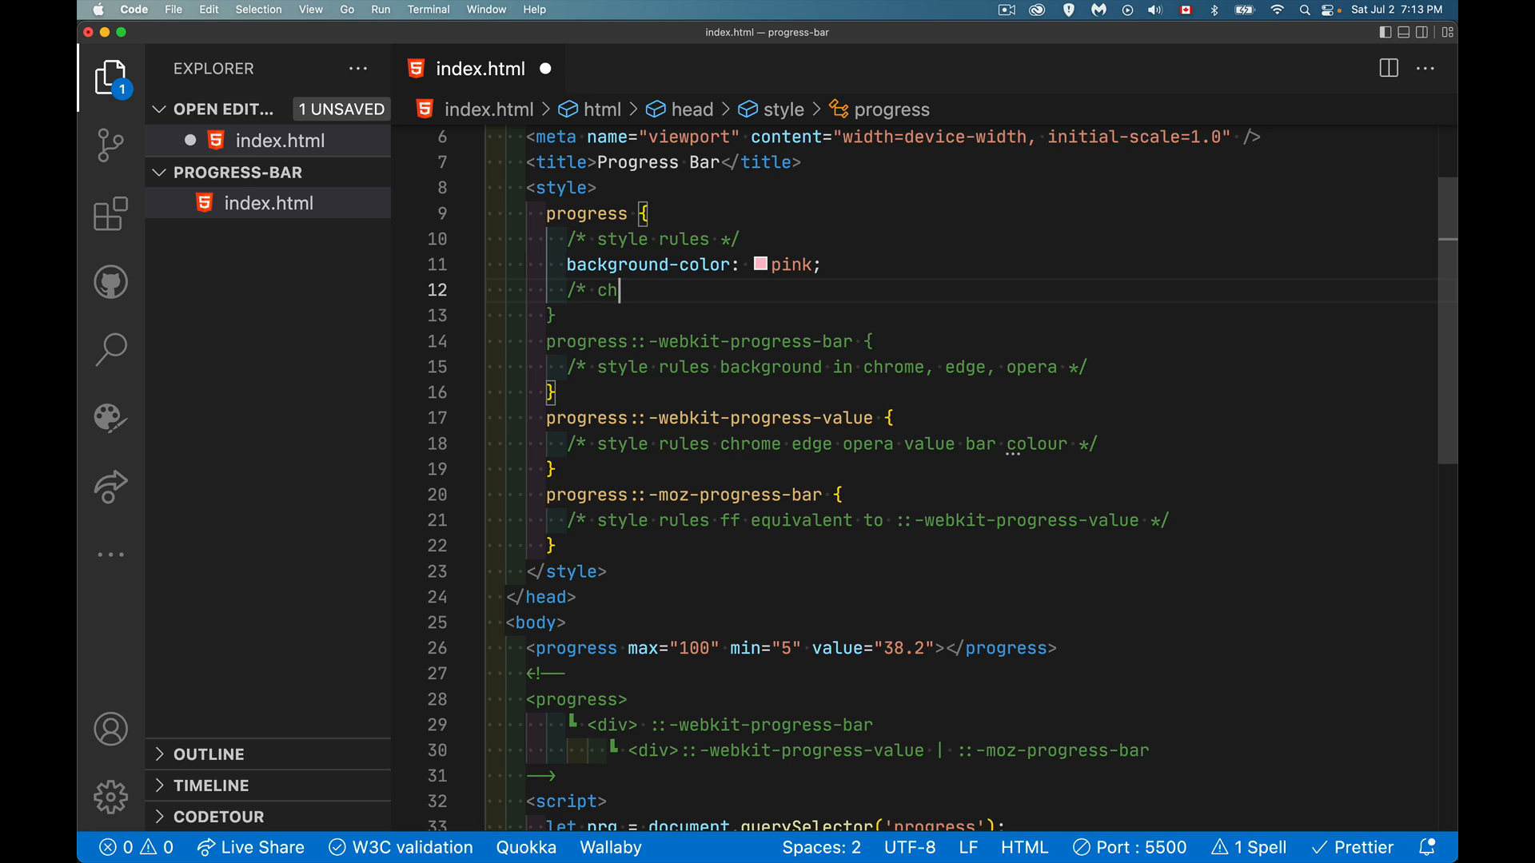
pyautogui.write('rome')
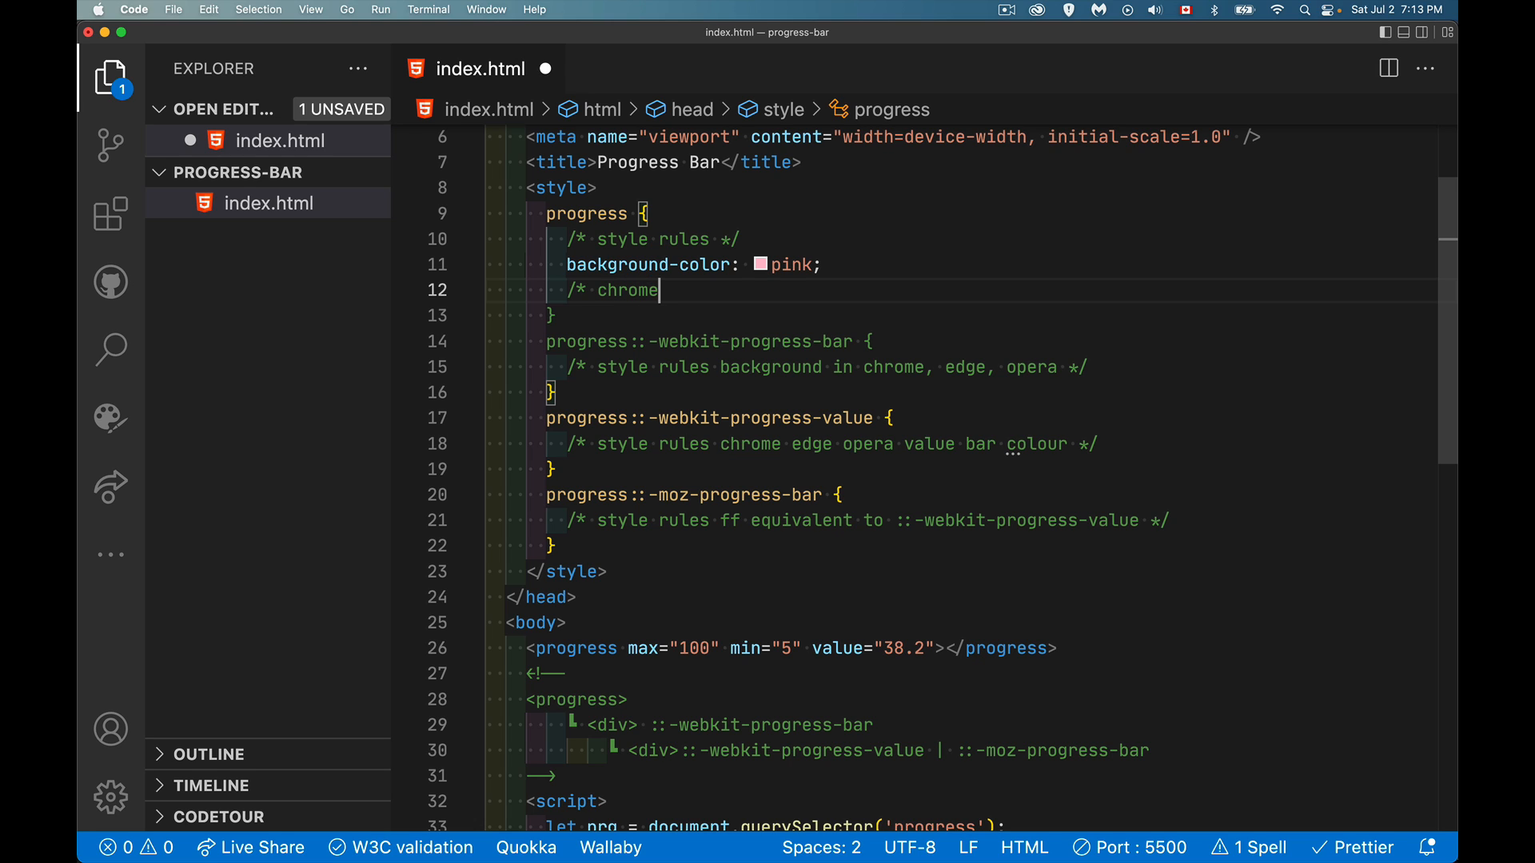
pyautogui.write(', edge, o')
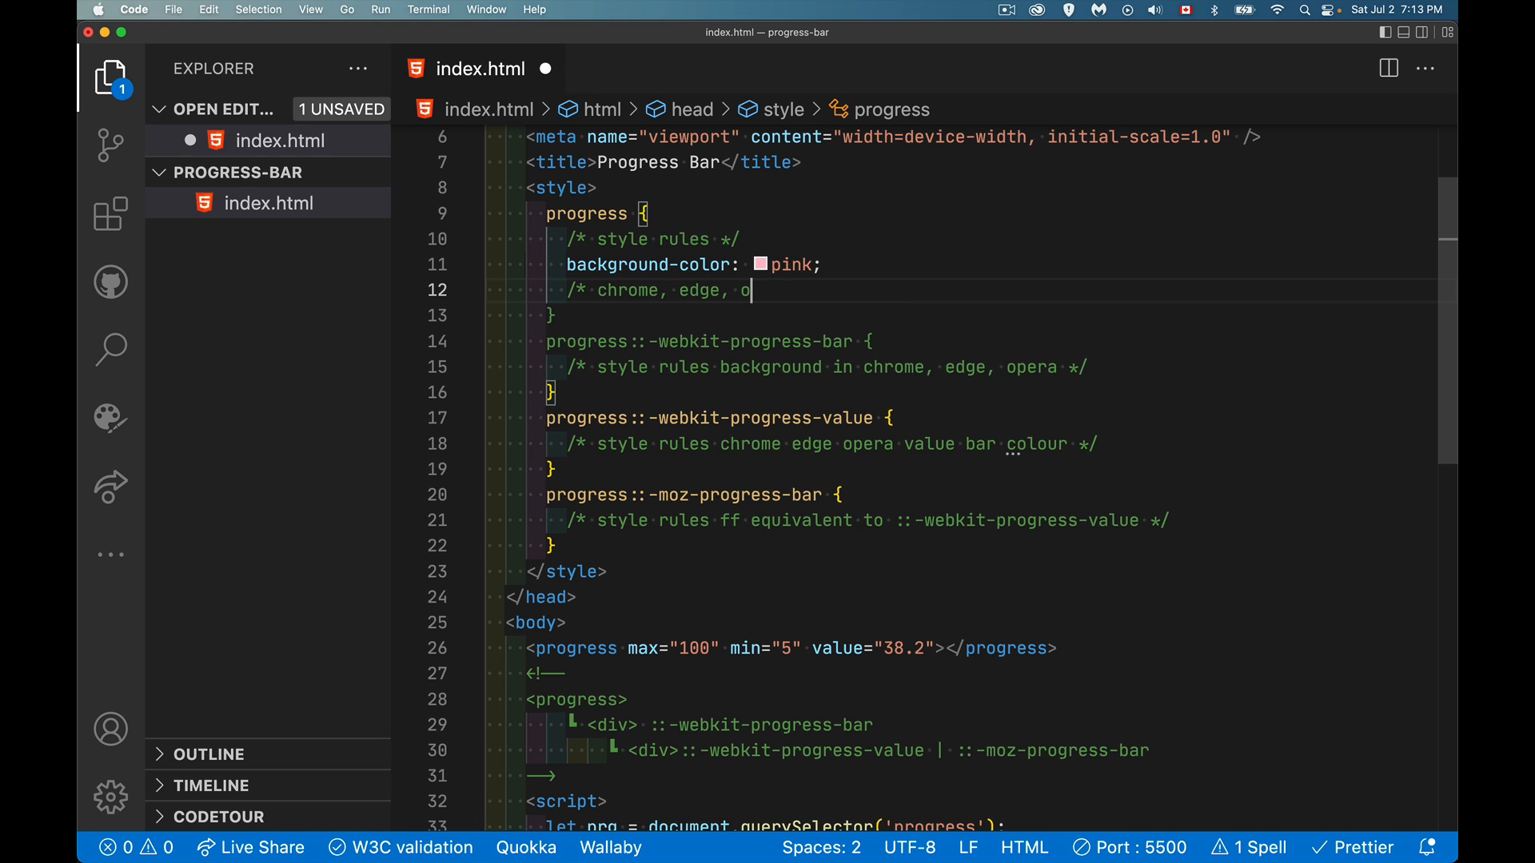
pyautogui.write('pera,')
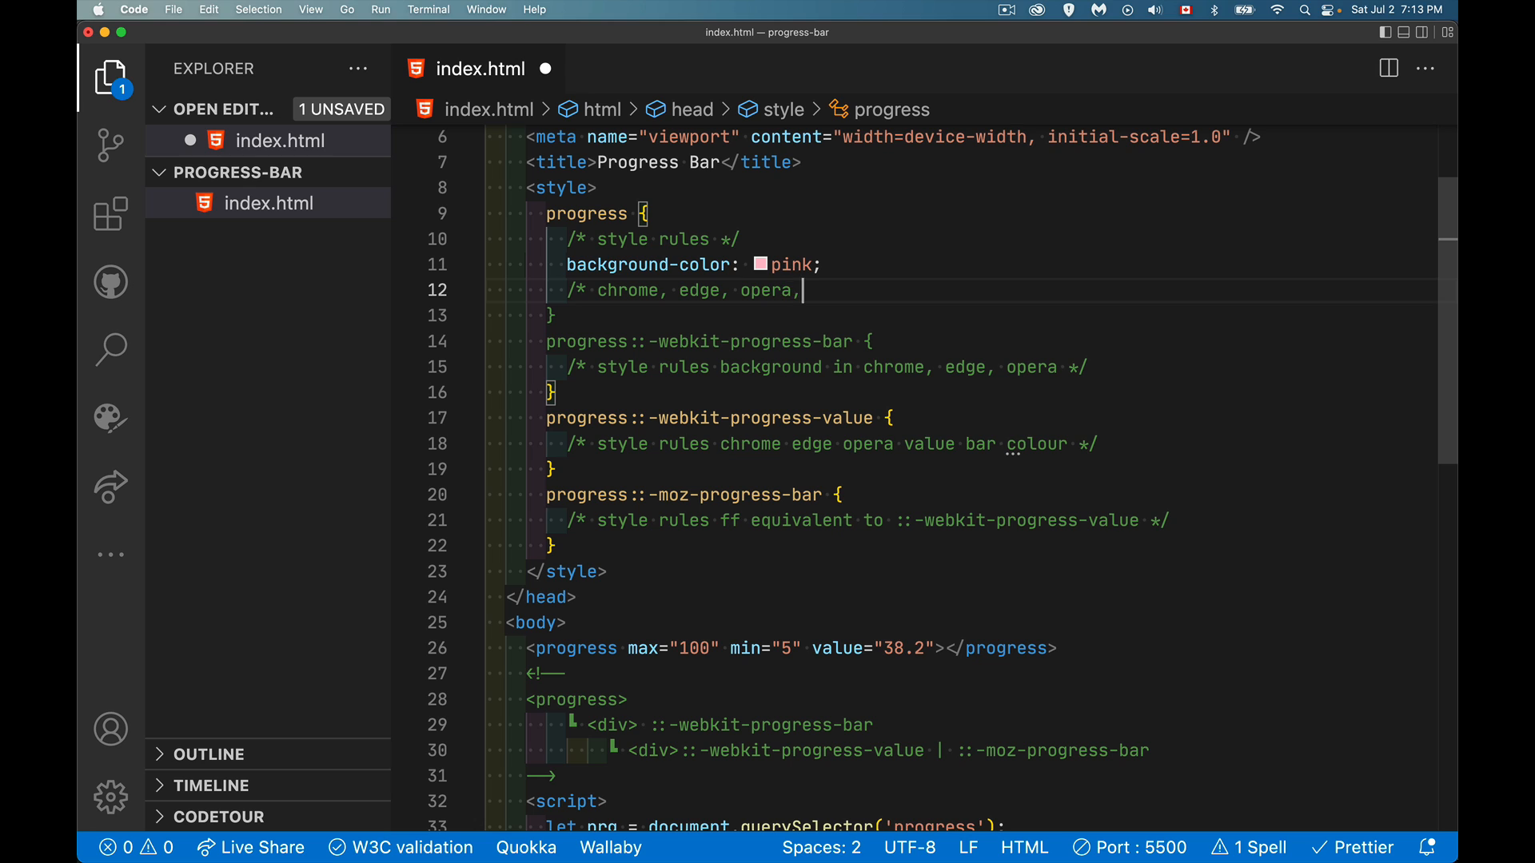
pyautogui.write('saf')
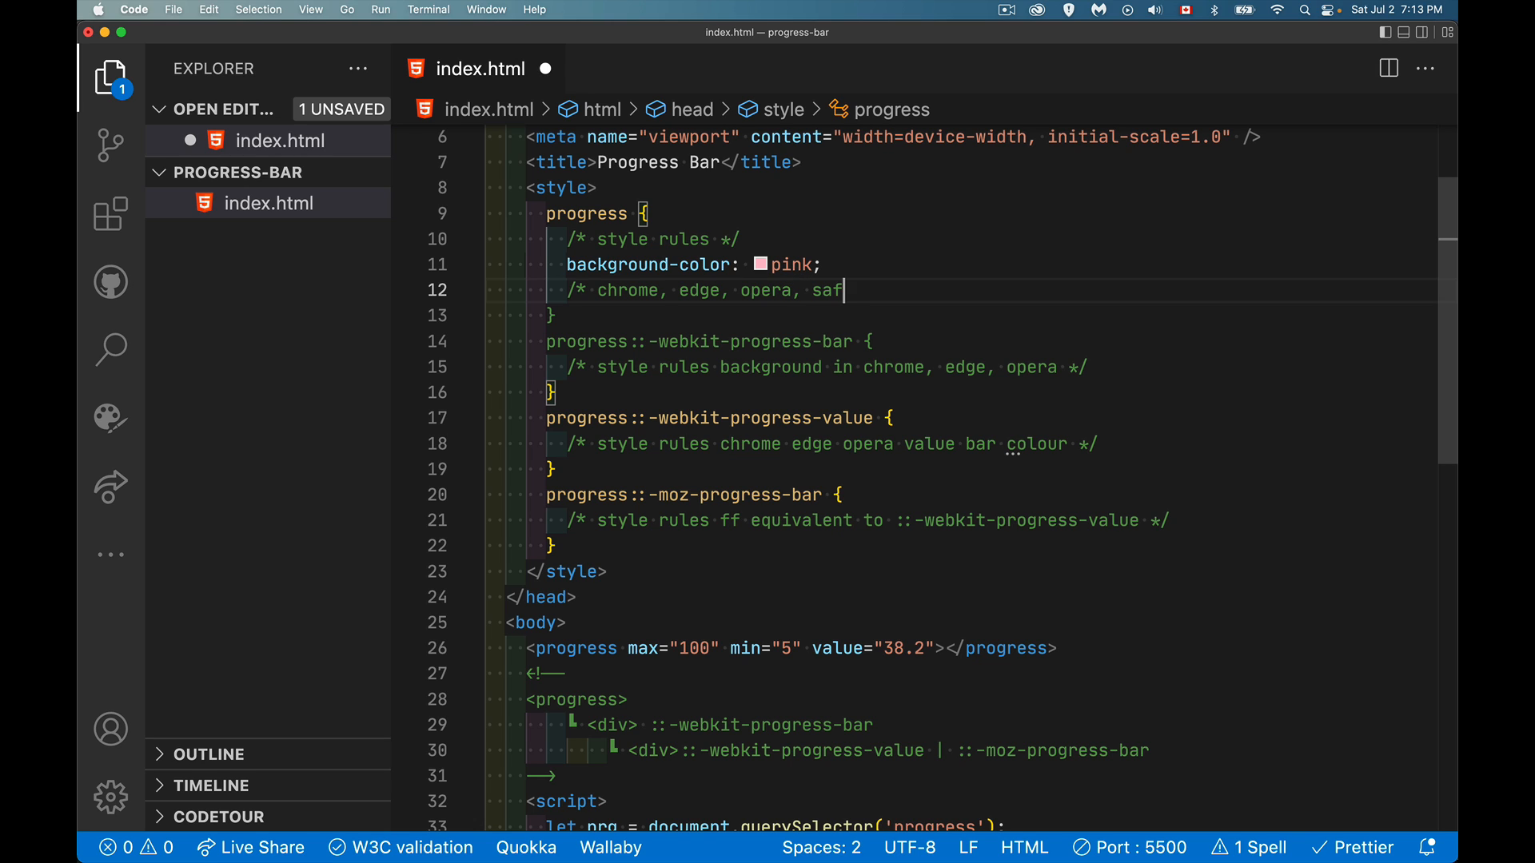
pyautogui.write('ari')
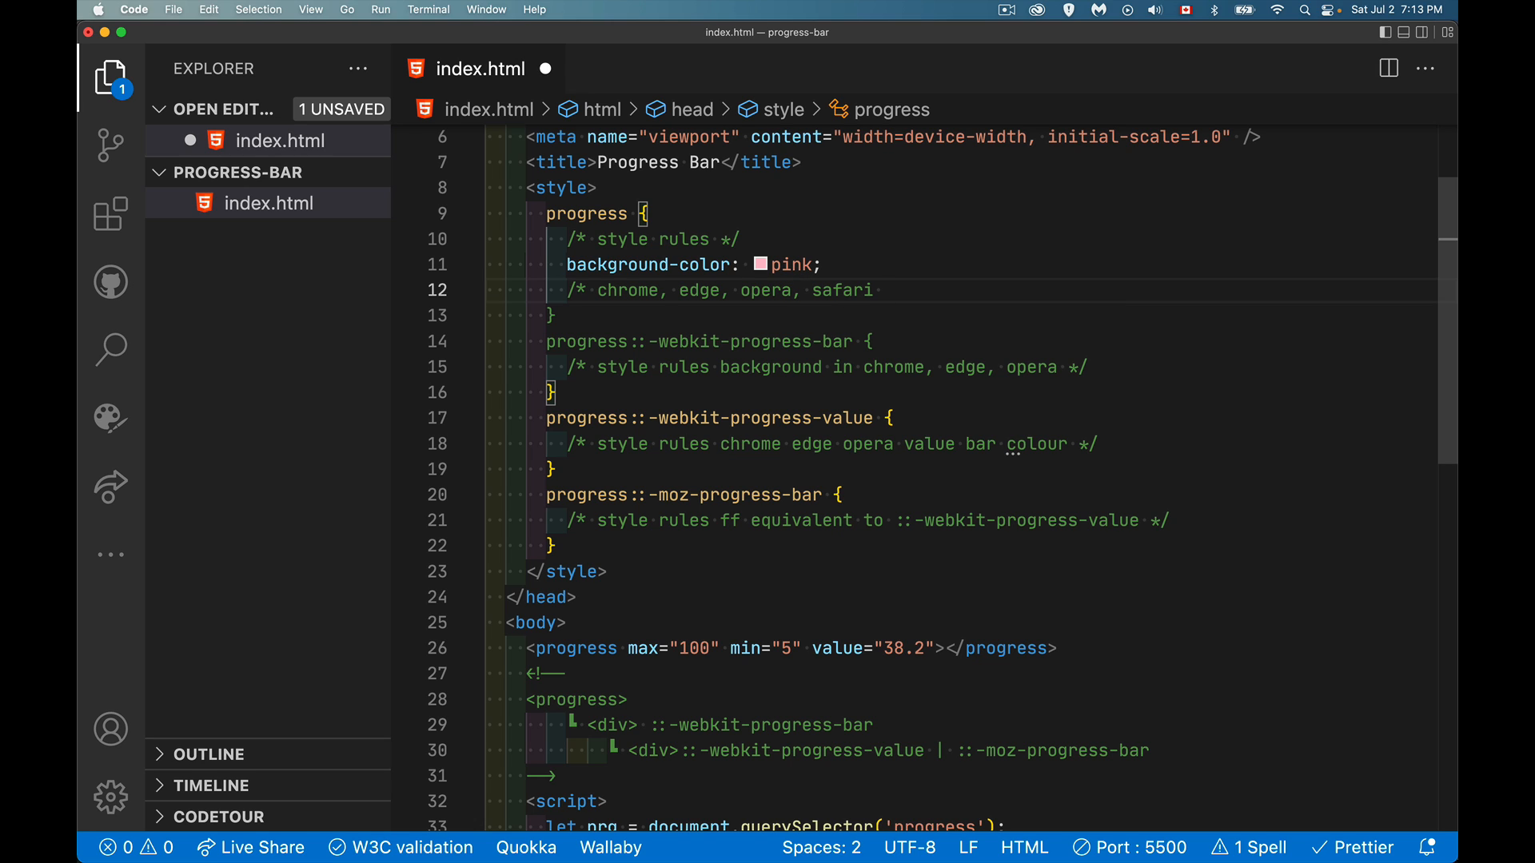
pyautogui.write('apply')
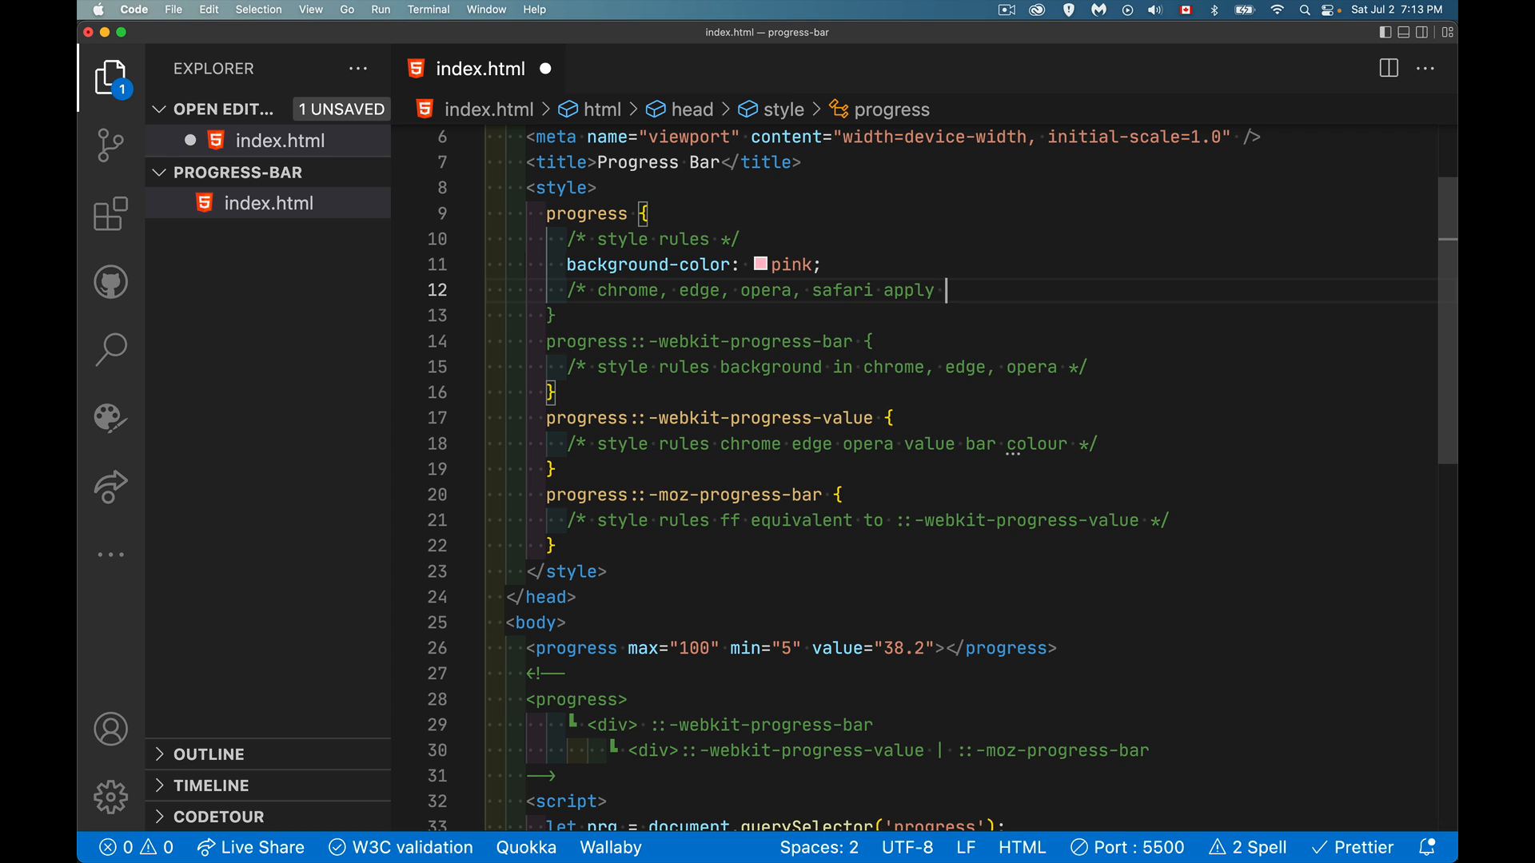
pyautogui.write('"webkit"')
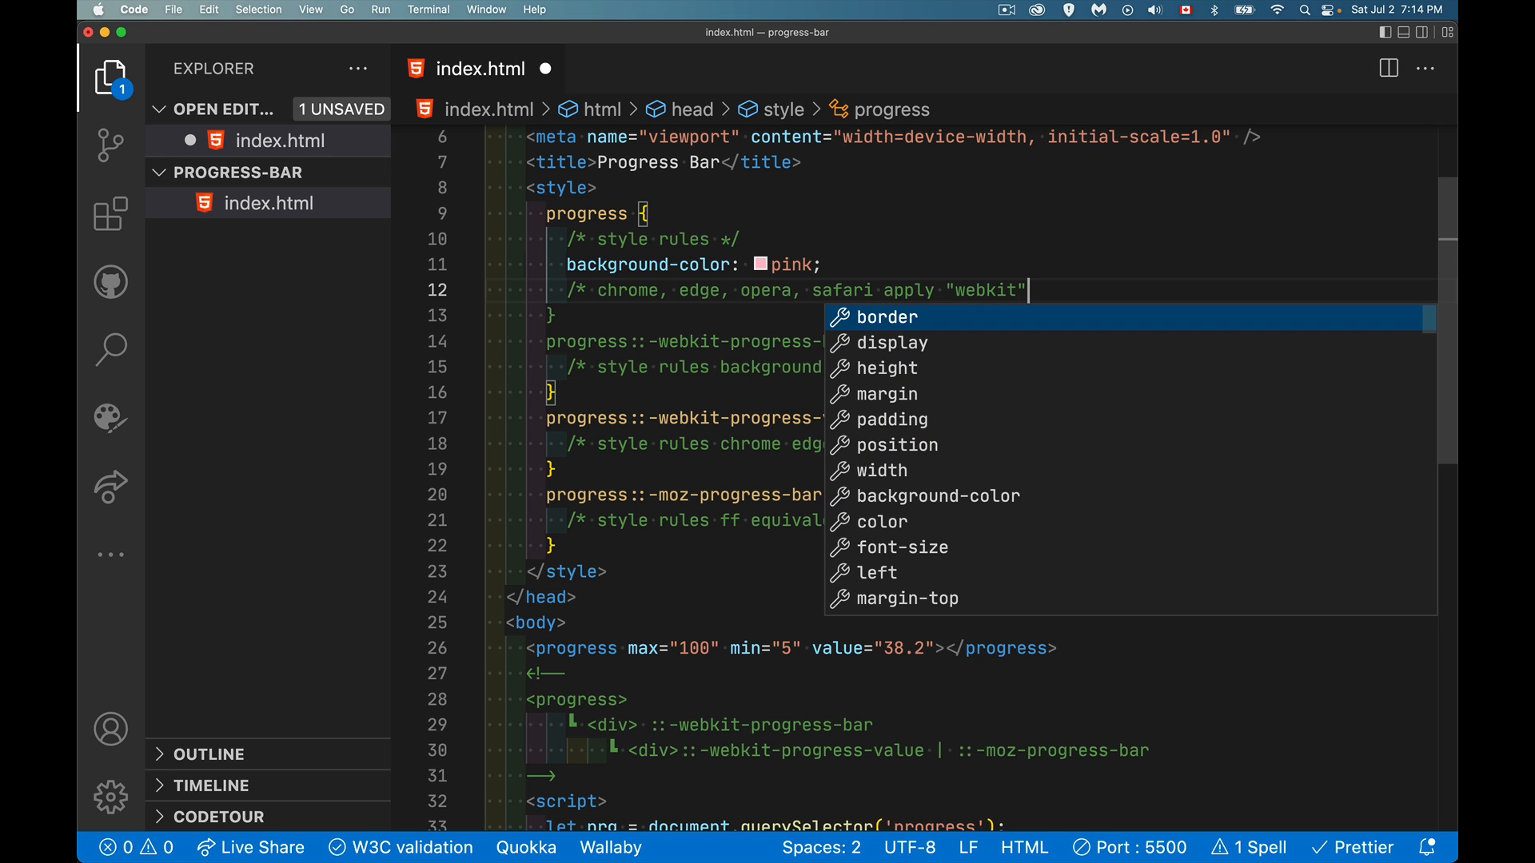
pyautogui.write('stylef')
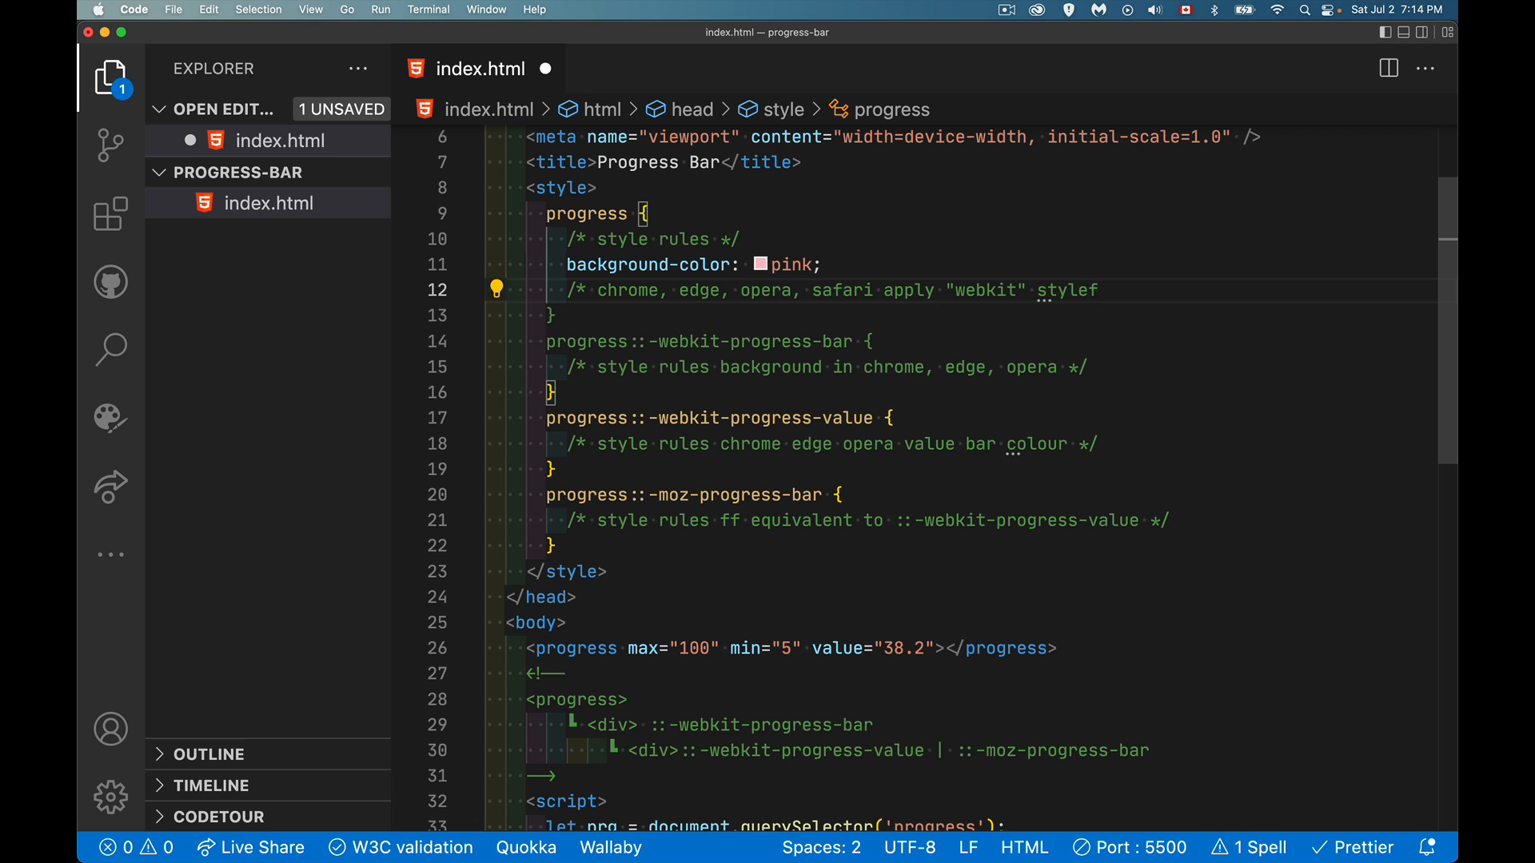
pyautogui.write('for progress bar*/')
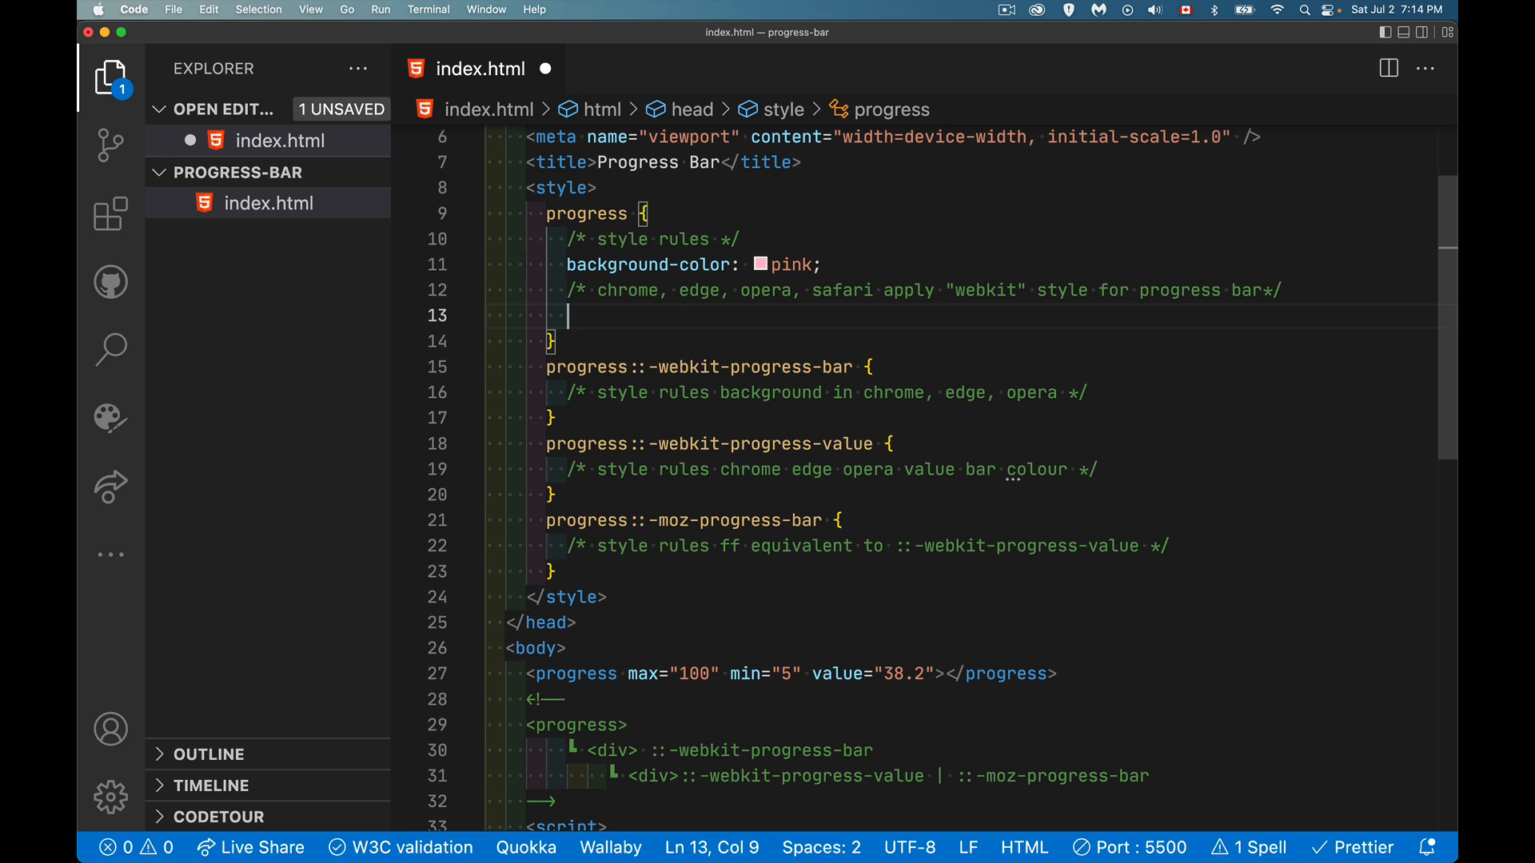
# Step: Add accent-color: orangered; to the progress rule
pyautogui.write('acc')
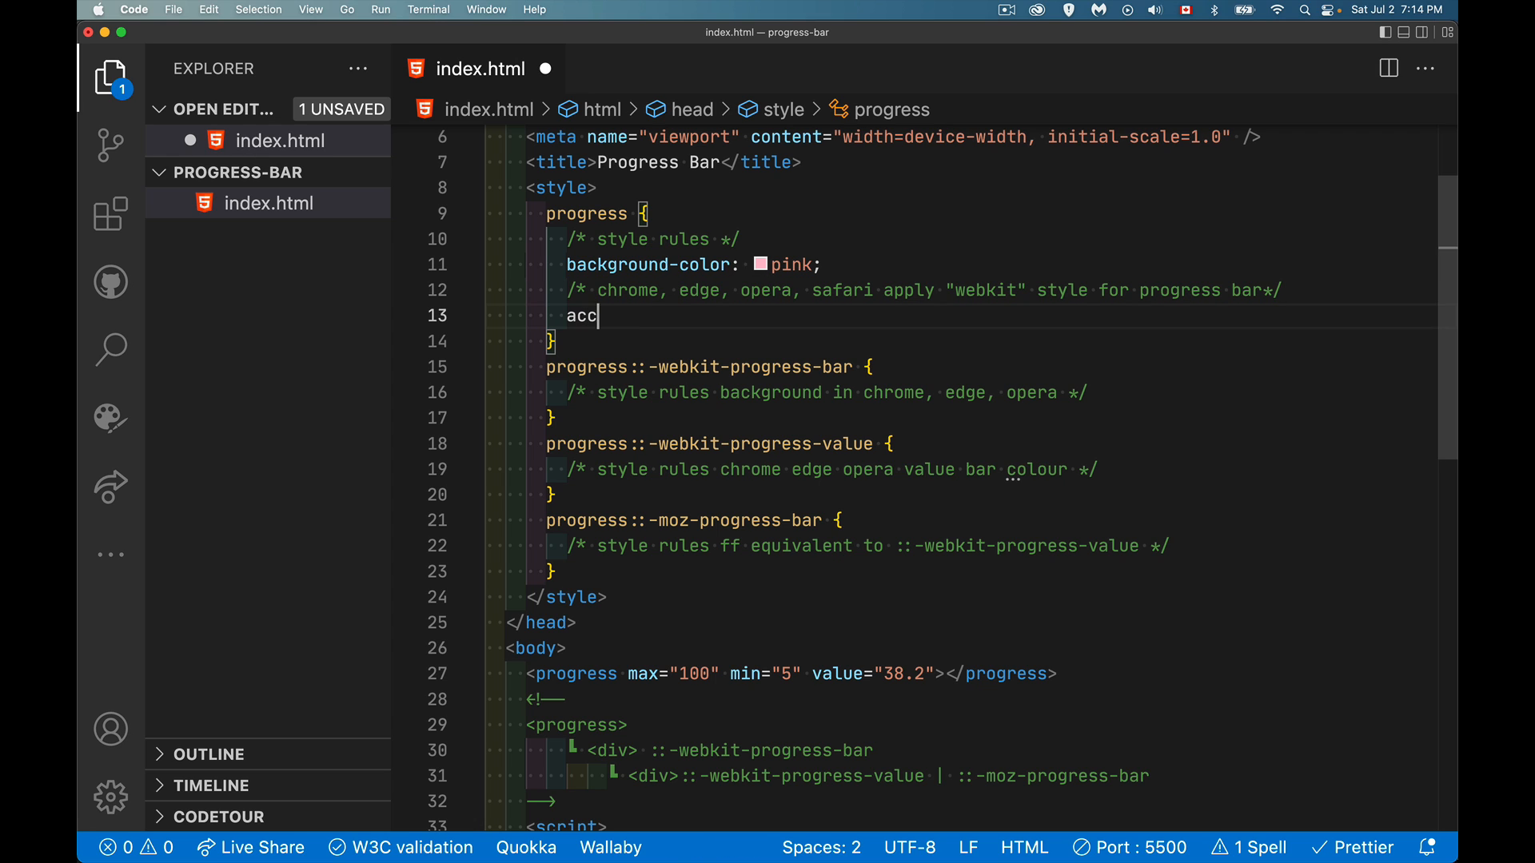
pyautogui.write('ent-col')
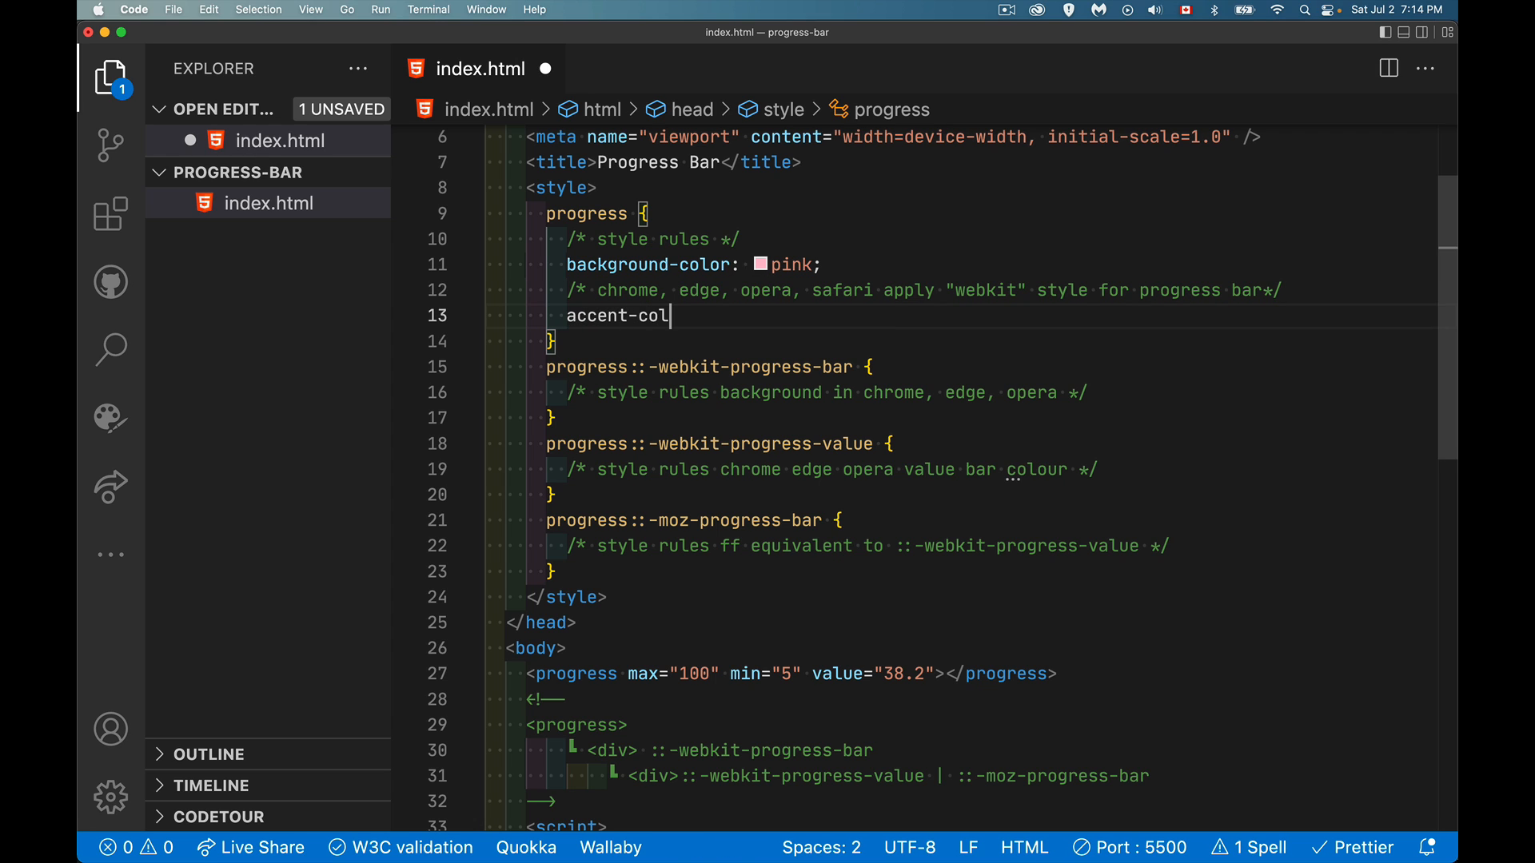
pyautogui.write('or:')
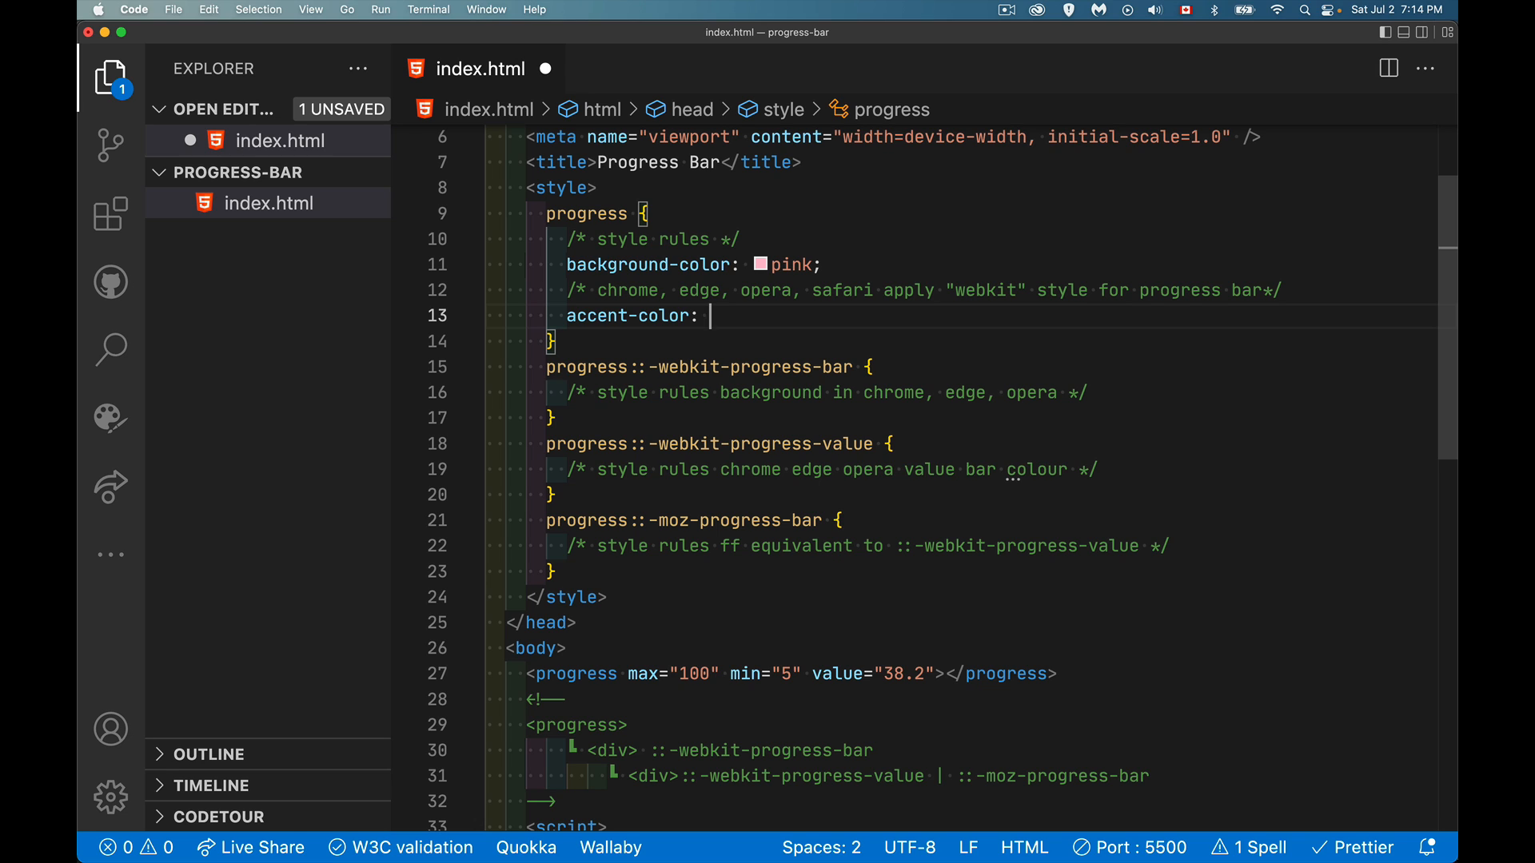
pyautogui.write('orag')
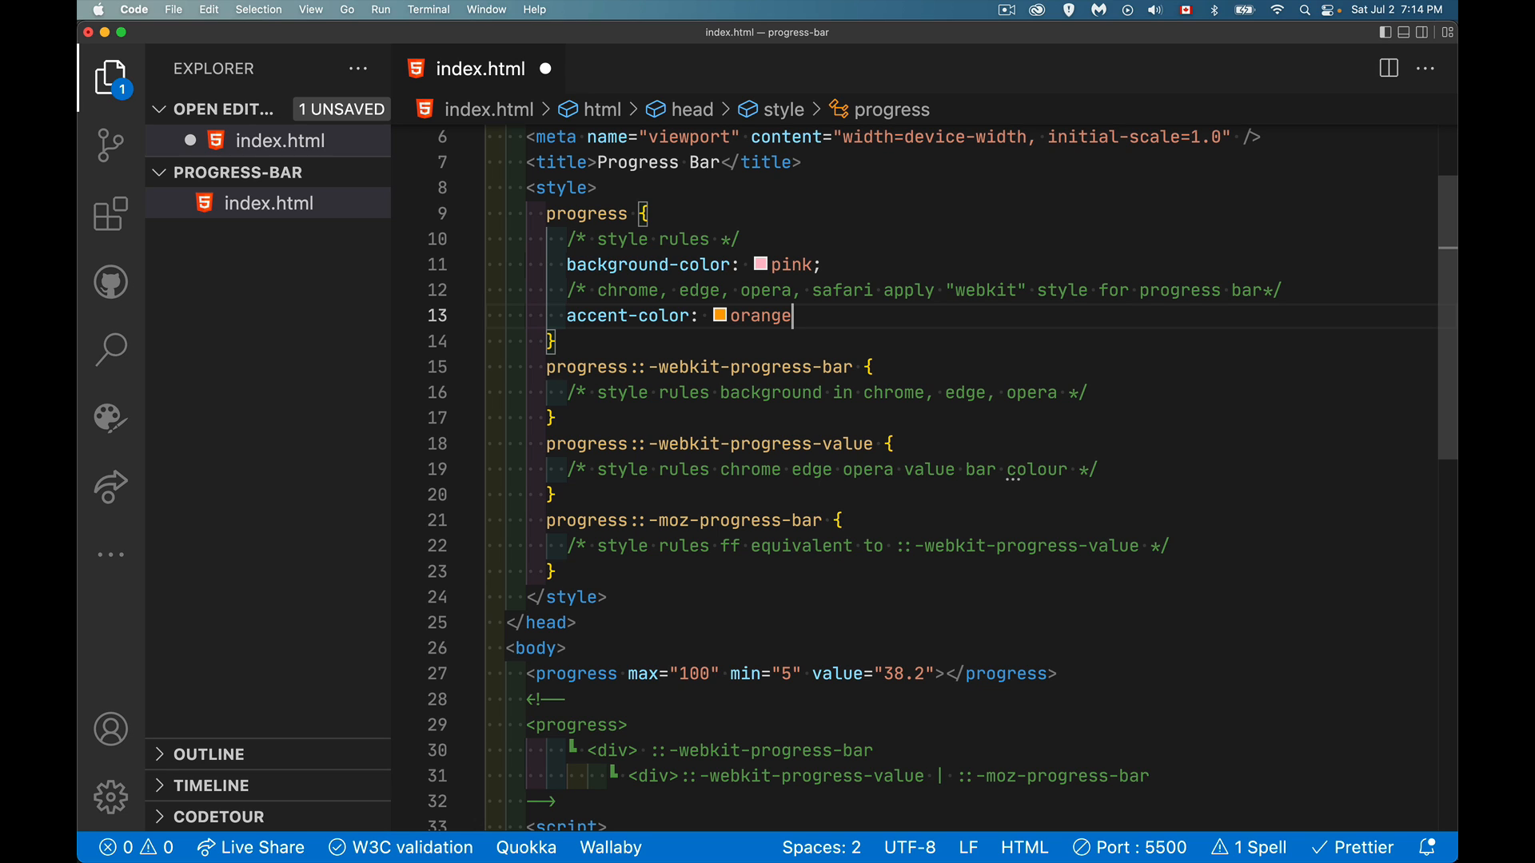
pyautogui.write('red;')
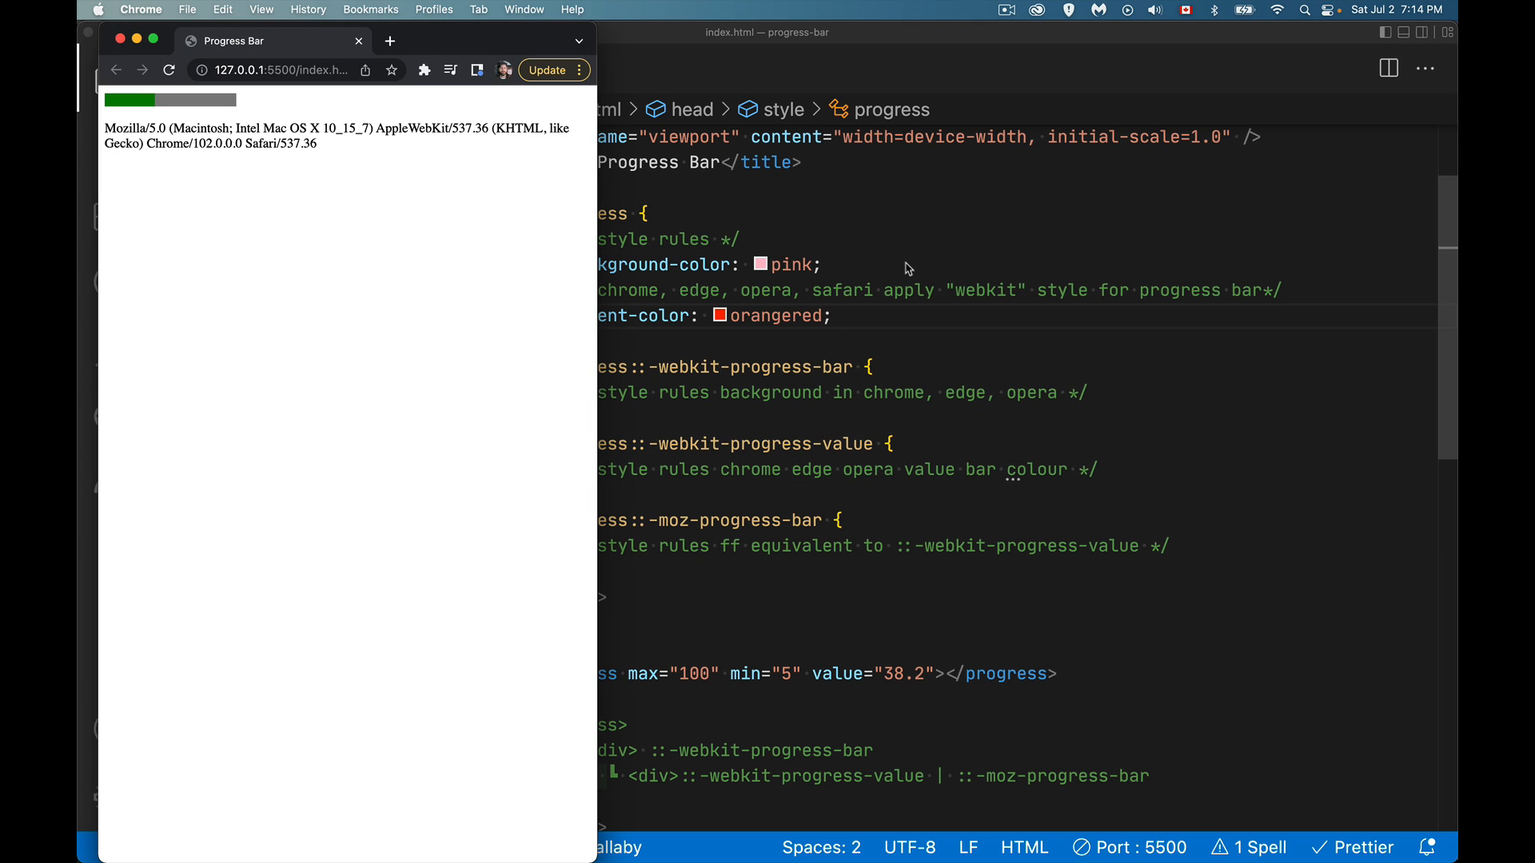
pyautogui.moveTo(780, 309)
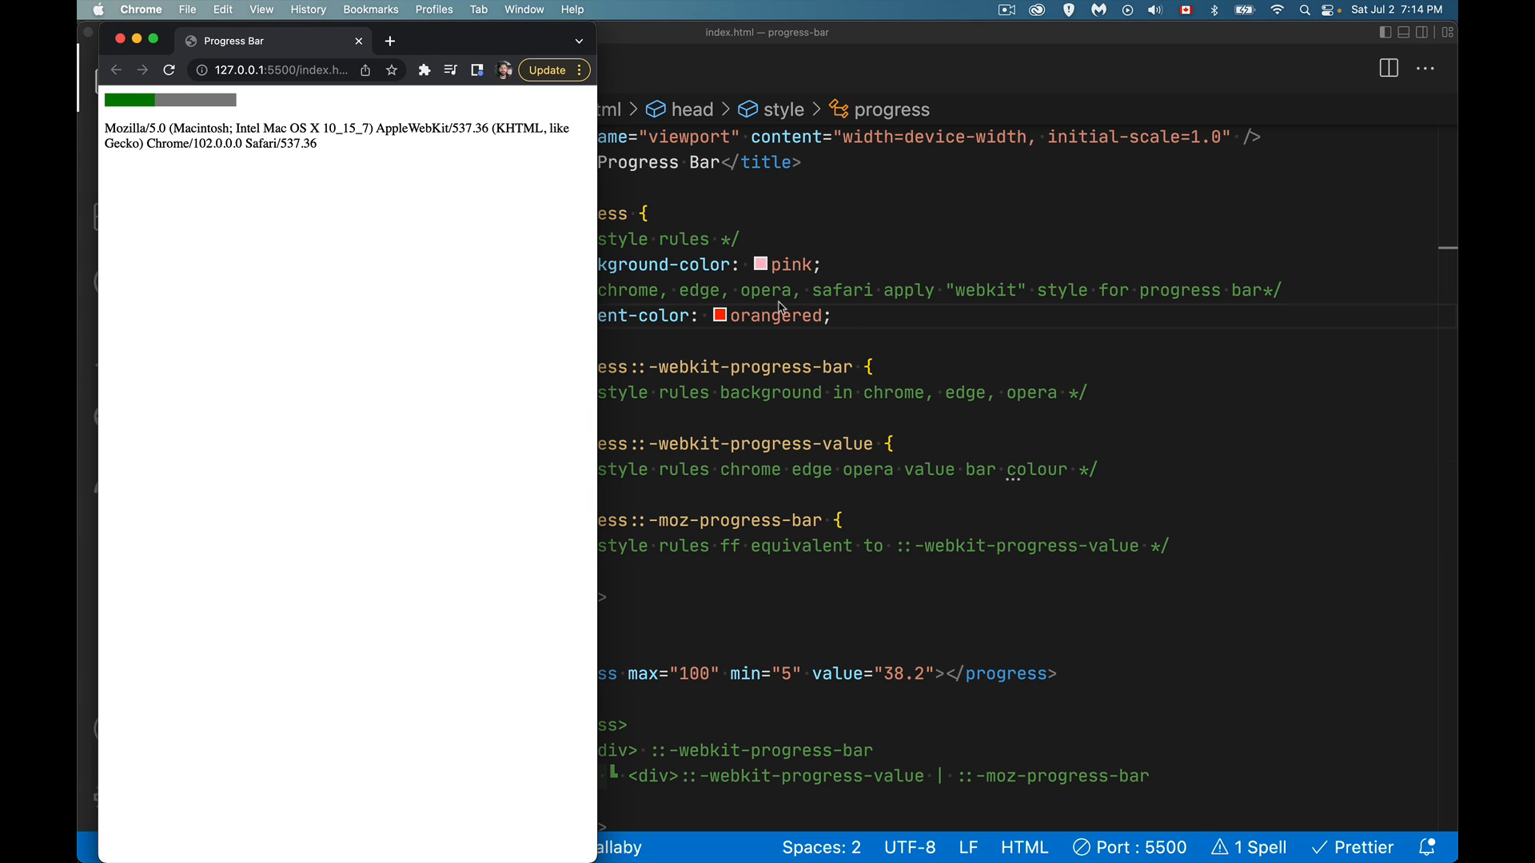
pyautogui.moveTo(420, 237)
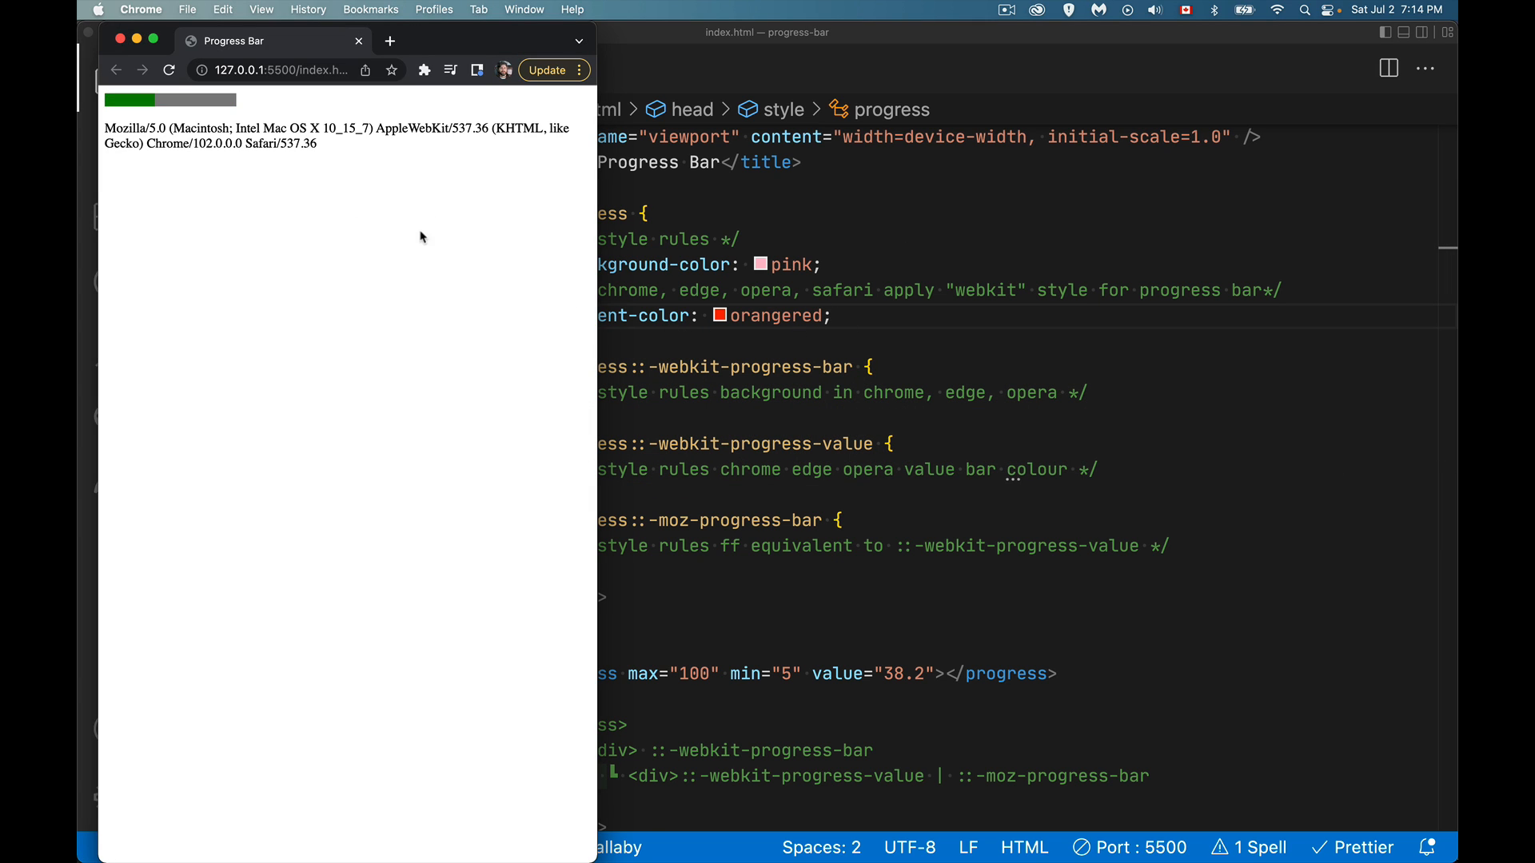
pyautogui.moveTo(158, 117)
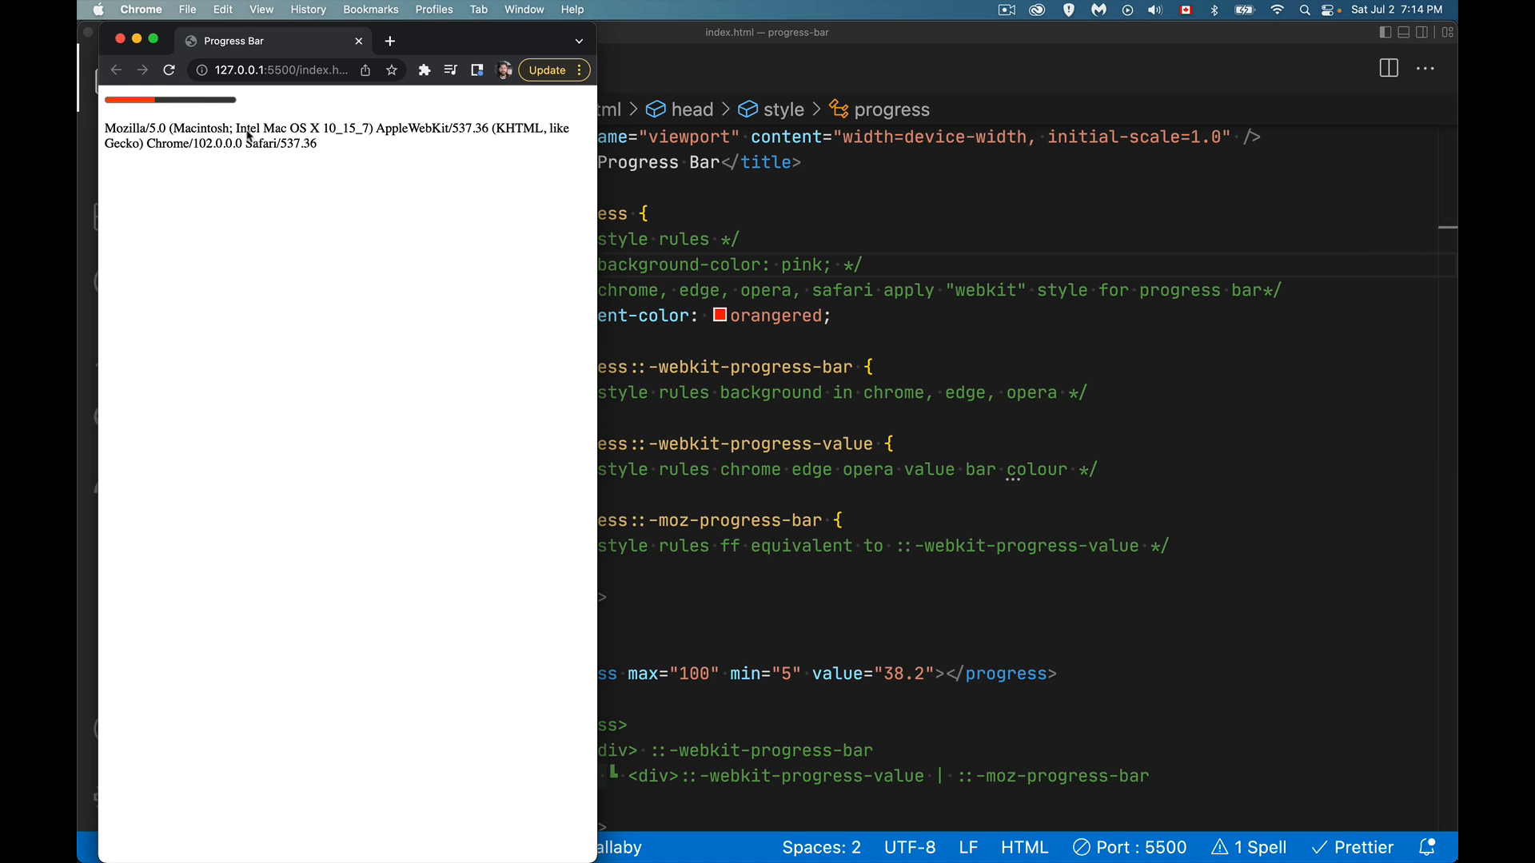
pyautogui.moveTo(136, 111)
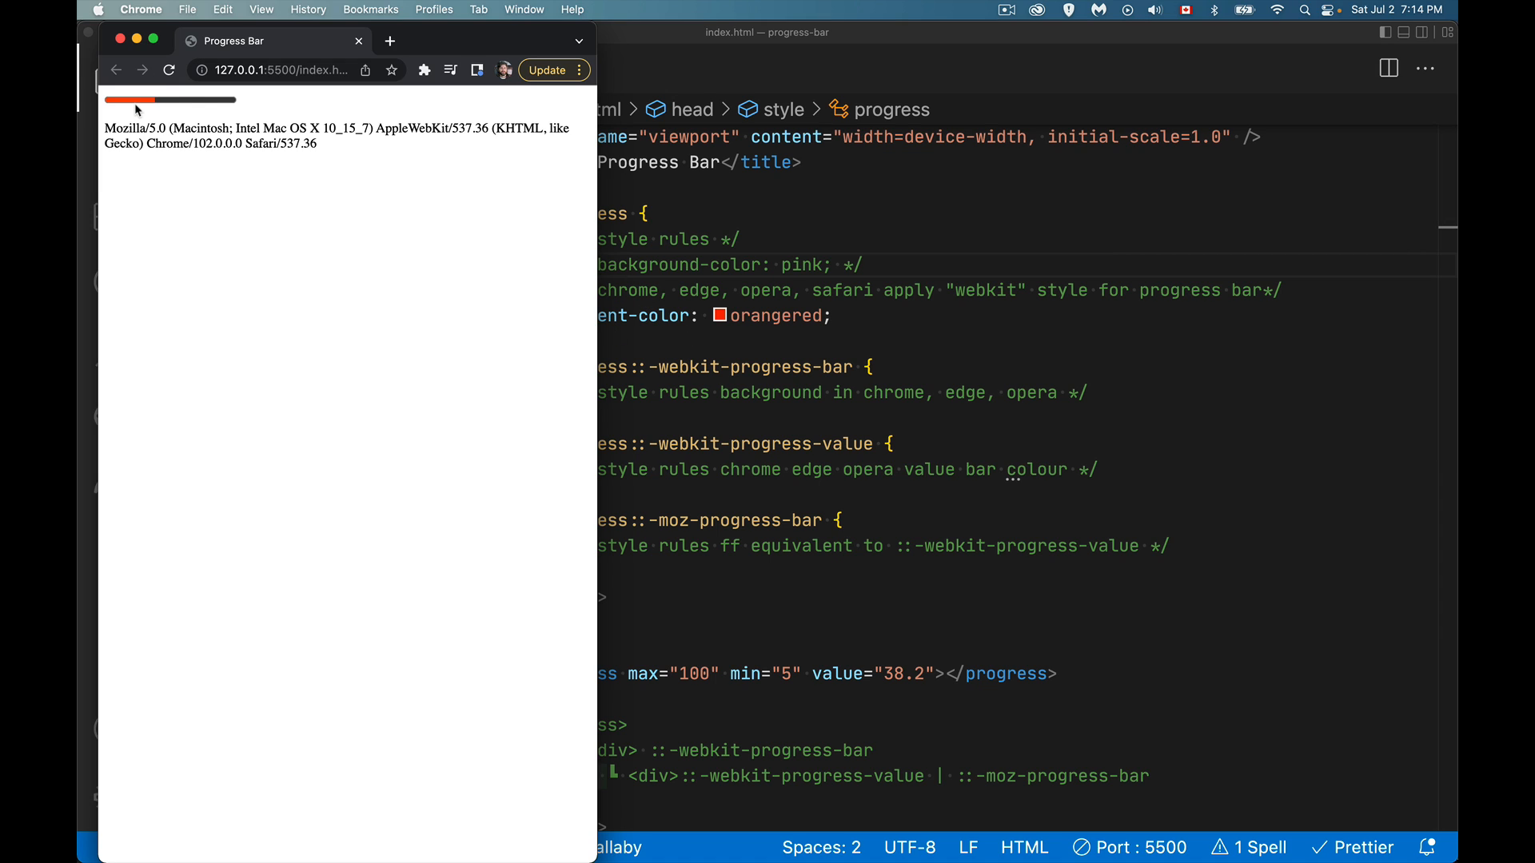
pyautogui.moveTo(219, 103)
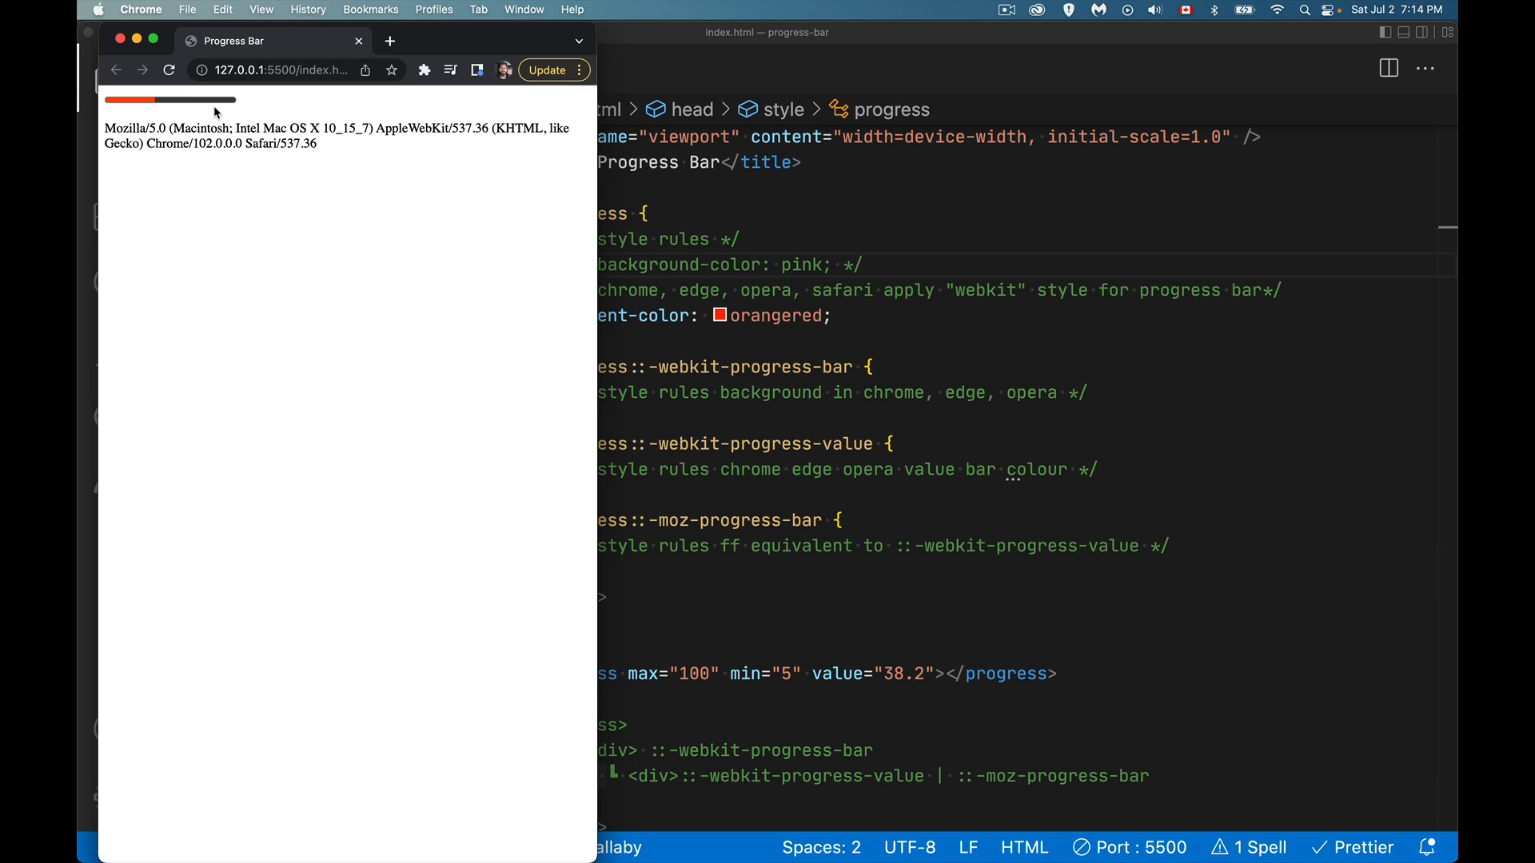
pyautogui.moveTo(233, 112)
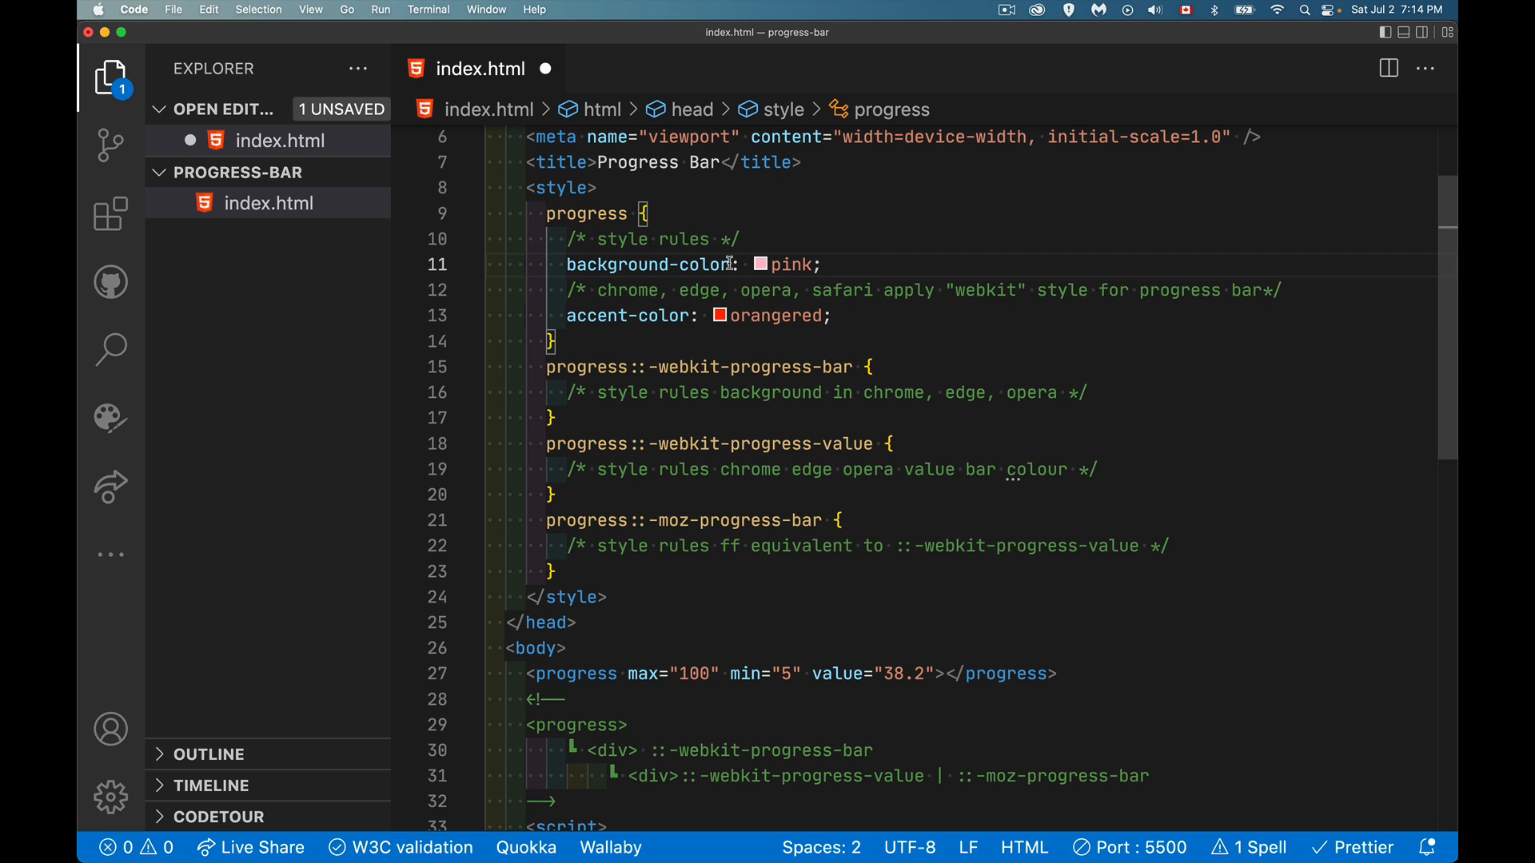
pyautogui.moveTo(984, 321)
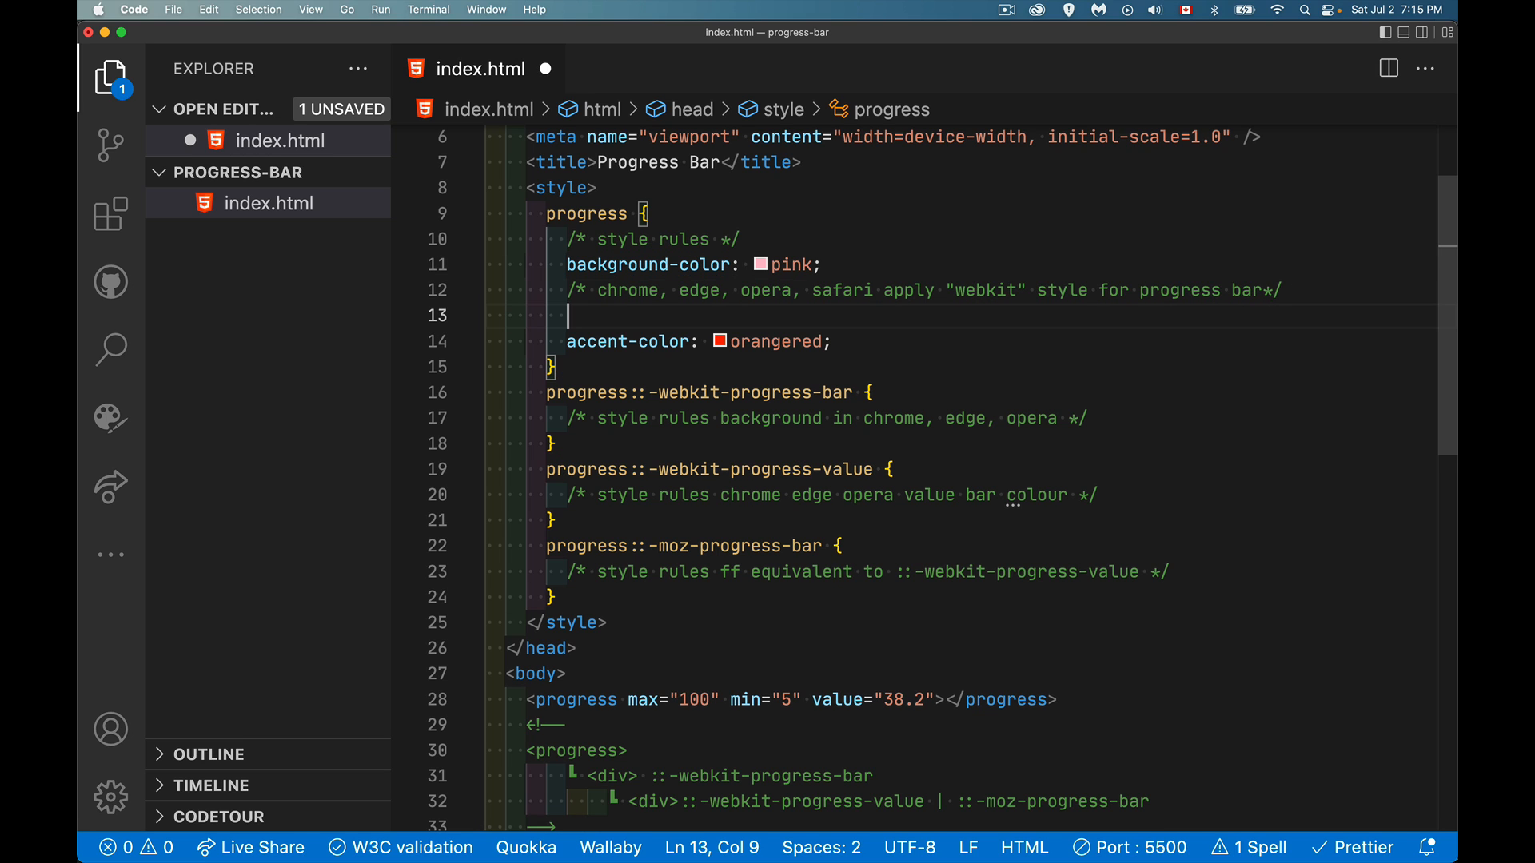
# Step: Add -webkit-appearance: none; above accent-color in the progress rule
pyautogui.write('-webkit')
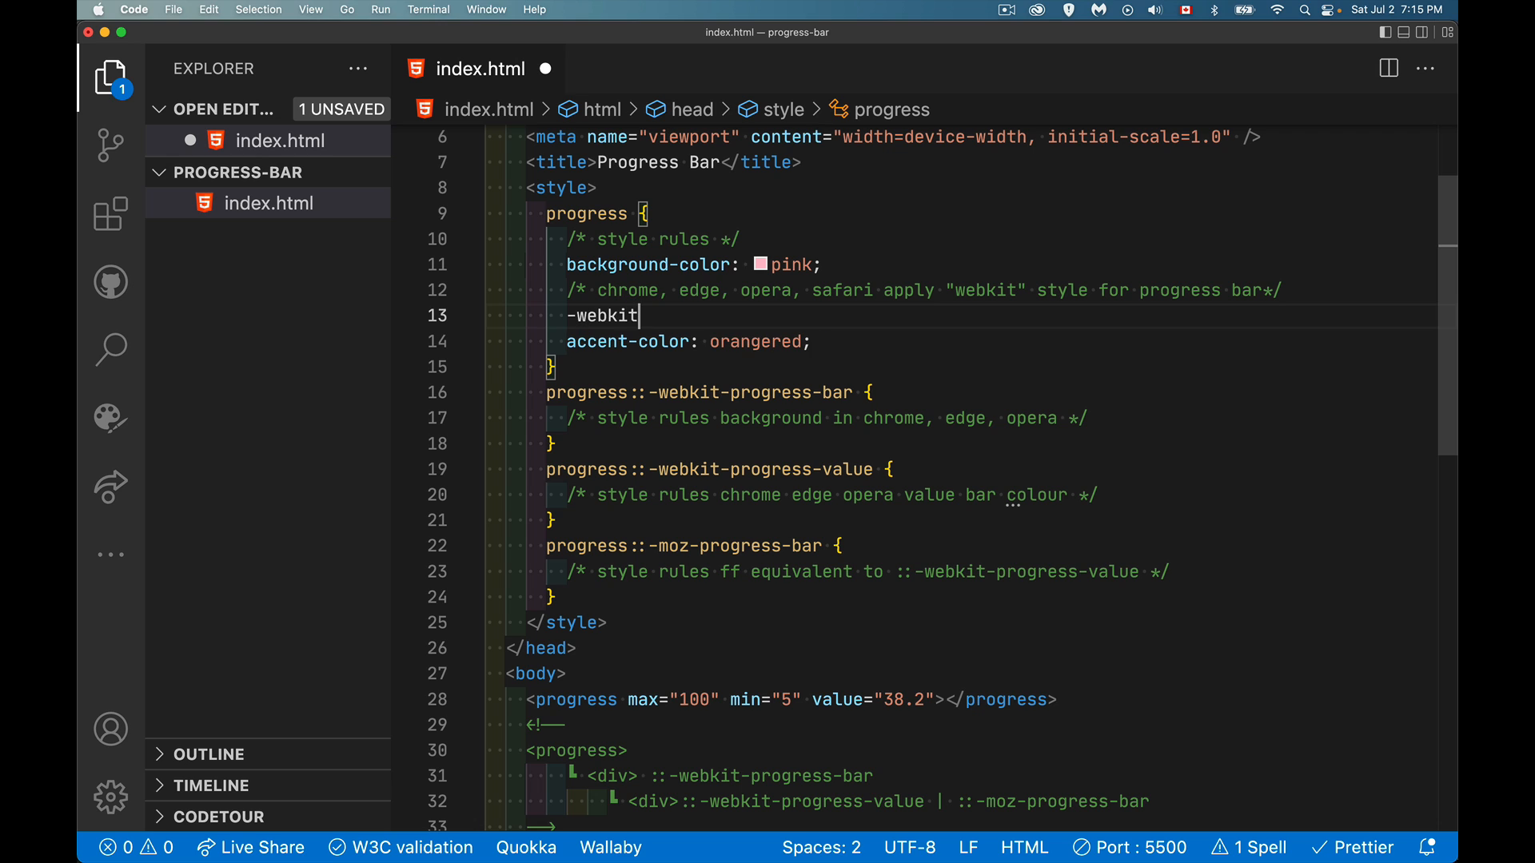
pyautogui.write('-appearance:')
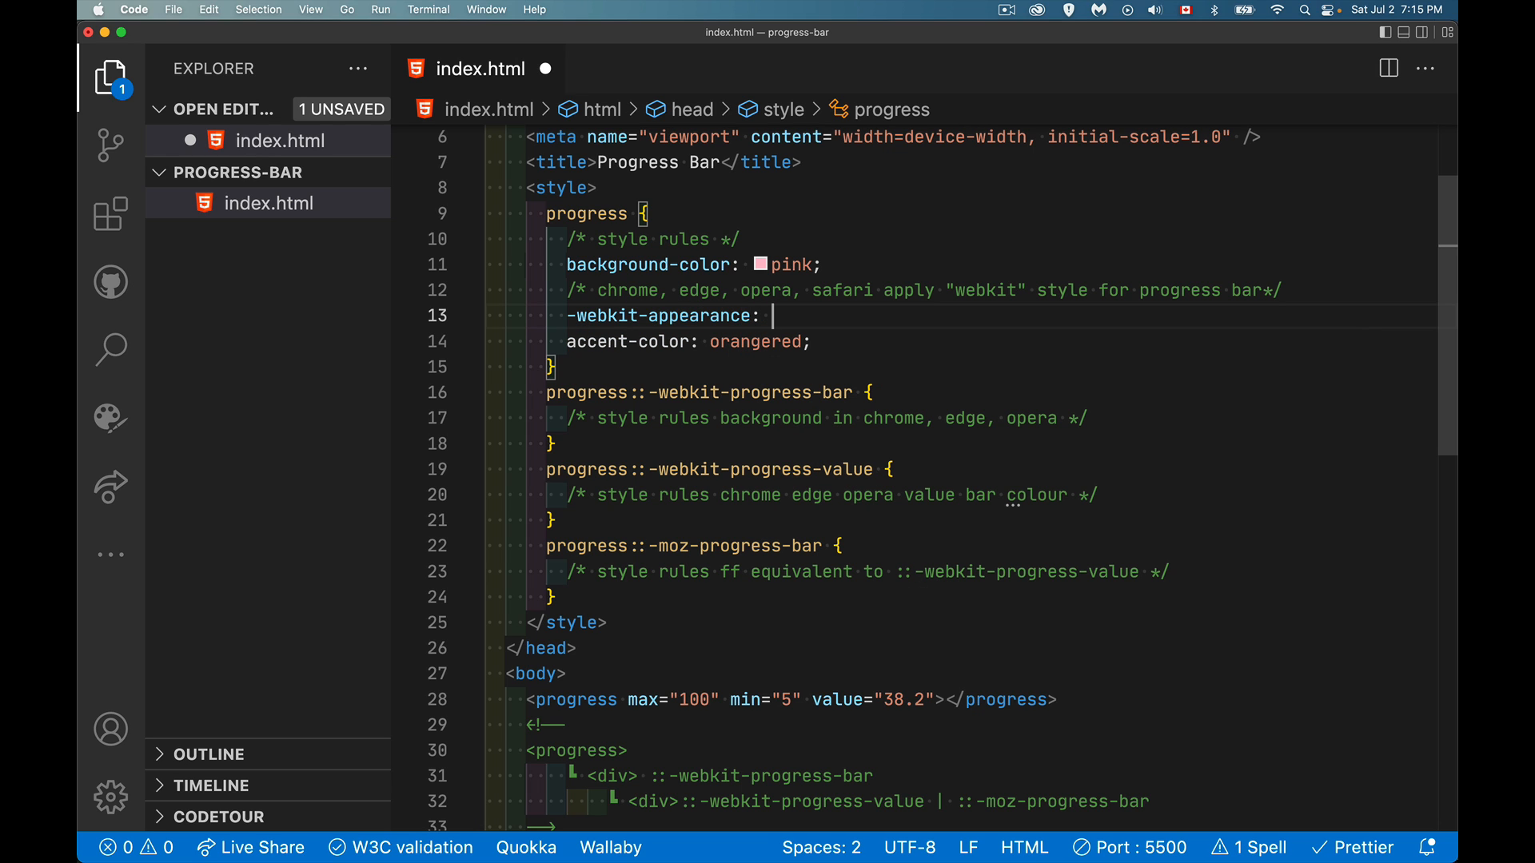
pyautogui.write('none;')
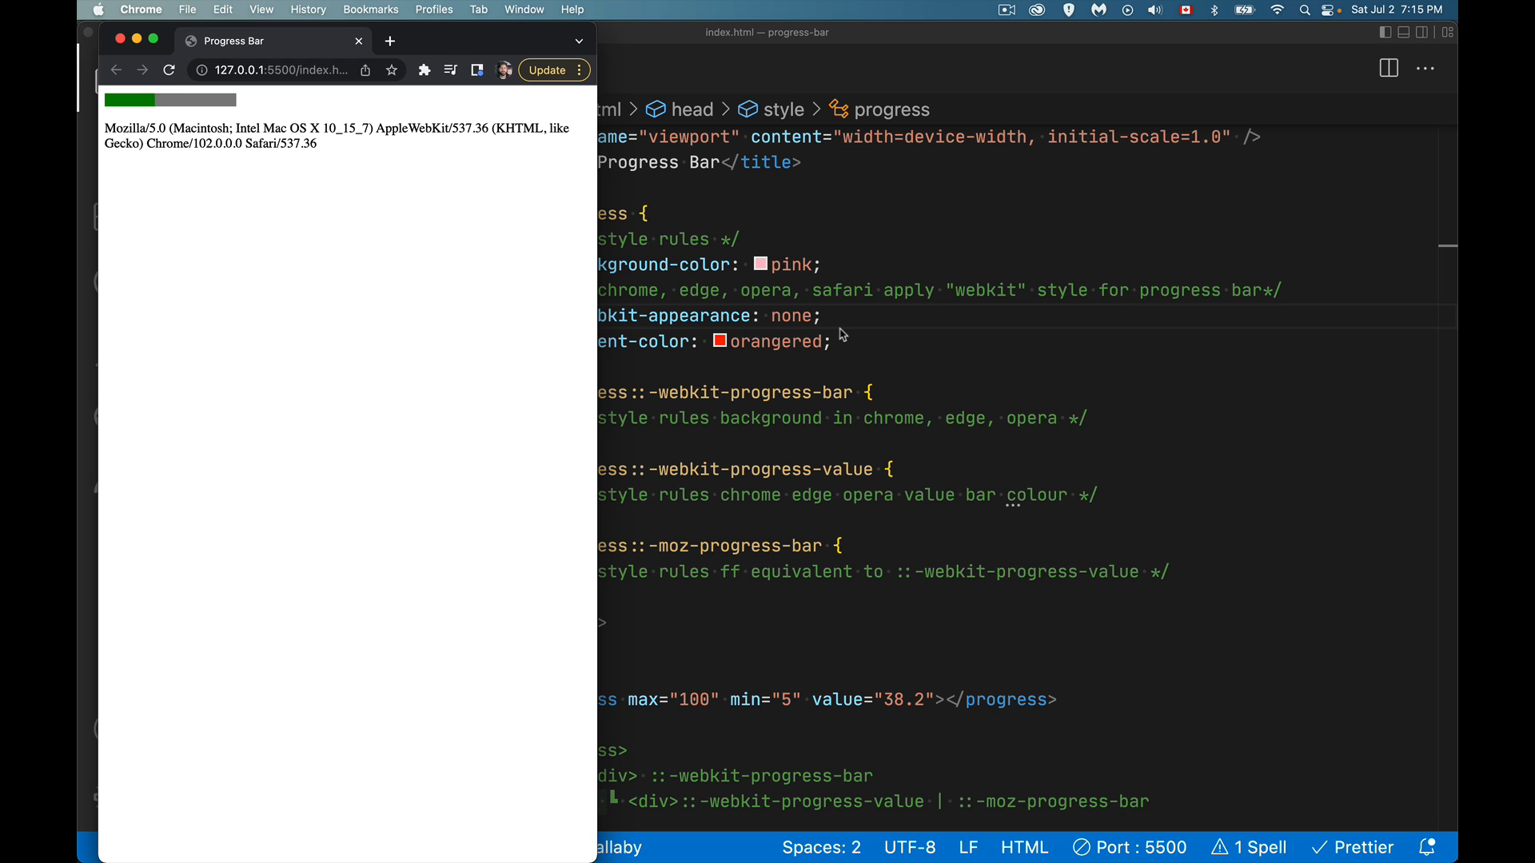
pyautogui.moveTo(794, 307)
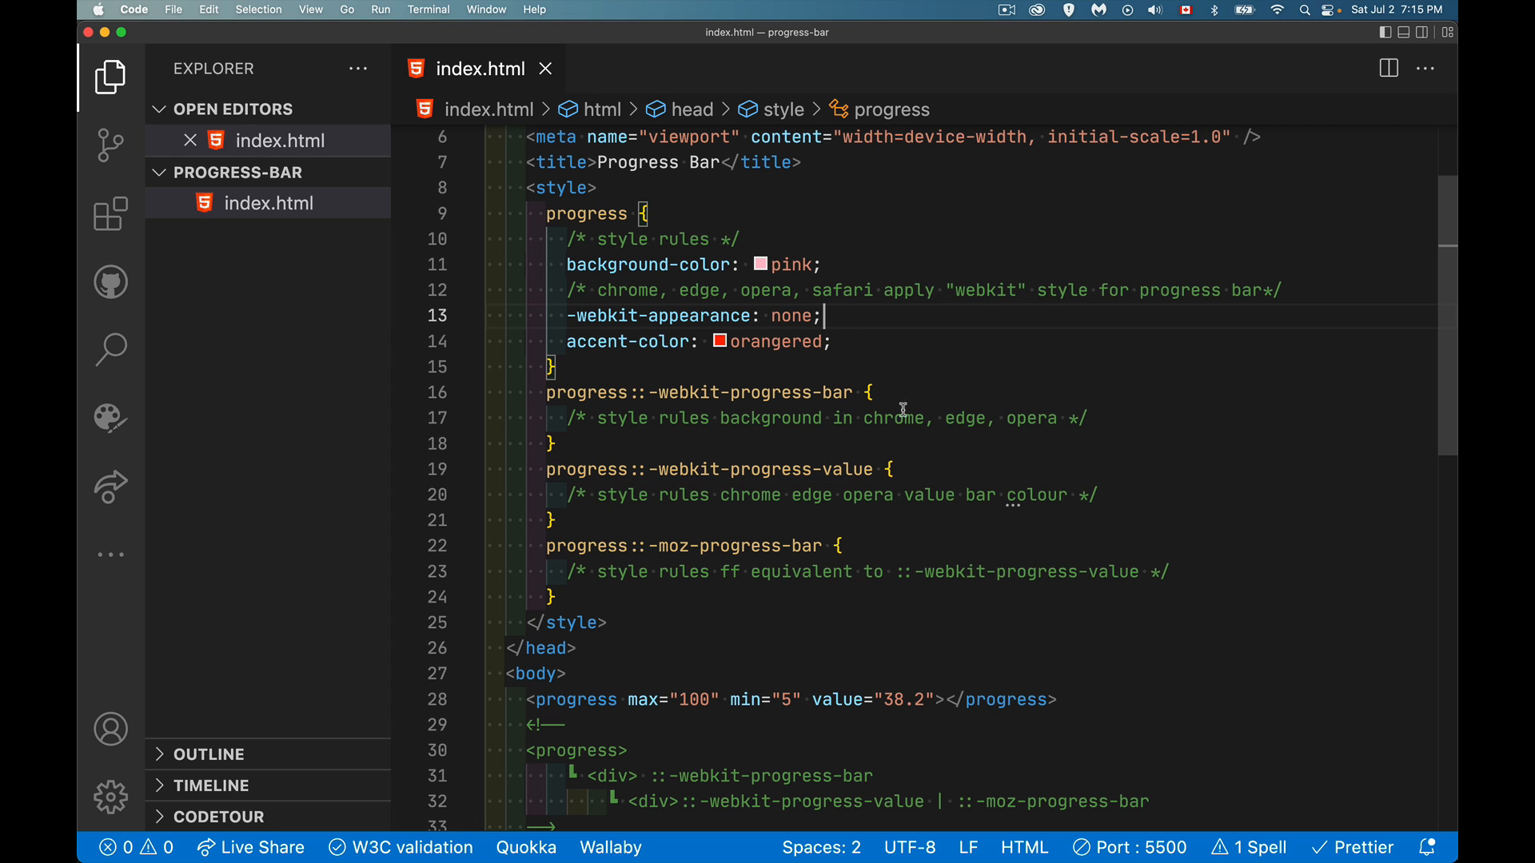
pyautogui.moveTo(1132, 437)
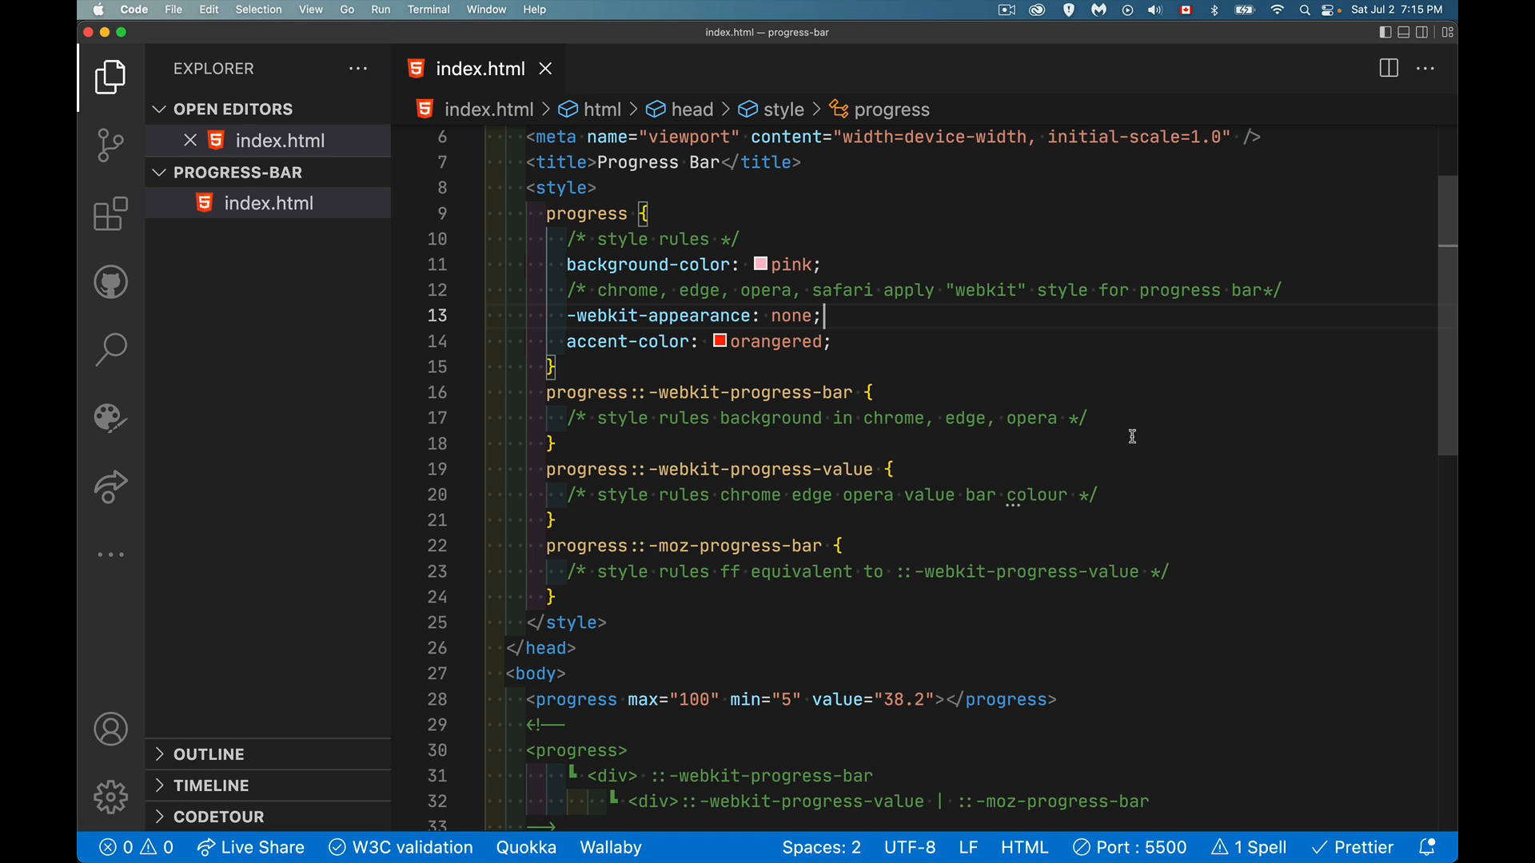
pyautogui.moveTo(996, 467)
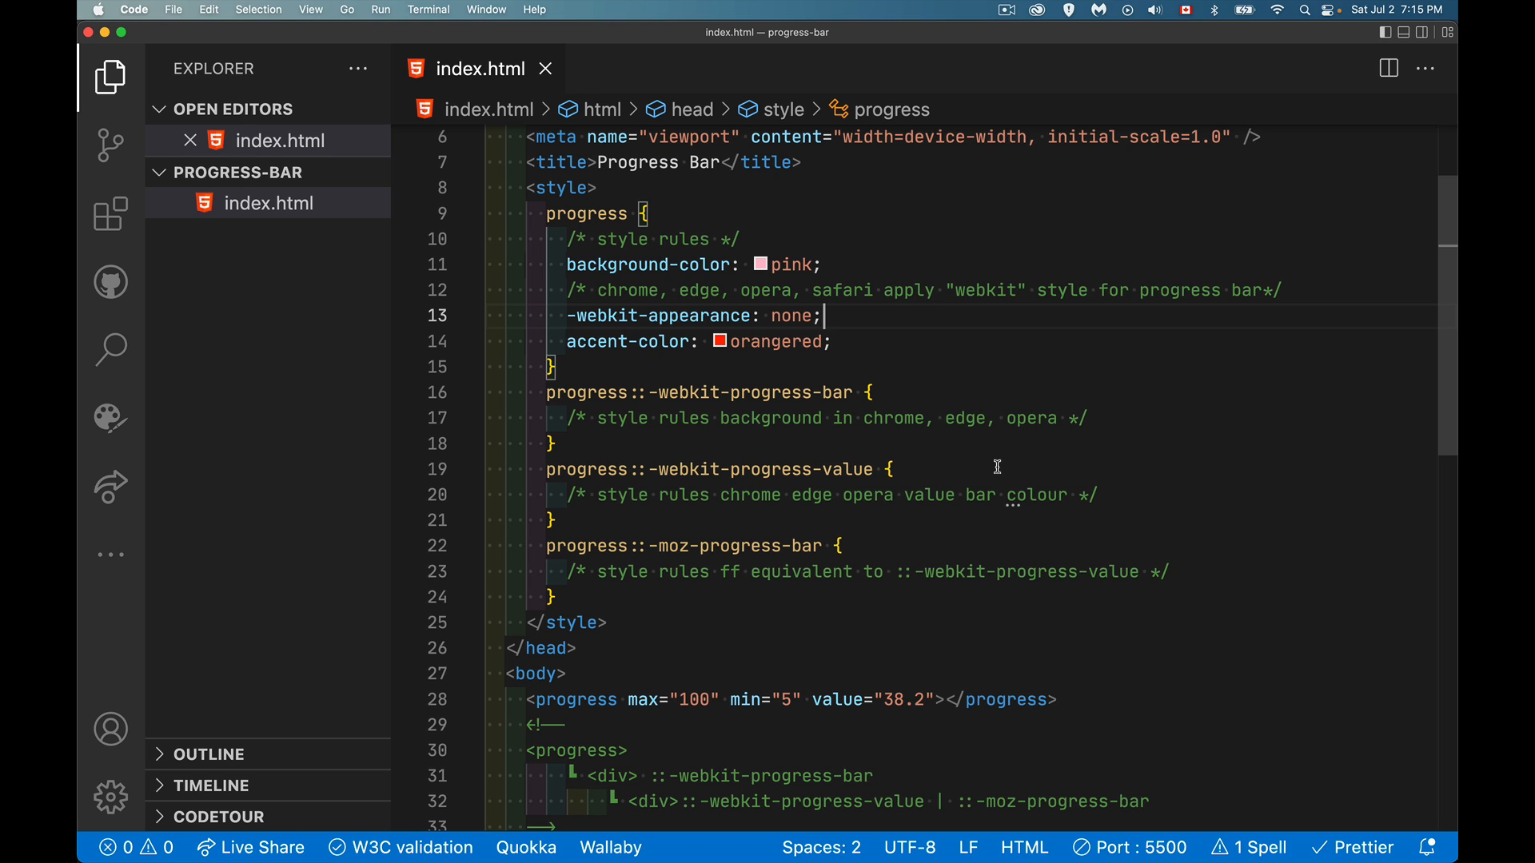
pyautogui.moveTo(886, 331)
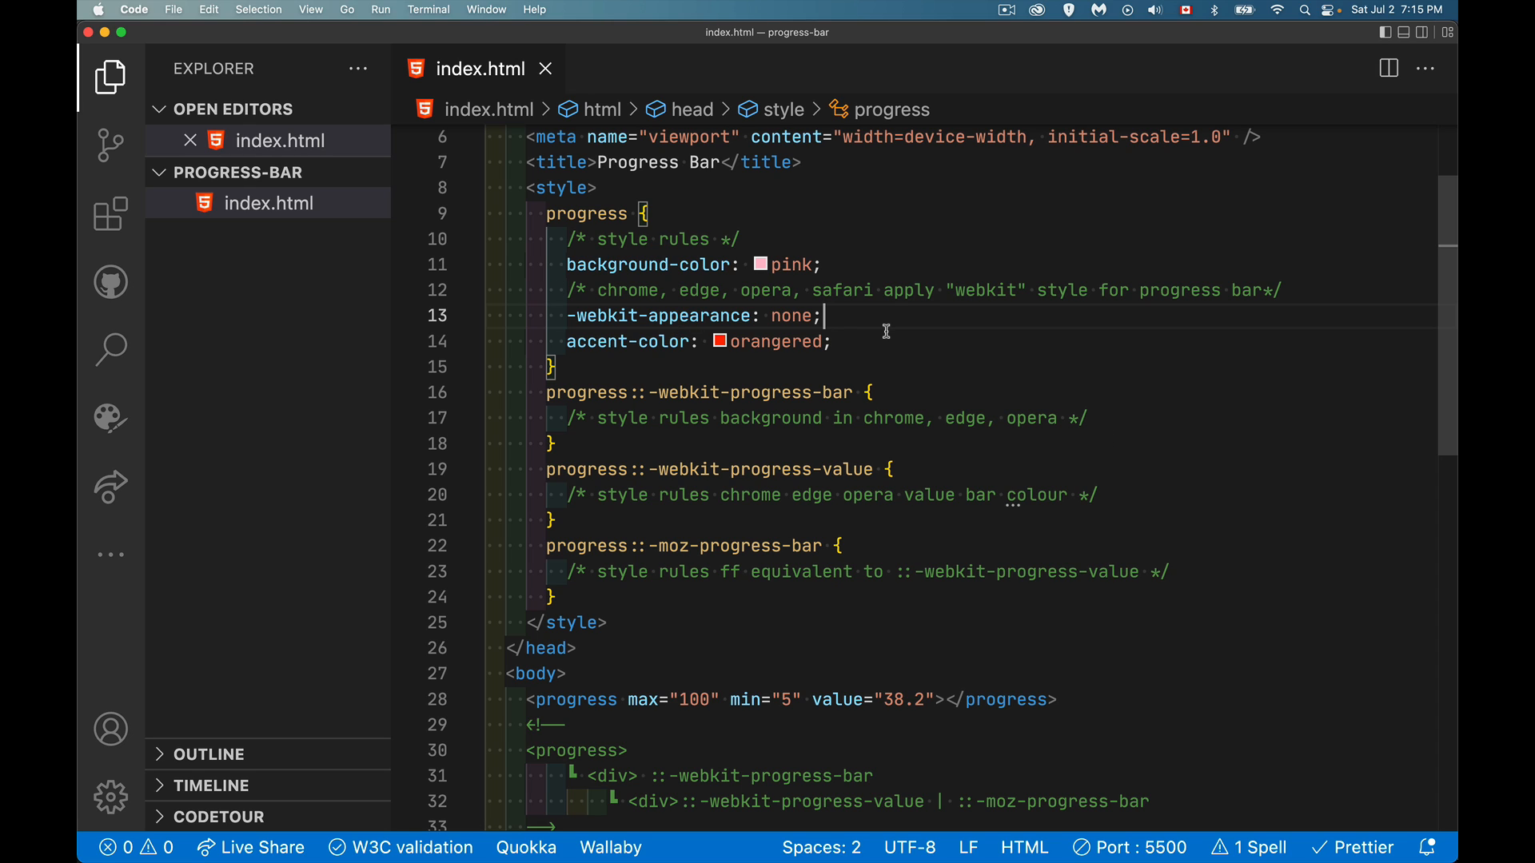
pyautogui.moveTo(660, 555)
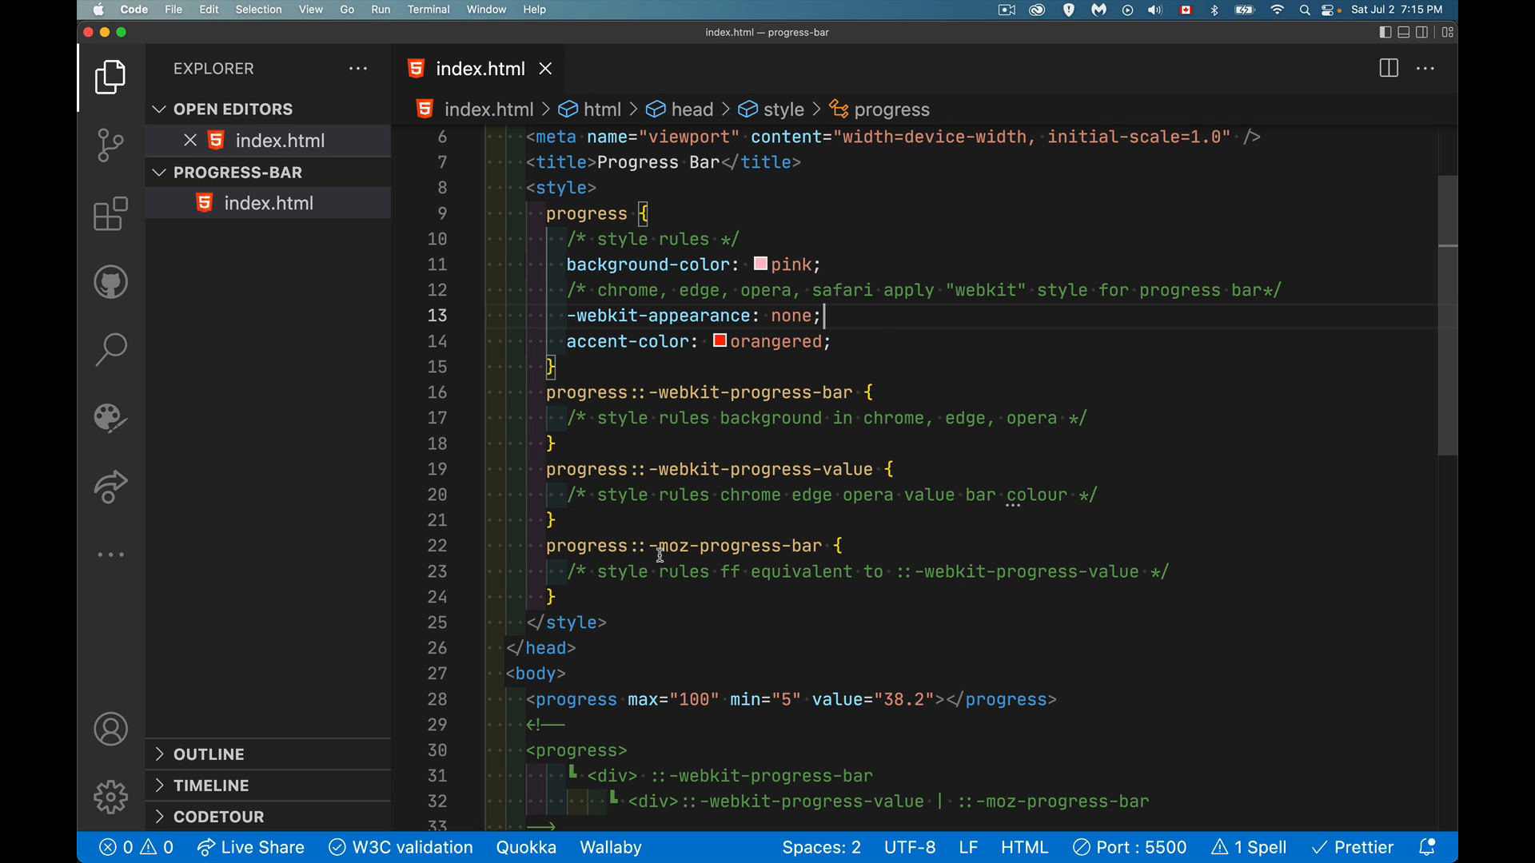
# Step: Select moz in the progress::-moz-progress-bar selector to point out the Firefox-only rule
pyautogui.doubleClick(738, 545)
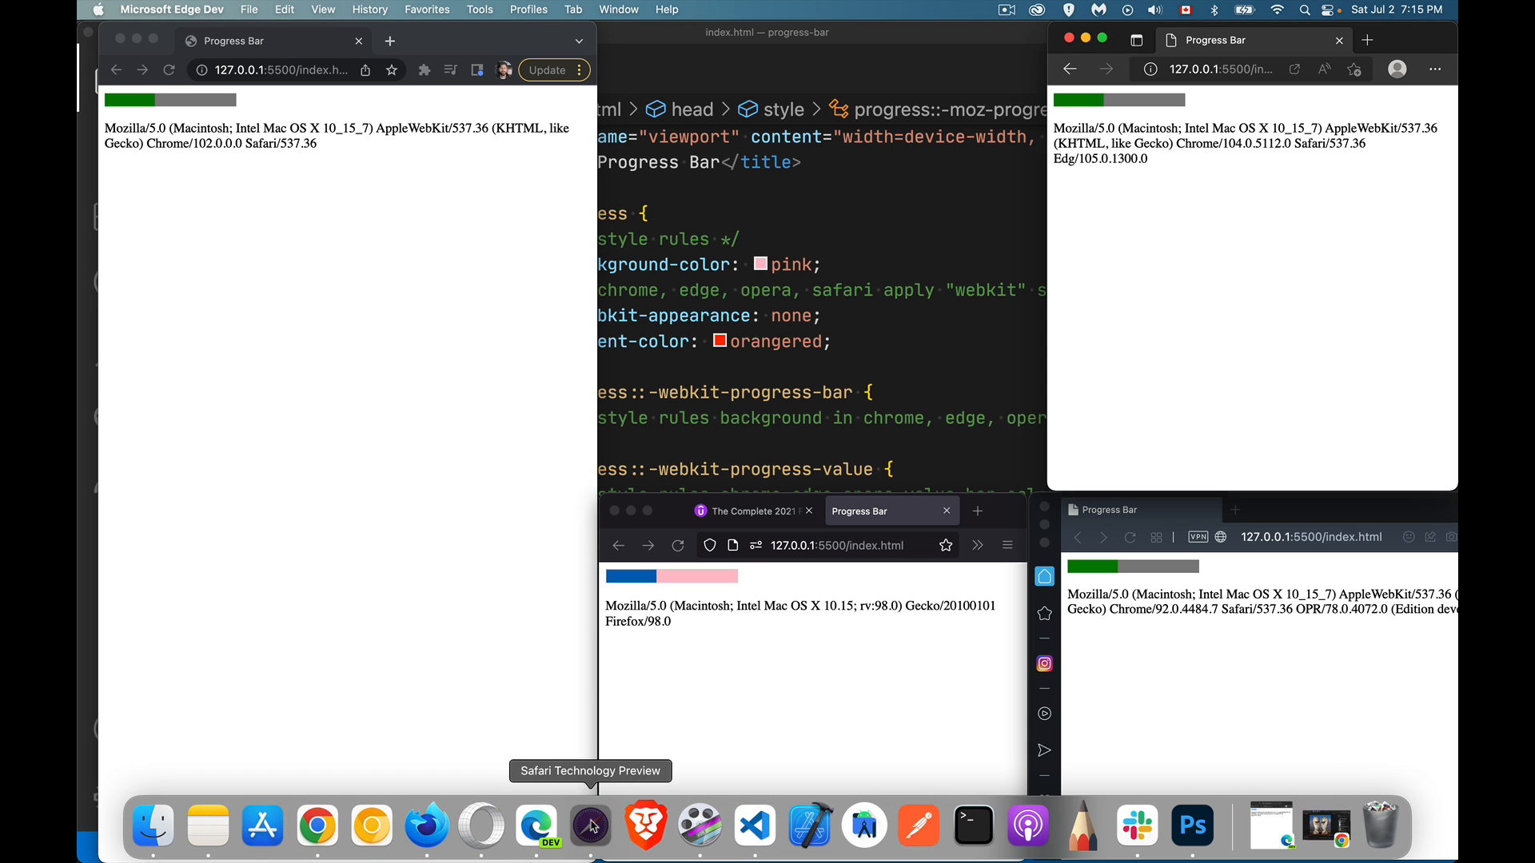
pyautogui.click(590, 827)
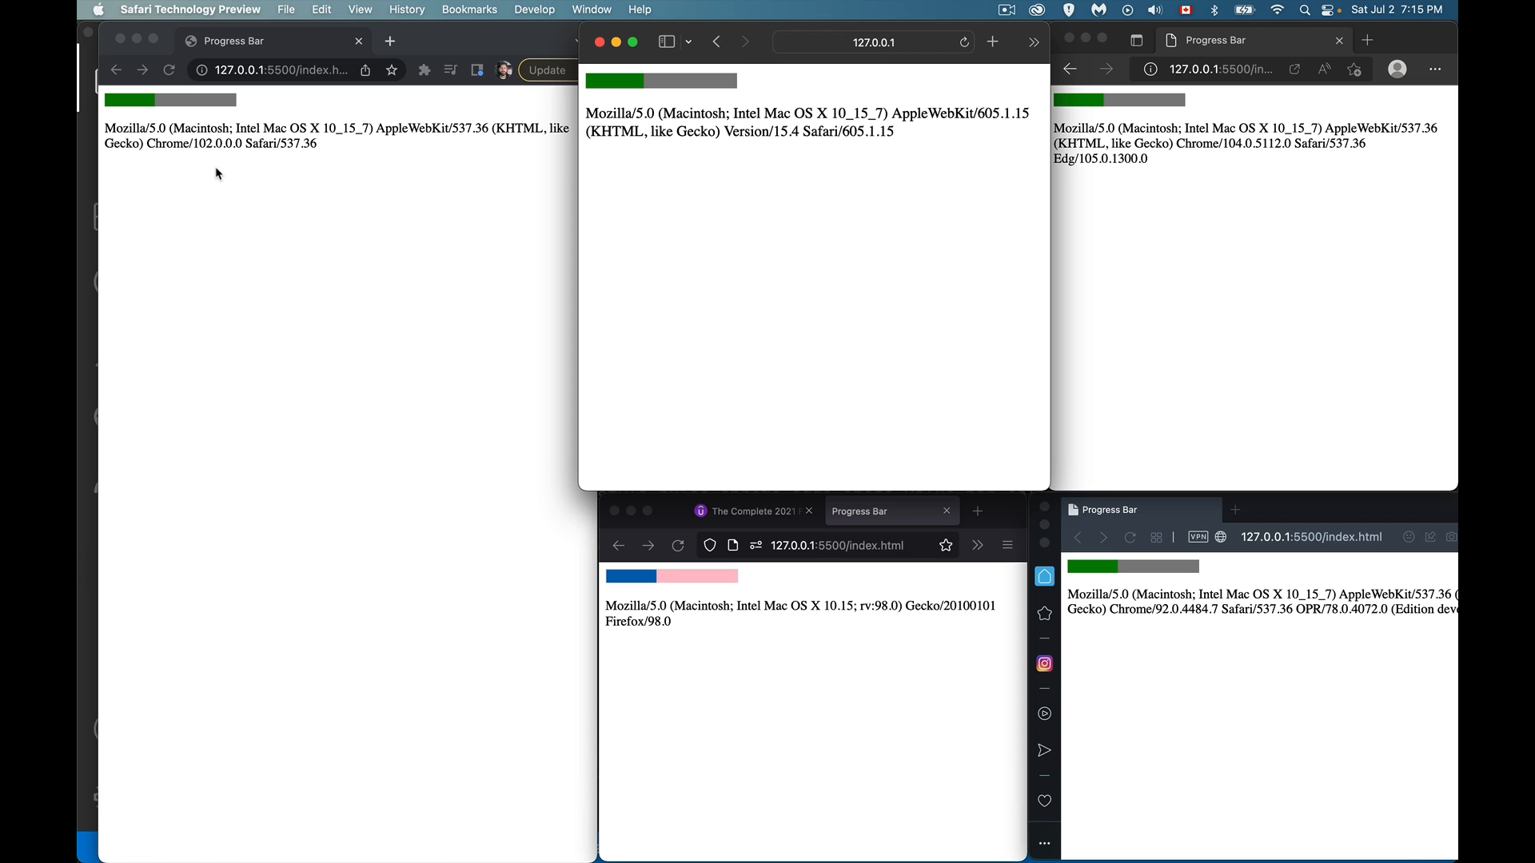
pyautogui.moveTo(142, 136)
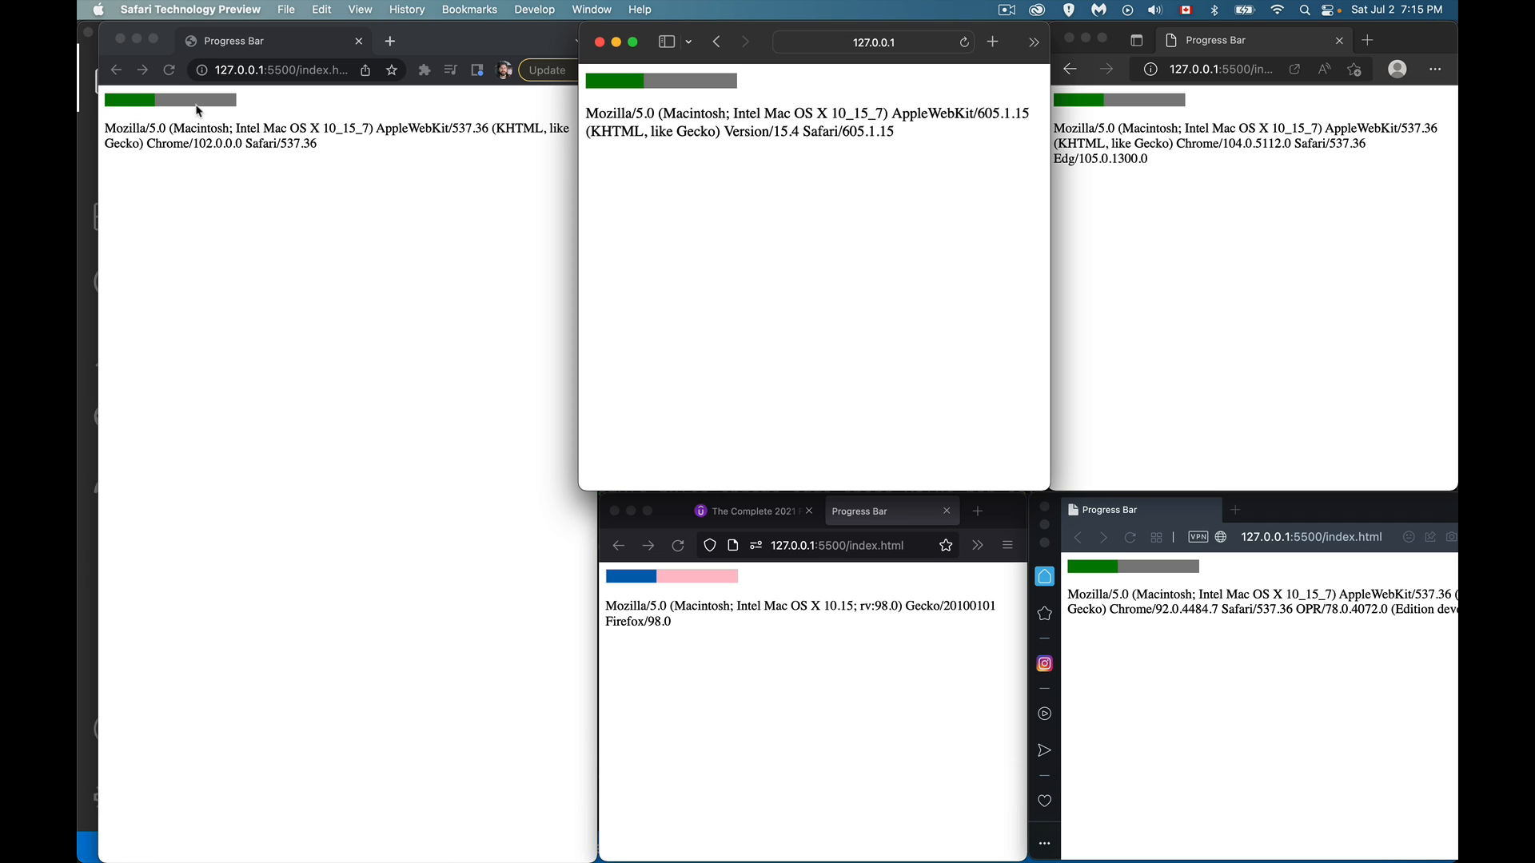
pyautogui.moveTo(132, 107)
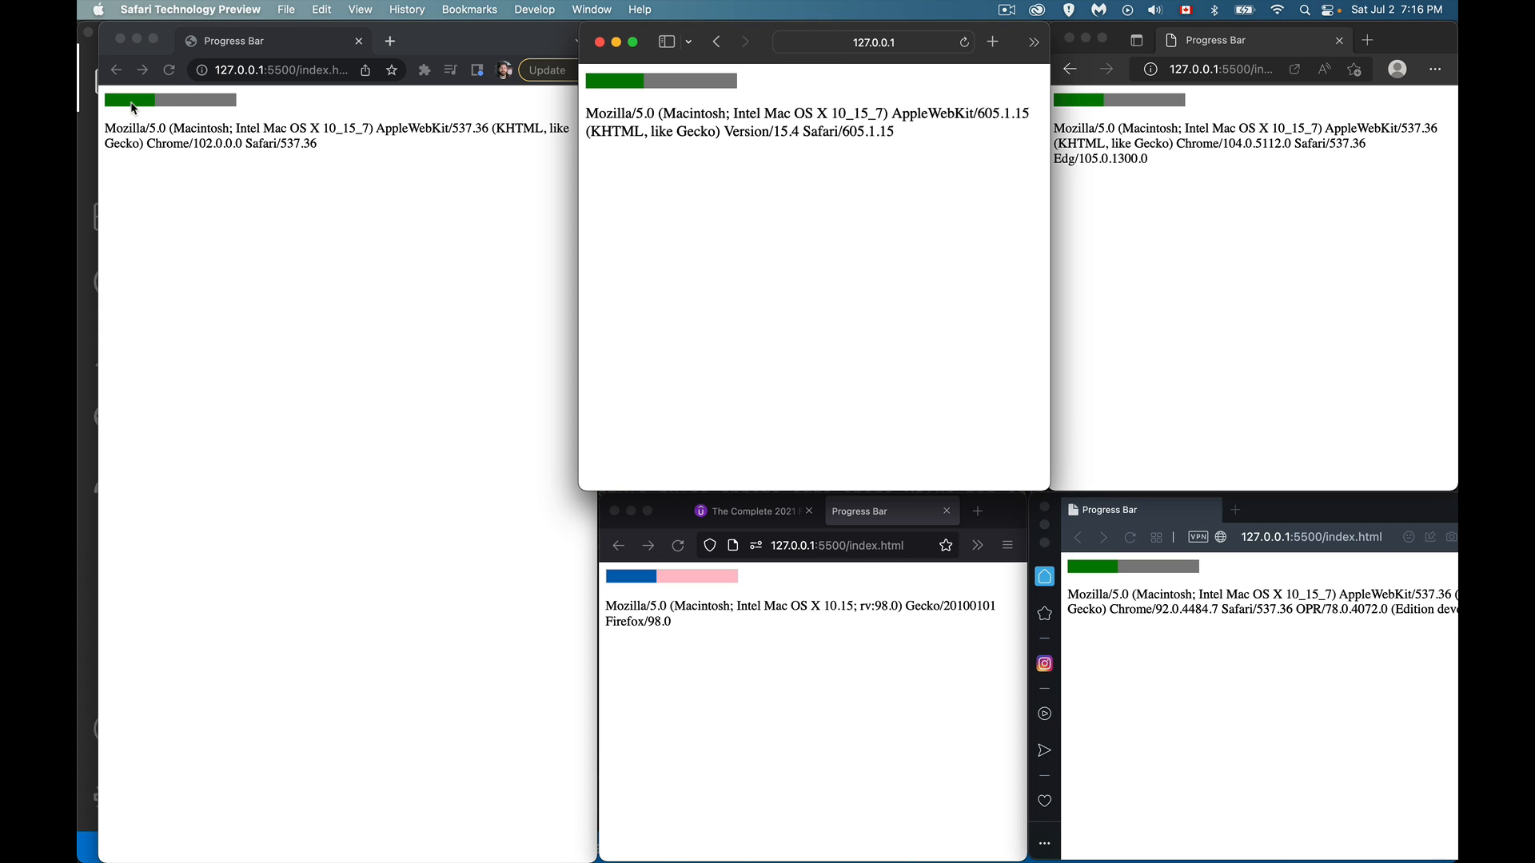
pyautogui.moveTo(840, 85)
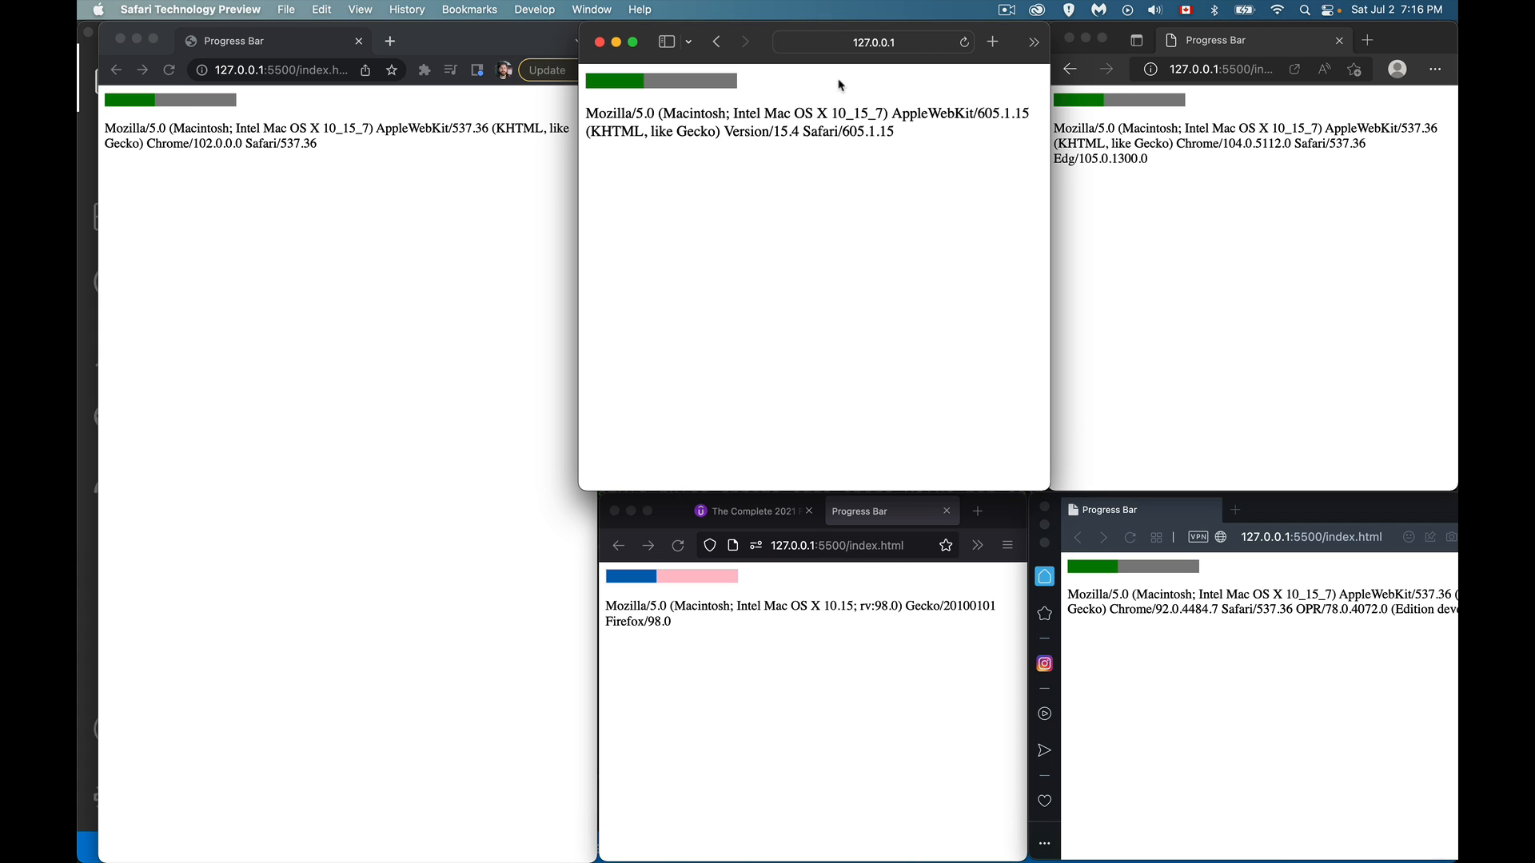
pyautogui.moveTo(788, 183)
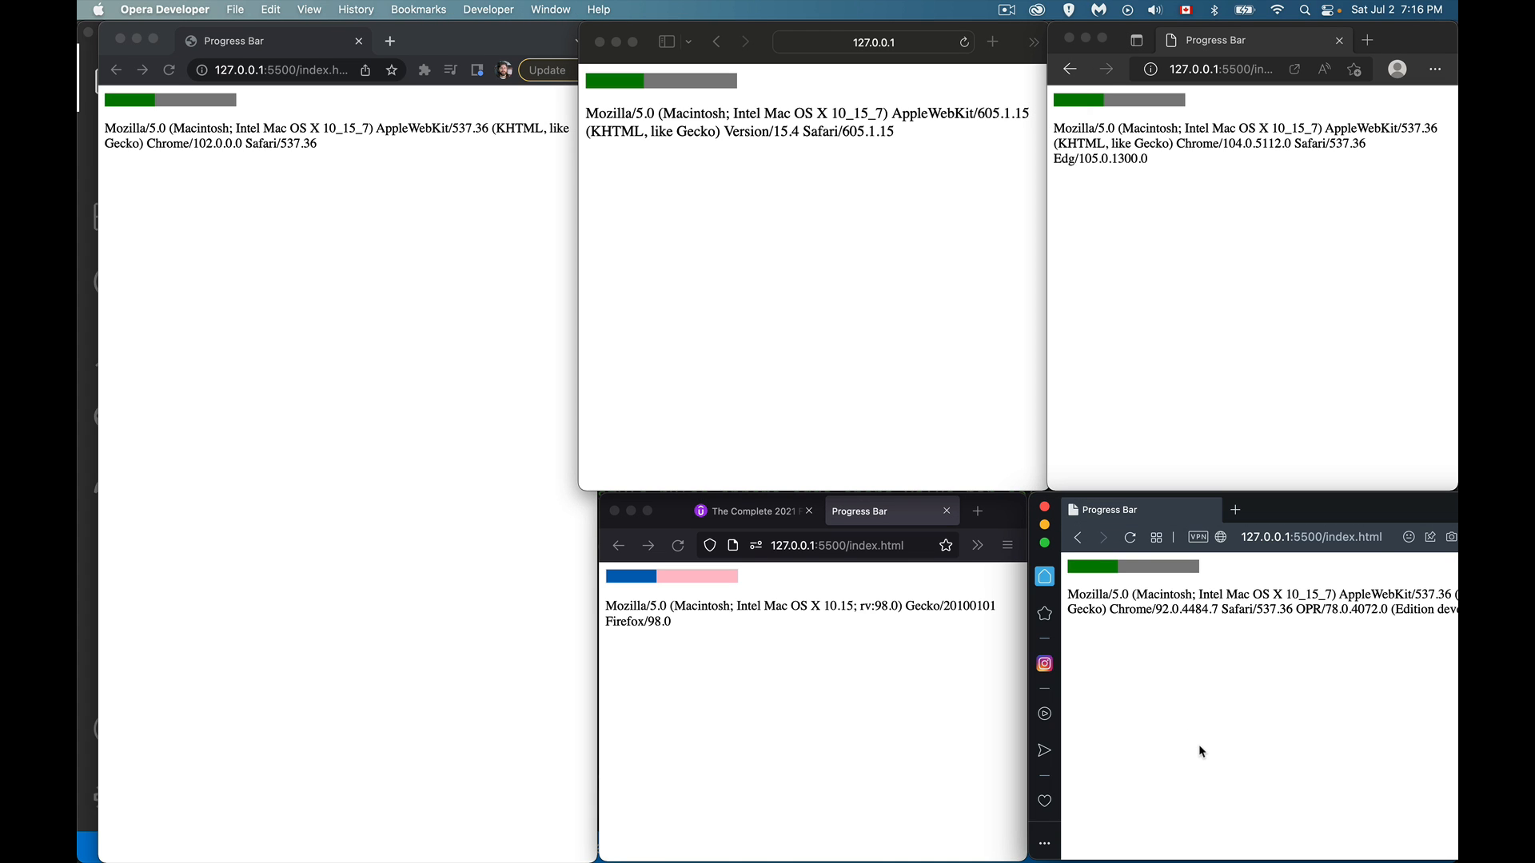
pyautogui.moveTo(742, 683)
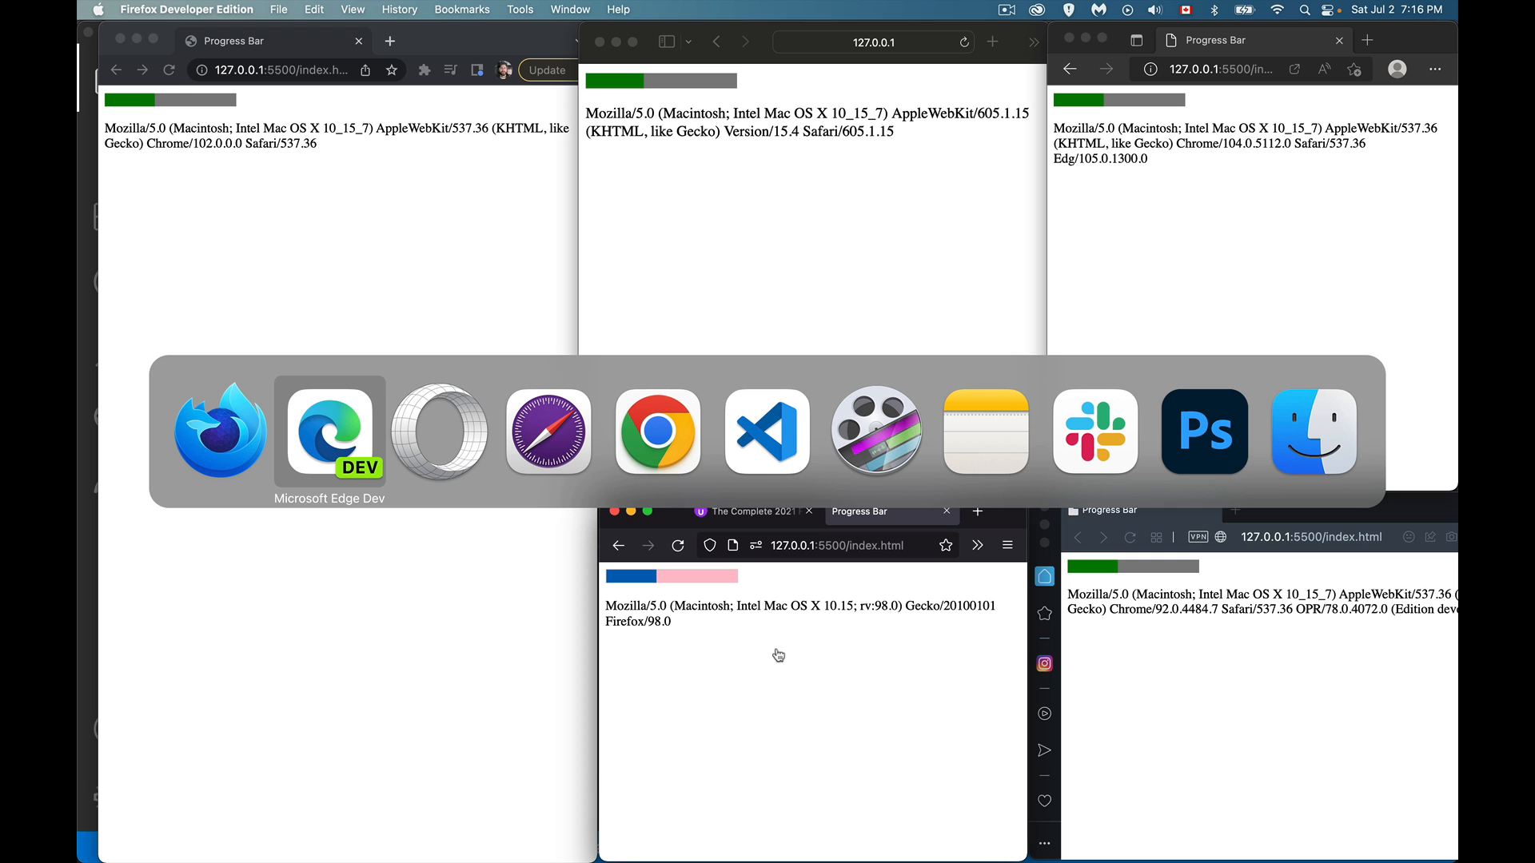
pyautogui.click(765, 431)
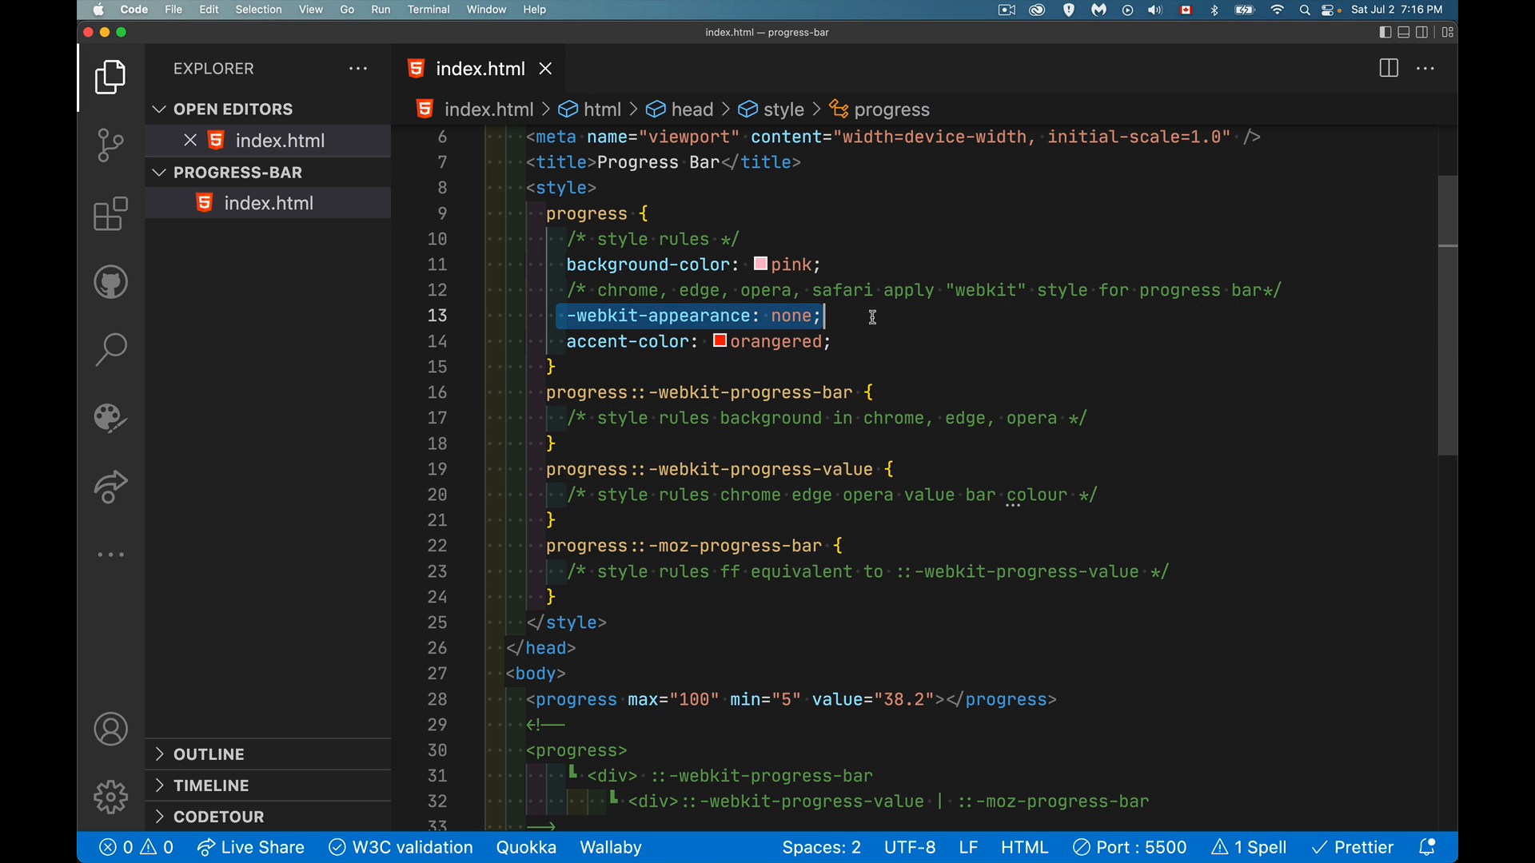
pyautogui.moveTo(891, 354)
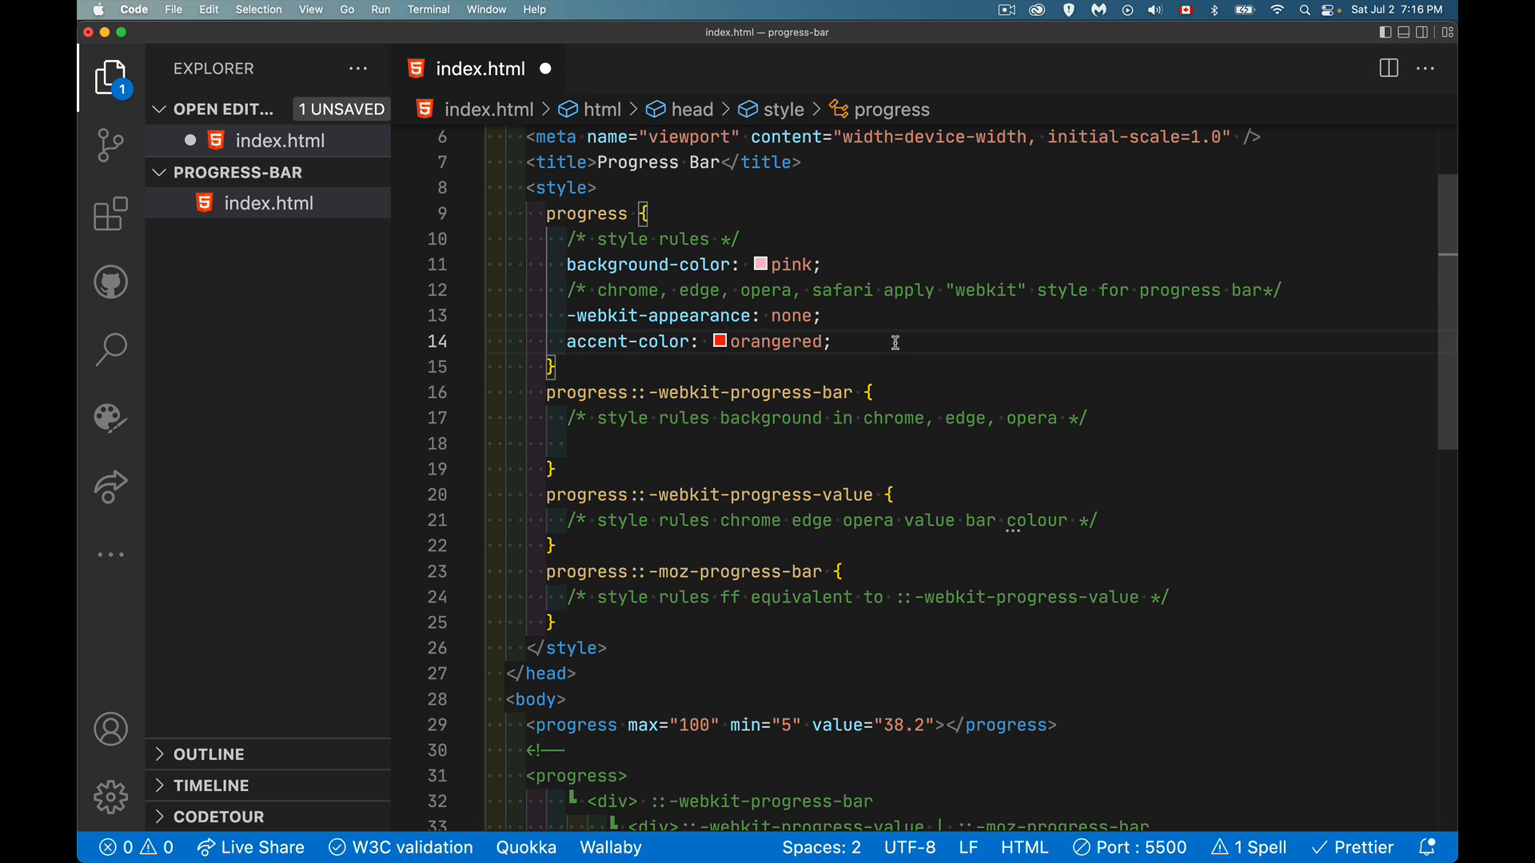
# Step: Add the comment /* sep 2021 - mar 2022 */ after accent-color: orangered;
pyautogui.write('/* s')
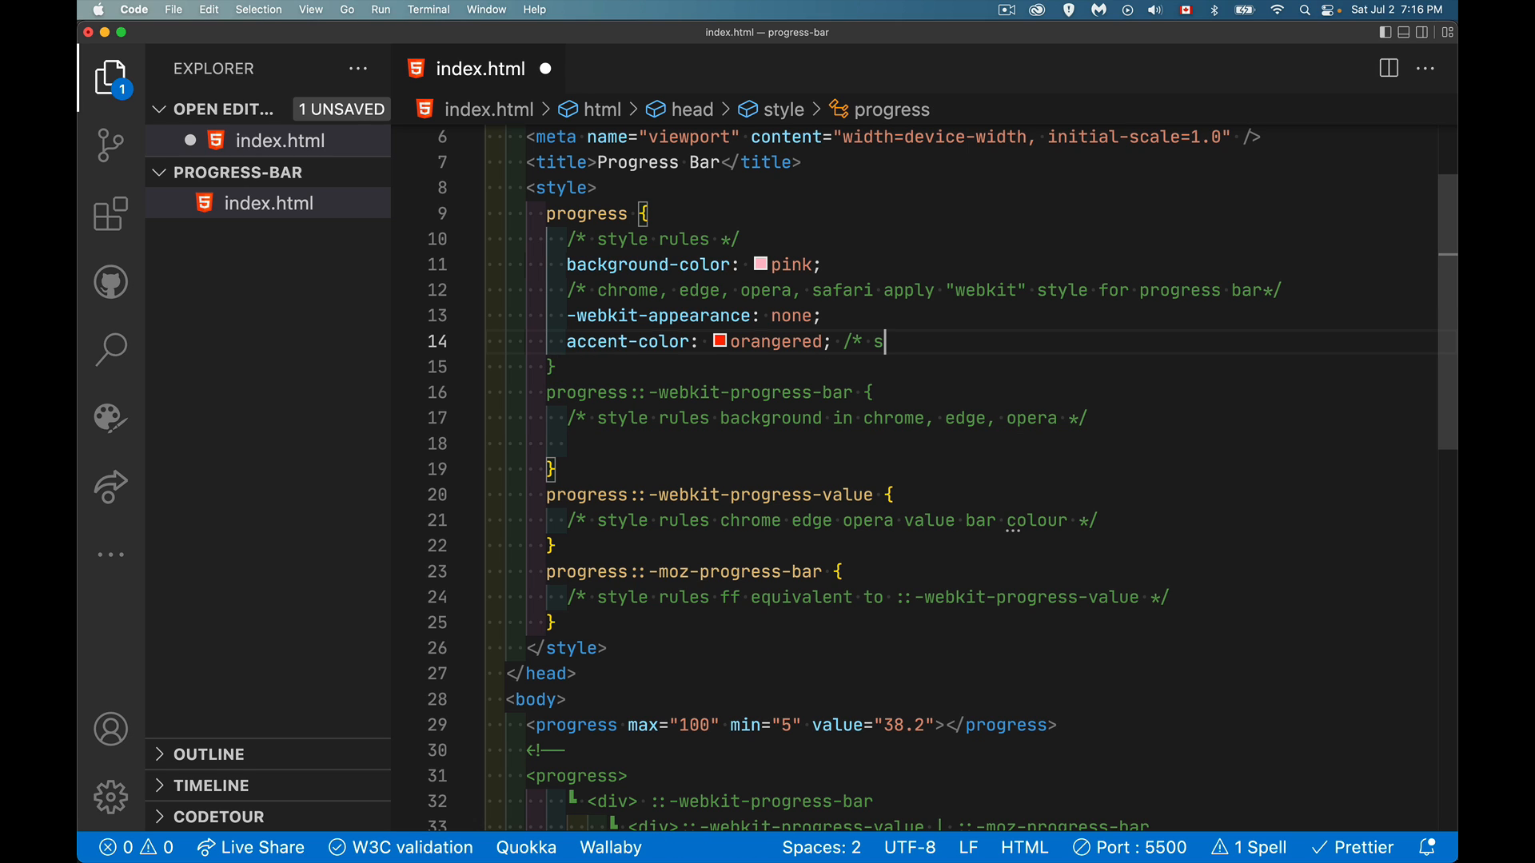
pyautogui.write('ep 2021 -')
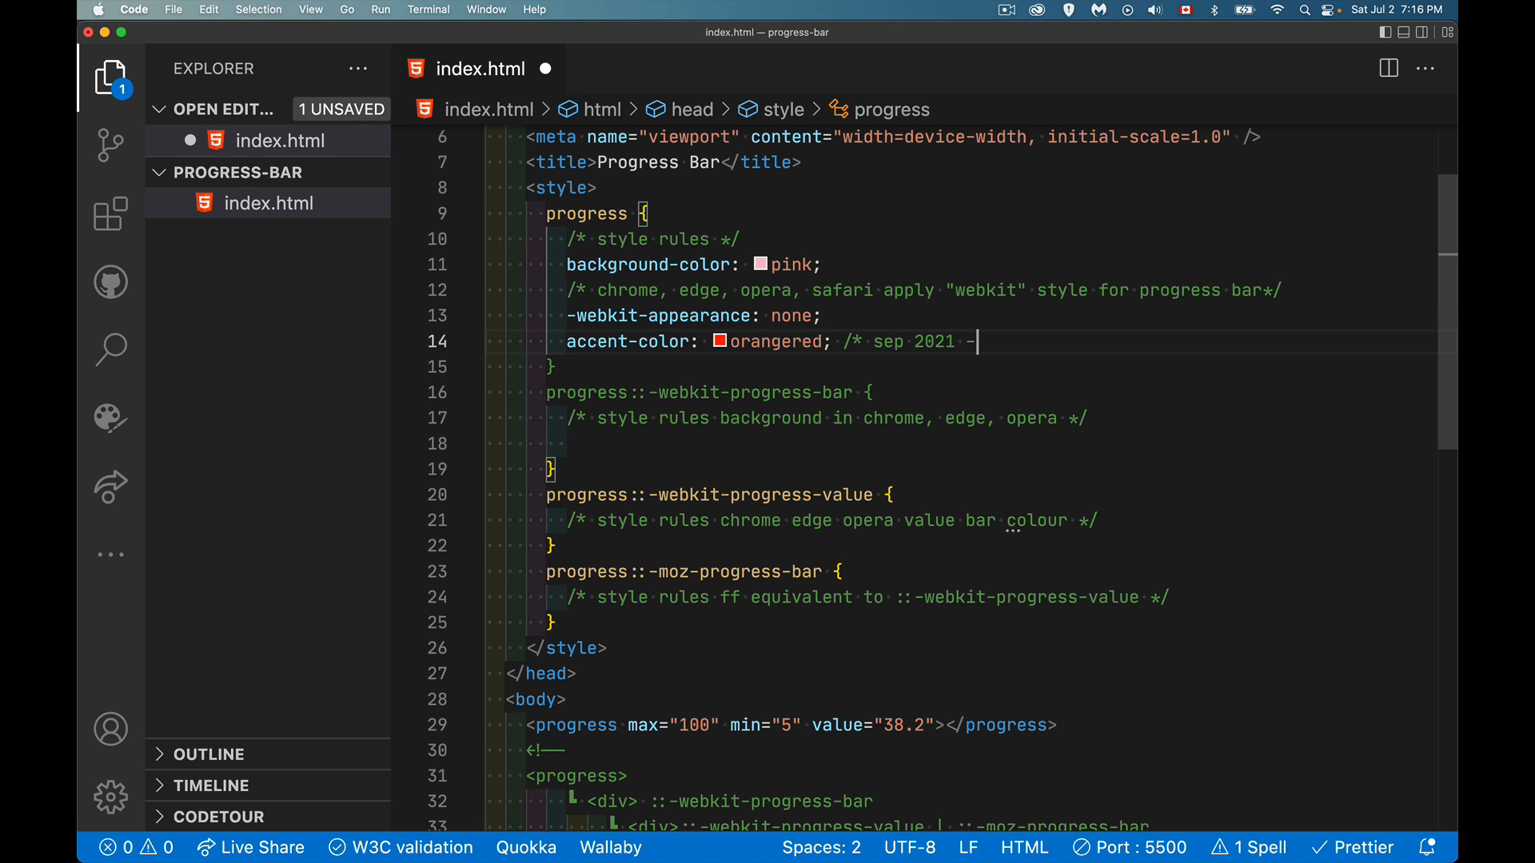
pyautogui.write('mar 2022 */')
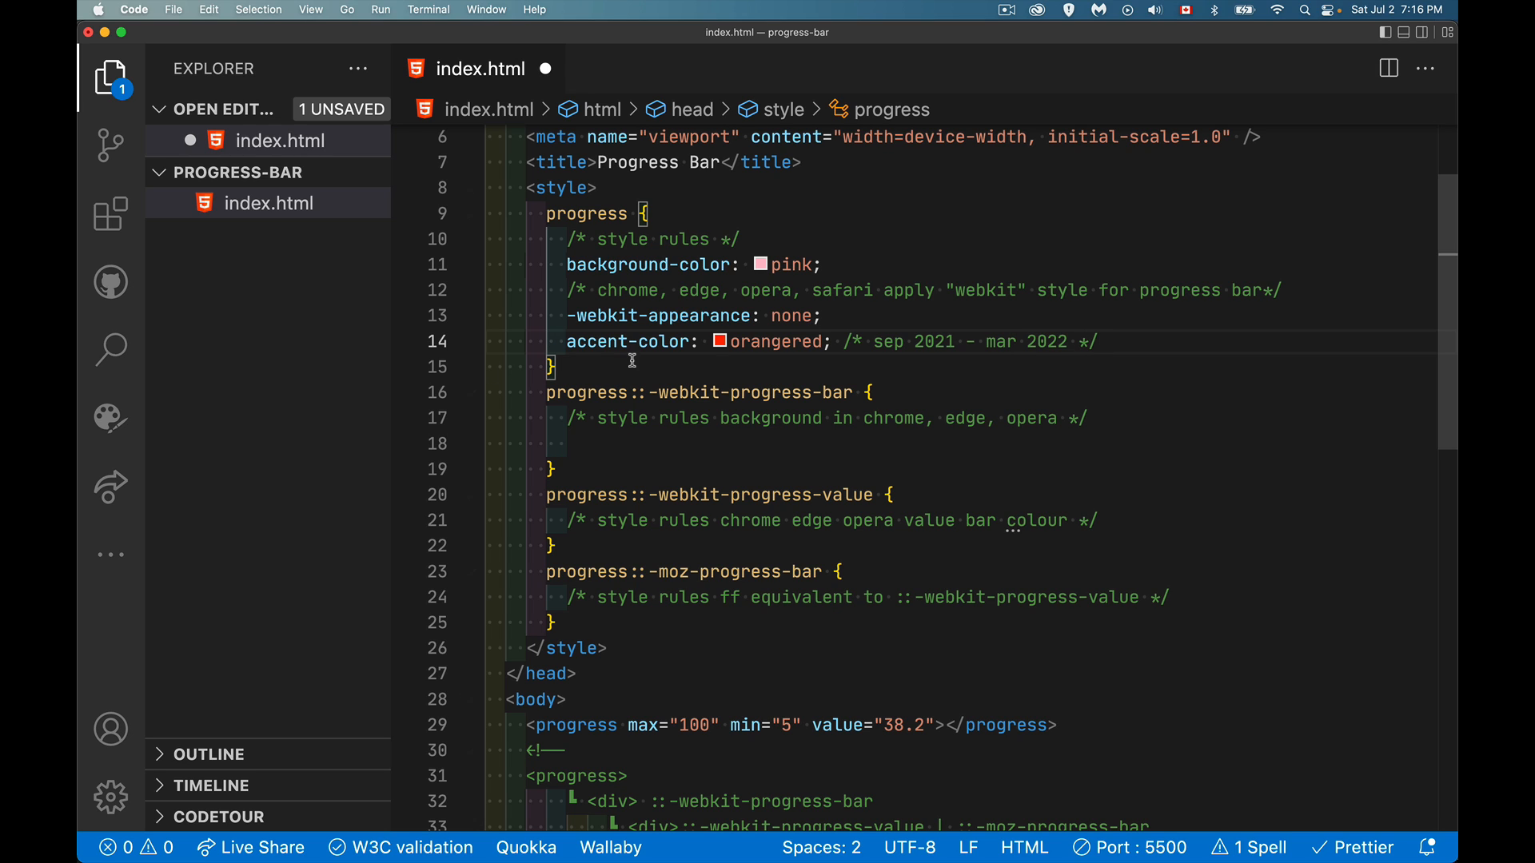
pyautogui.moveTo(628, 341)
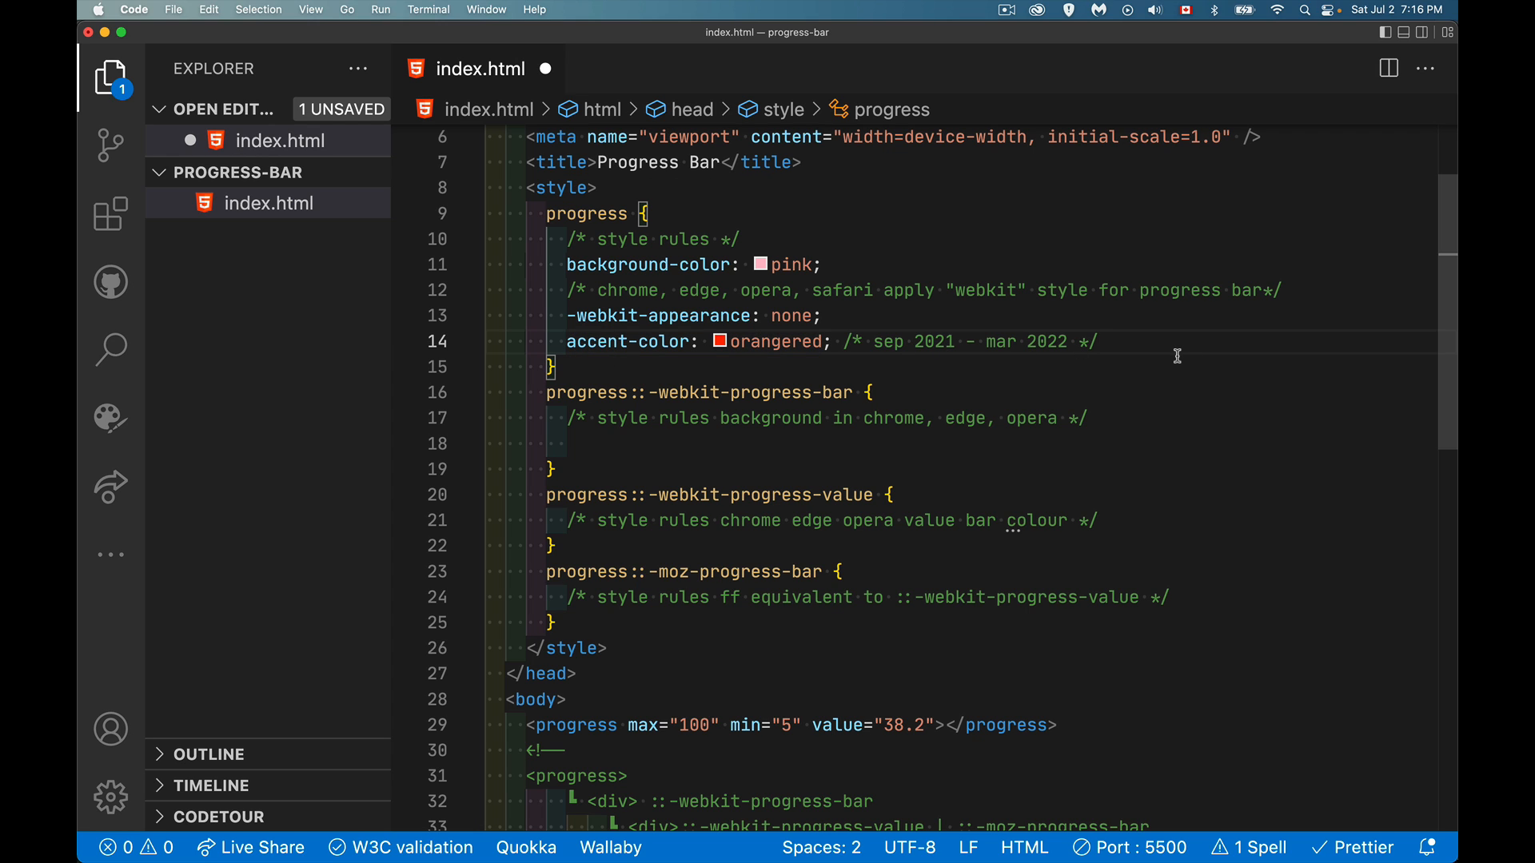
# Step: Add background-color: pink; inside the ::-webkit-progress-bar rule
pyautogui.click(681, 443)
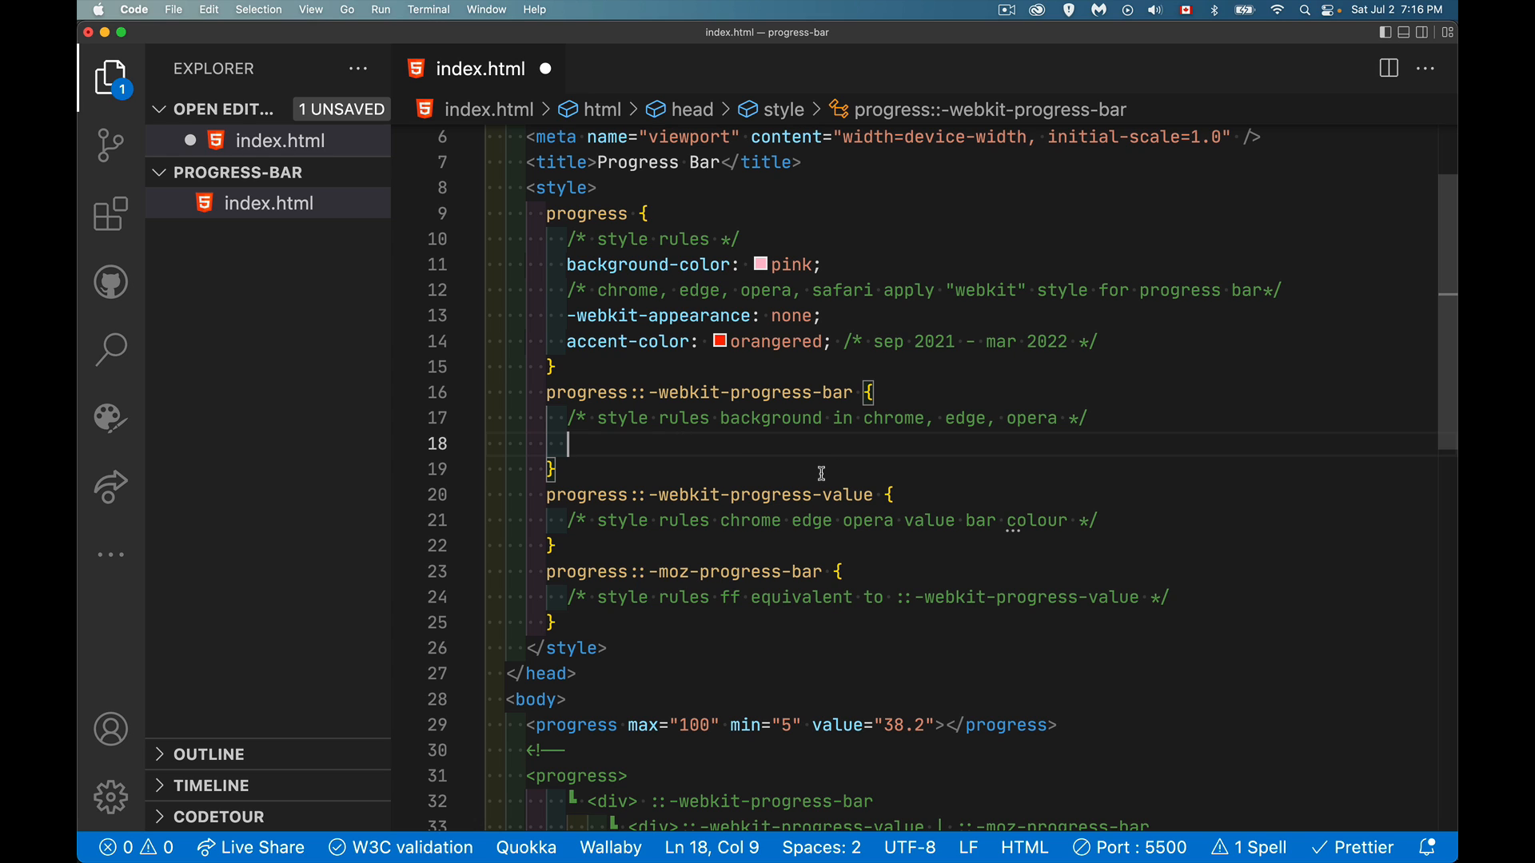
pyautogui.moveTo(804, 395)
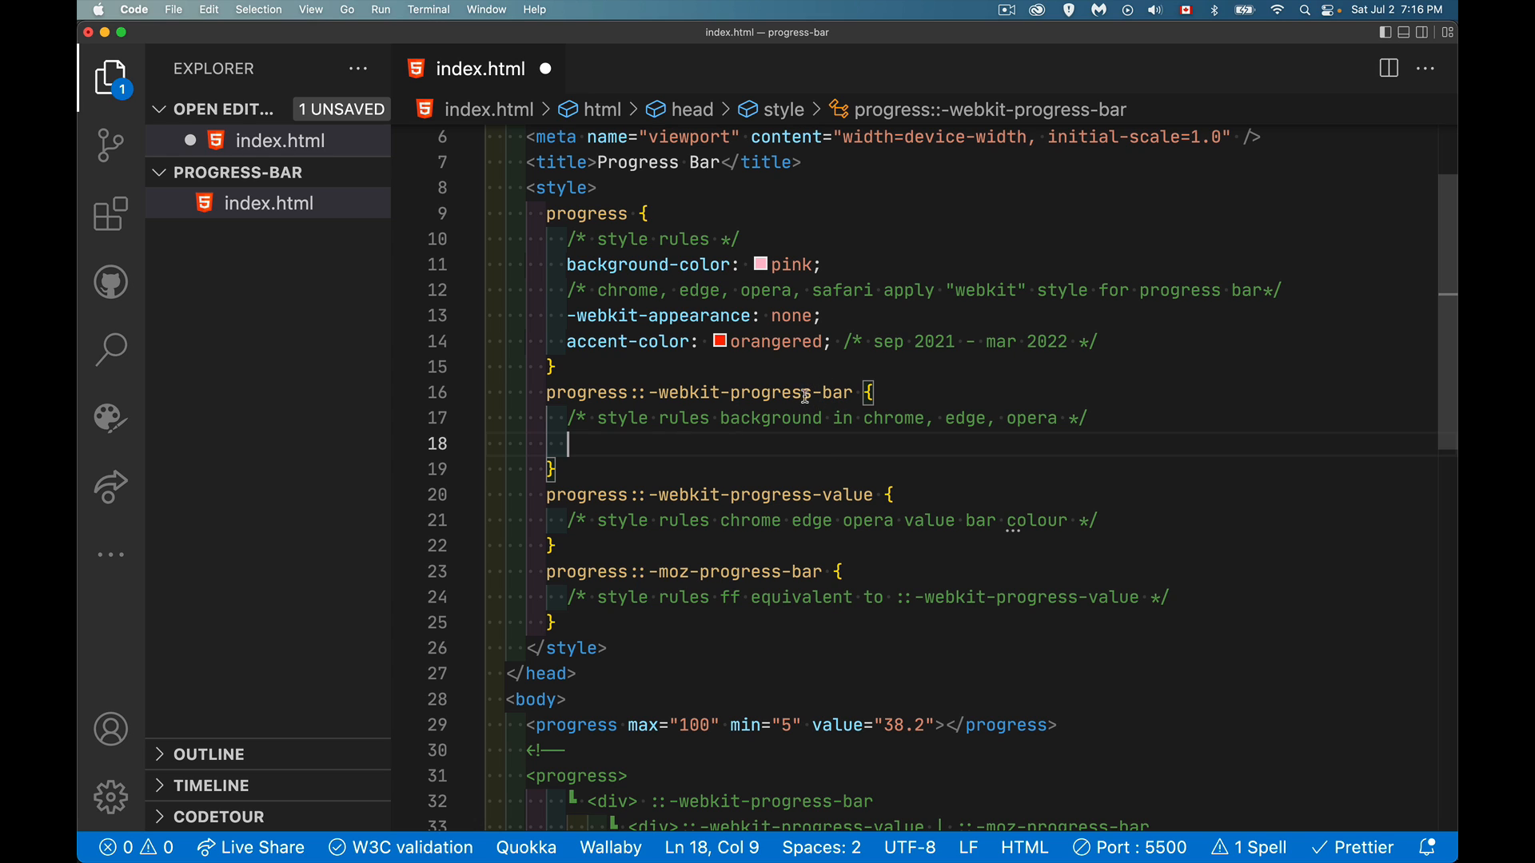
pyautogui.moveTo(803, 393)
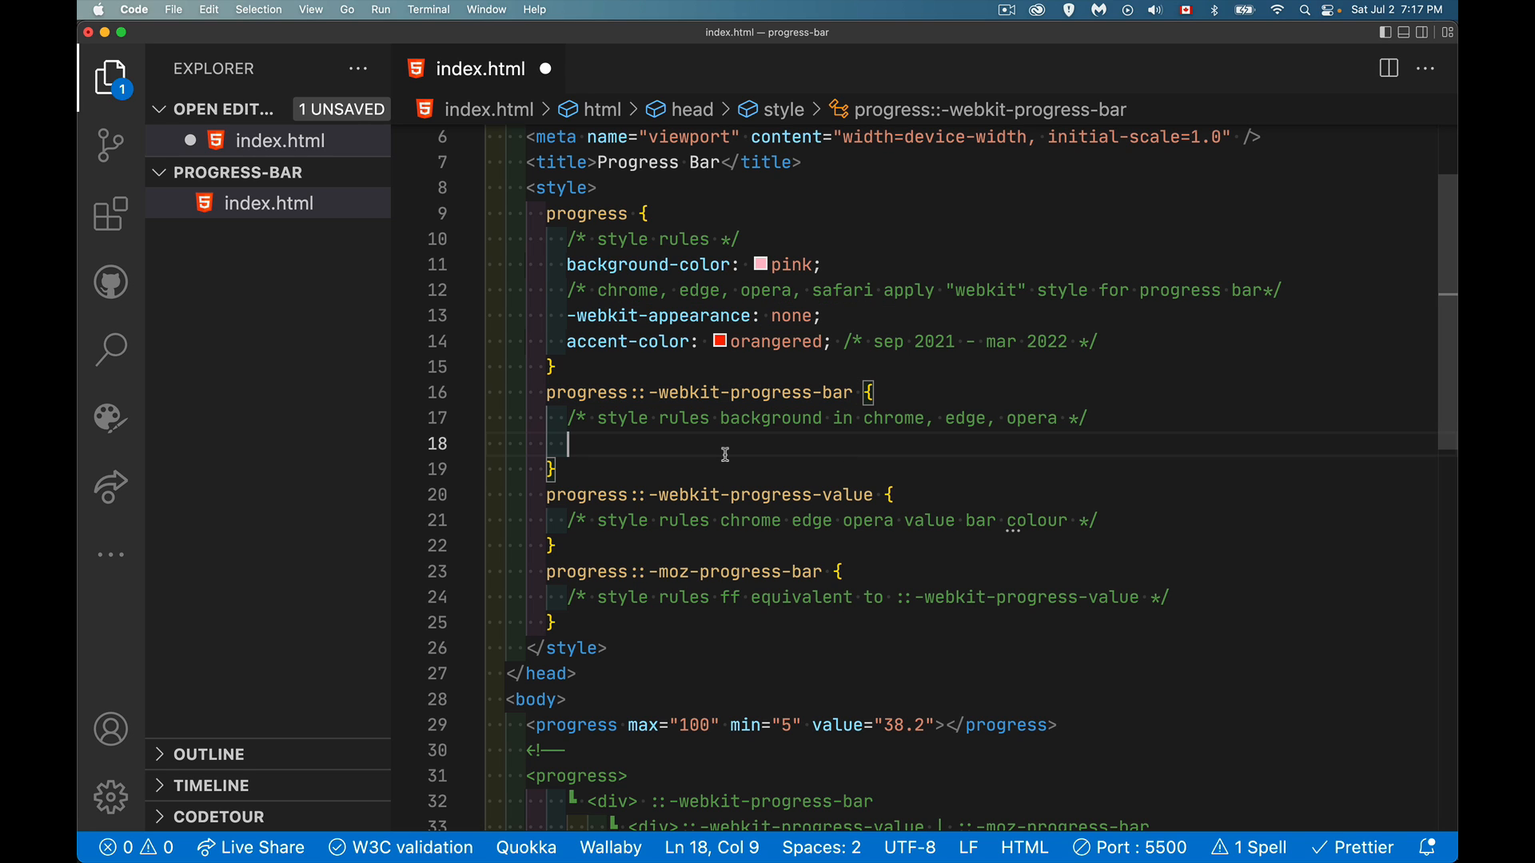
pyautogui.write('bac')
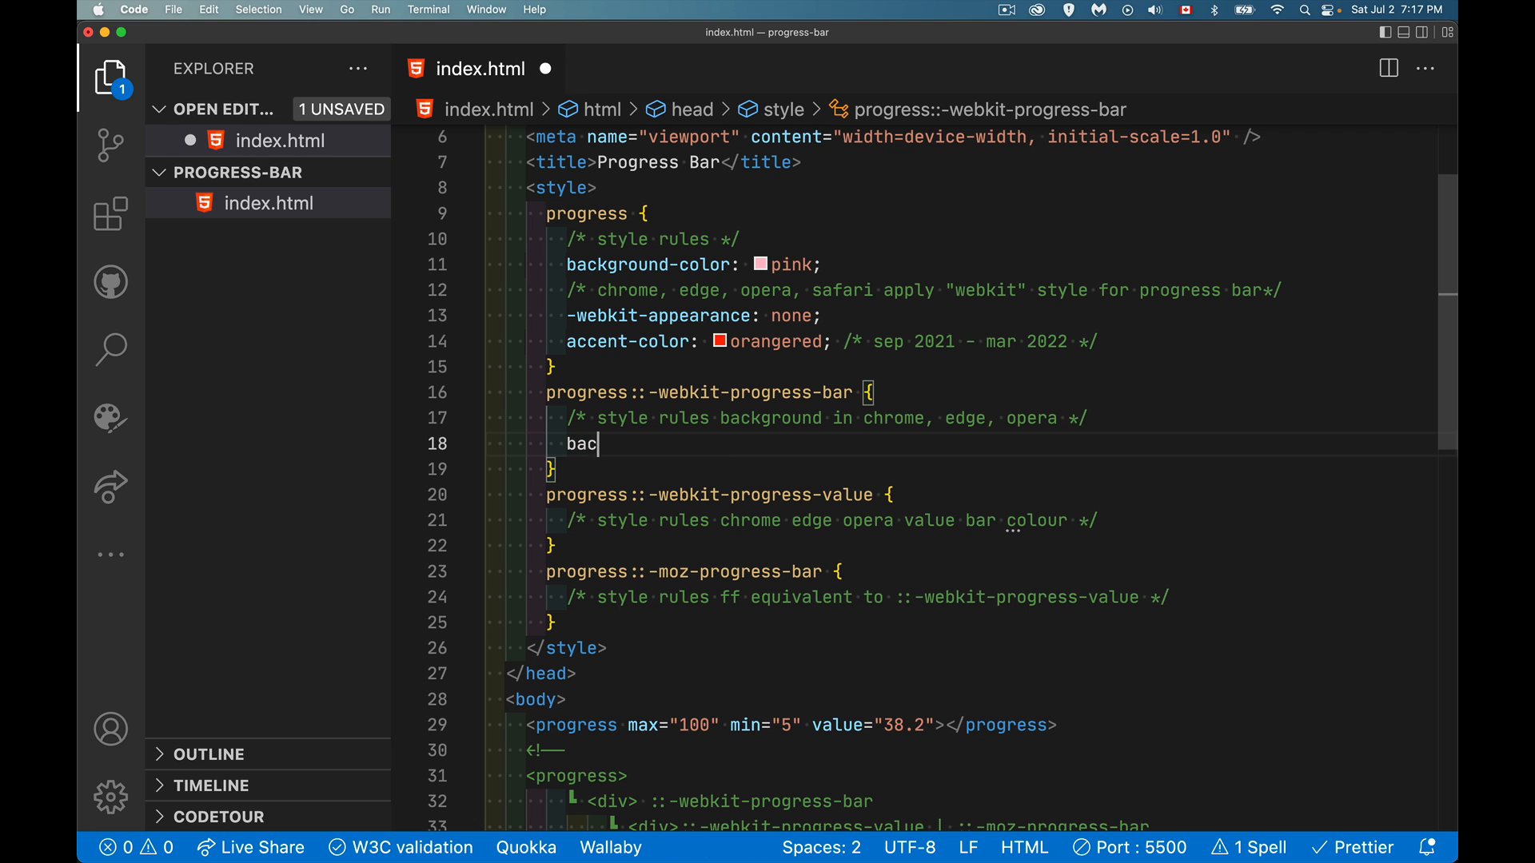
pyautogui.write('kground-color')
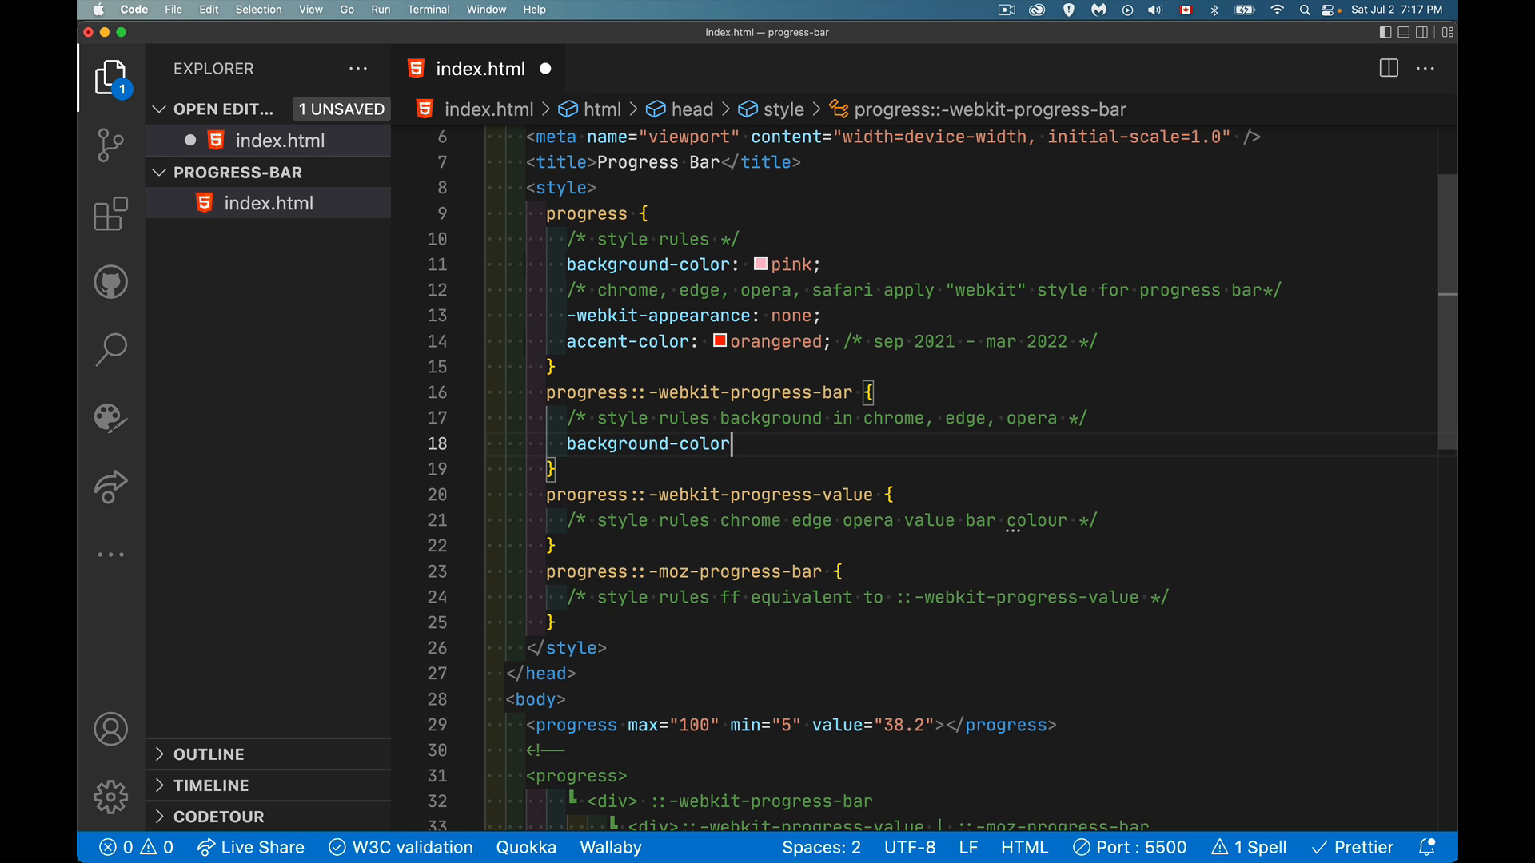
pyautogui.write(': pink;')
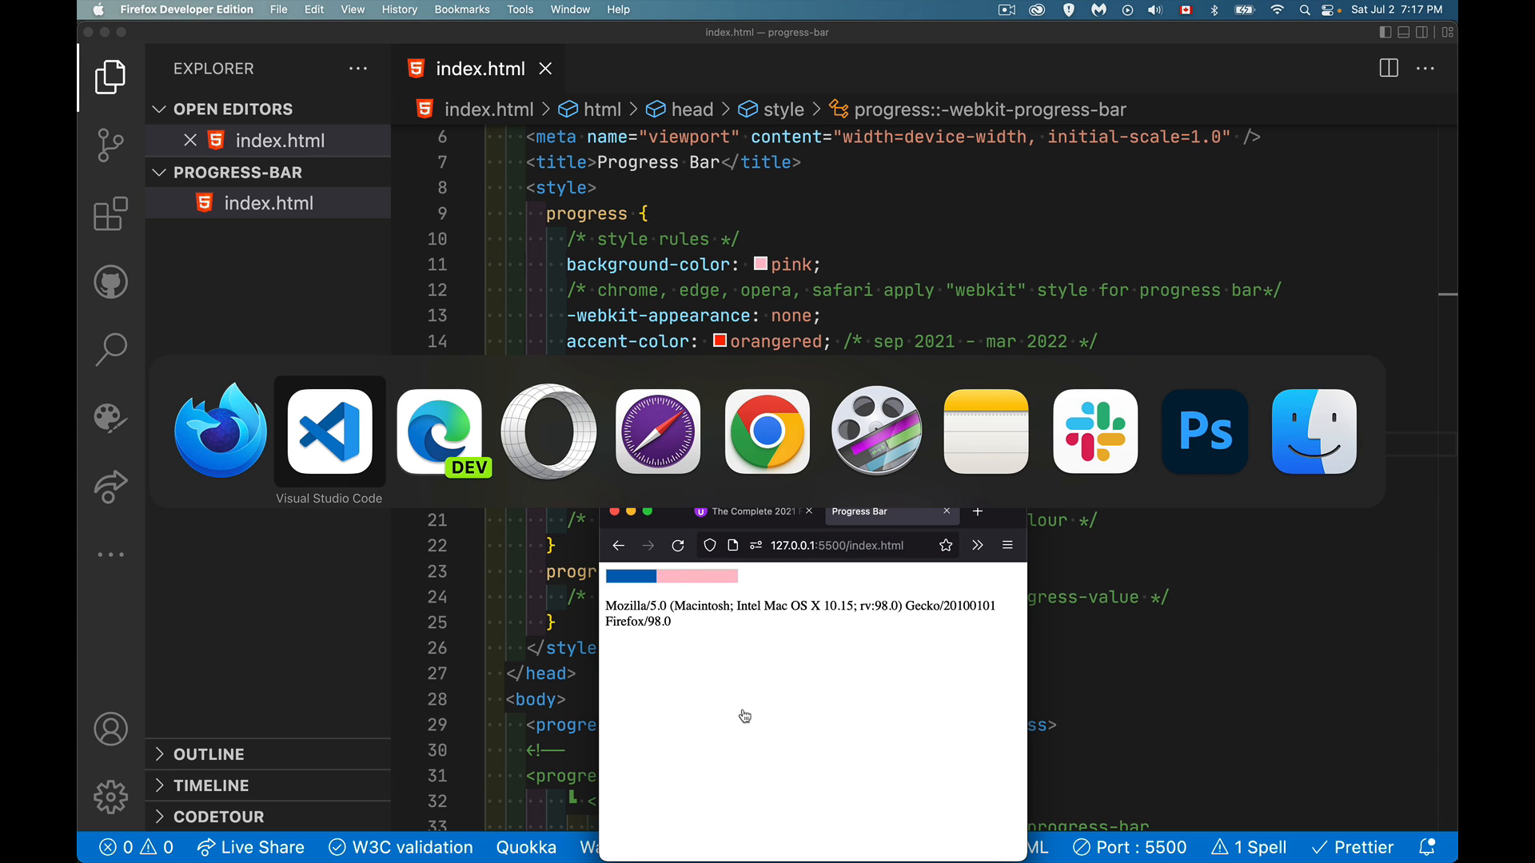
# Step: Check the pink track in Chrome and Firefox, then return to the editor
pyautogui.click(438, 430)
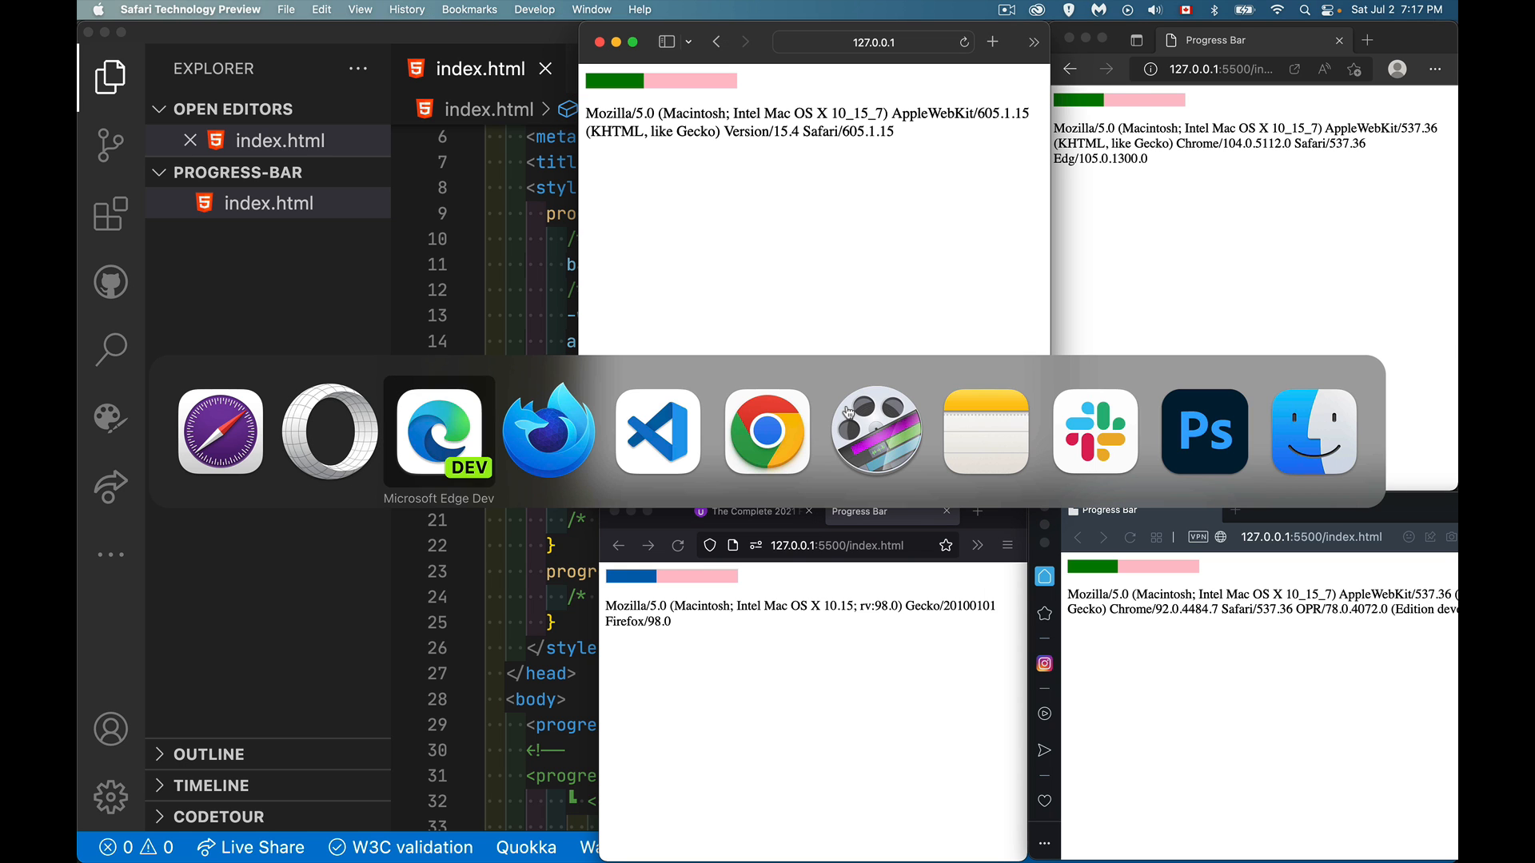
pyautogui.click(766, 430)
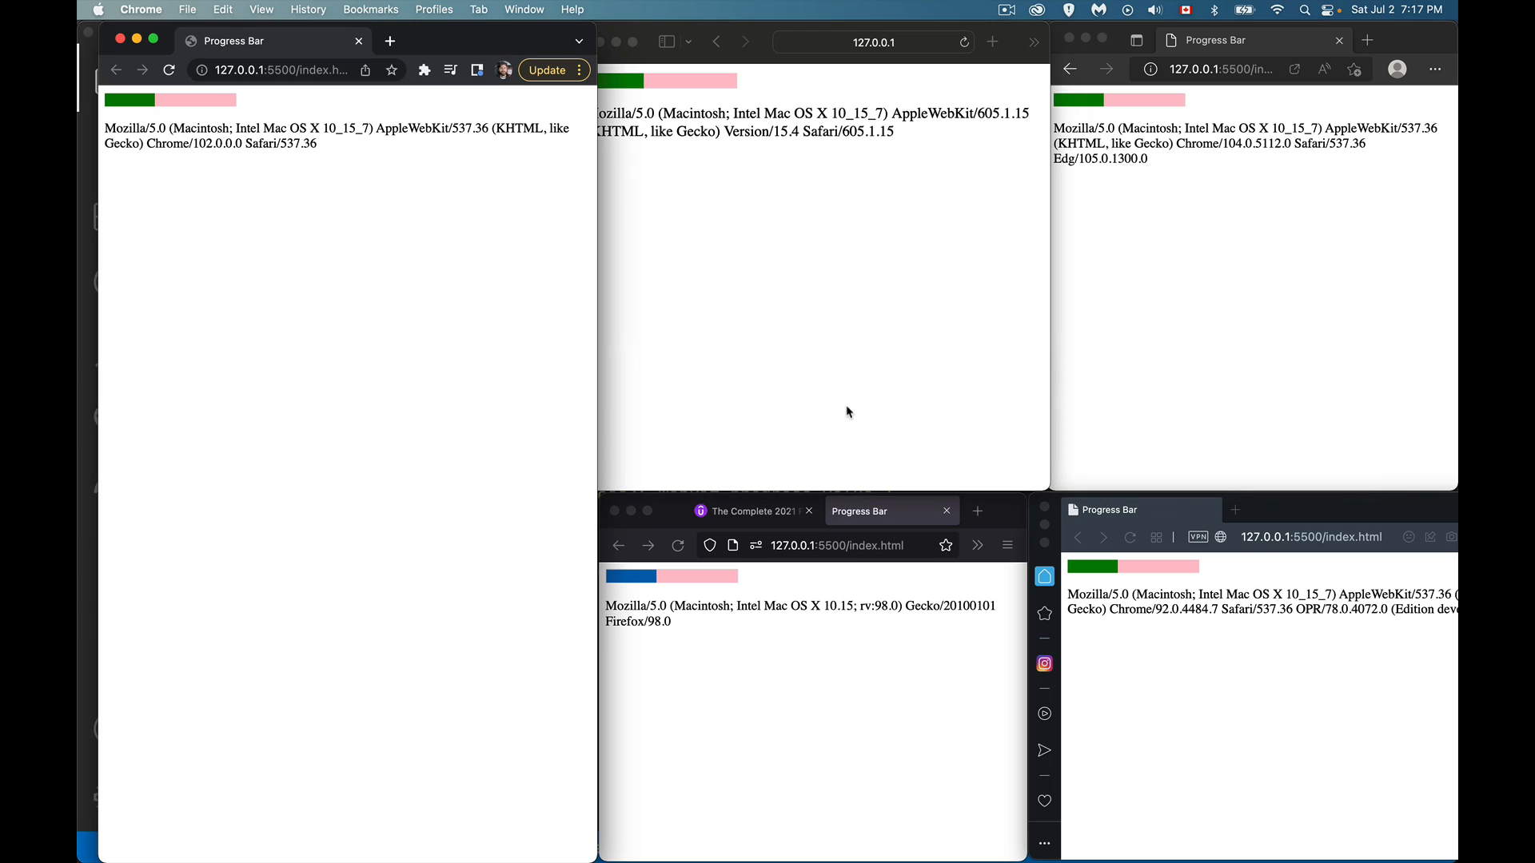
pyautogui.moveTo(202, 106)
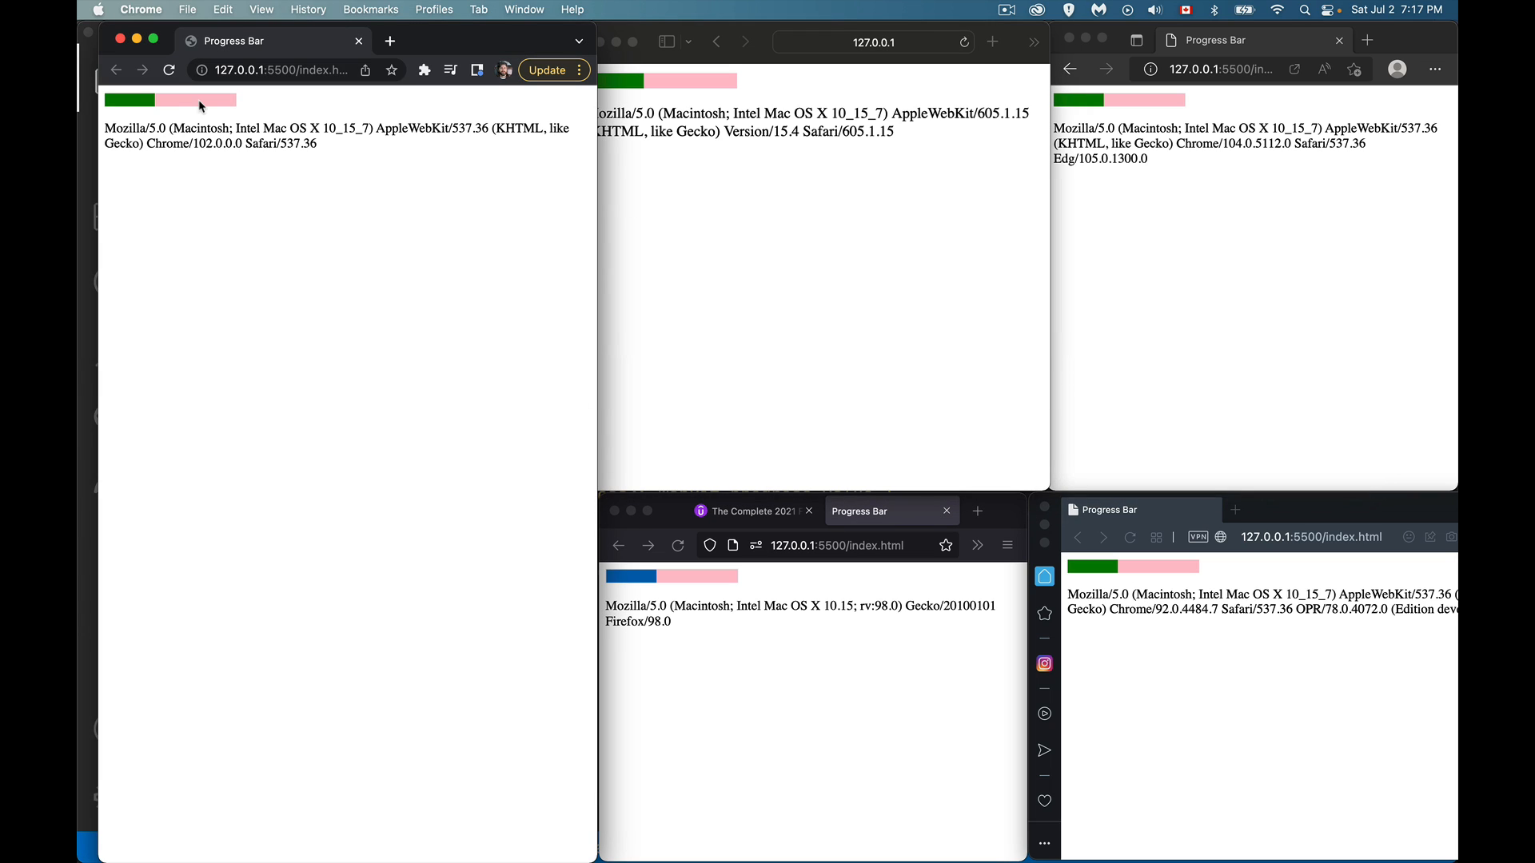
pyautogui.moveTo(1196, 583)
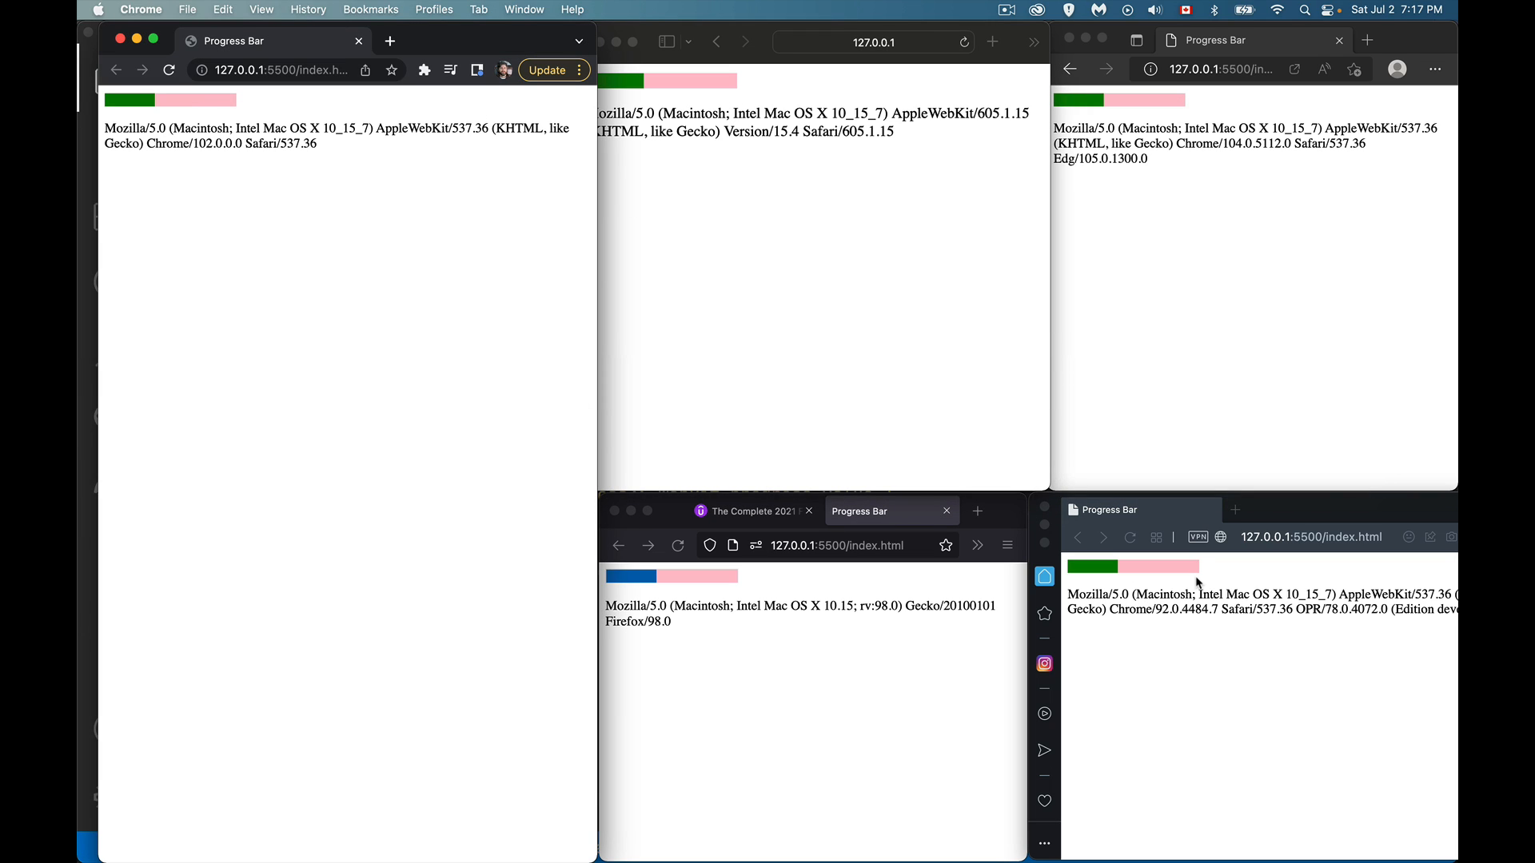
pyautogui.moveTo(683, 595)
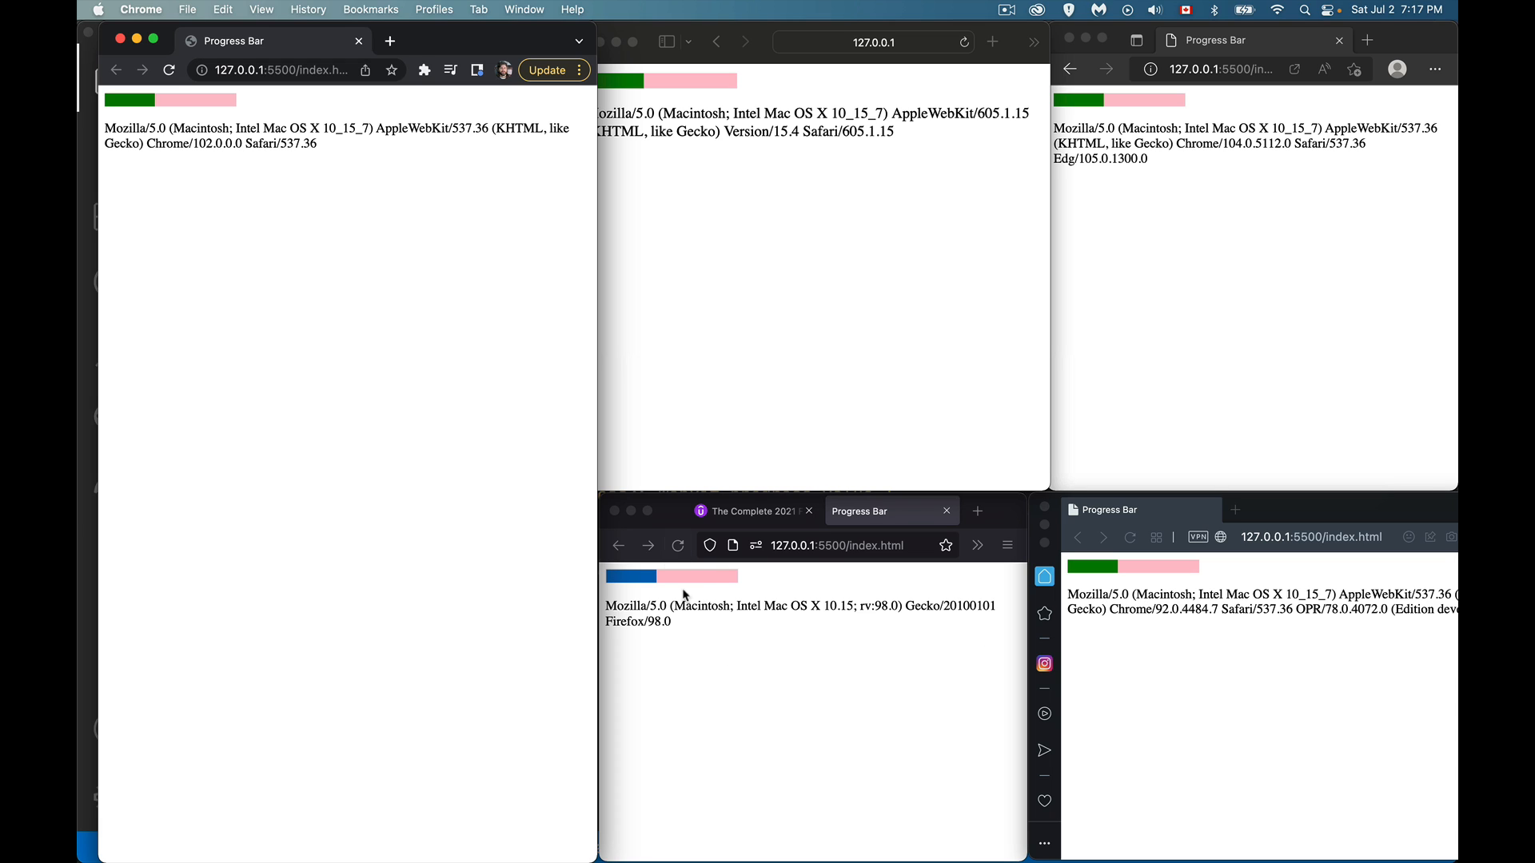
pyautogui.moveTo(740, 585)
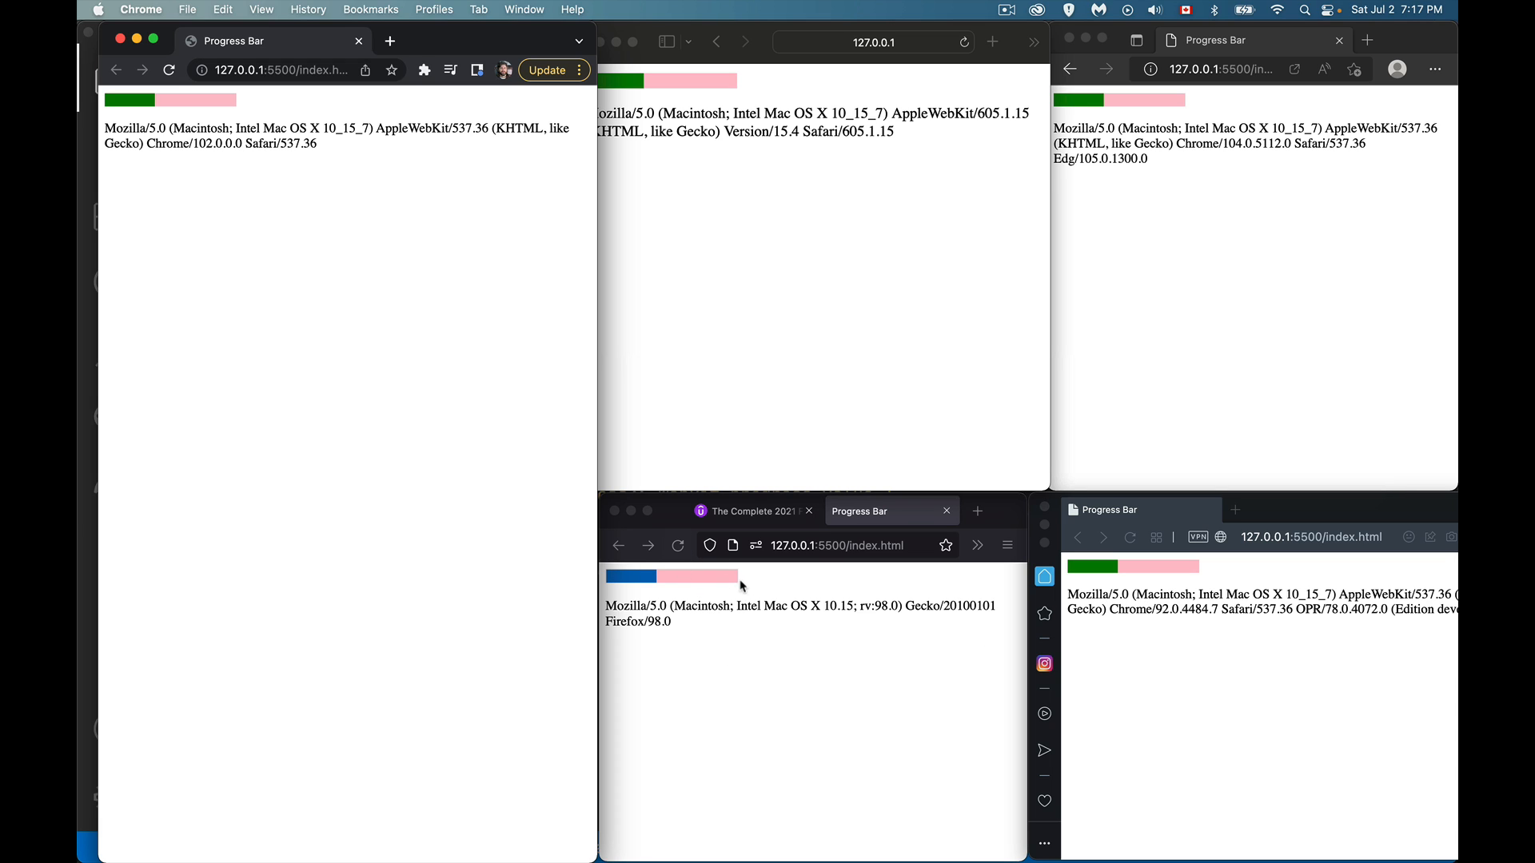
pyautogui.click(812, 295)
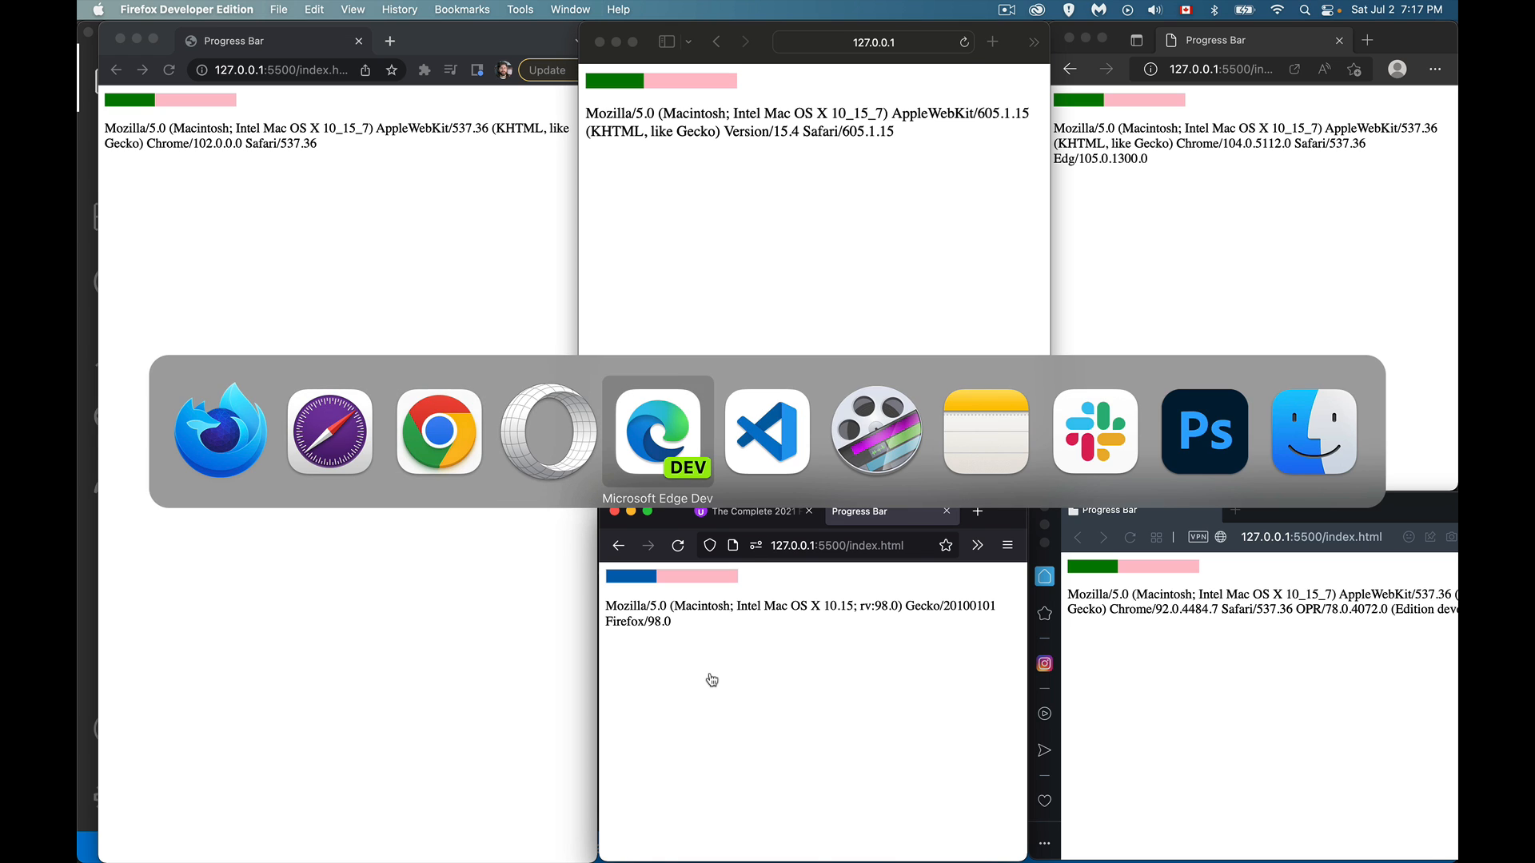
pyautogui.click(765, 430)
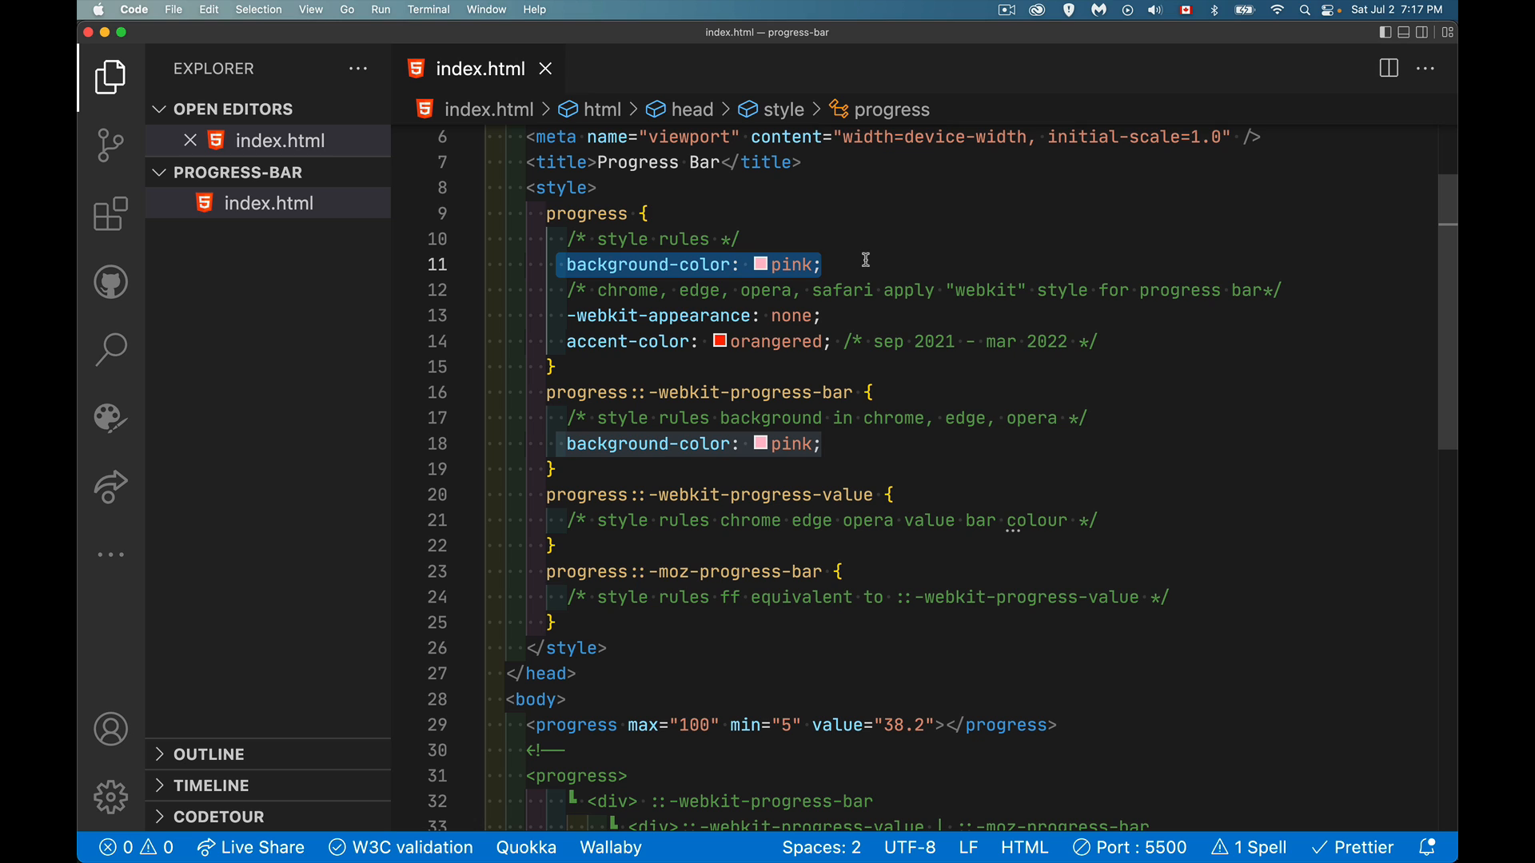
pyautogui.moveTo(837, 321)
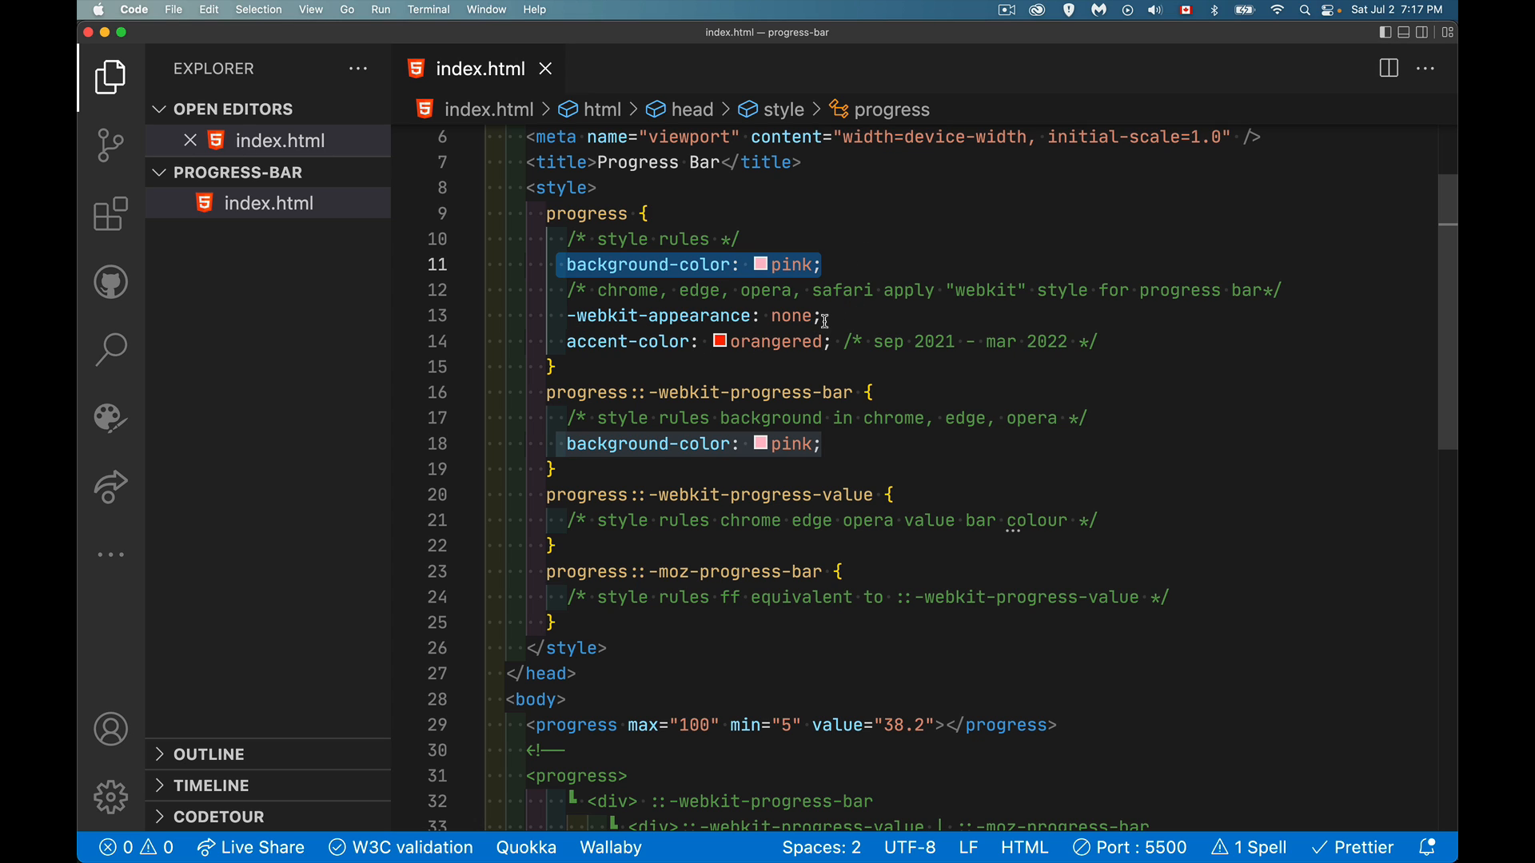
pyautogui.moveTo(722, 387)
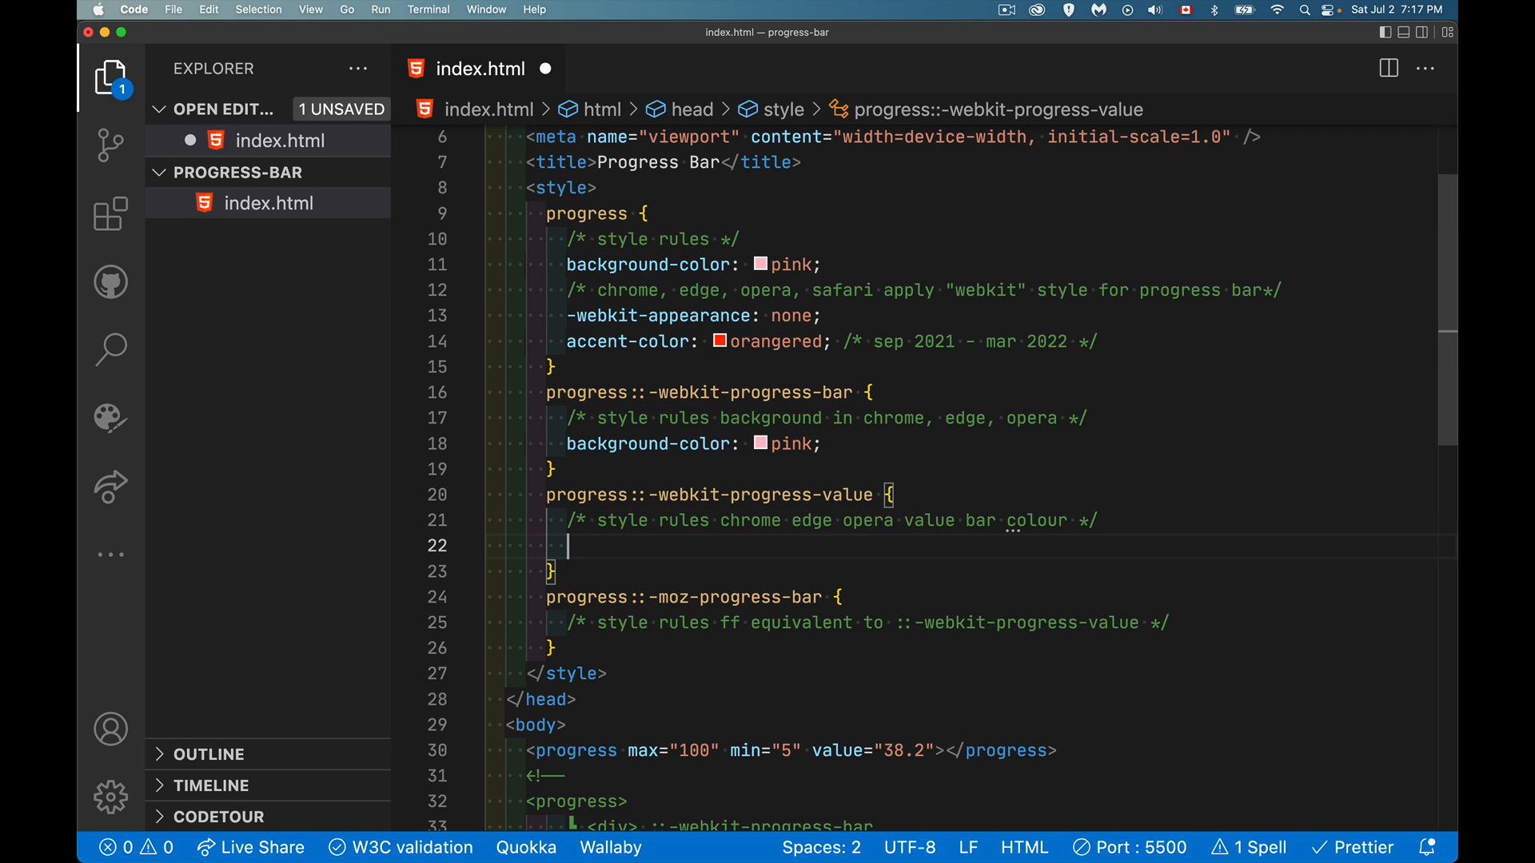
# Step: Set background-color: orangered; in the ::-webkit-progress-value and ::-moz-progress-bar rules
pyautogui.write('accent')
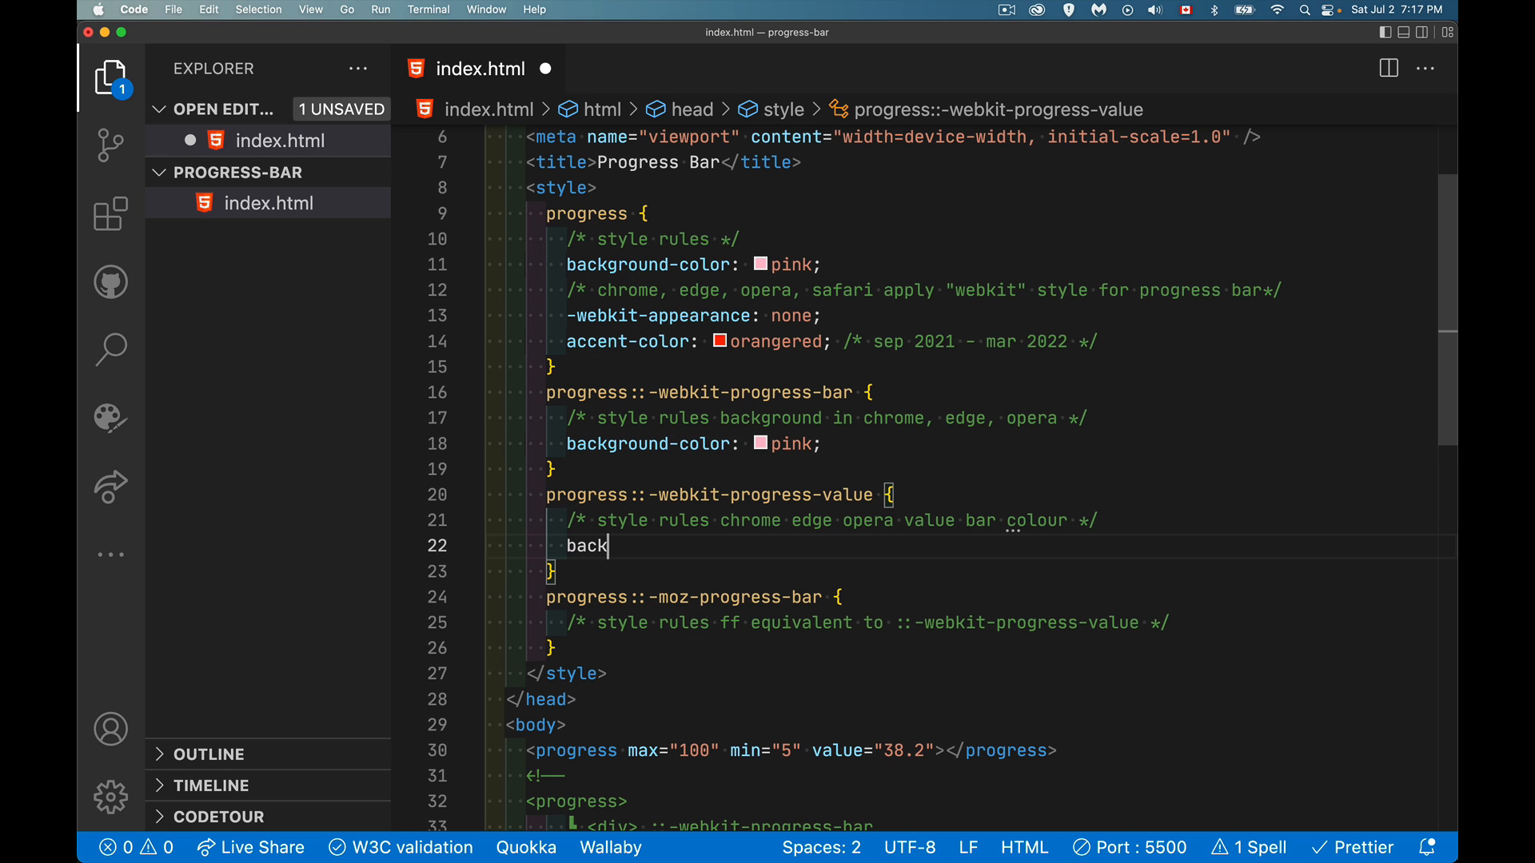
pyautogui.write('ground-color')
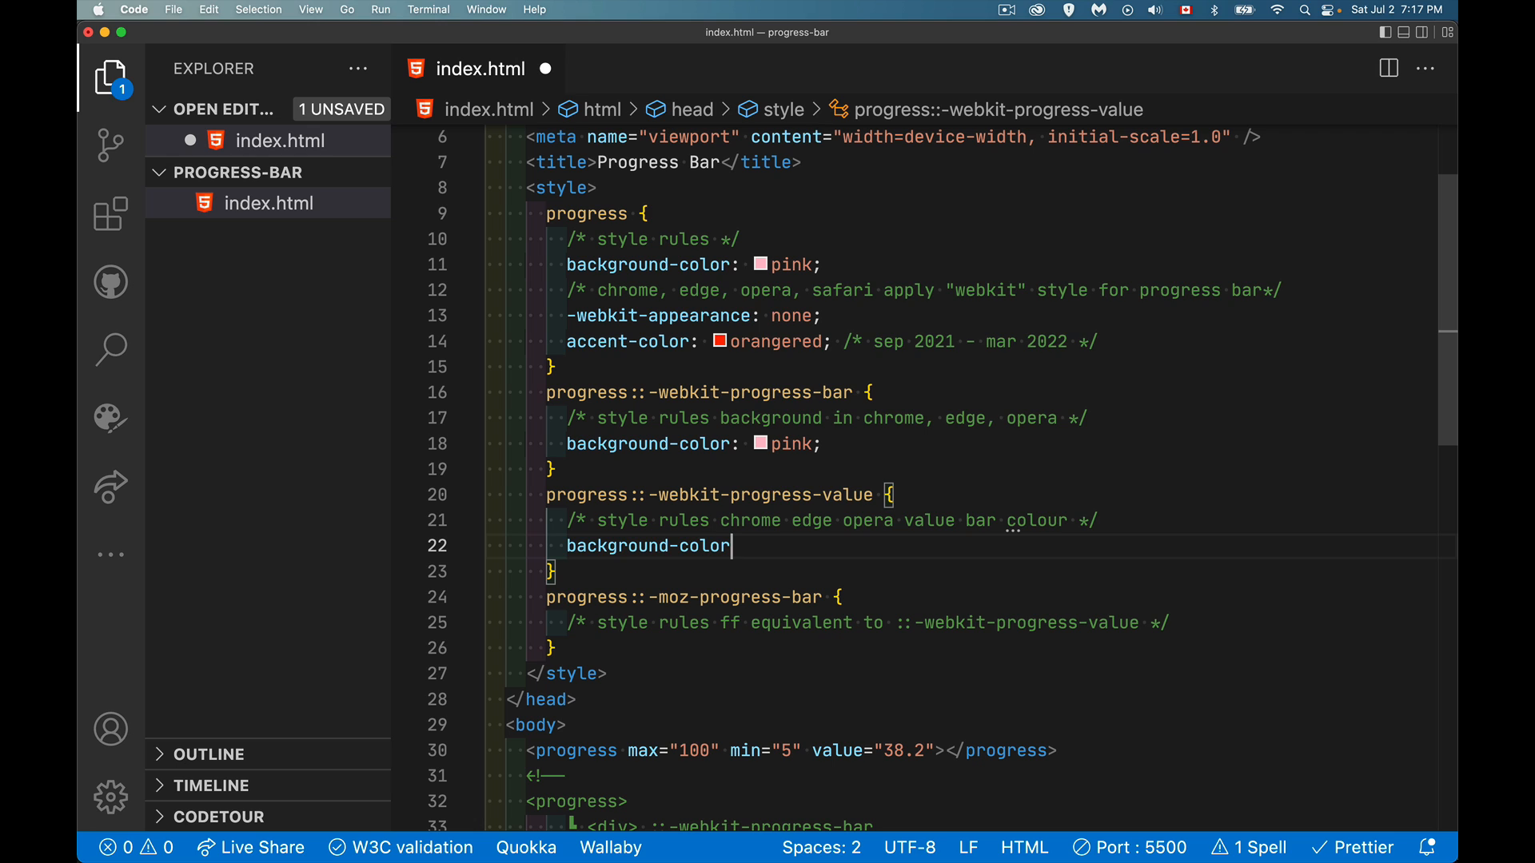
pyautogui.write(':')
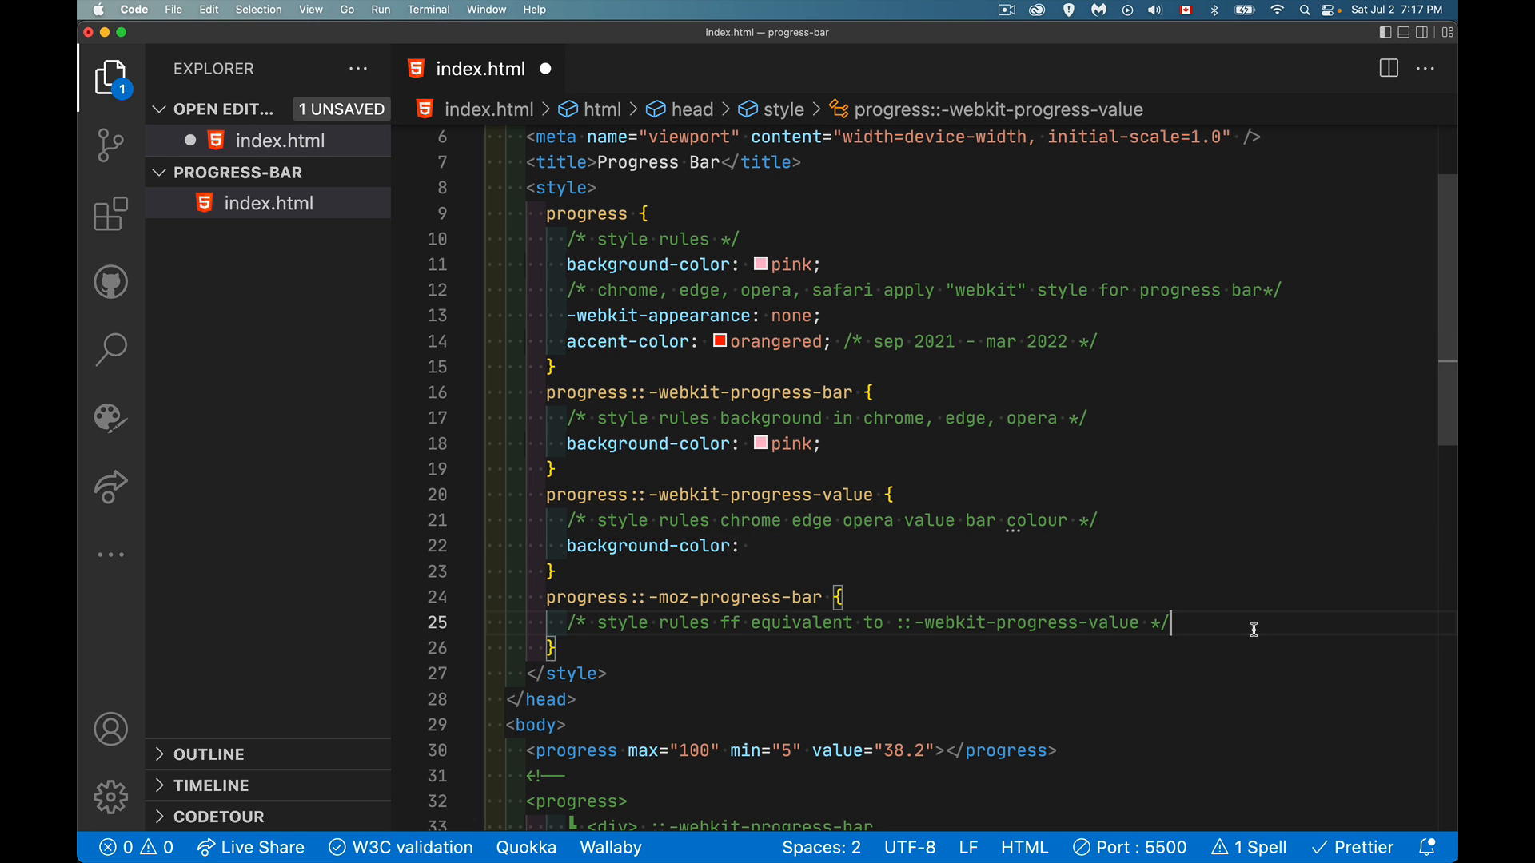
pyautogui.write('background-color:')
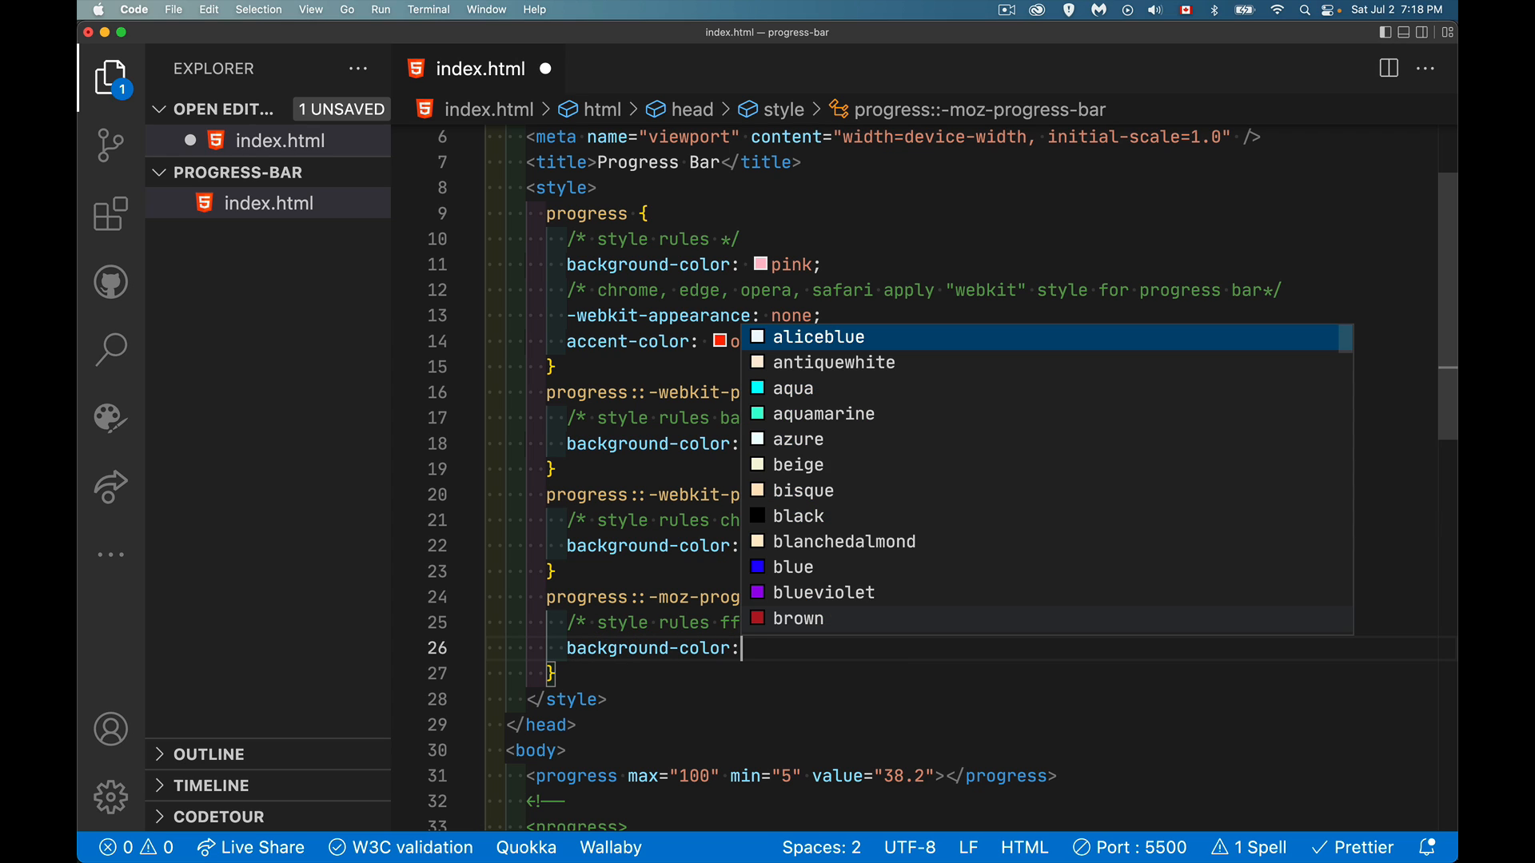
pyautogui.write('orangered;')
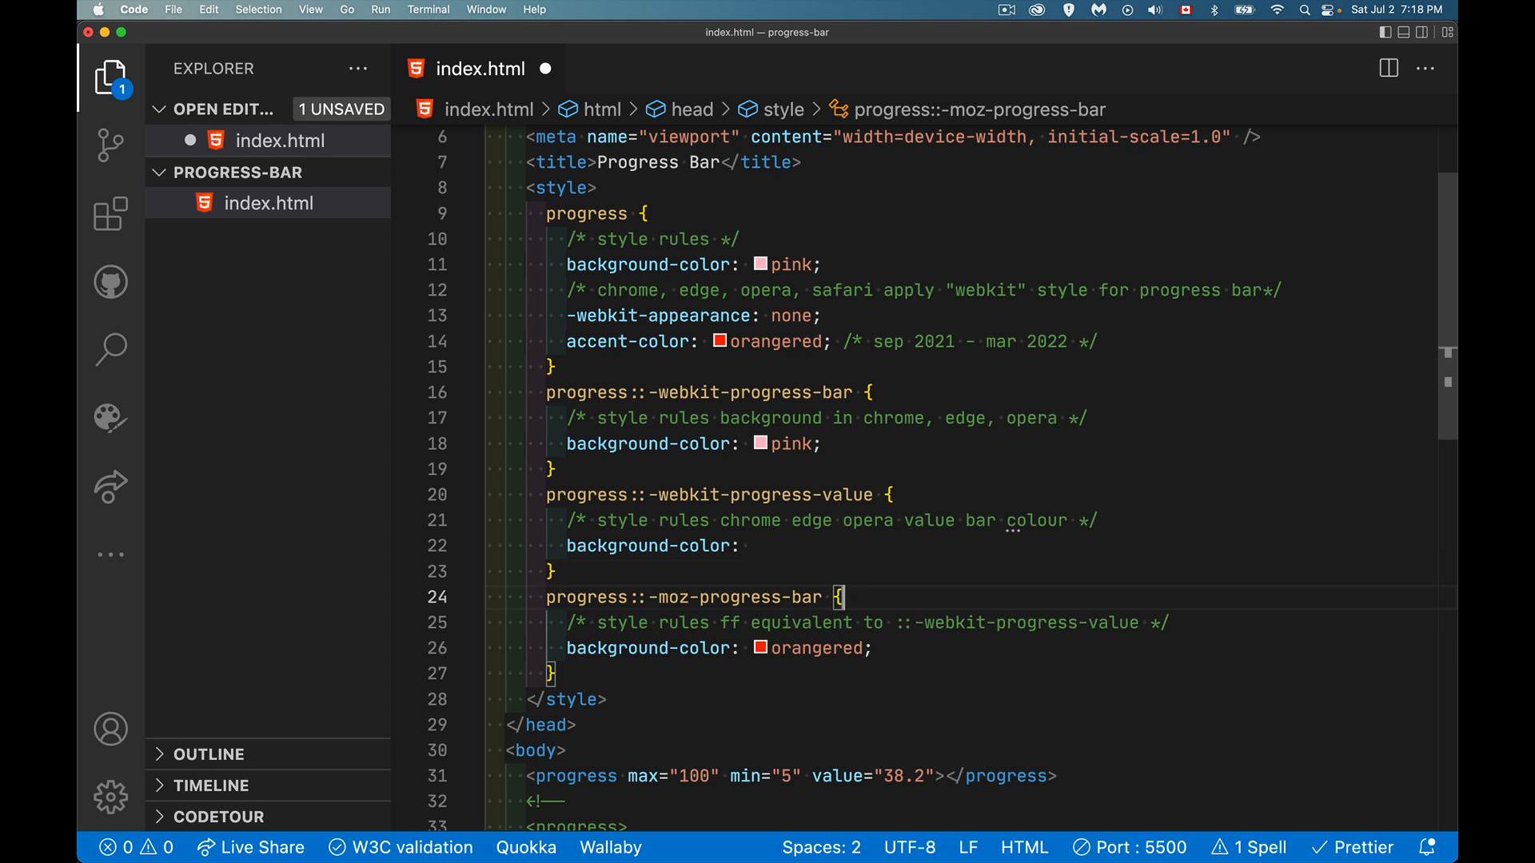
pyautogui.write('or')
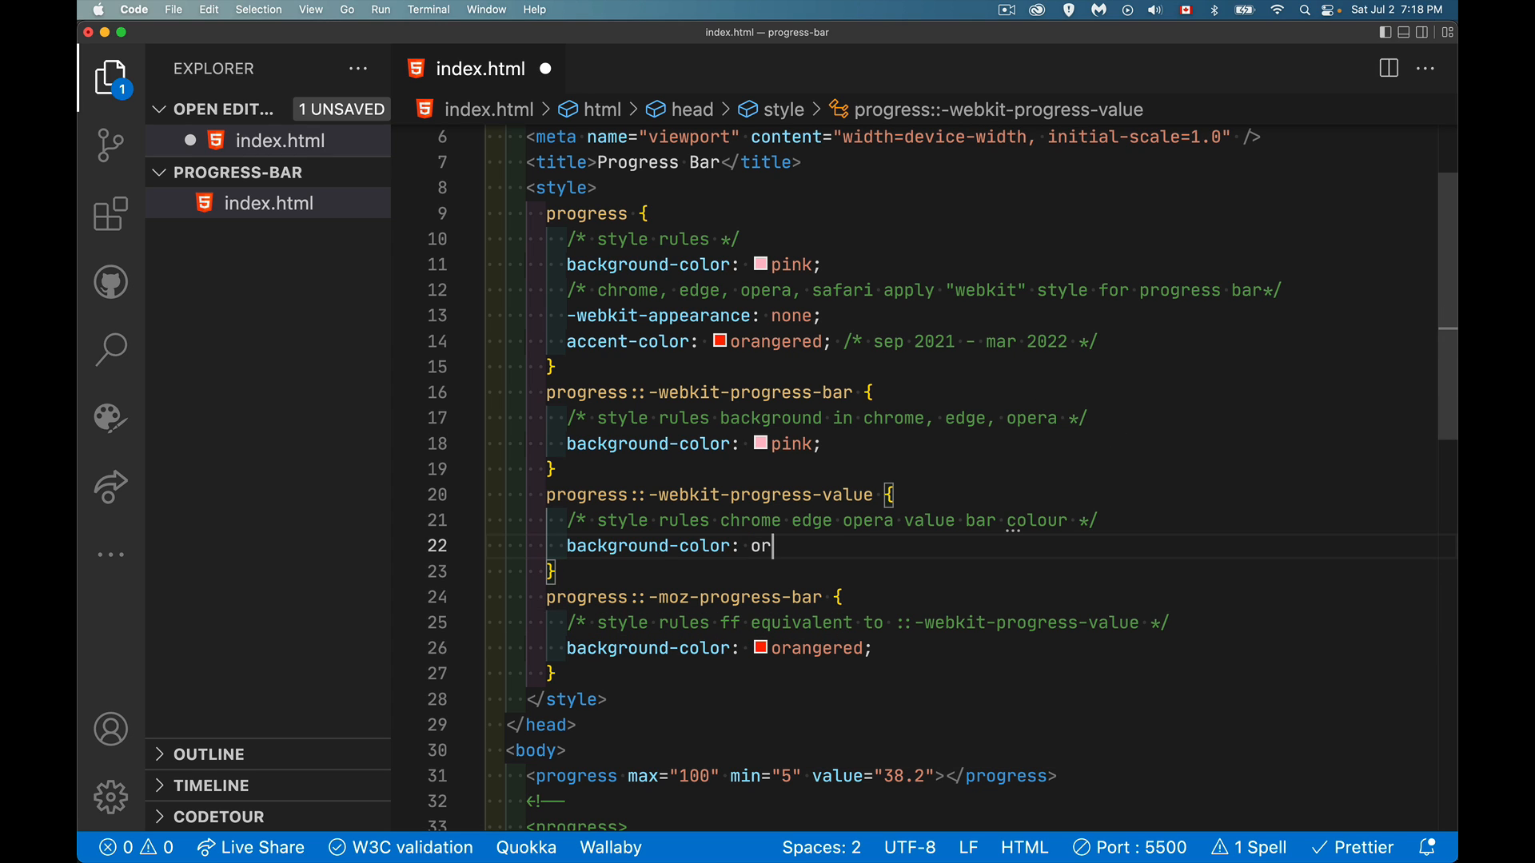
pyautogui.write('angered;')
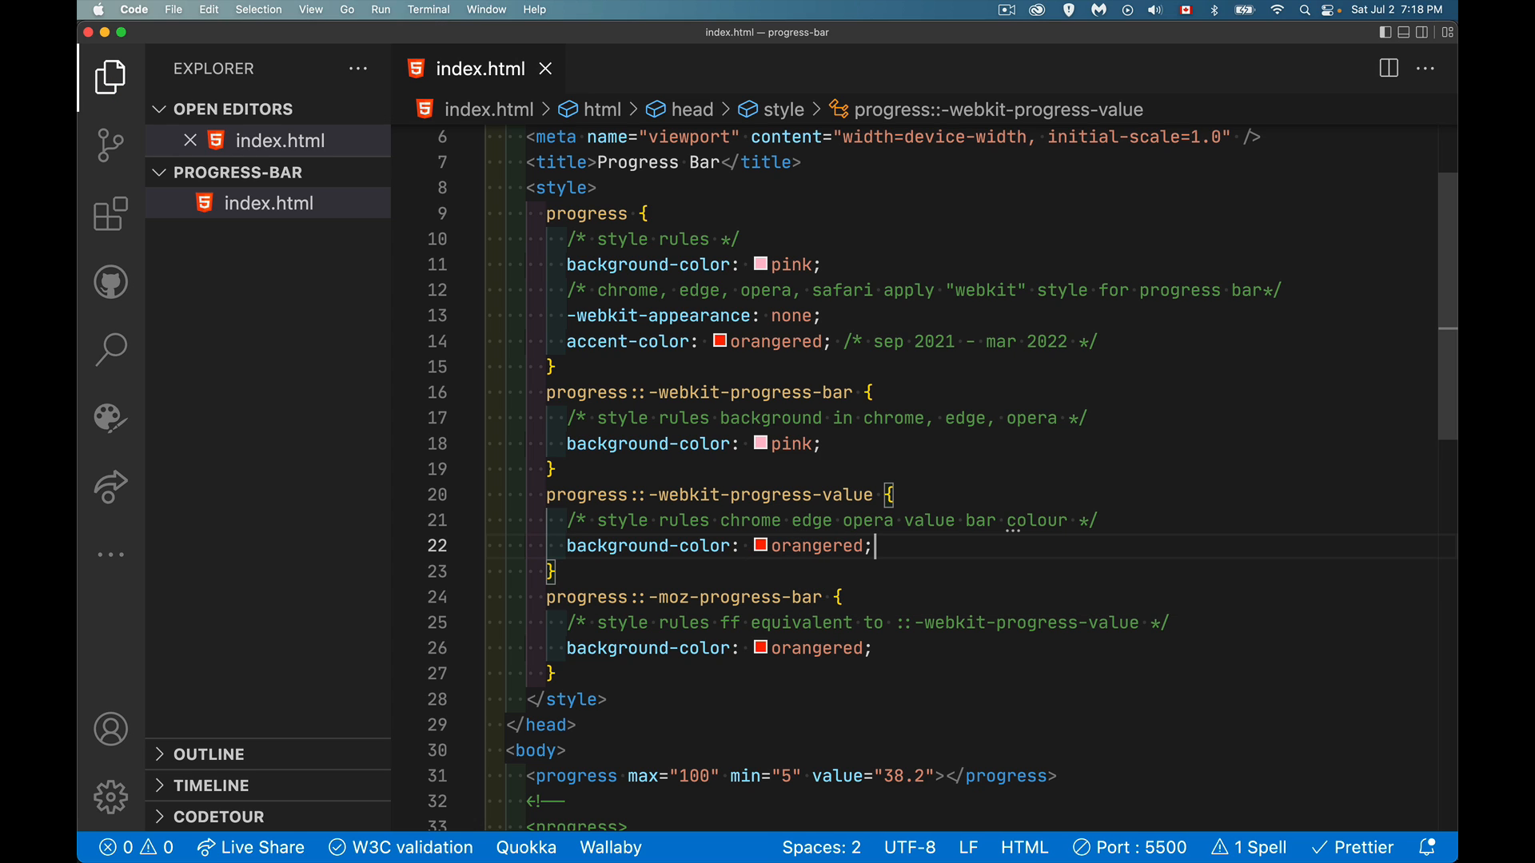
pyautogui.moveTo(884, 543)
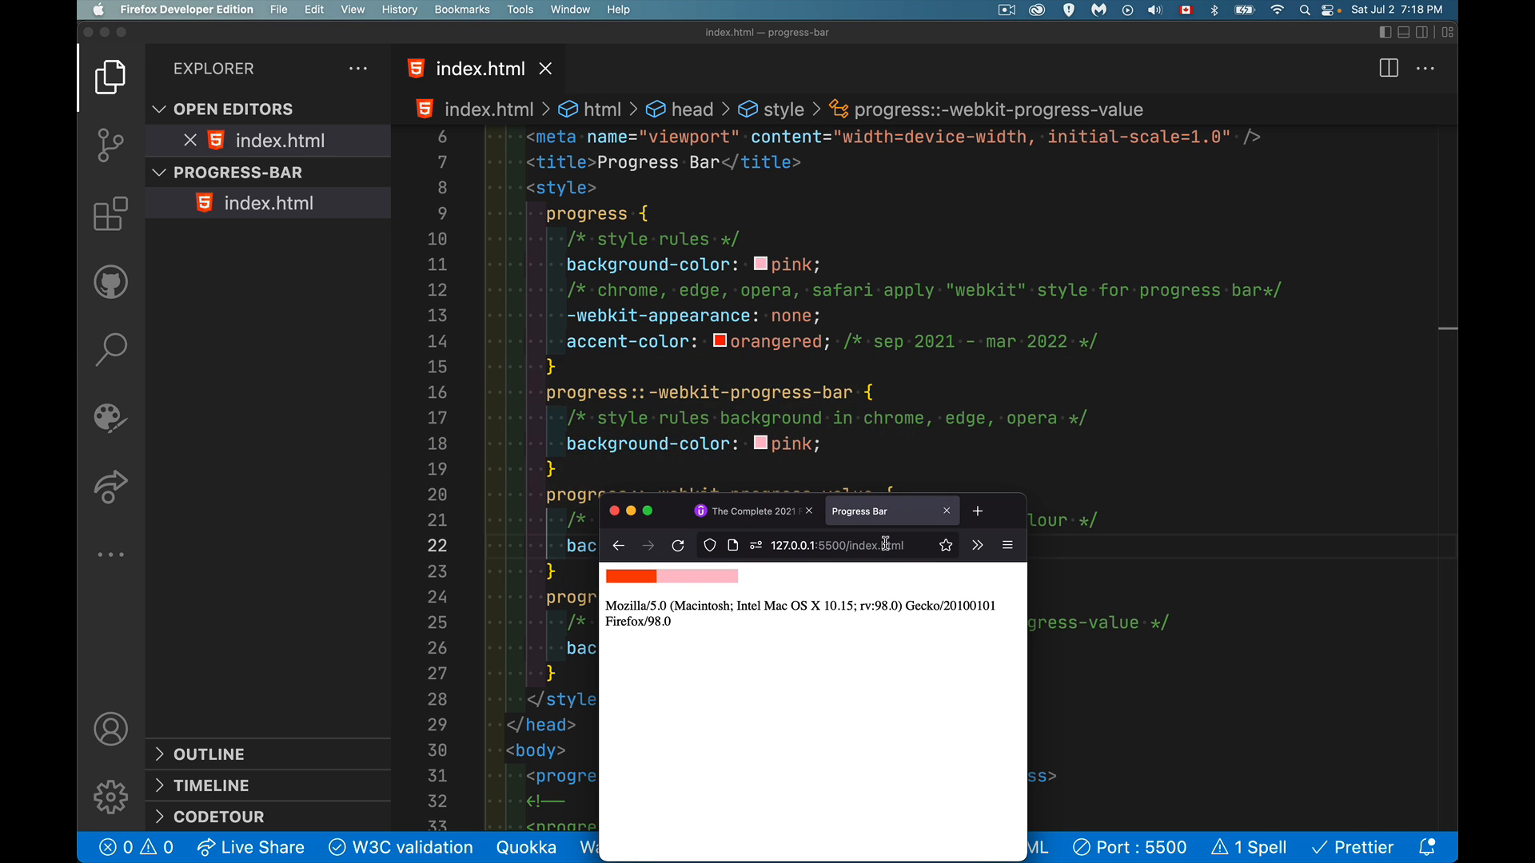
# Step: Bring the browser previews forward to compare the orangered-on-pink bar across all five browsers
pyautogui.click(220, 432)
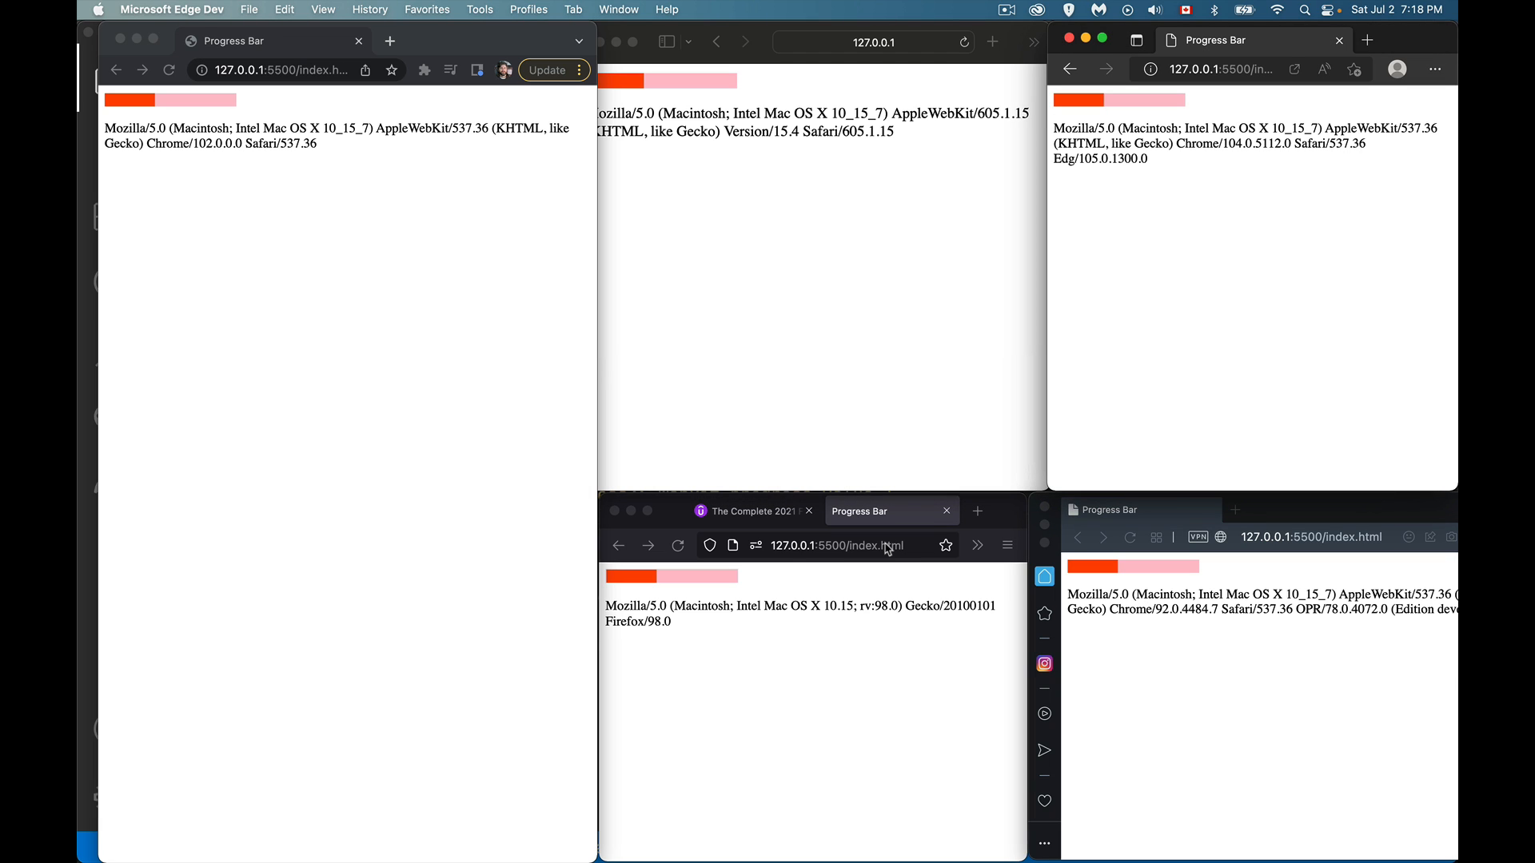
pyautogui.moveTo(925, 461)
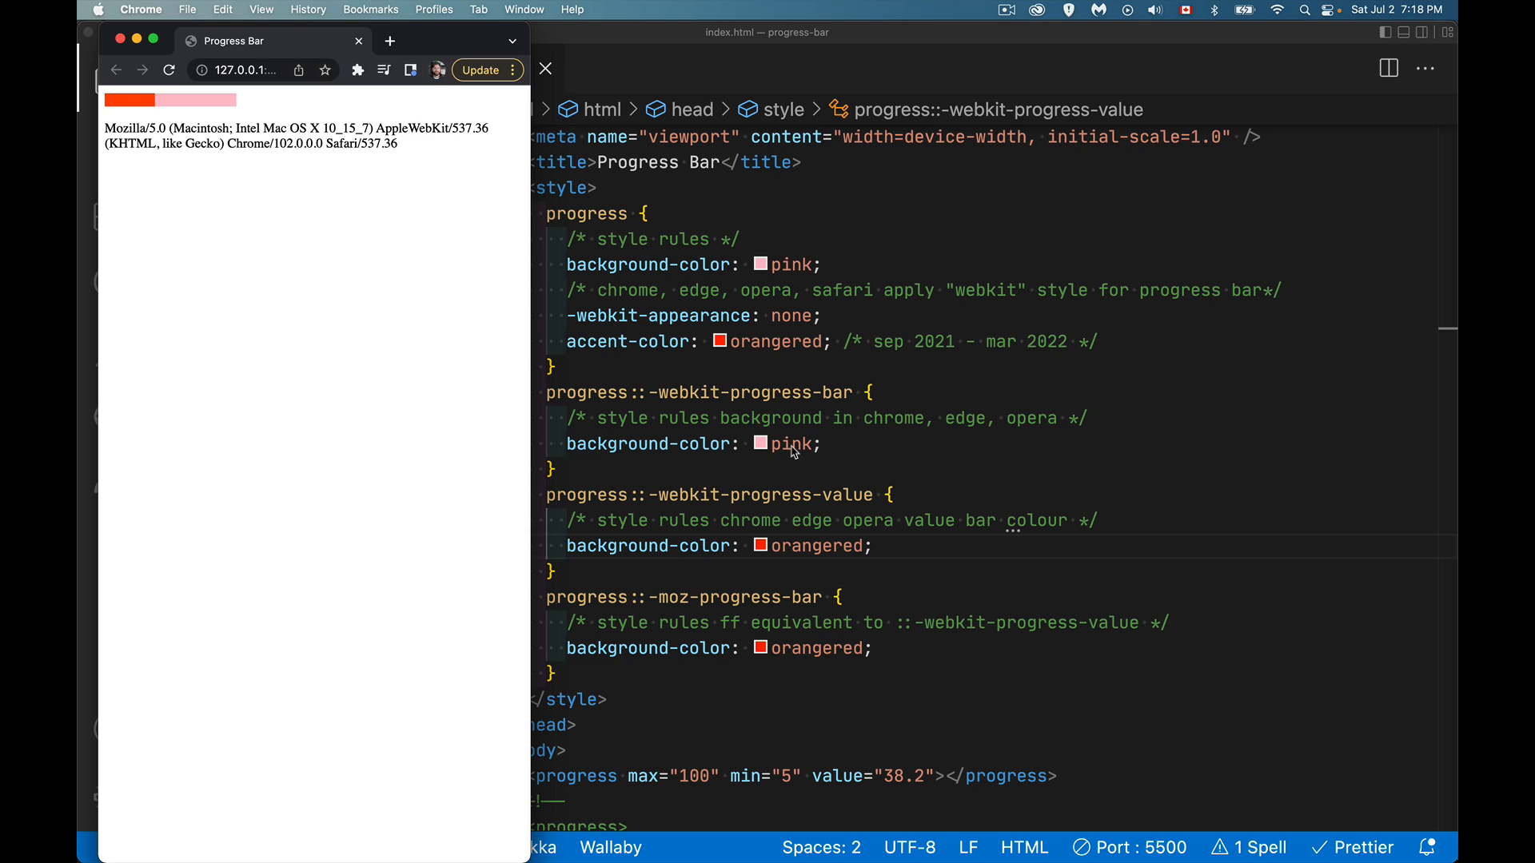
pyautogui.moveTo(764, 342)
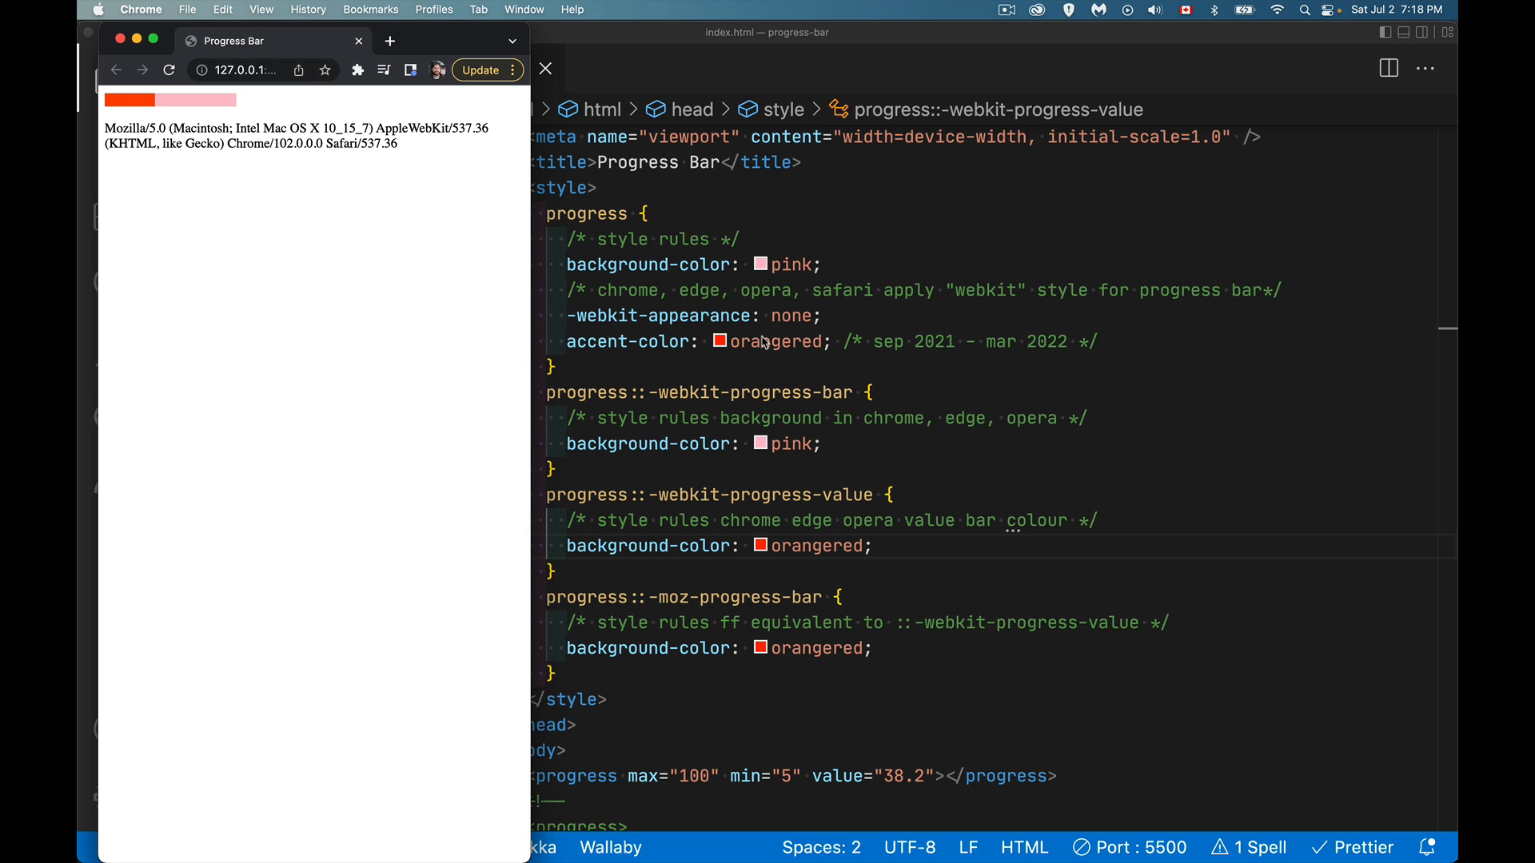
pyautogui.moveTo(872, 494)
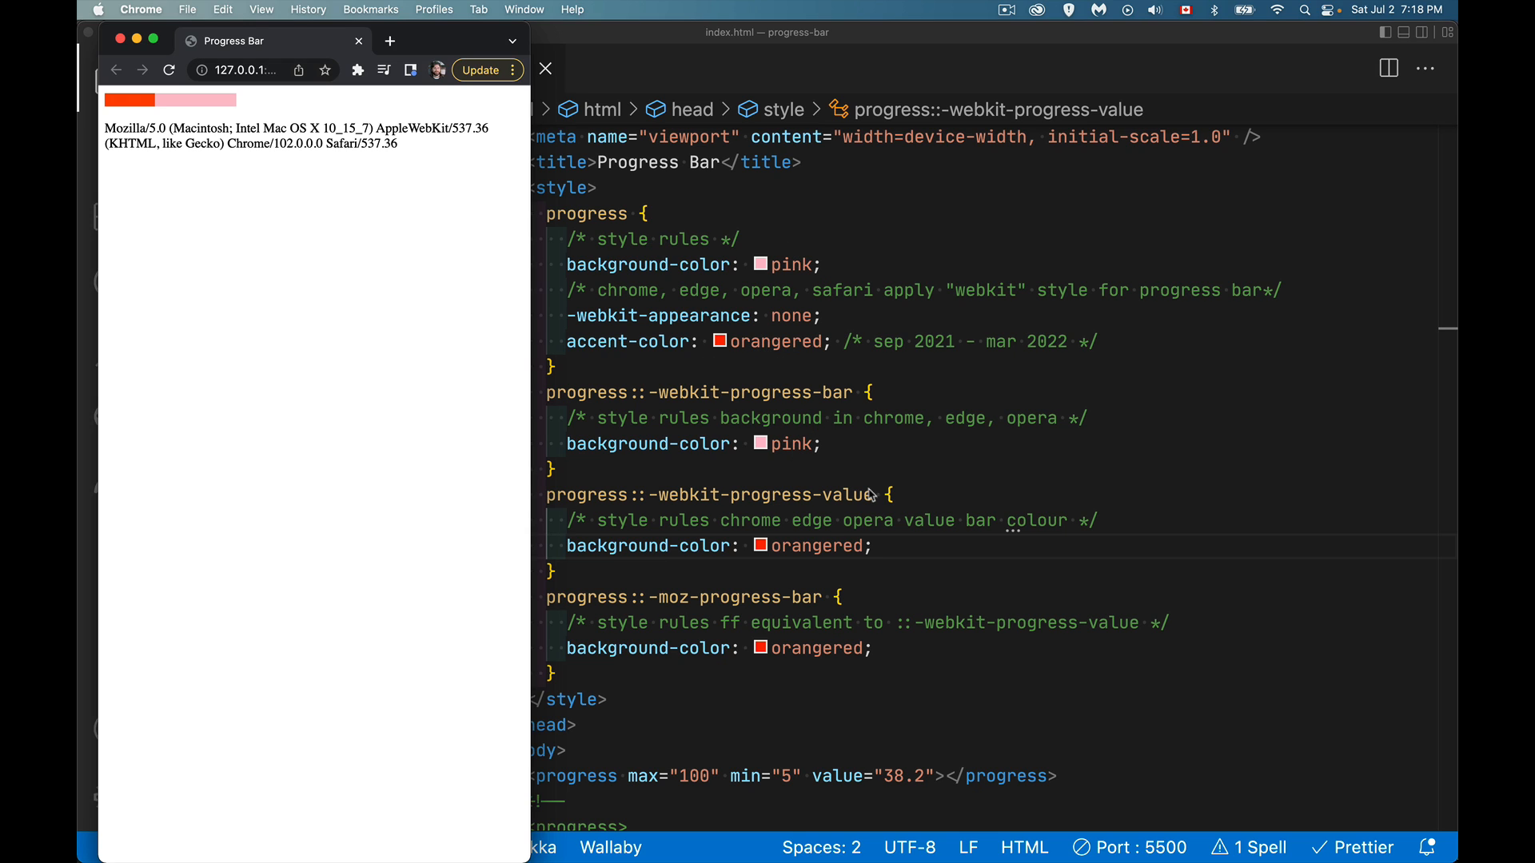
pyautogui.moveTo(788, 385)
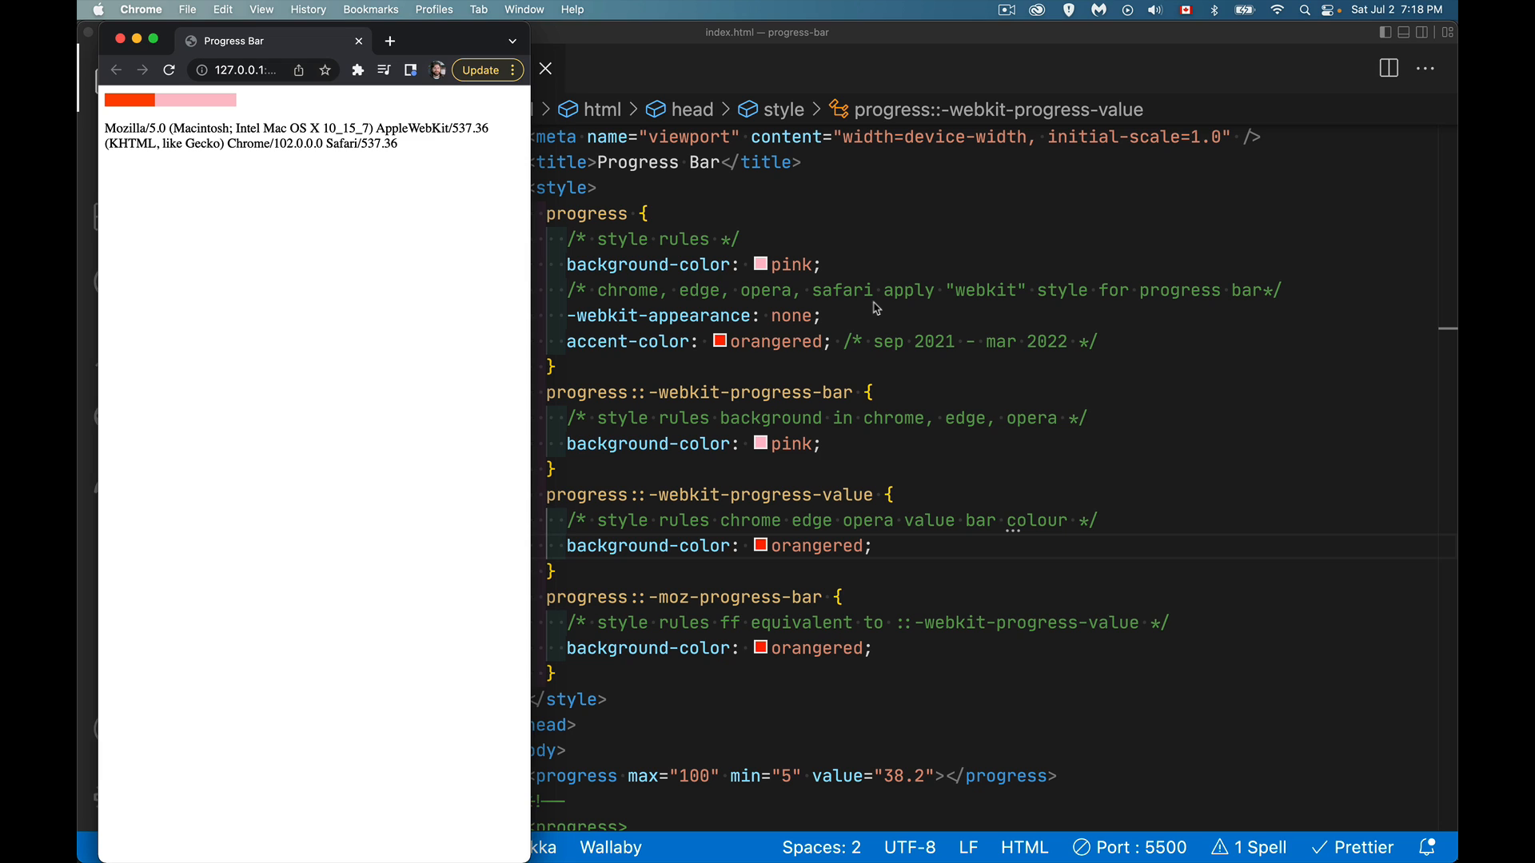
pyautogui.moveTo(1137, 356)
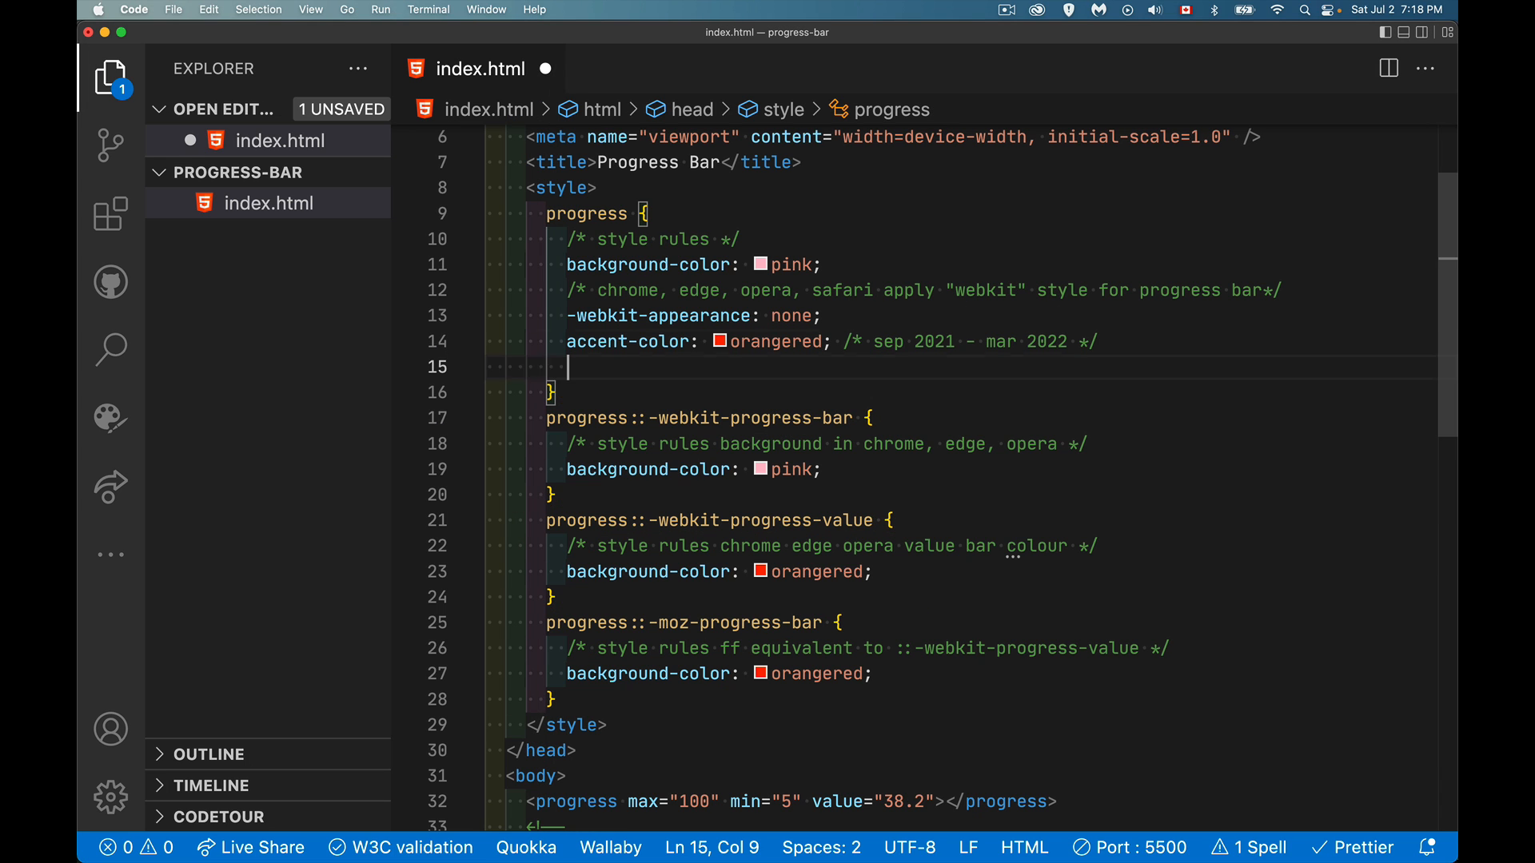
# Step: Add height: 20px and border-radius: 10px to the progress rule
pyautogui.write('height:')
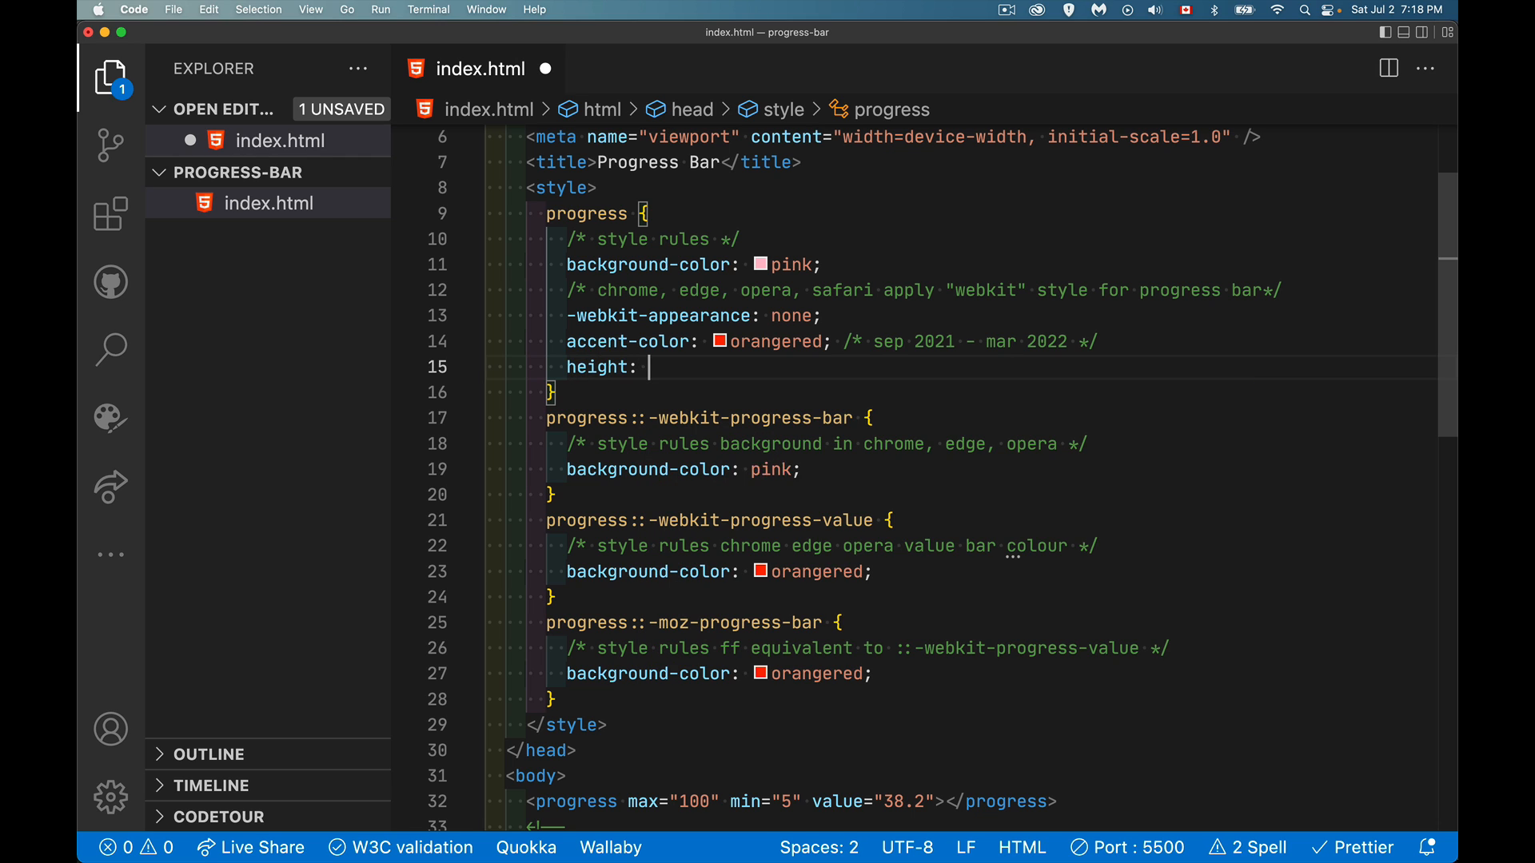
pyautogui.write('20px;')
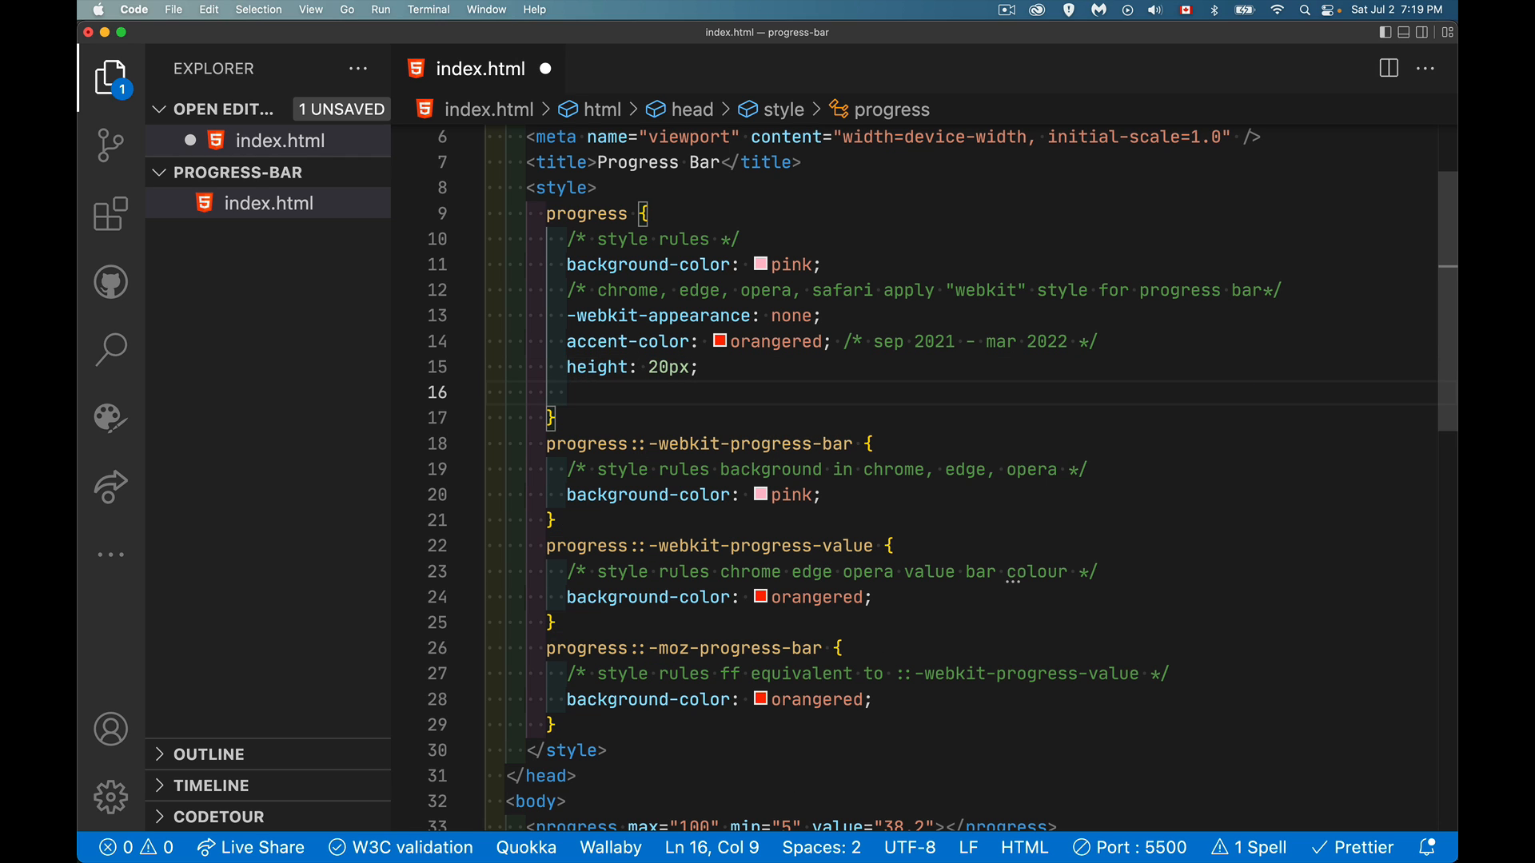
pyautogui.write('border-radius: ;')
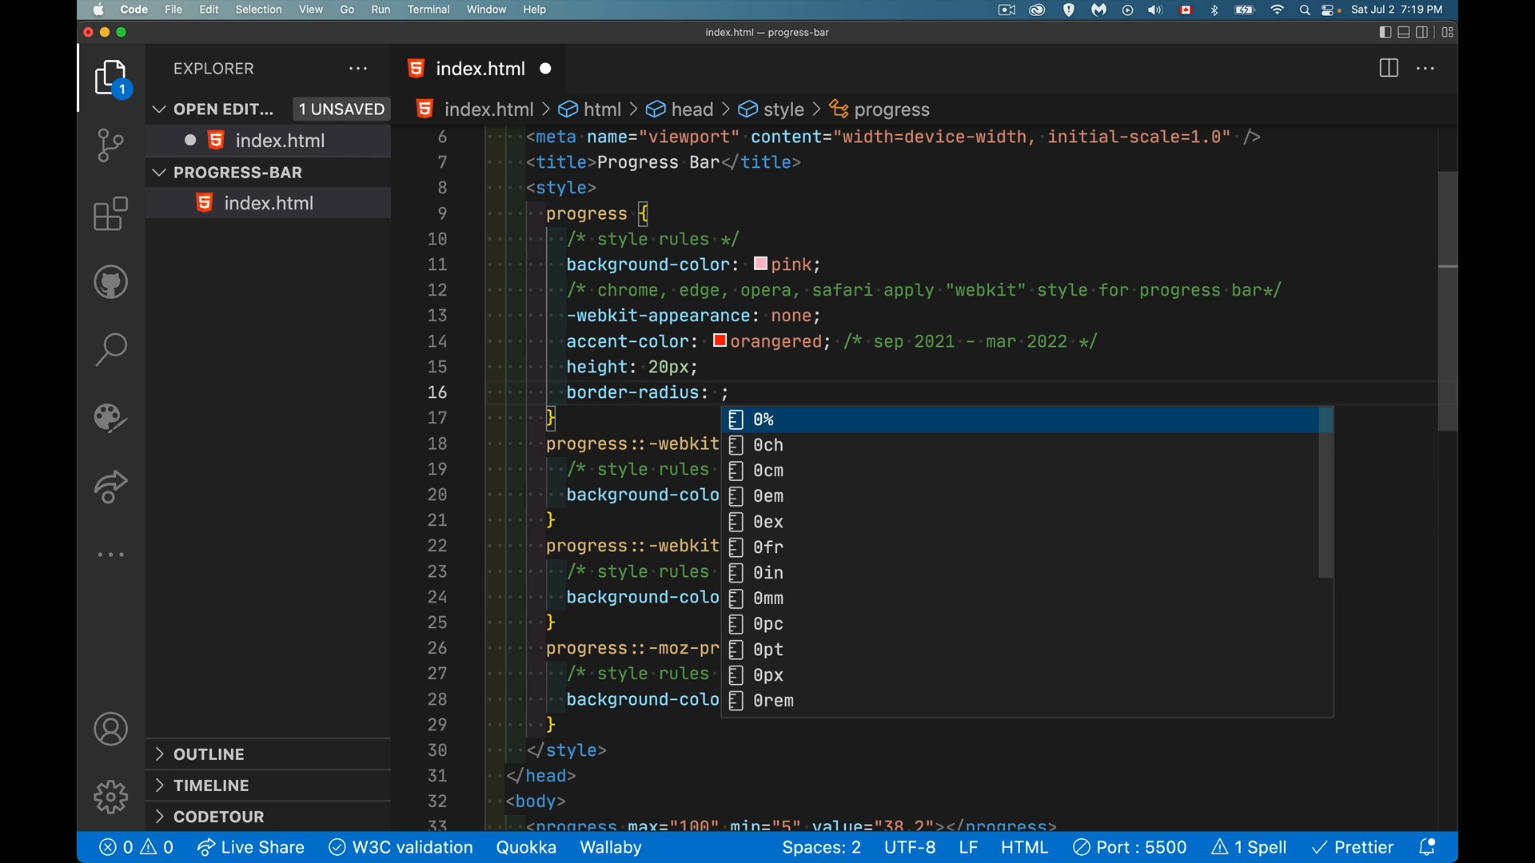
pyautogui.write('10')
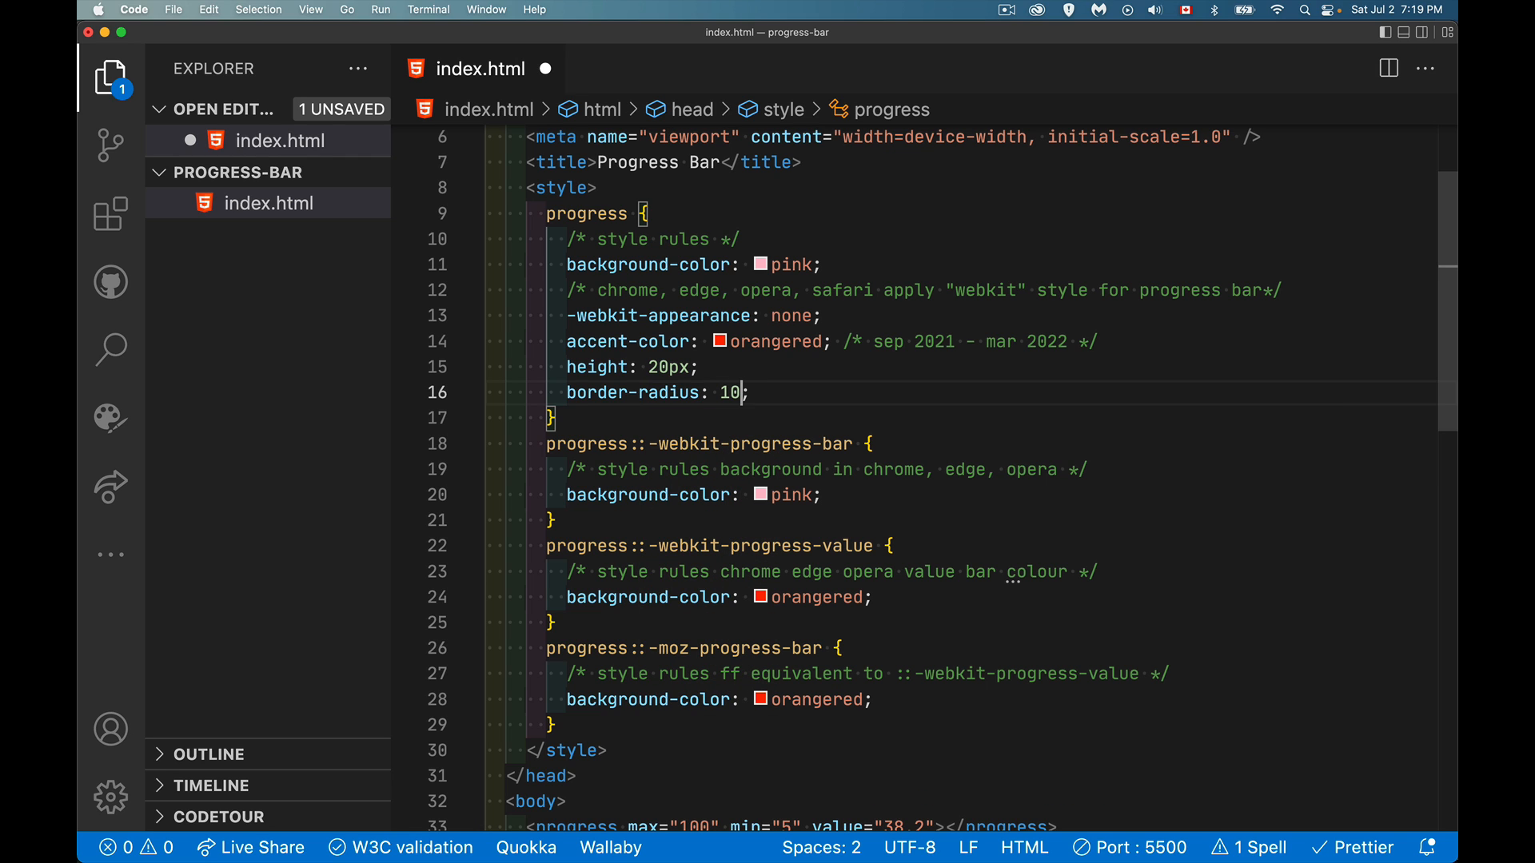
pyautogui.write('px')
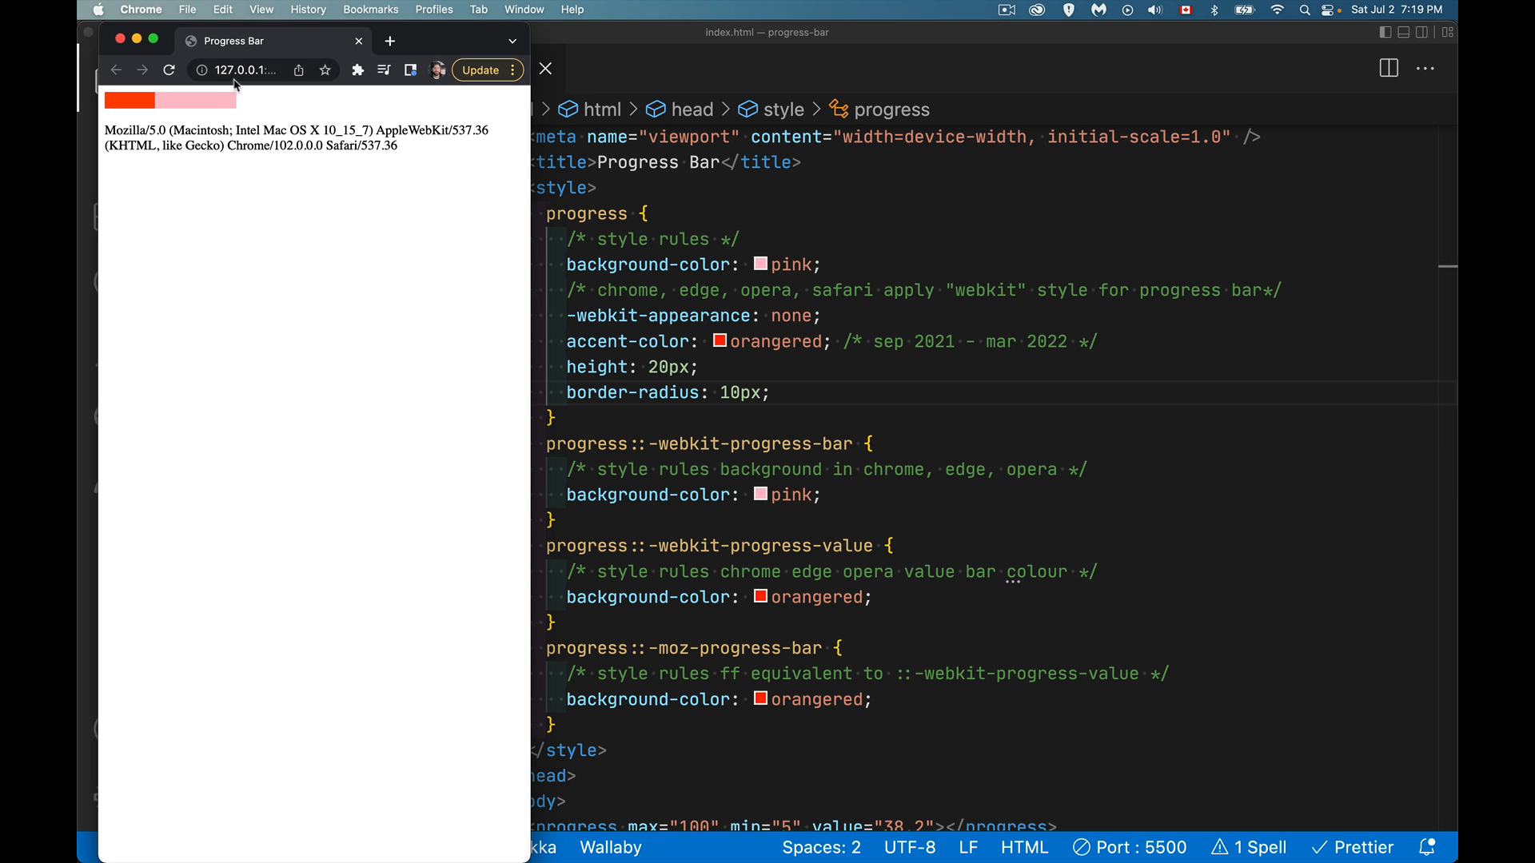
pyautogui.moveTo(586, 222)
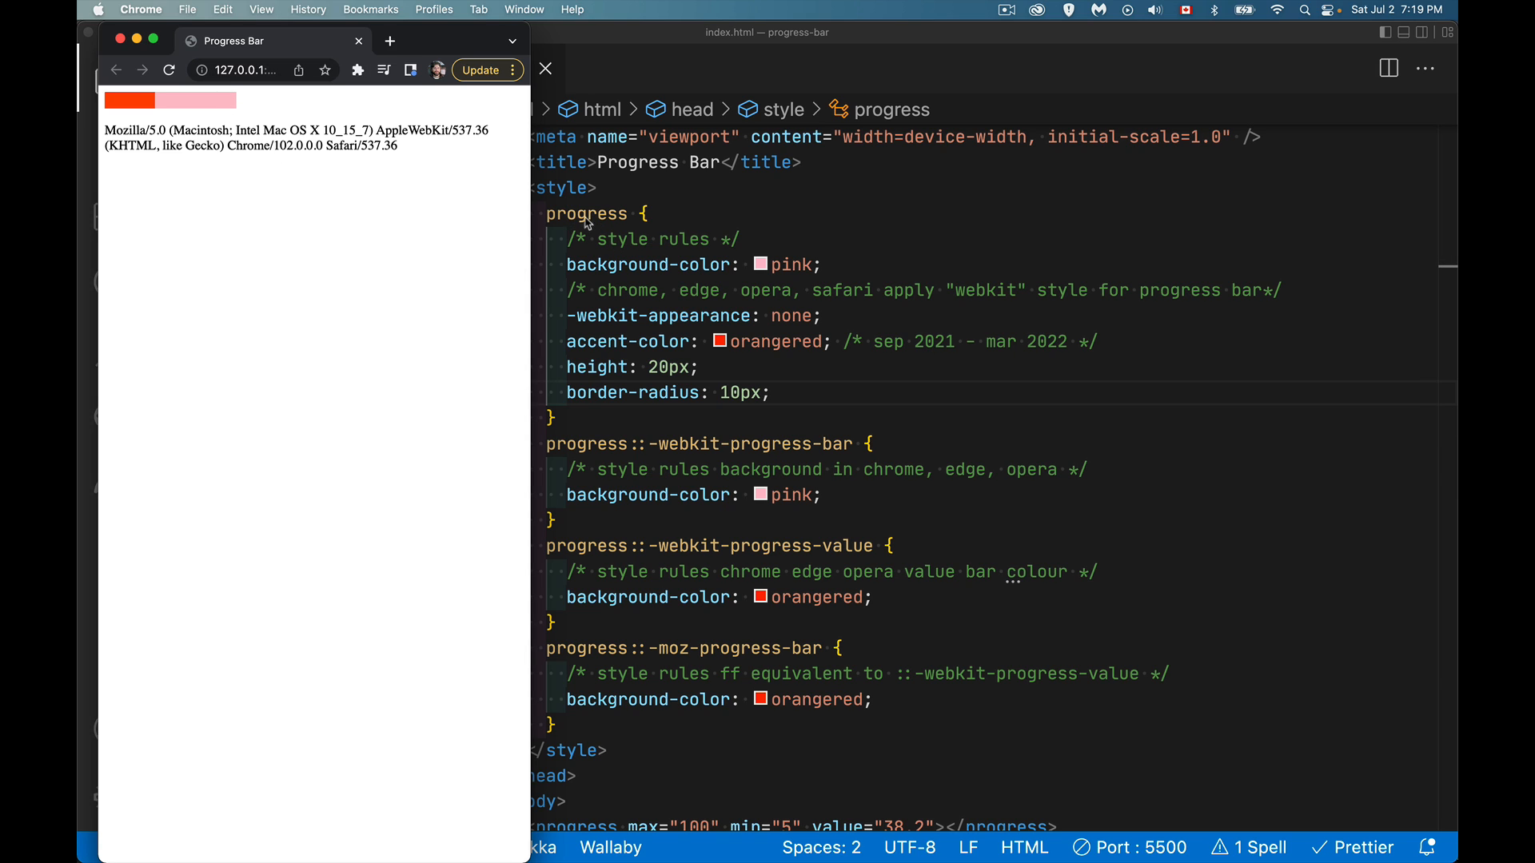
pyautogui.moveTo(948, 416)
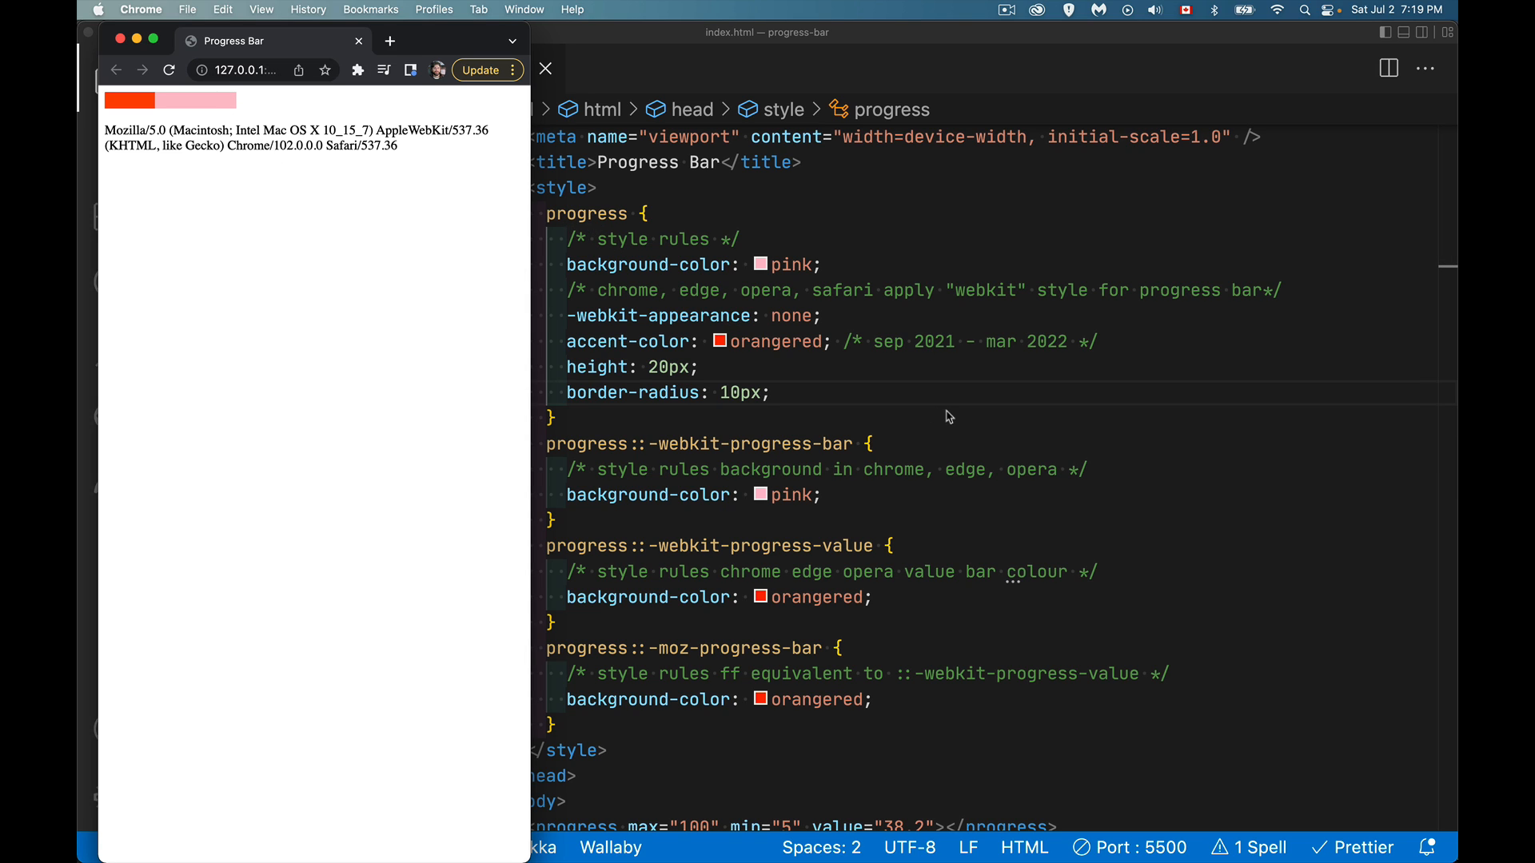
pyautogui.scroll(-3)
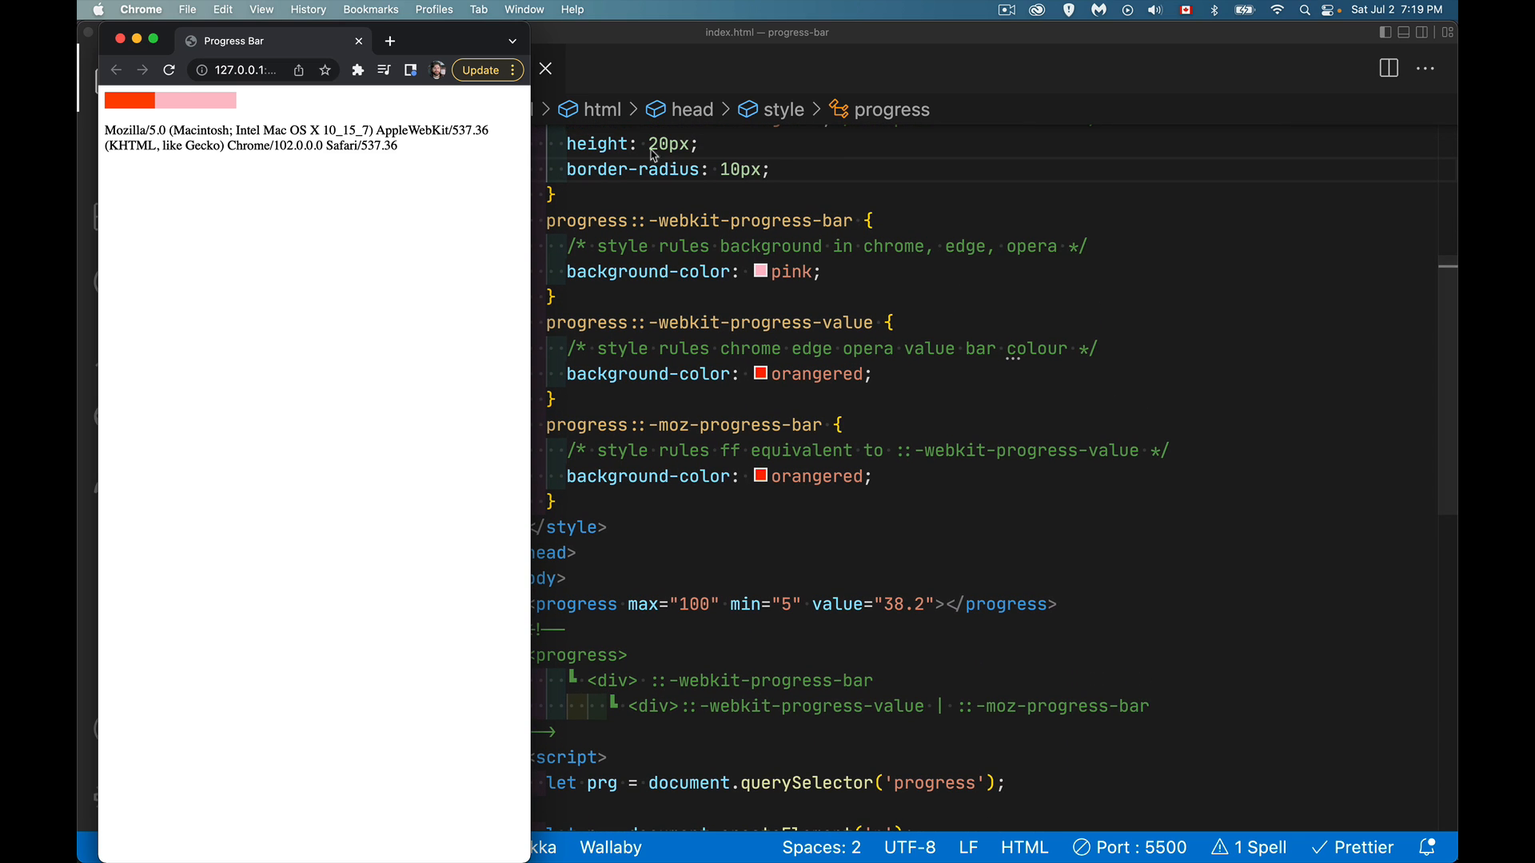
pyautogui.moveTo(590, 674)
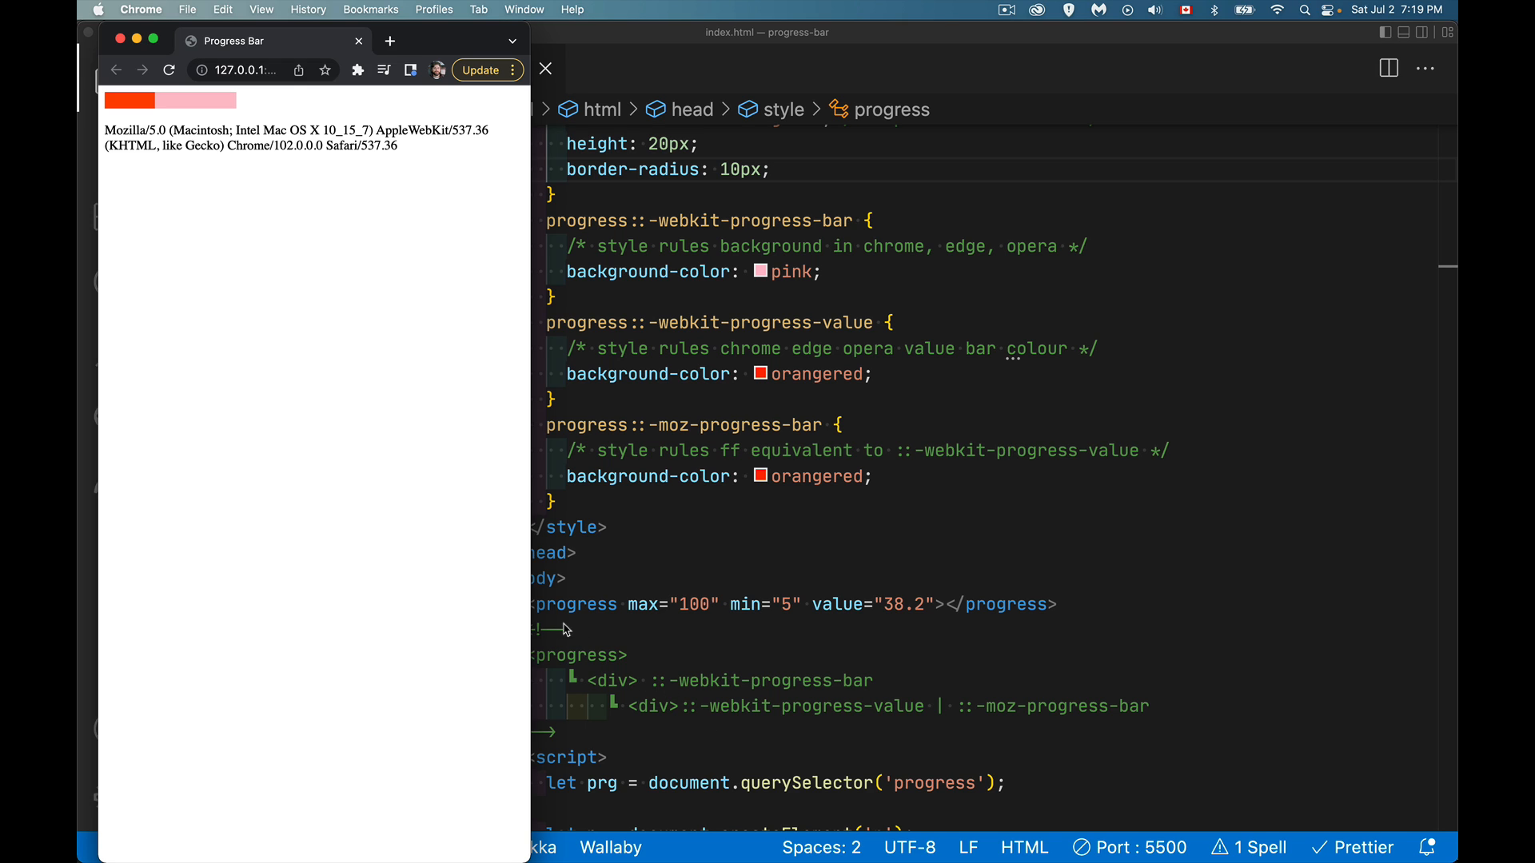
pyautogui.moveTo(588, 662)
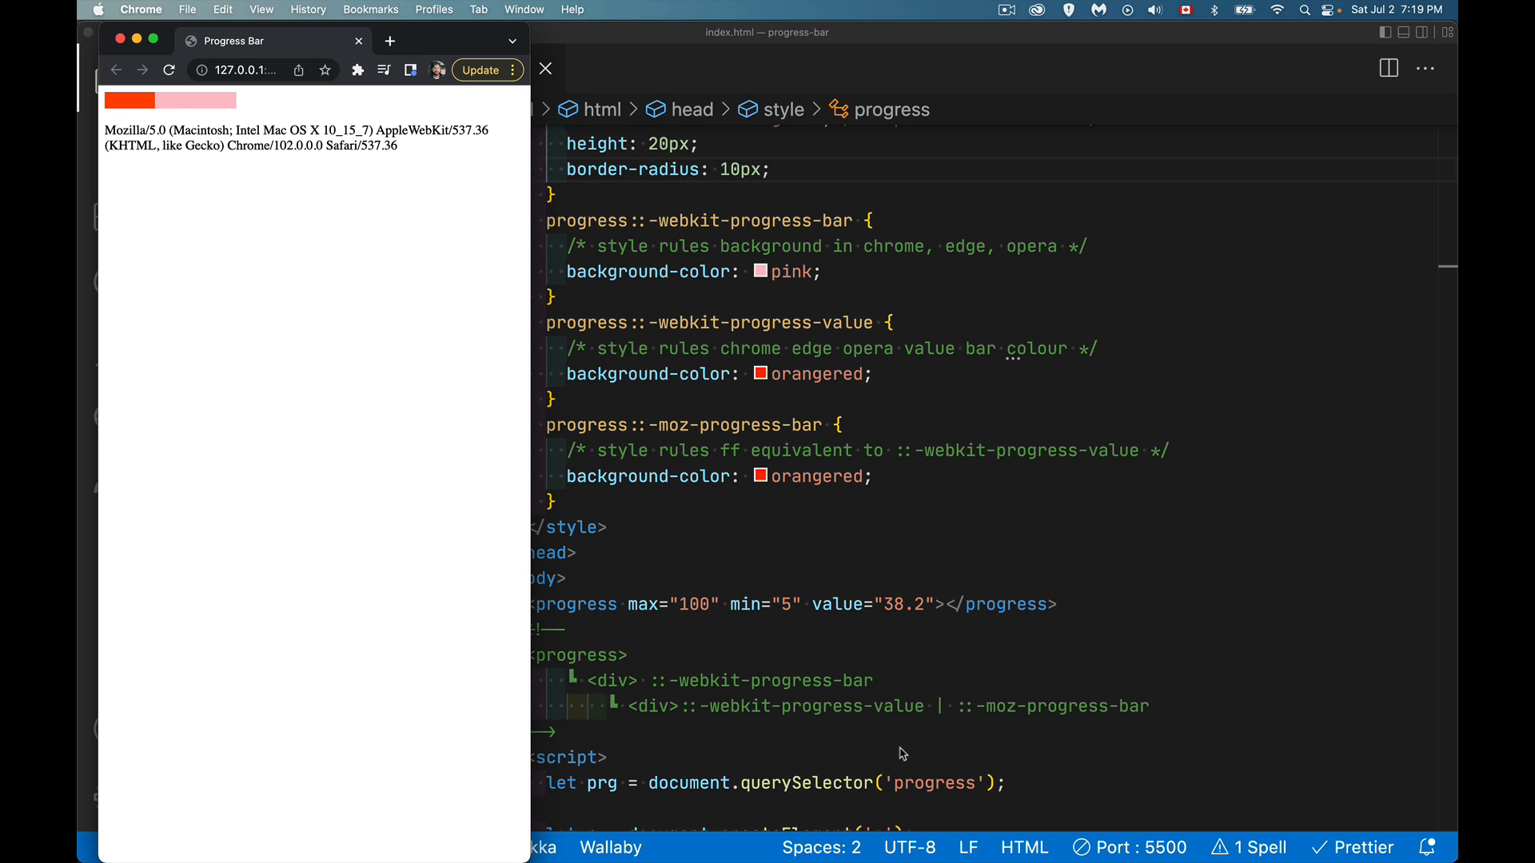
pyautogui.moveTo(131, 115)
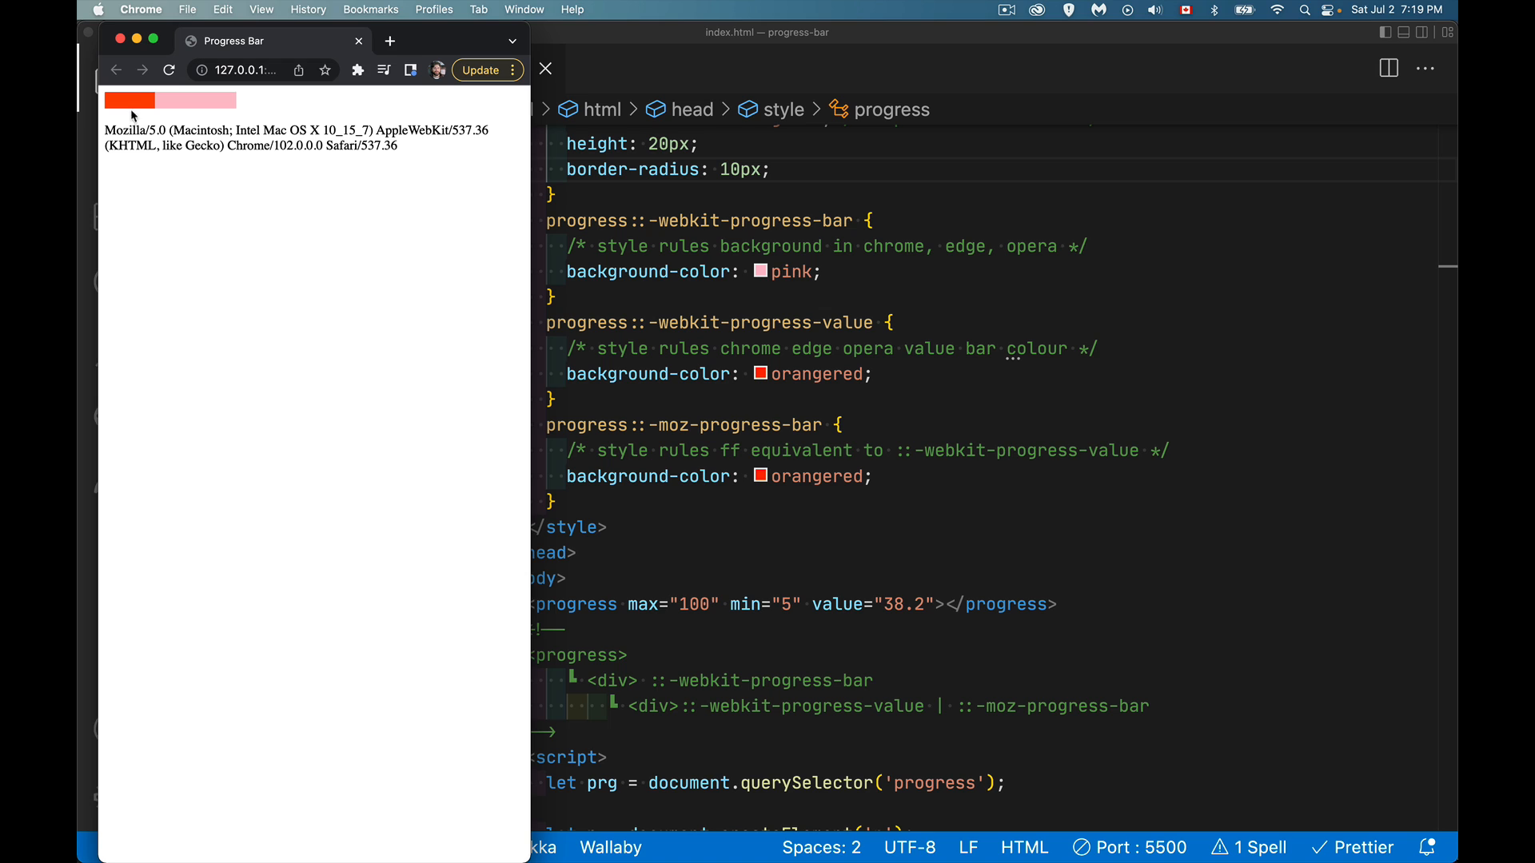
pyautogui.moveTo(142, 110)
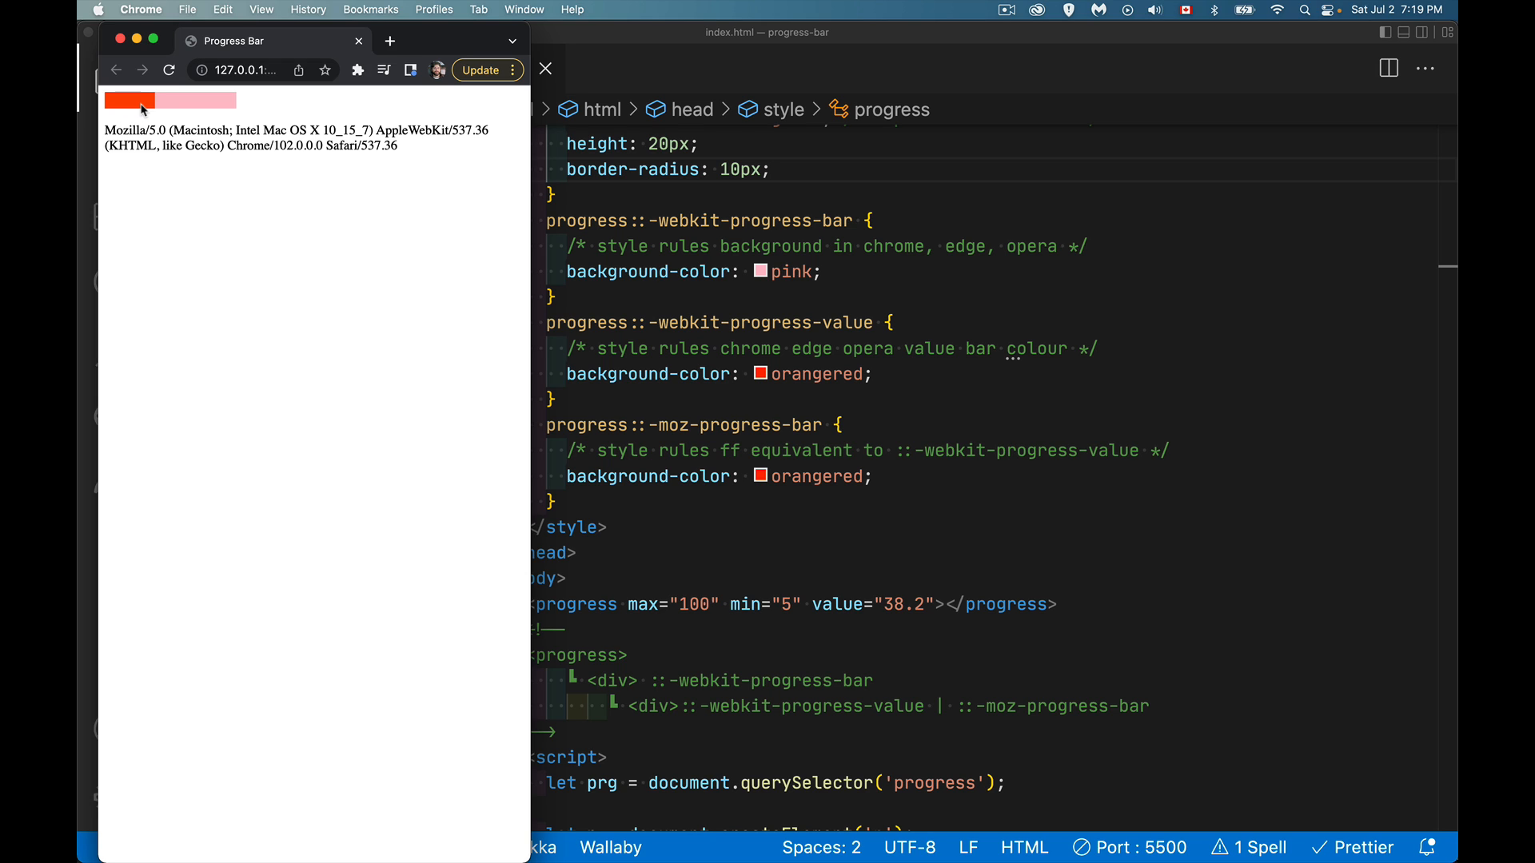
pyautogui.moveTo(189, 115)
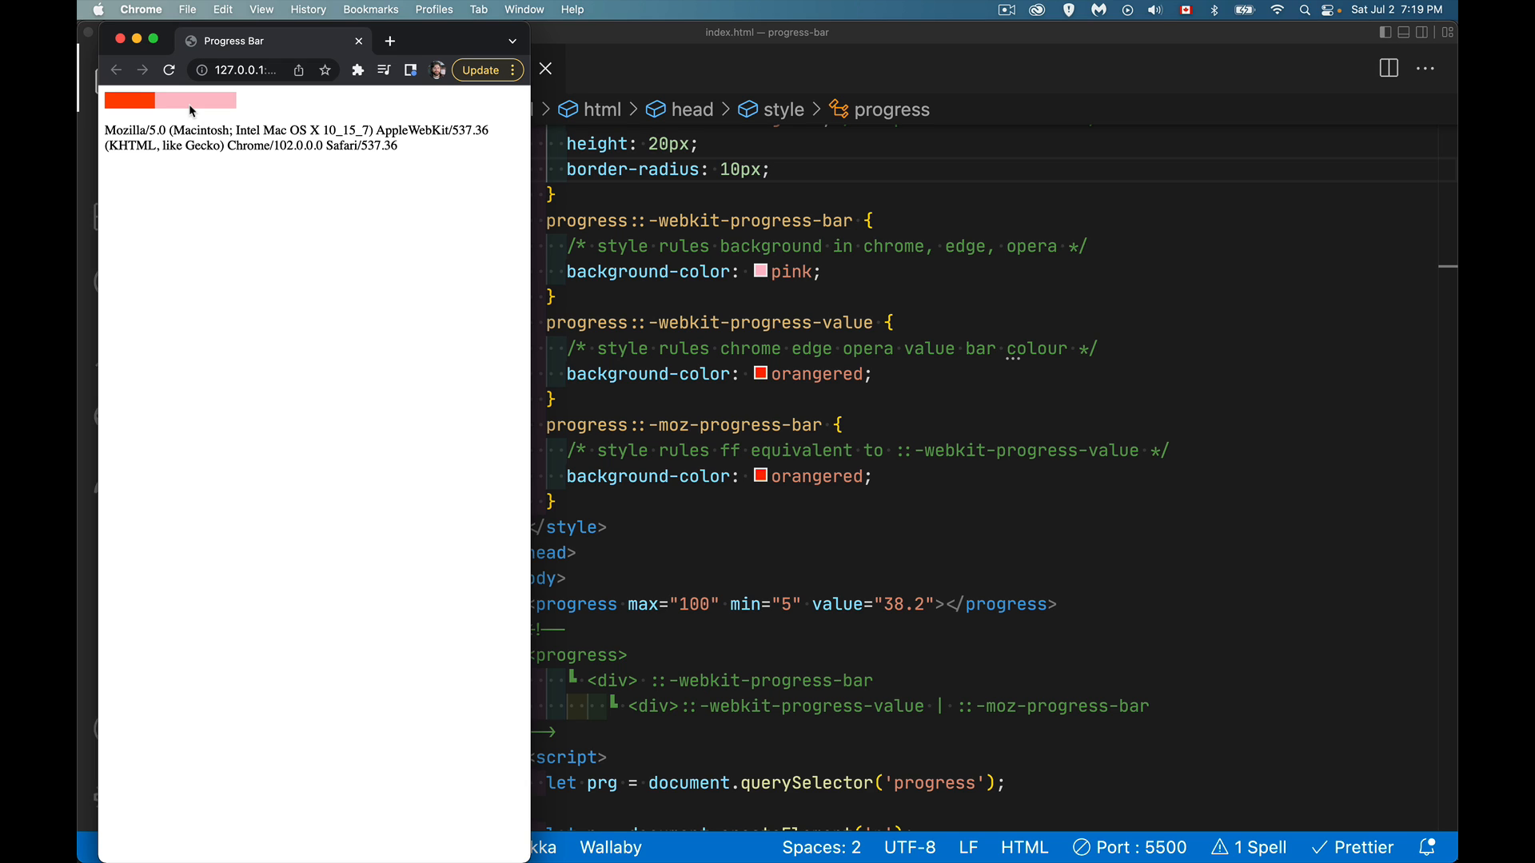
pyautogui.moveTo(835, 470)
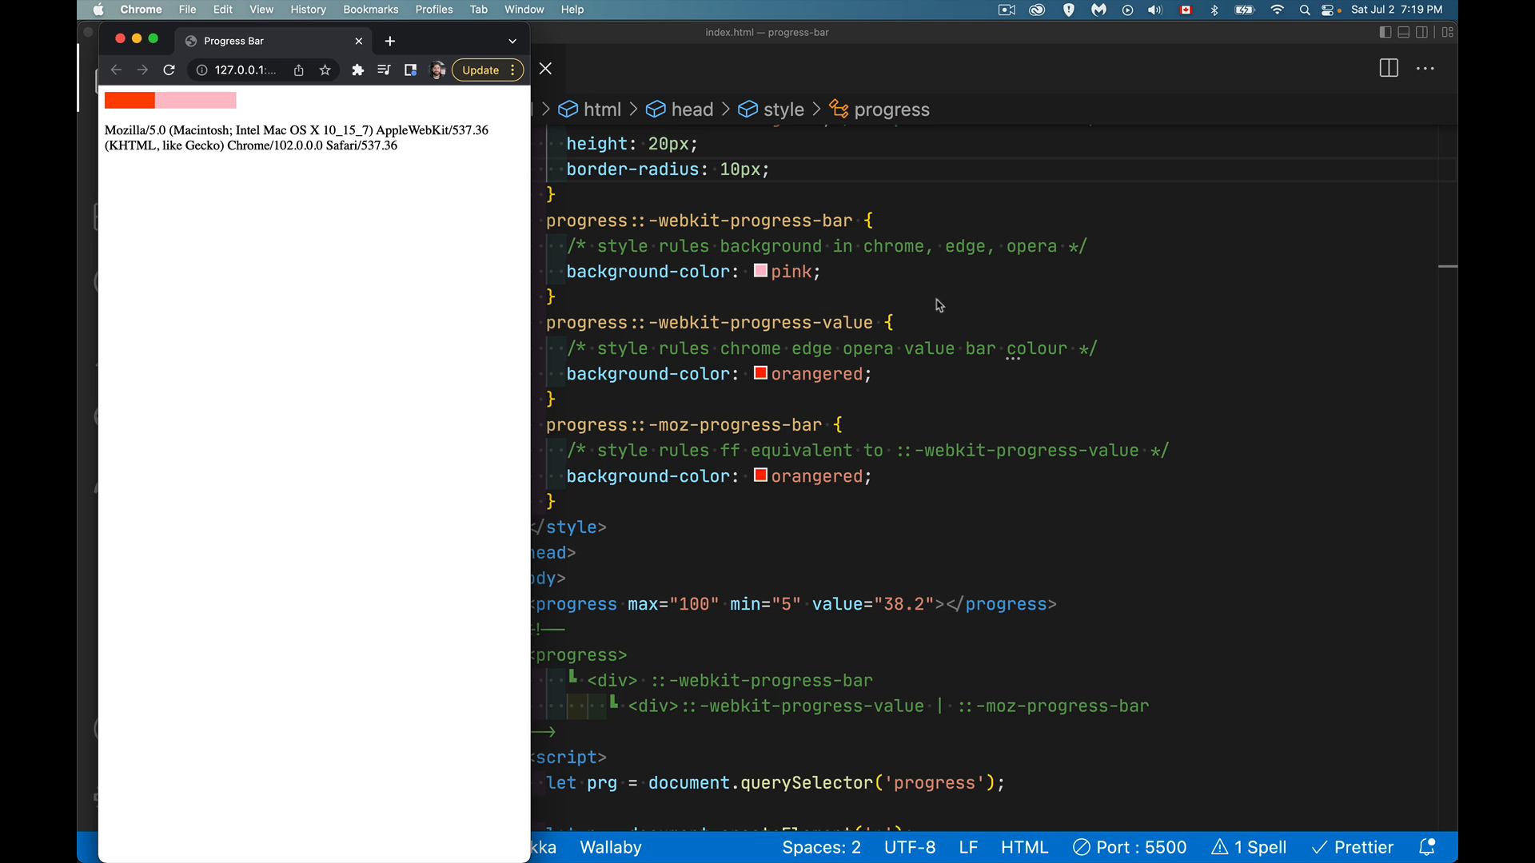
pyautogui.moveTo(697, 144)
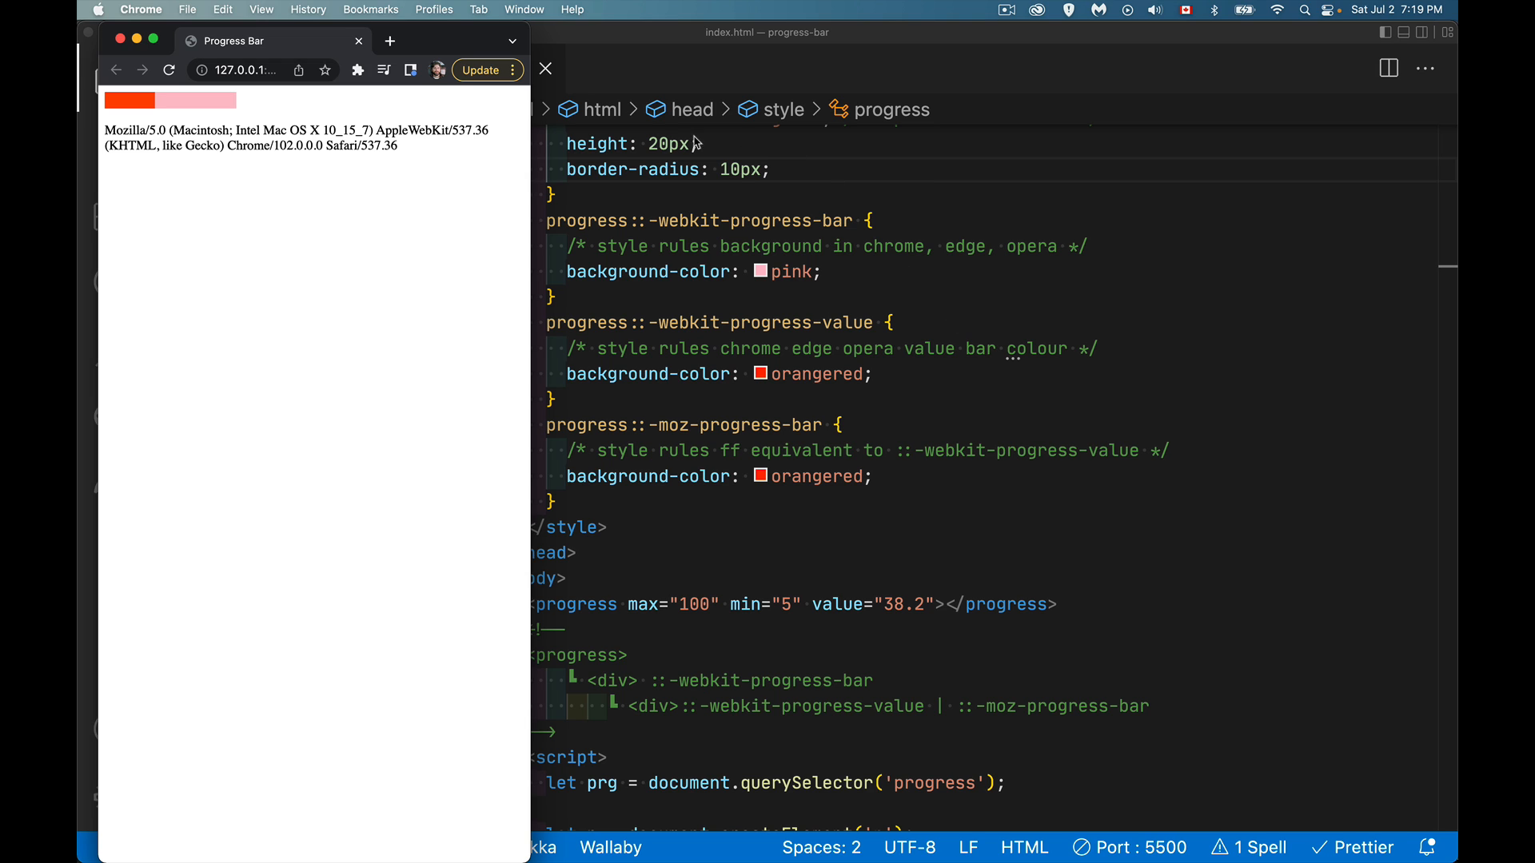
pyautogui.moveTo(796, 176)
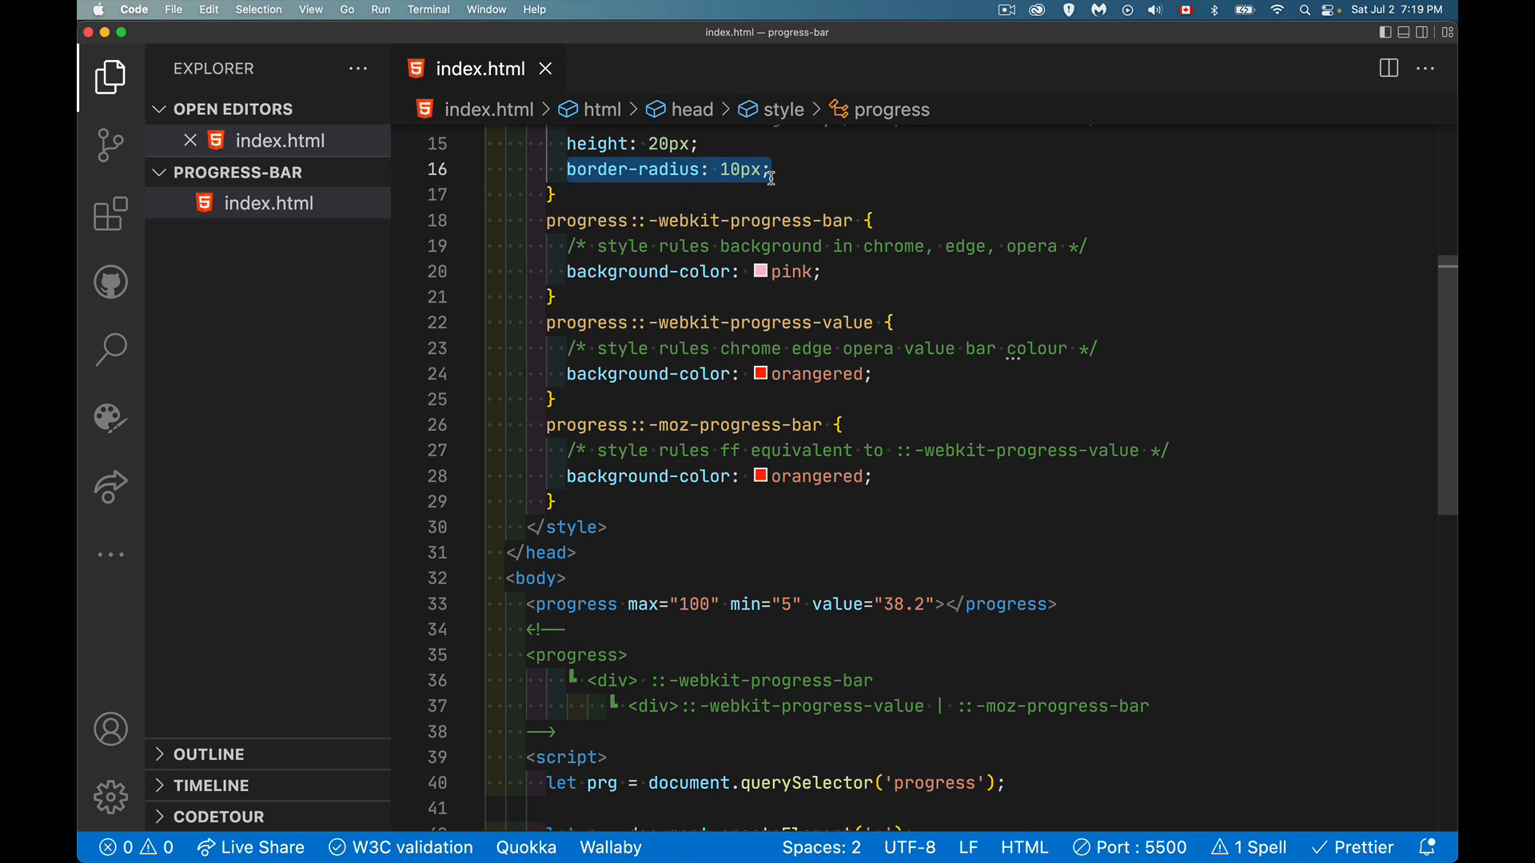
pyautogui.moveTo(643, 144)
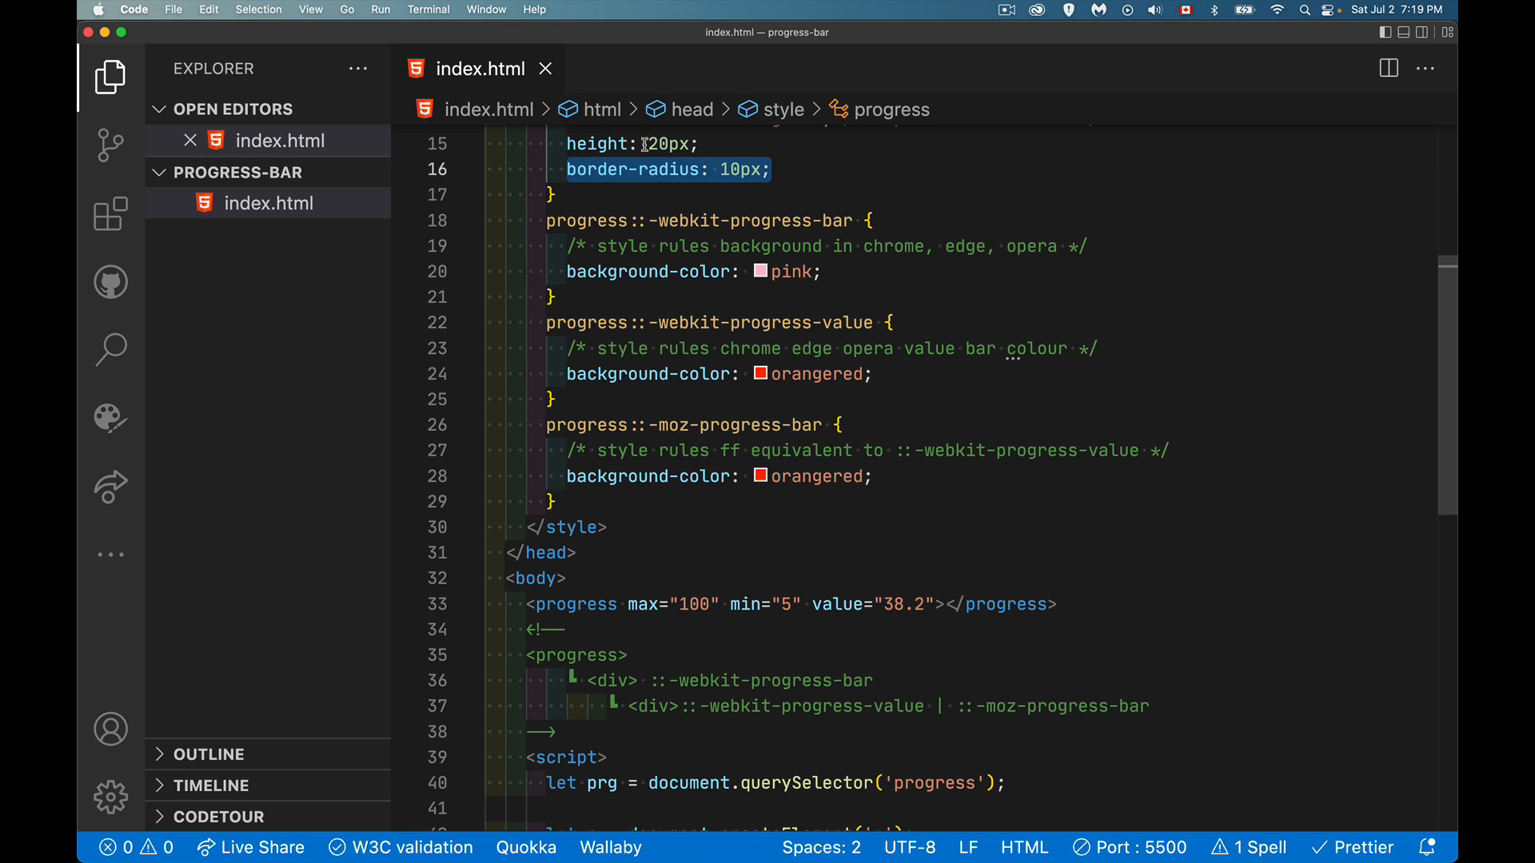
pyautogui.moveTo(779, 731)
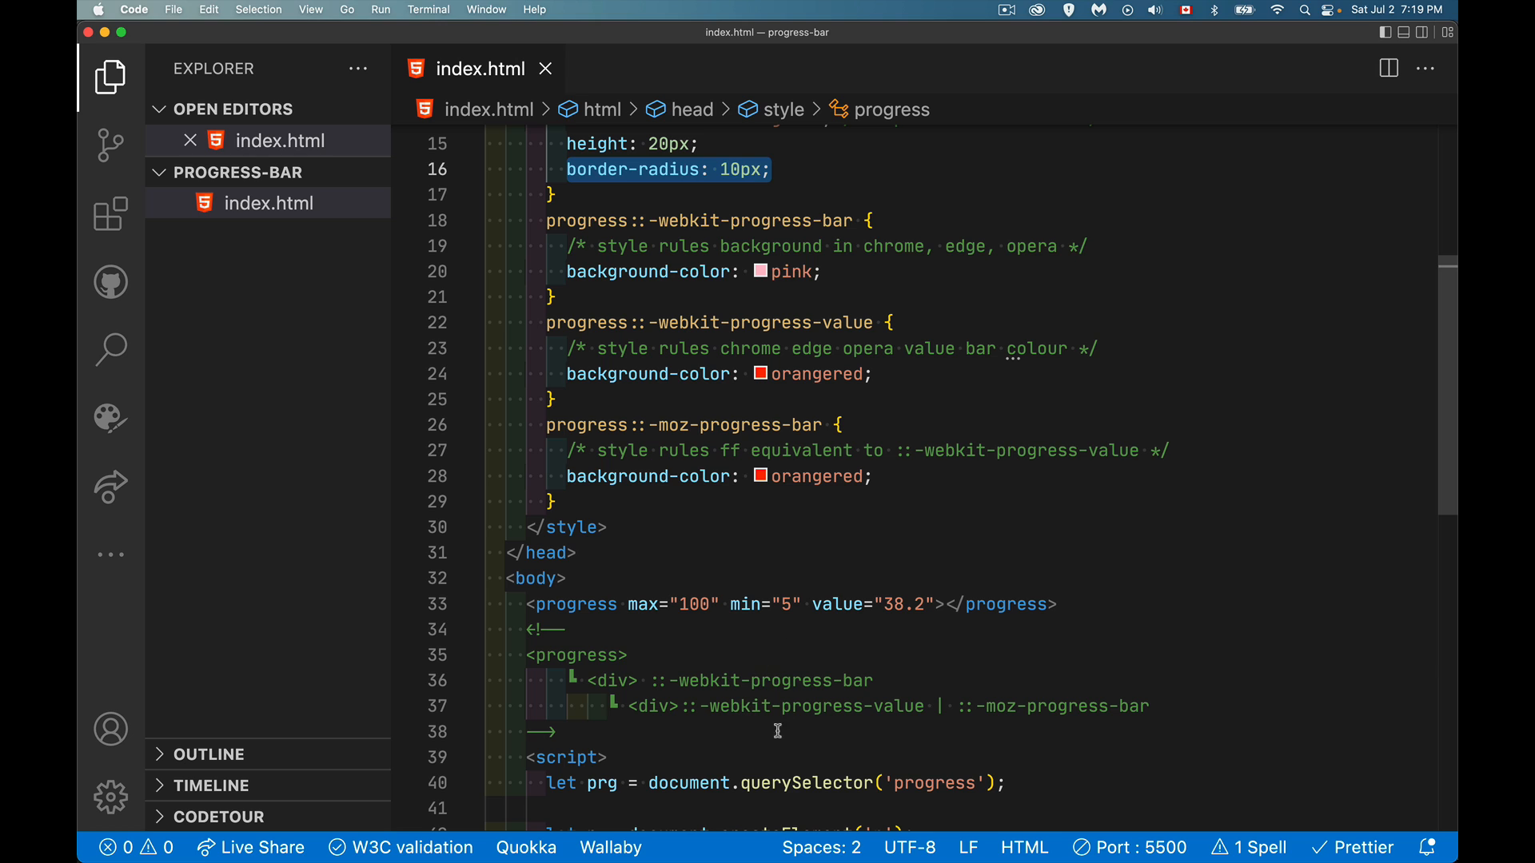
# Step: Paste border-radius: 10px into the ::-webkit-progress-bar and ::-webkit-progress-value rules
pyautogui.write('border-radius: 10px;')
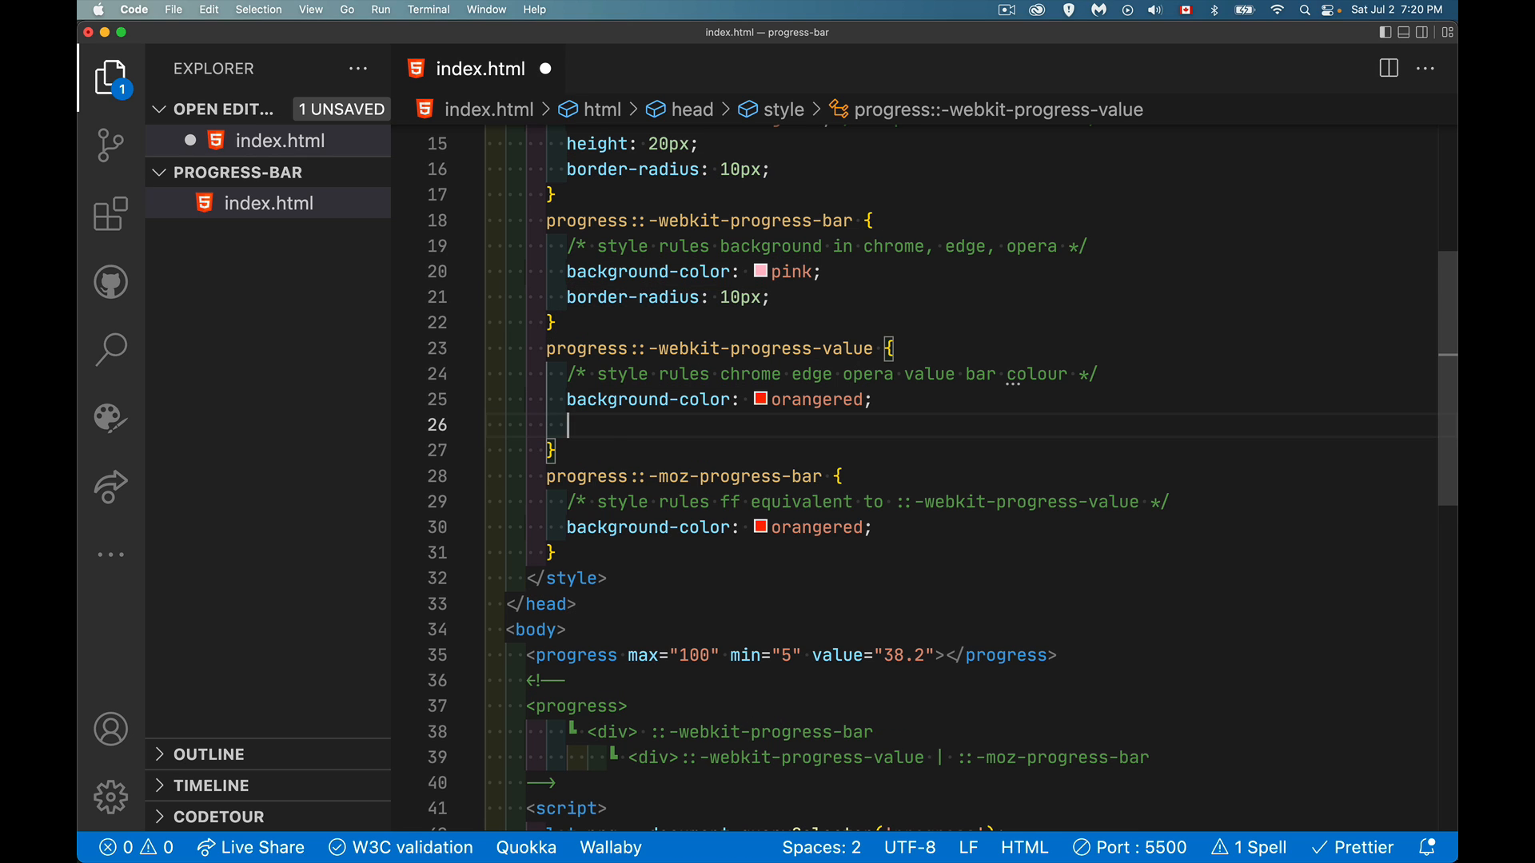
pyautogui.write('border-radius: 10px;')
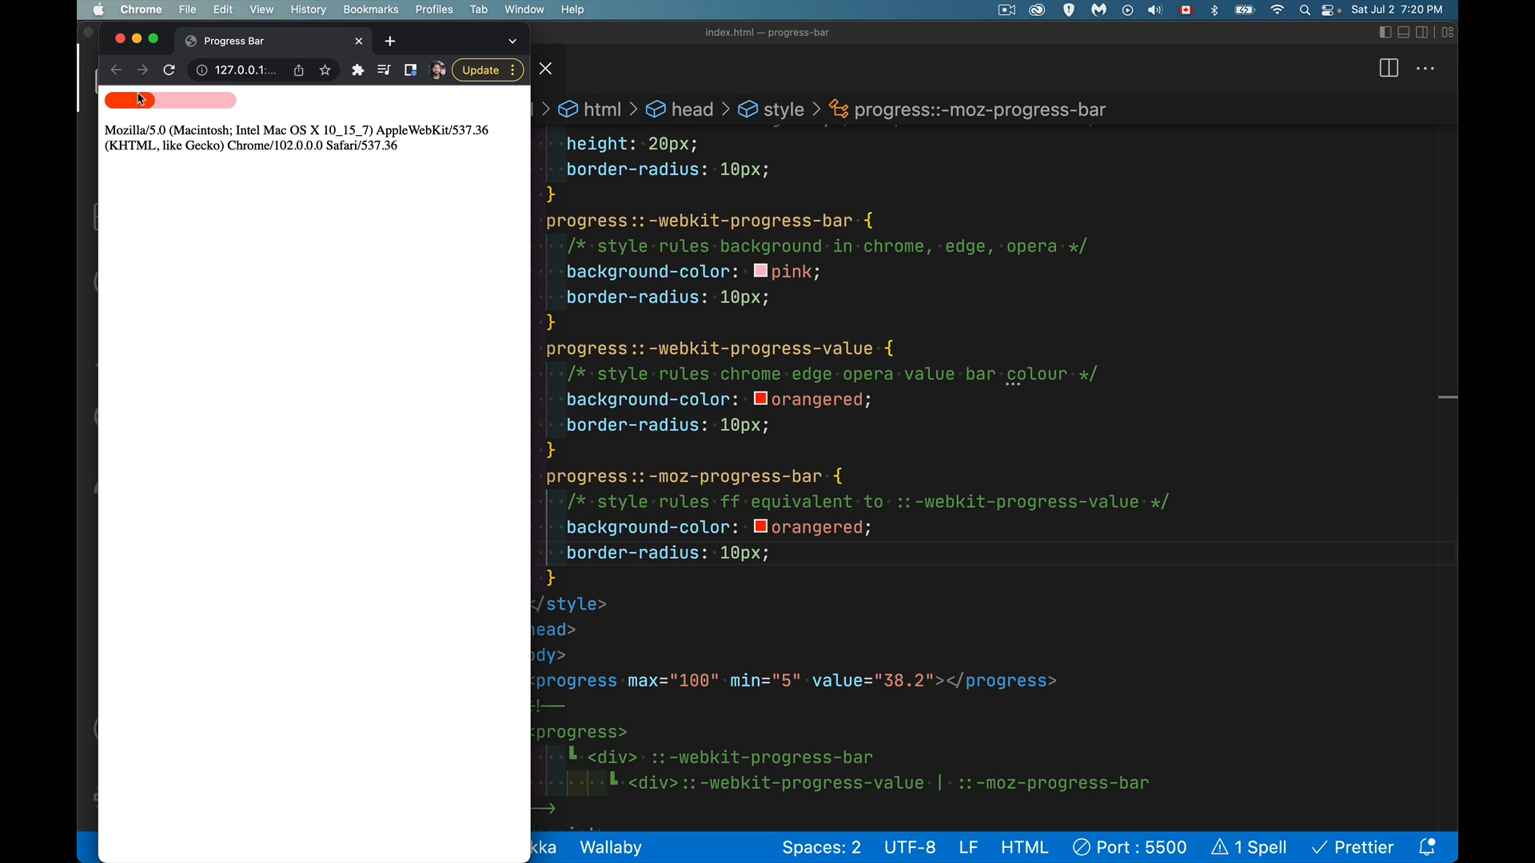
pyautogui.moveTo(124, 112)
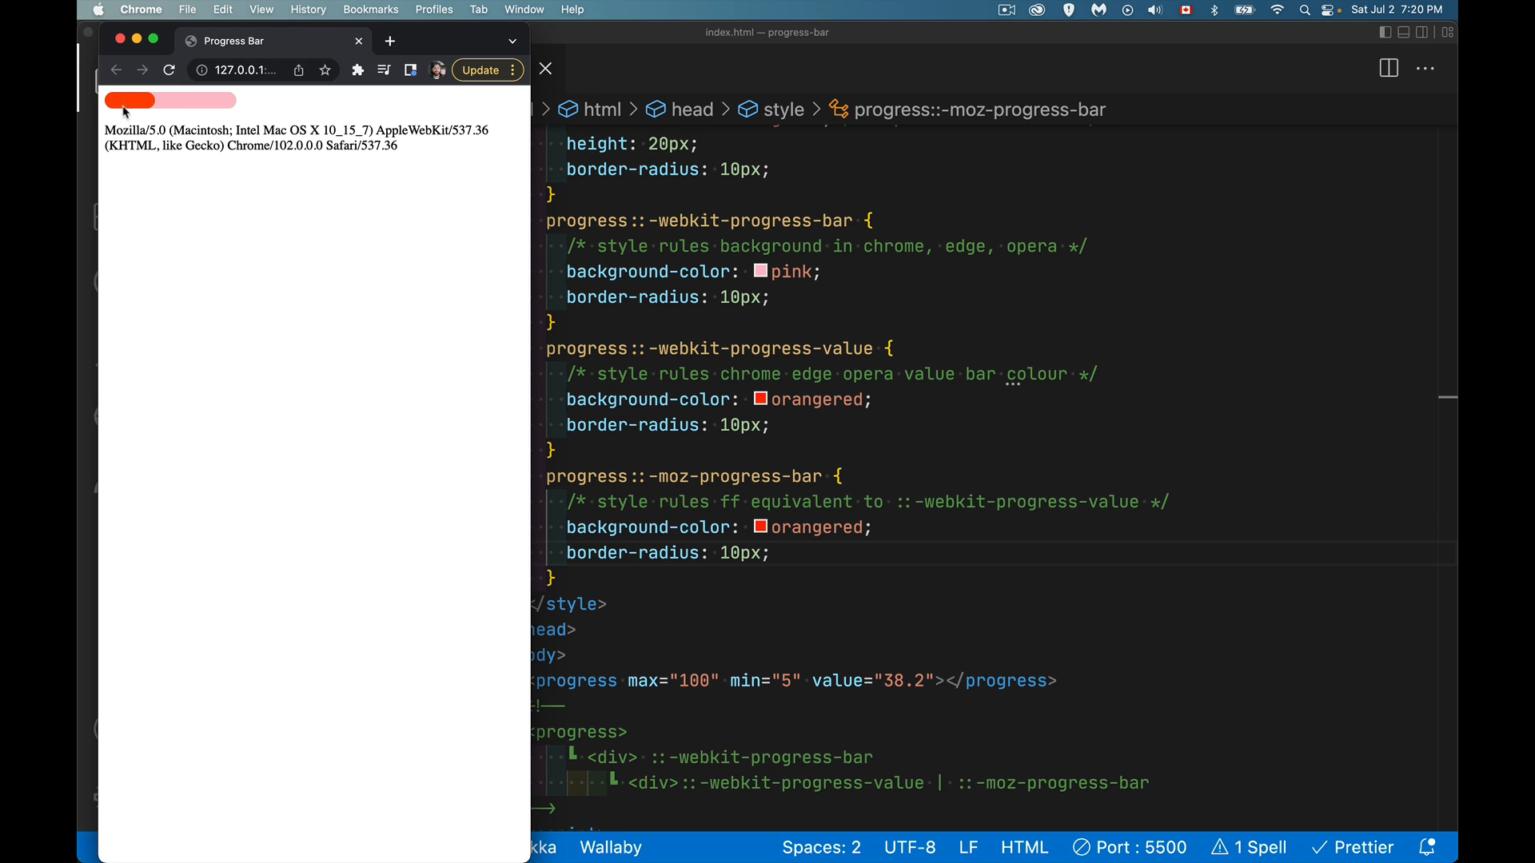
pyautogui.moveTo(147, 106)
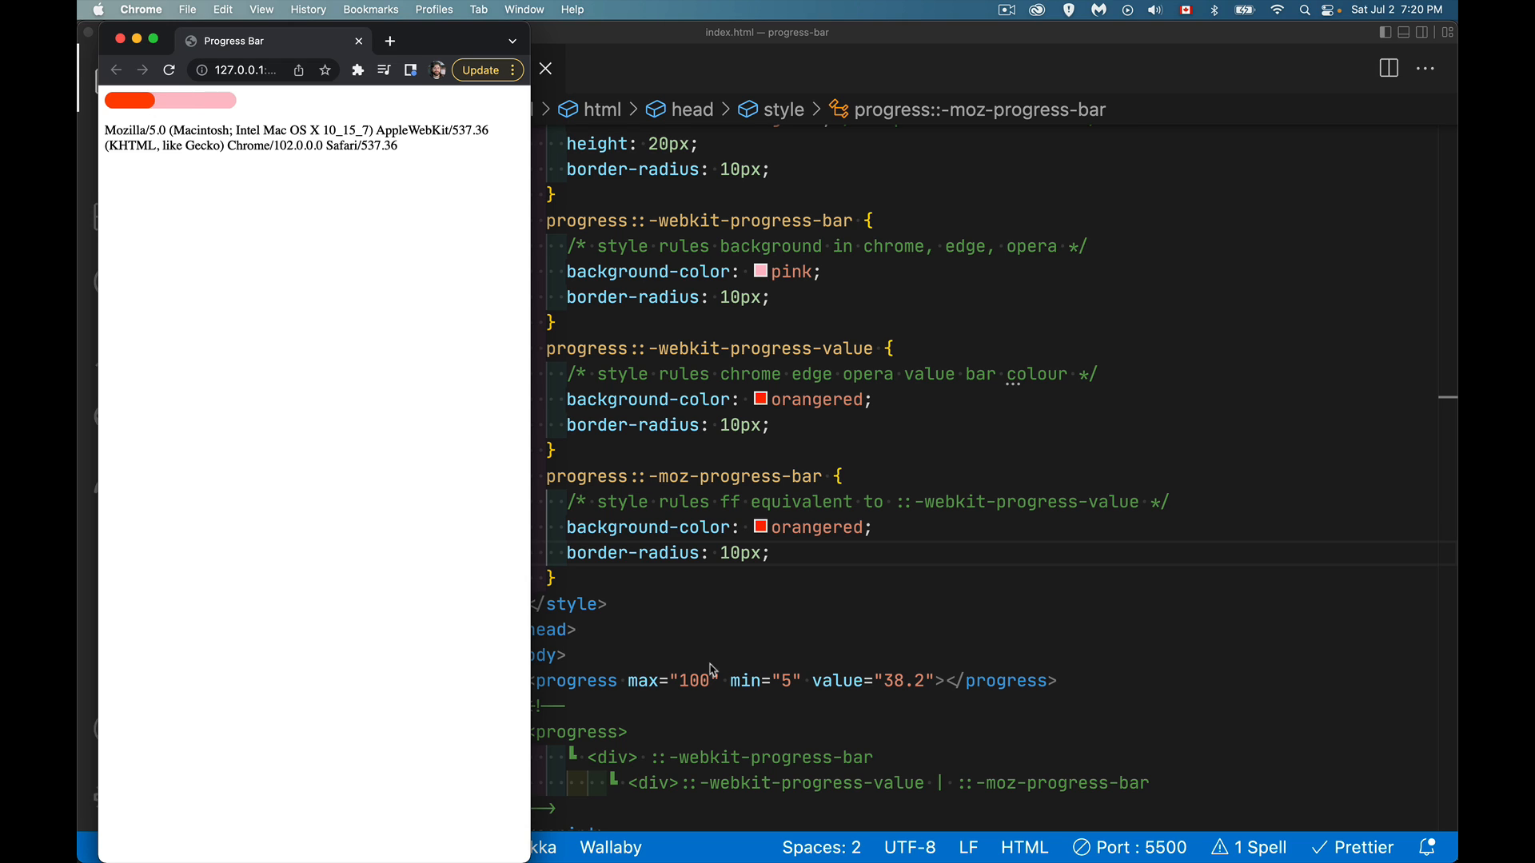
pyautogui.moveTo(741, 766)
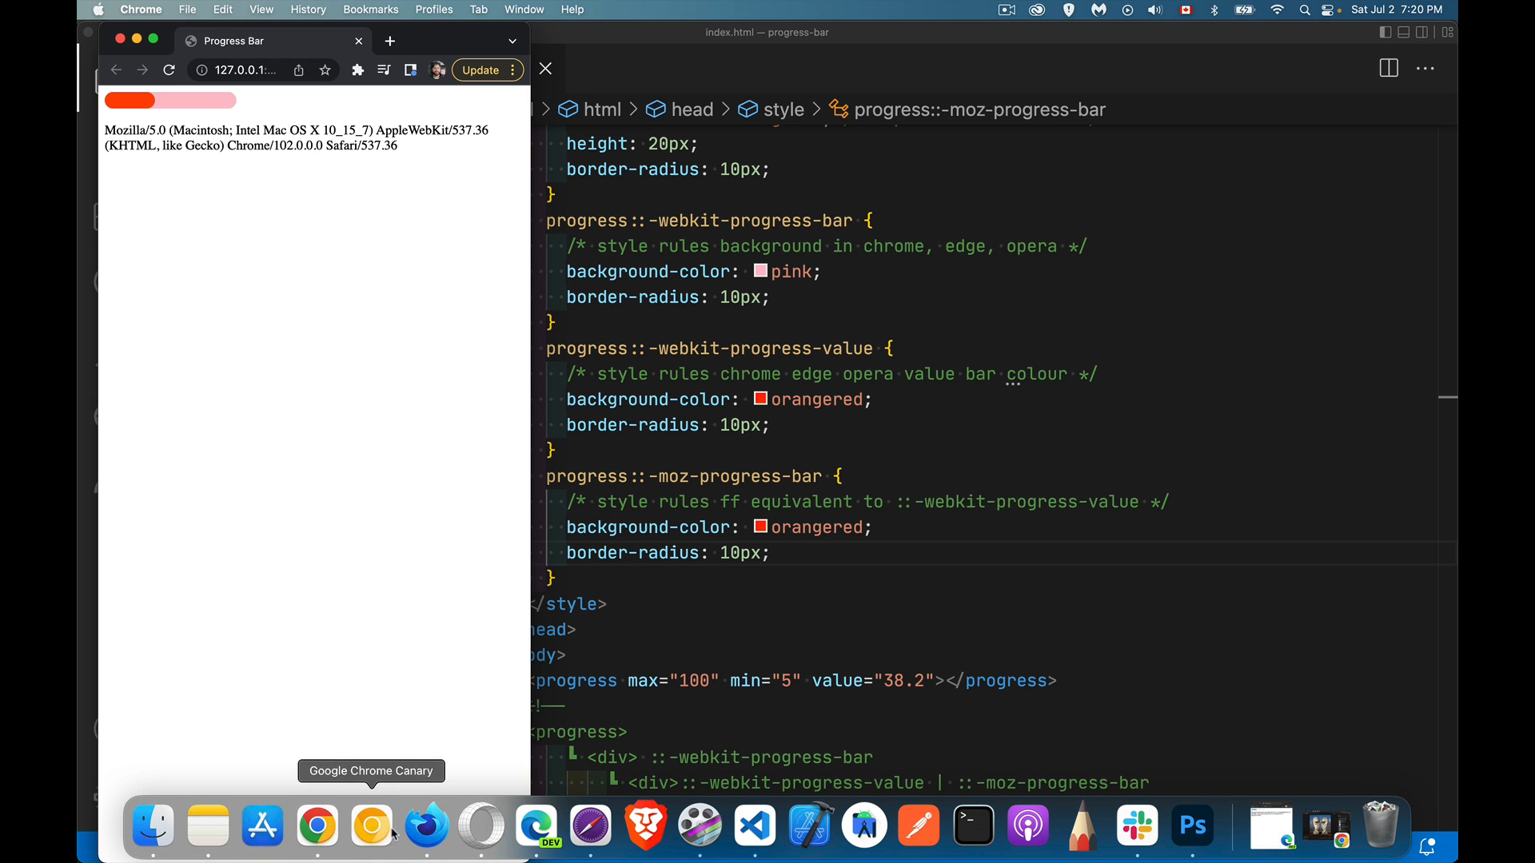
# Step: Bring Safari Technology Preview forward beside the other browsers showing the rounded bar
pyautogui.click(479, 826)
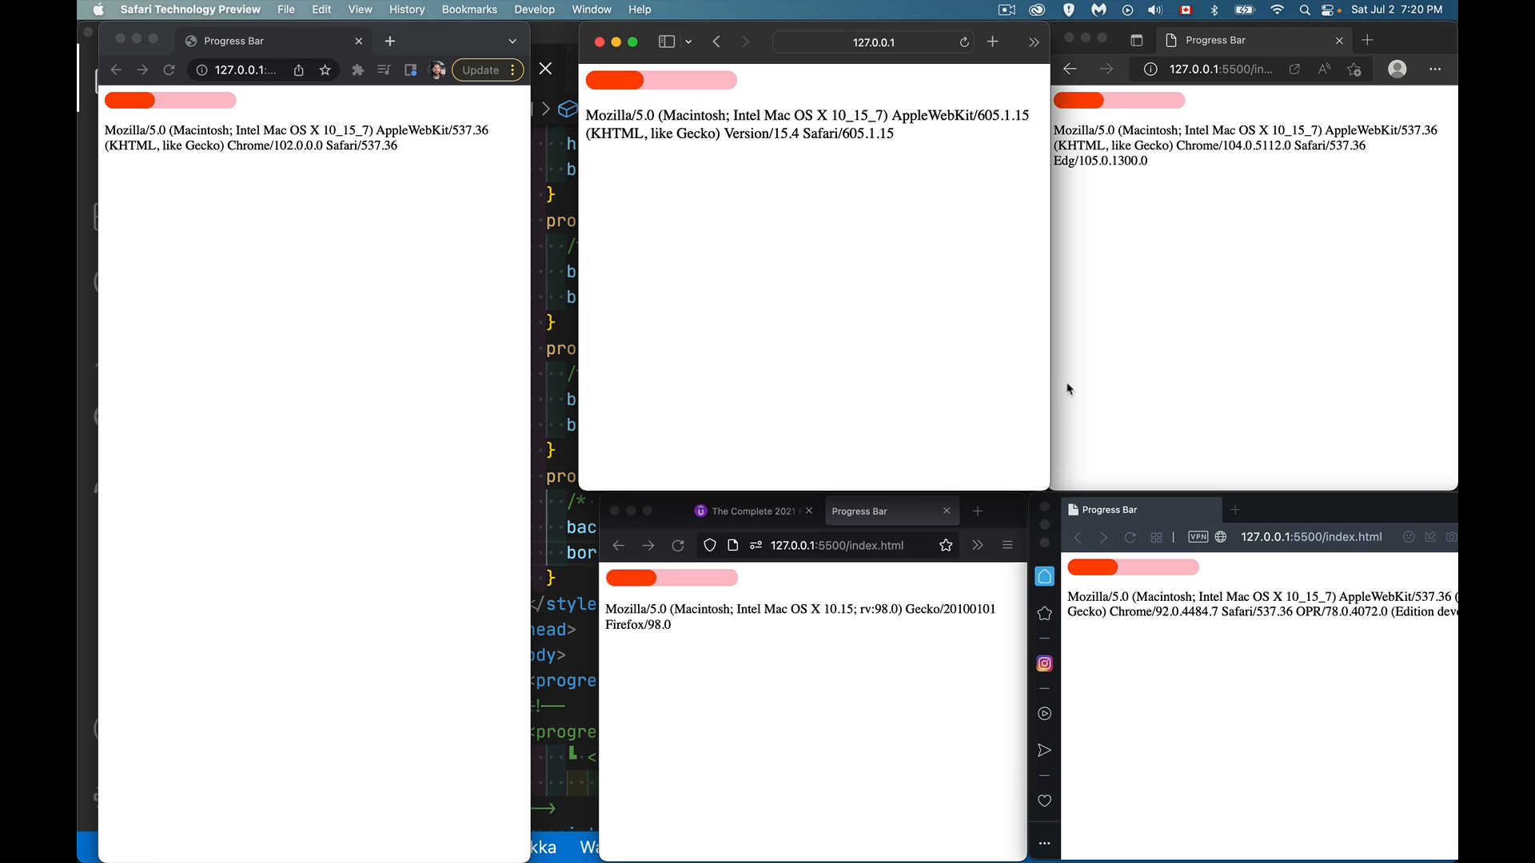
pyautogui.moveTo(1172, 160)
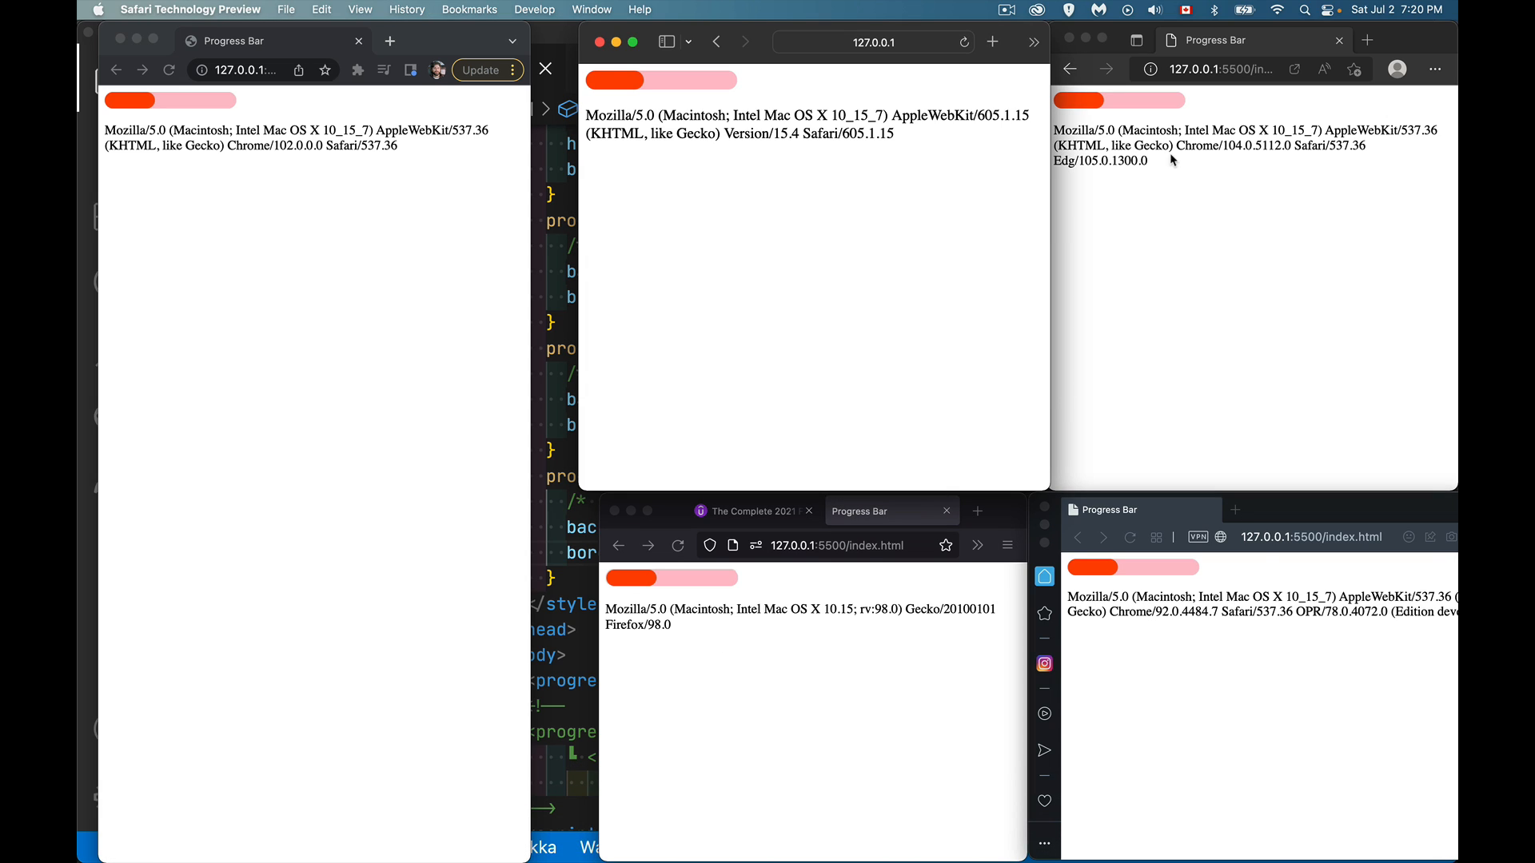
pyautogui.moveTo(844, 302)
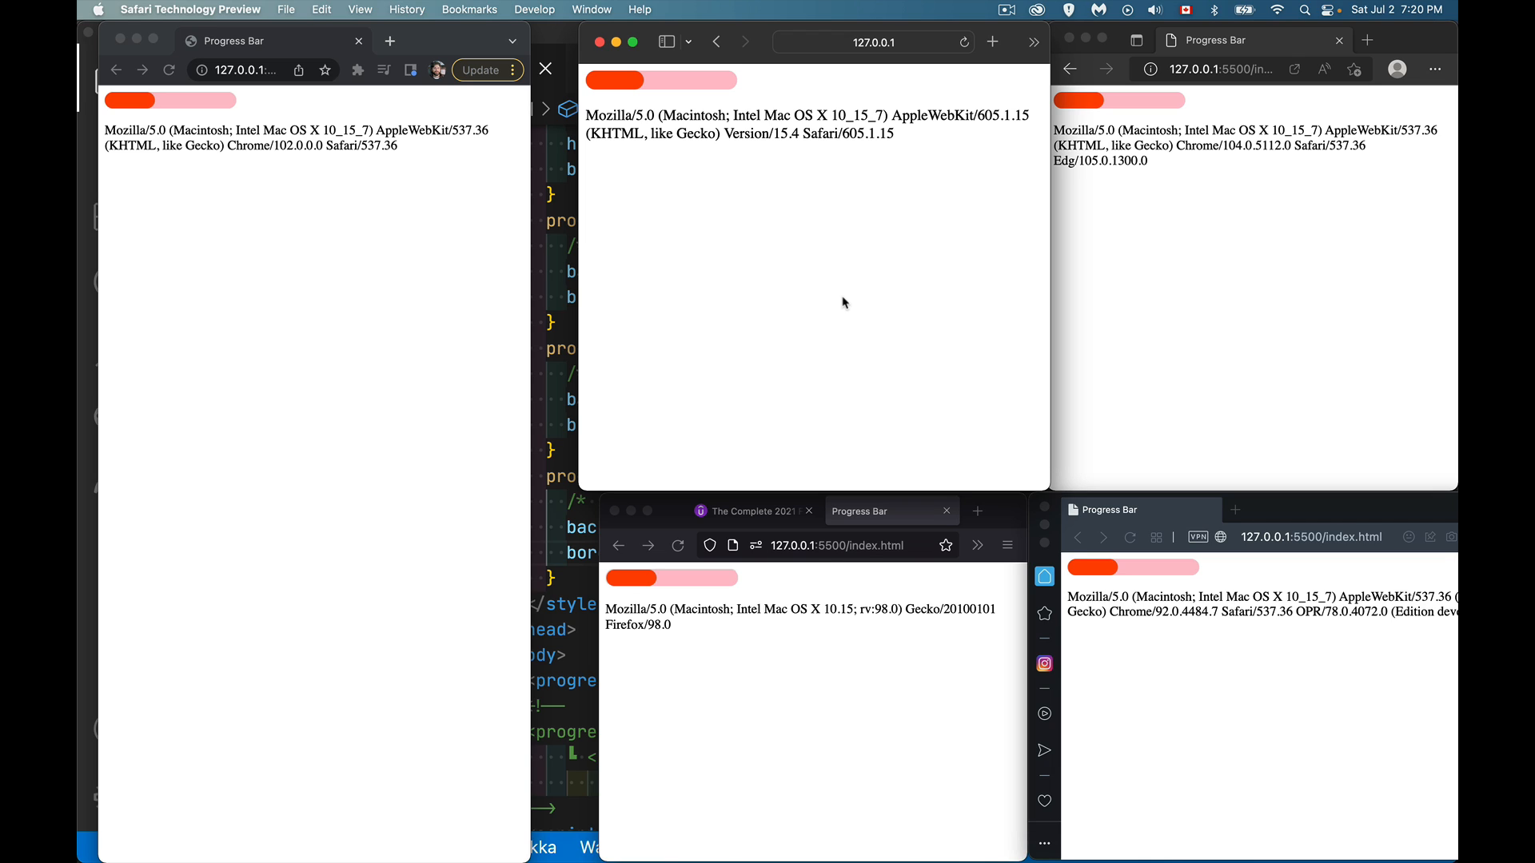
pyautogui.moveTo(721, 90)
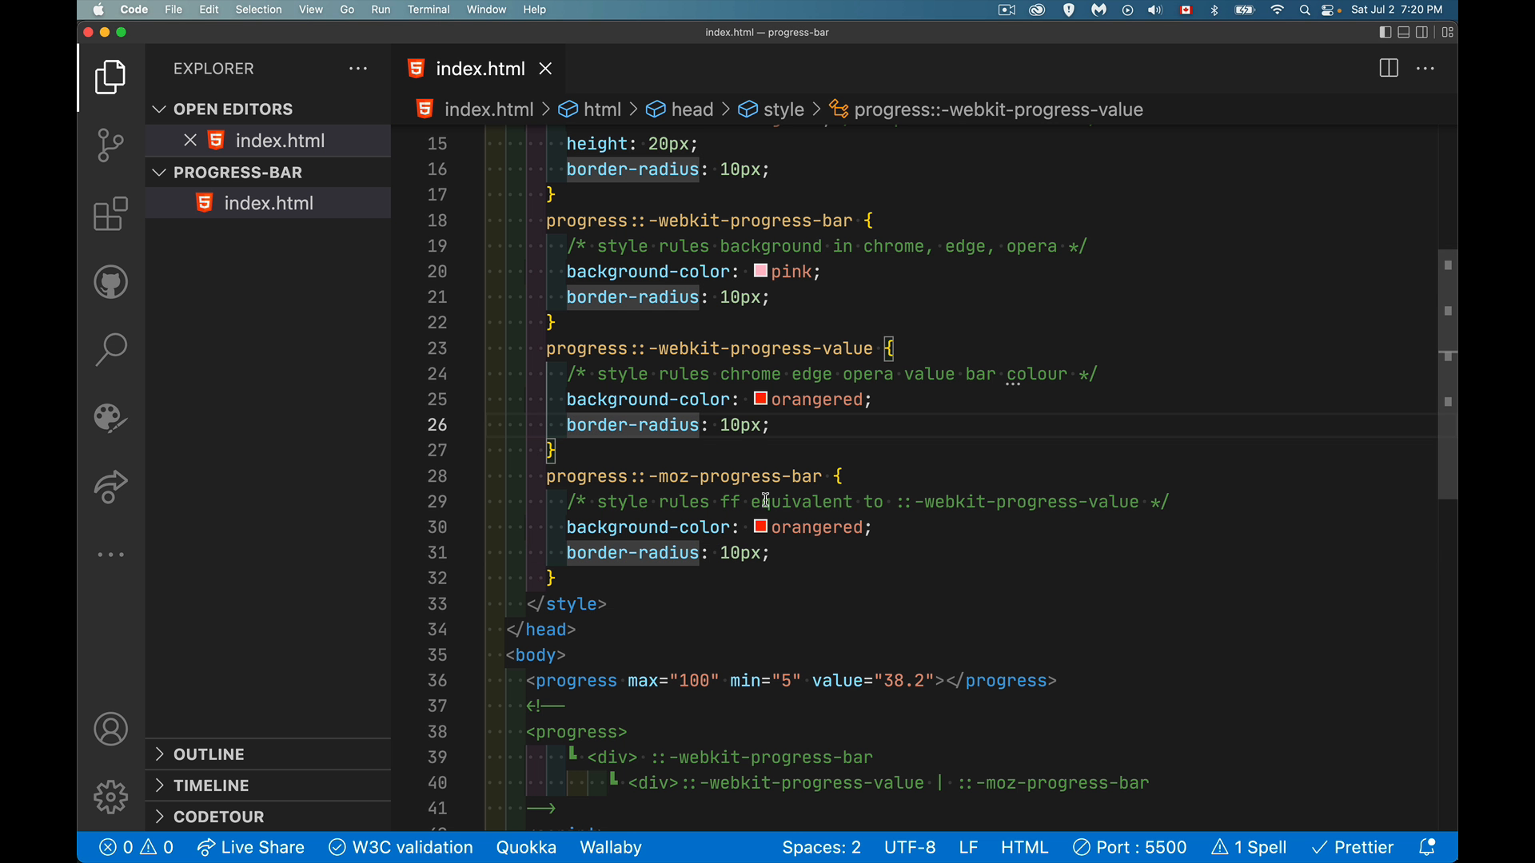
# Step: Add a click listener on prg setting ev.target.value = Math.random() * 100
pyautogui.scroll(-3)
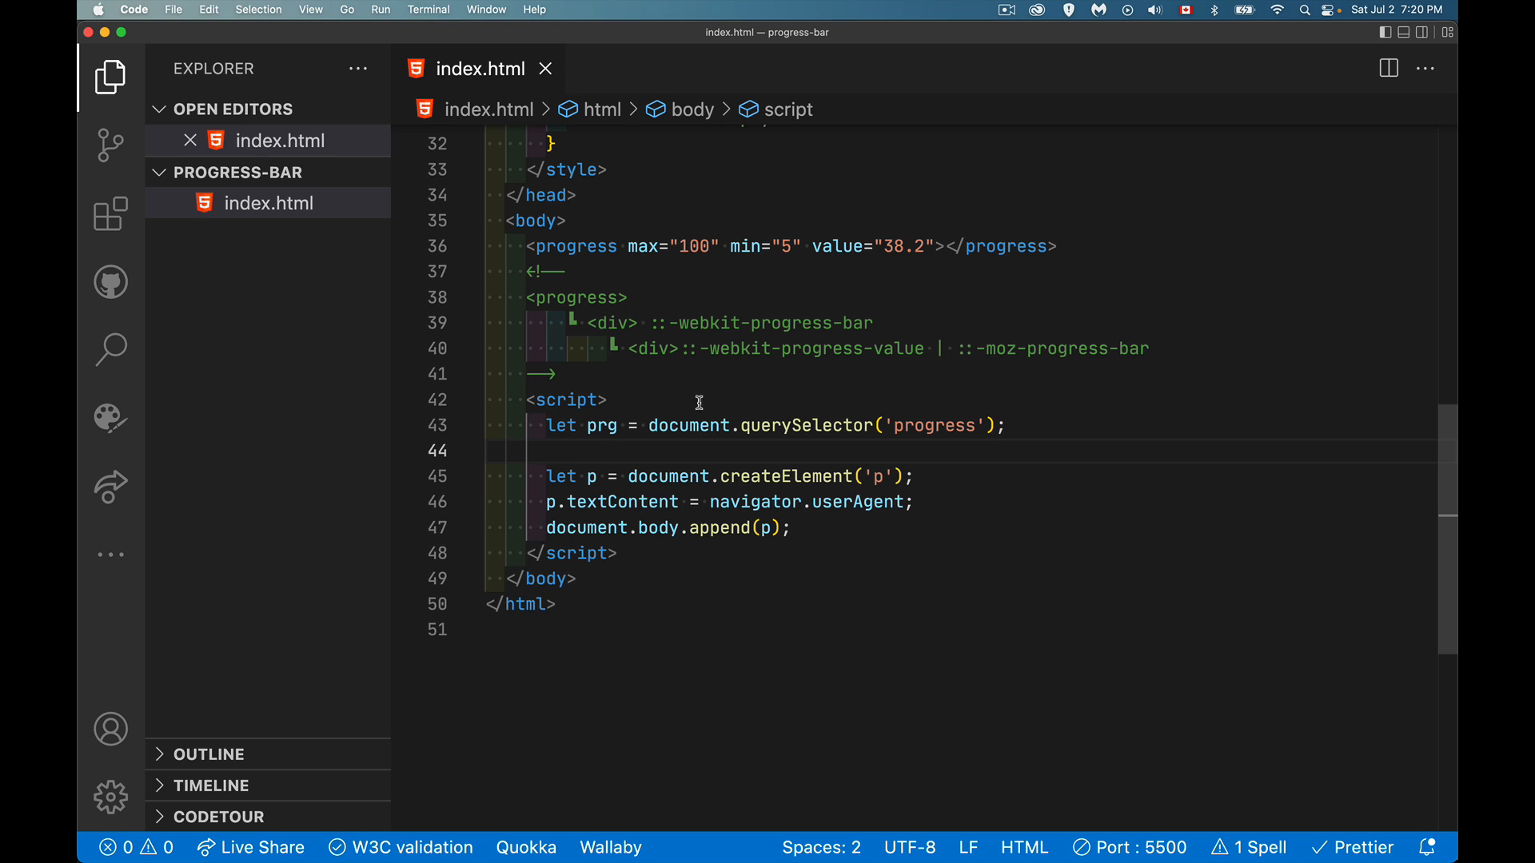
pyautogui.doubleClick(934, 425)
pyautogui.write('prg.addEventListener(')
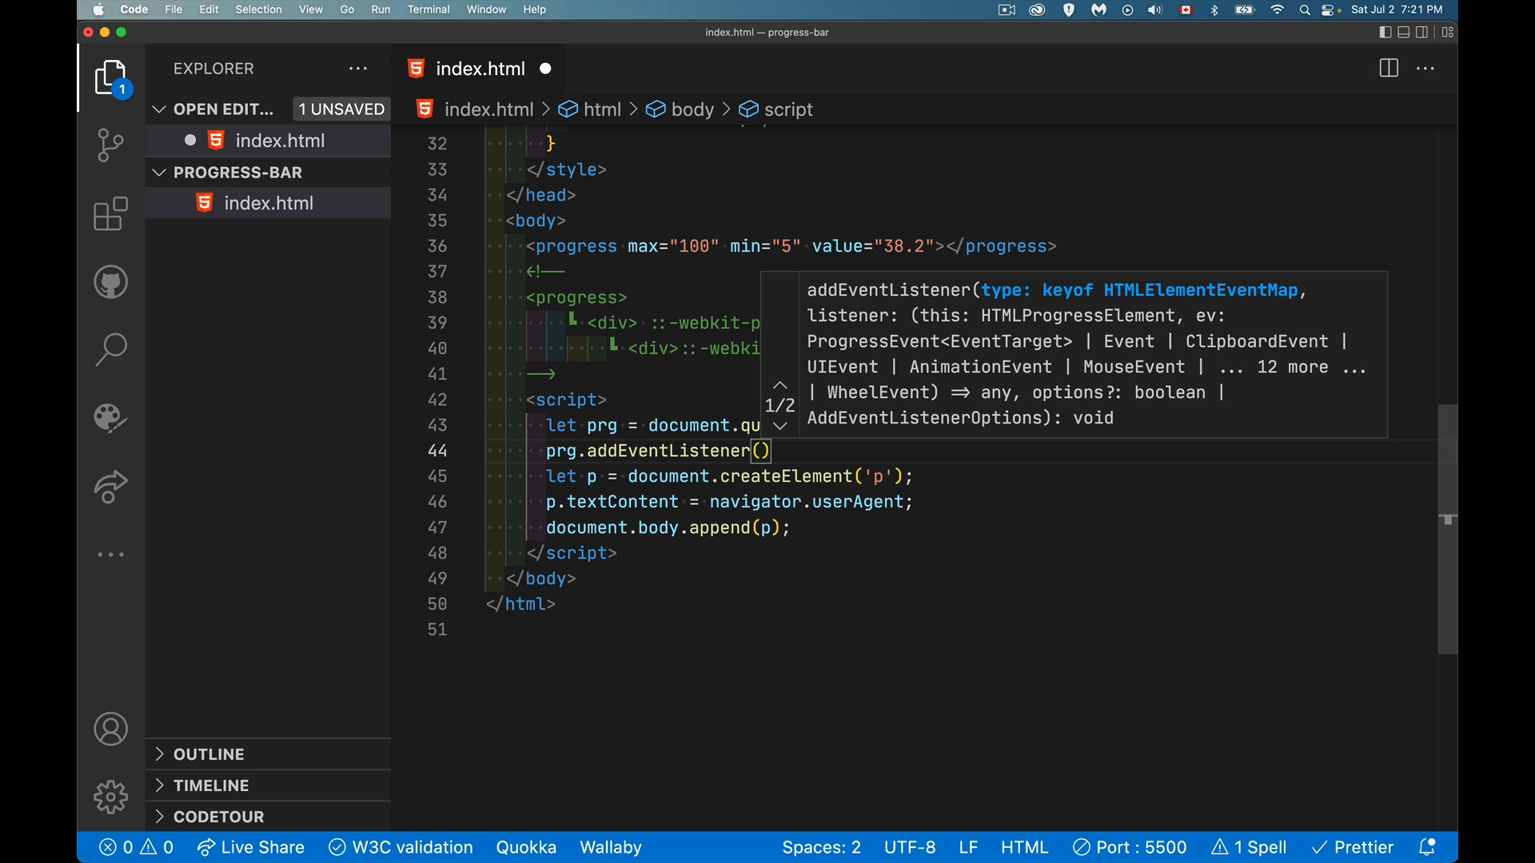
pyautogui.write("'click',")
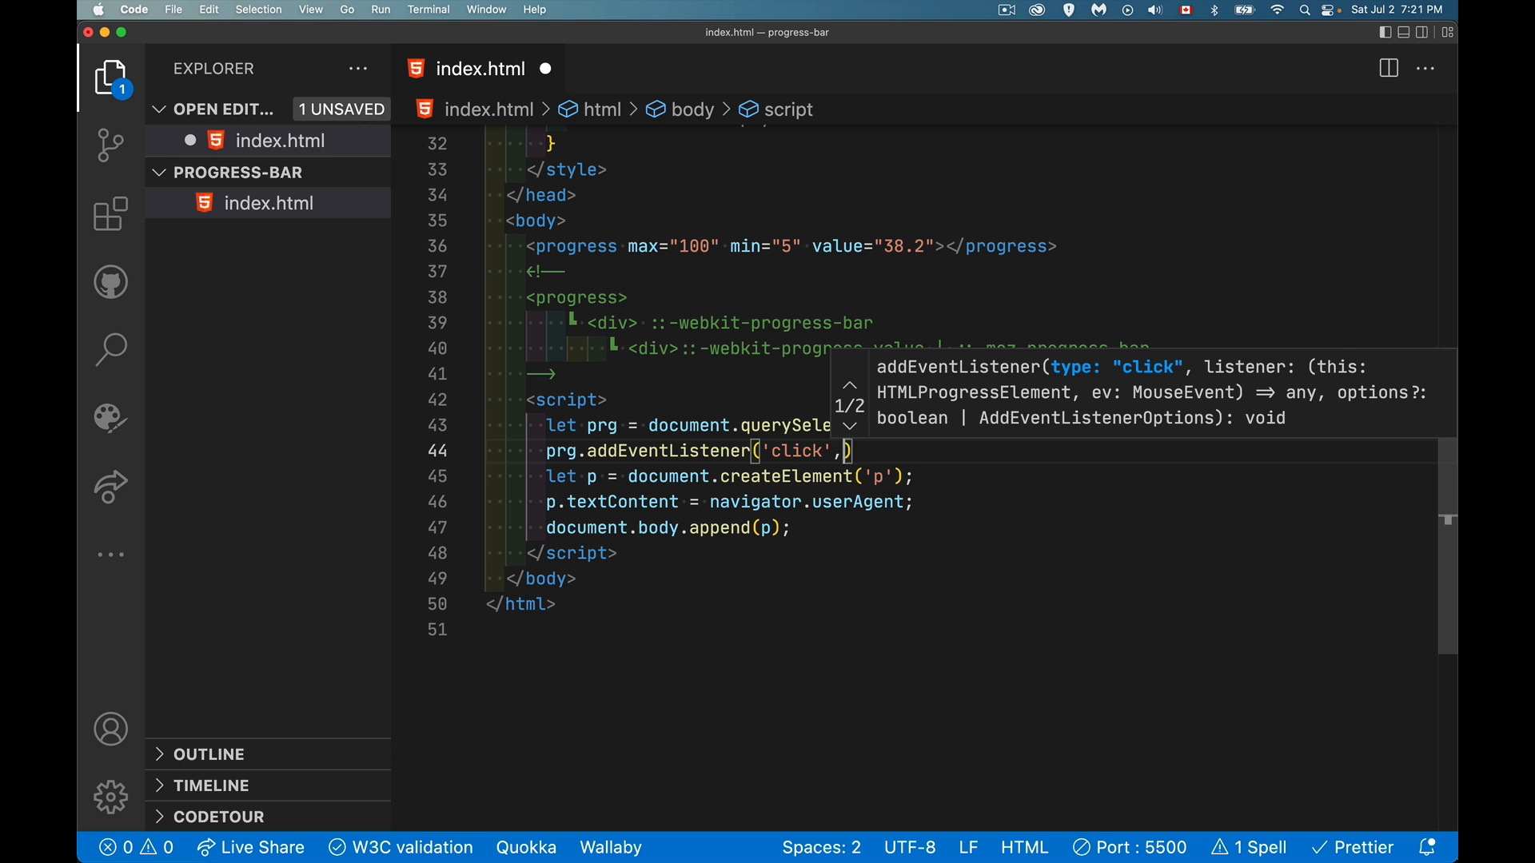
pyautogui.write('(ev)=>{')
pyautogui.write('ev.')
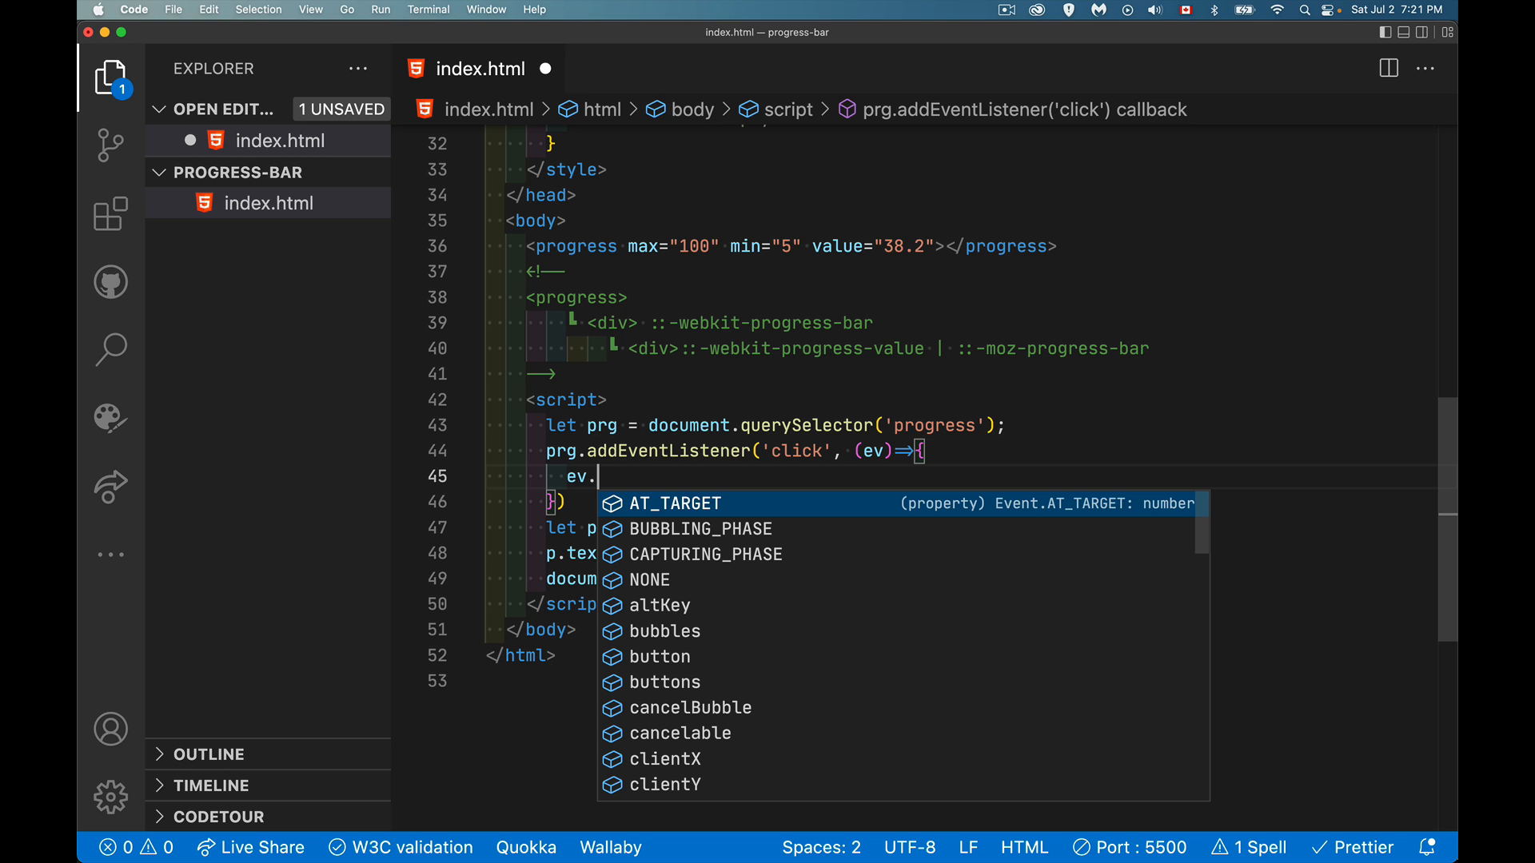
pyautogui.write('t')
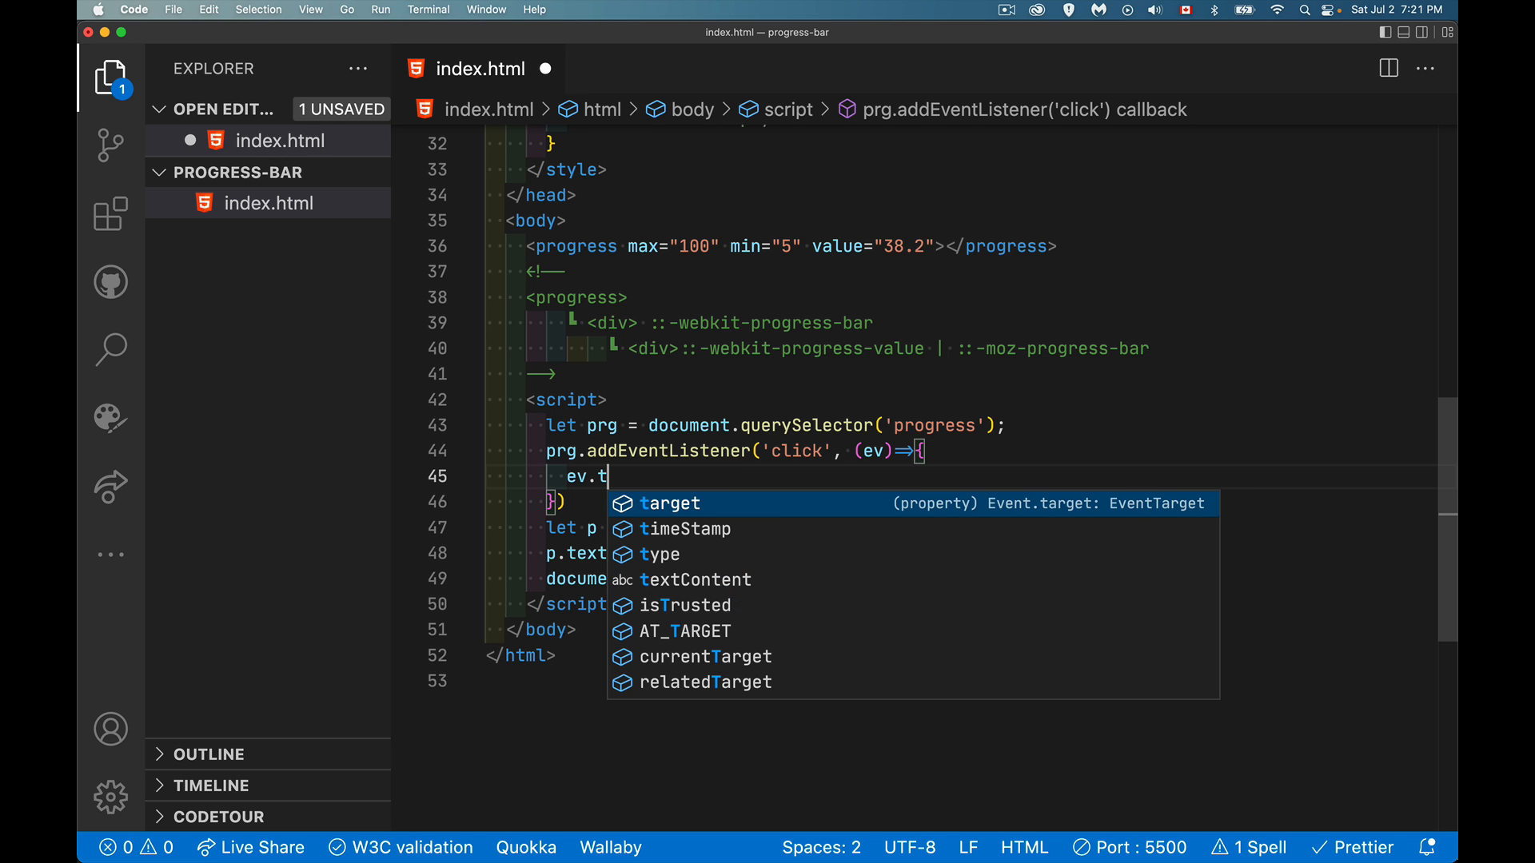
pyautogui.write('arget.value')
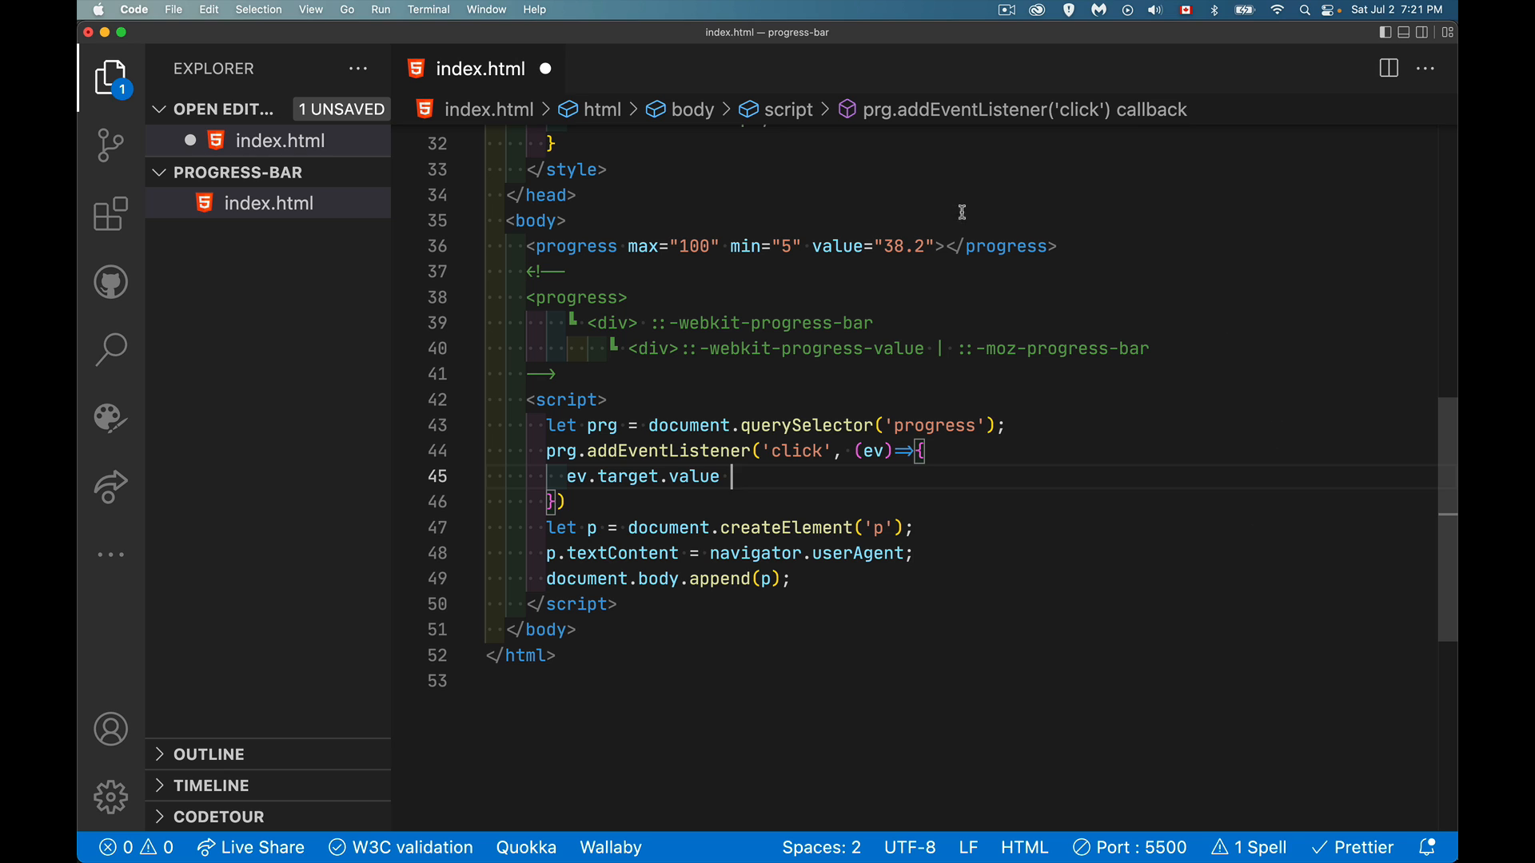
pyautogui.write('=')
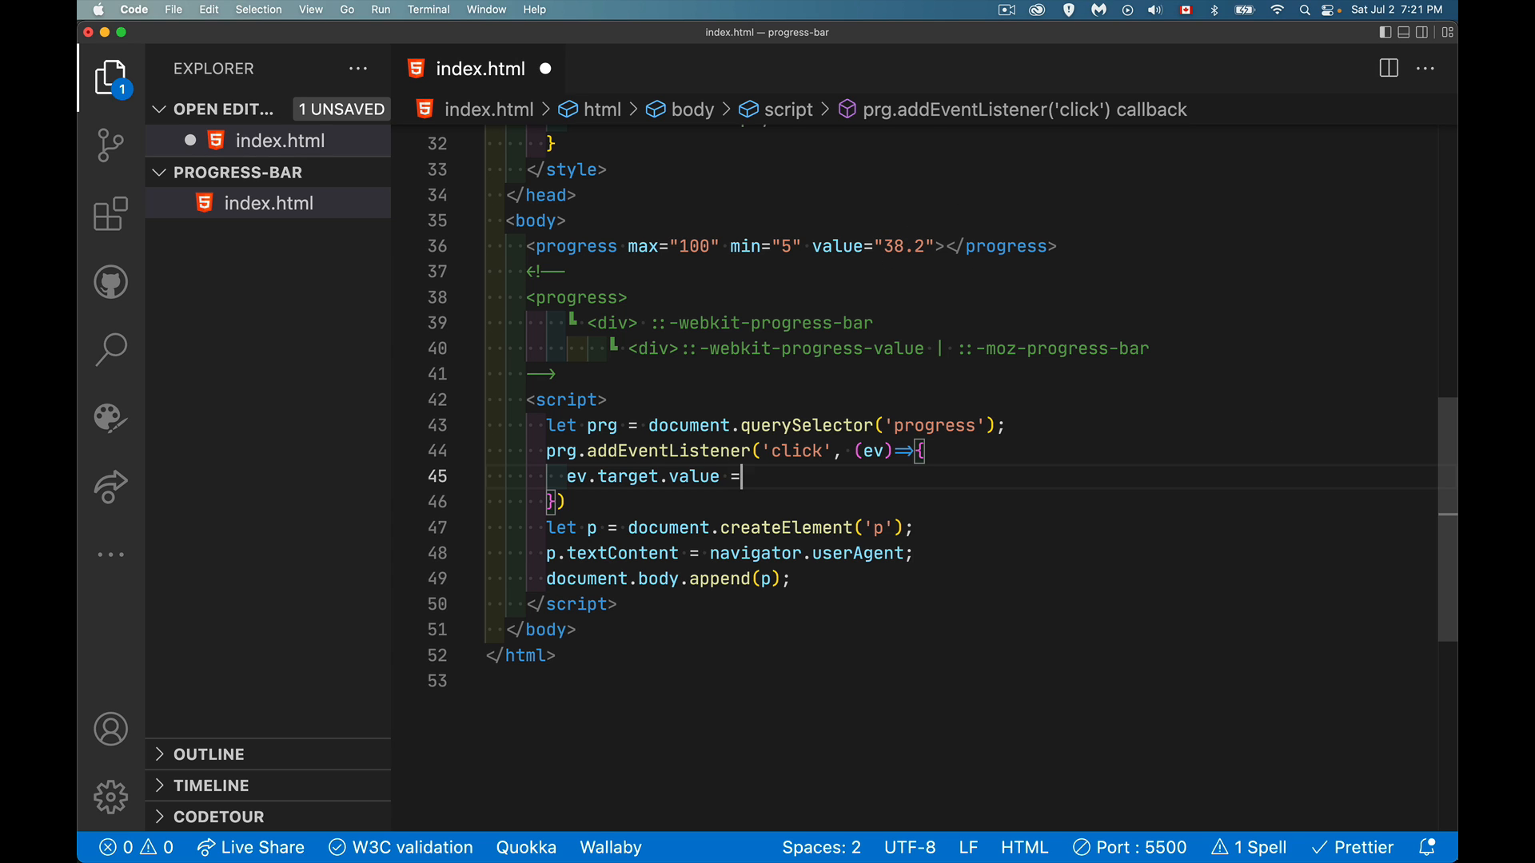
pyautogui.write('Math.')
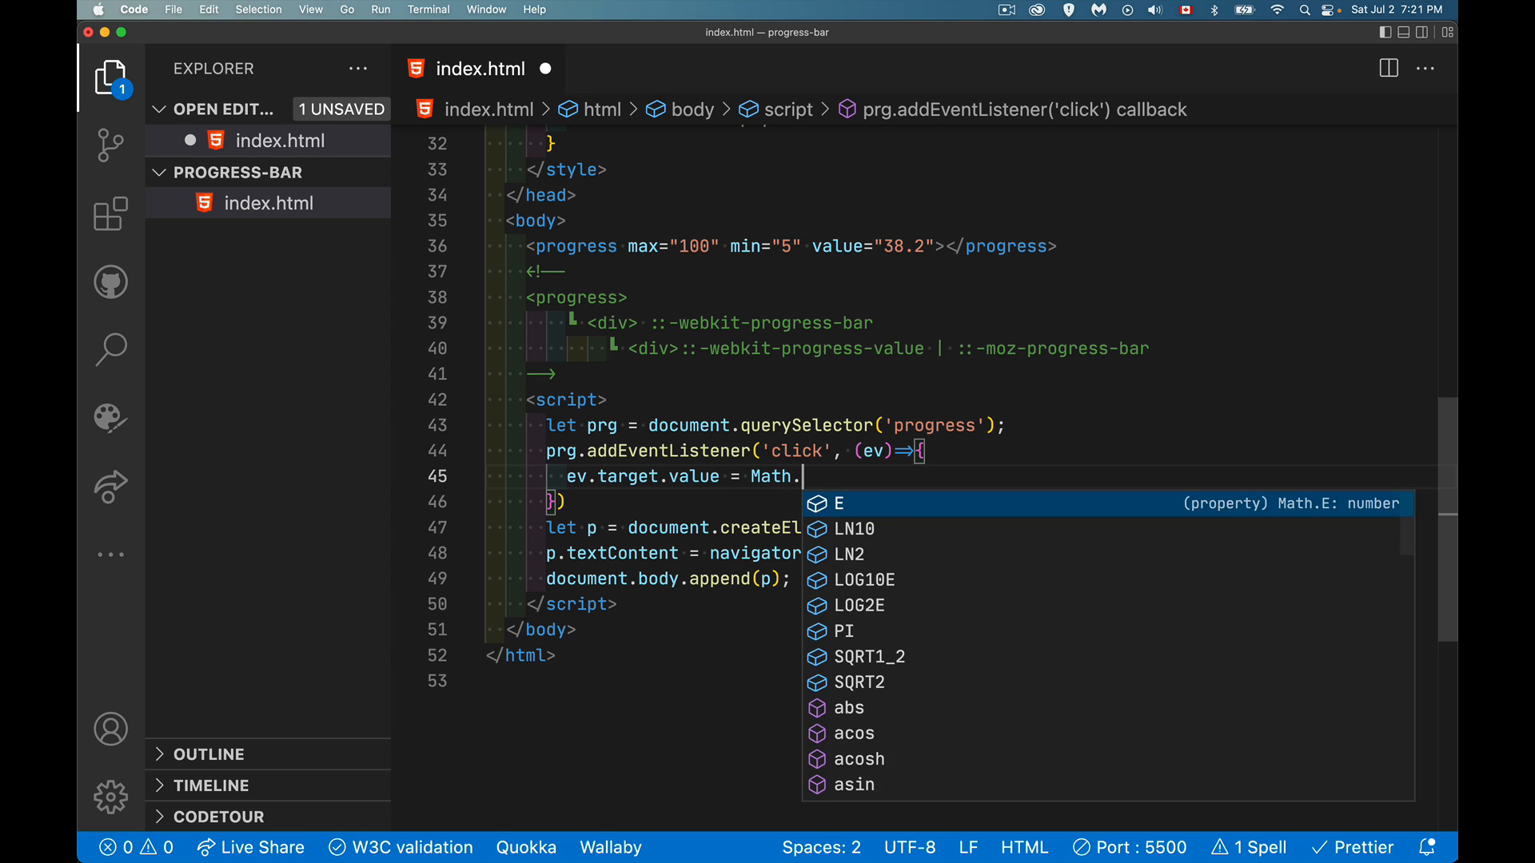
pyautogui.write('random()')
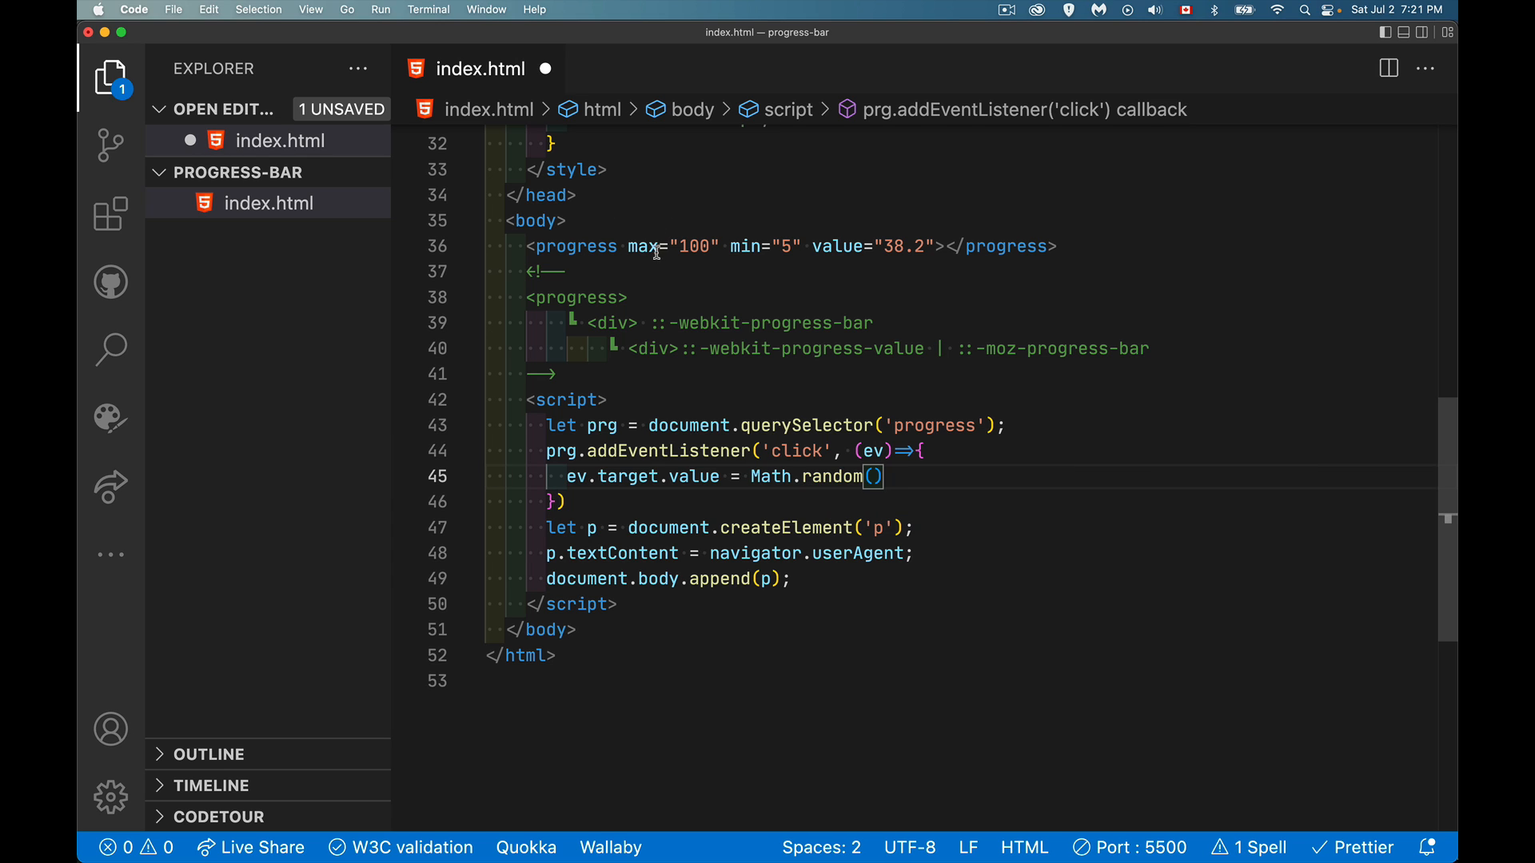
pyautogui.moveTo(901, 477)
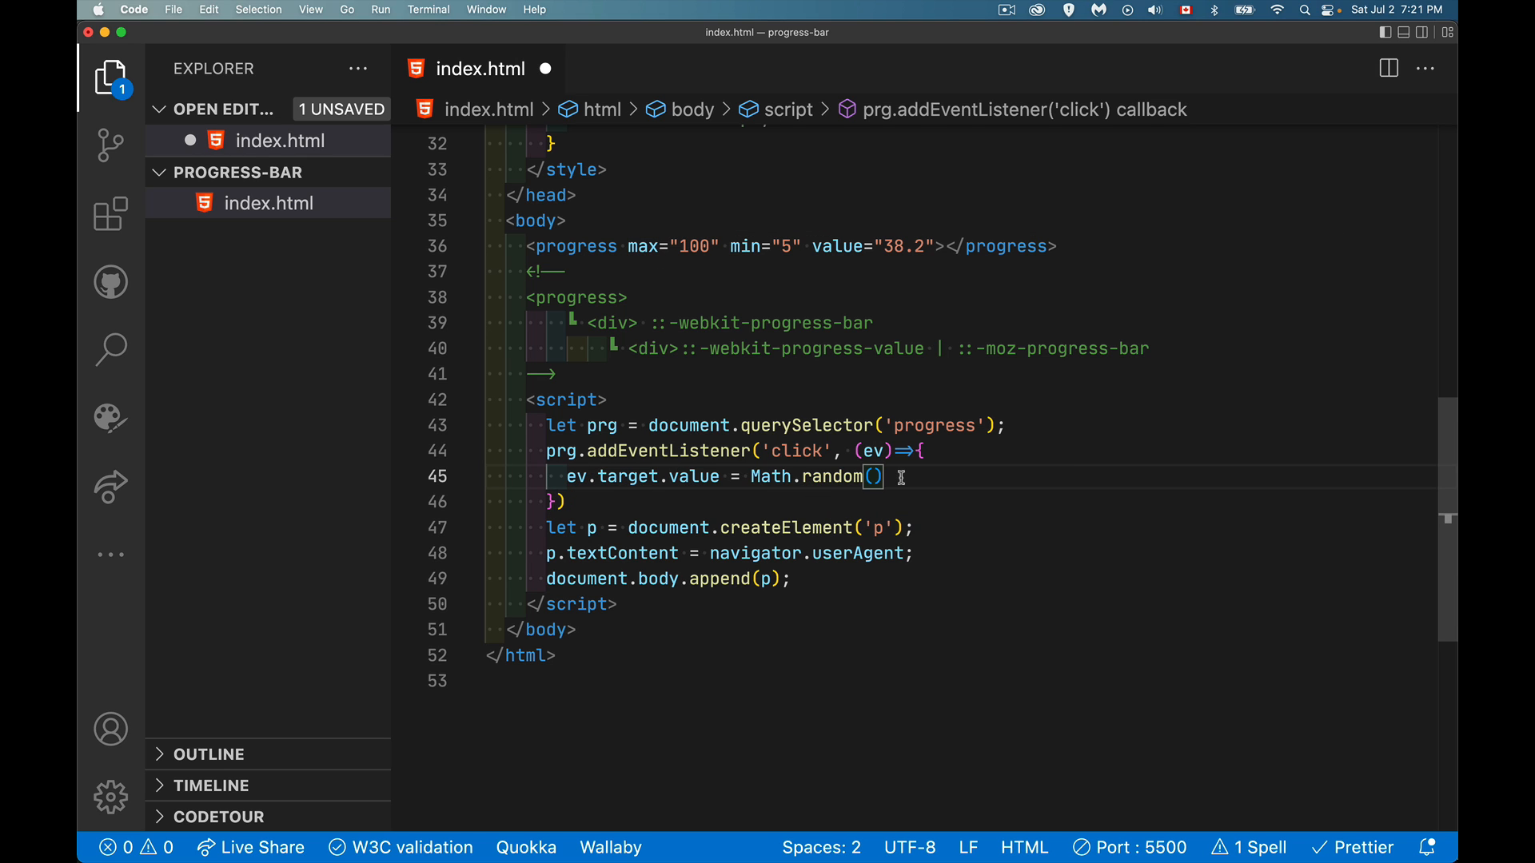
pyautogui.write('* 1')
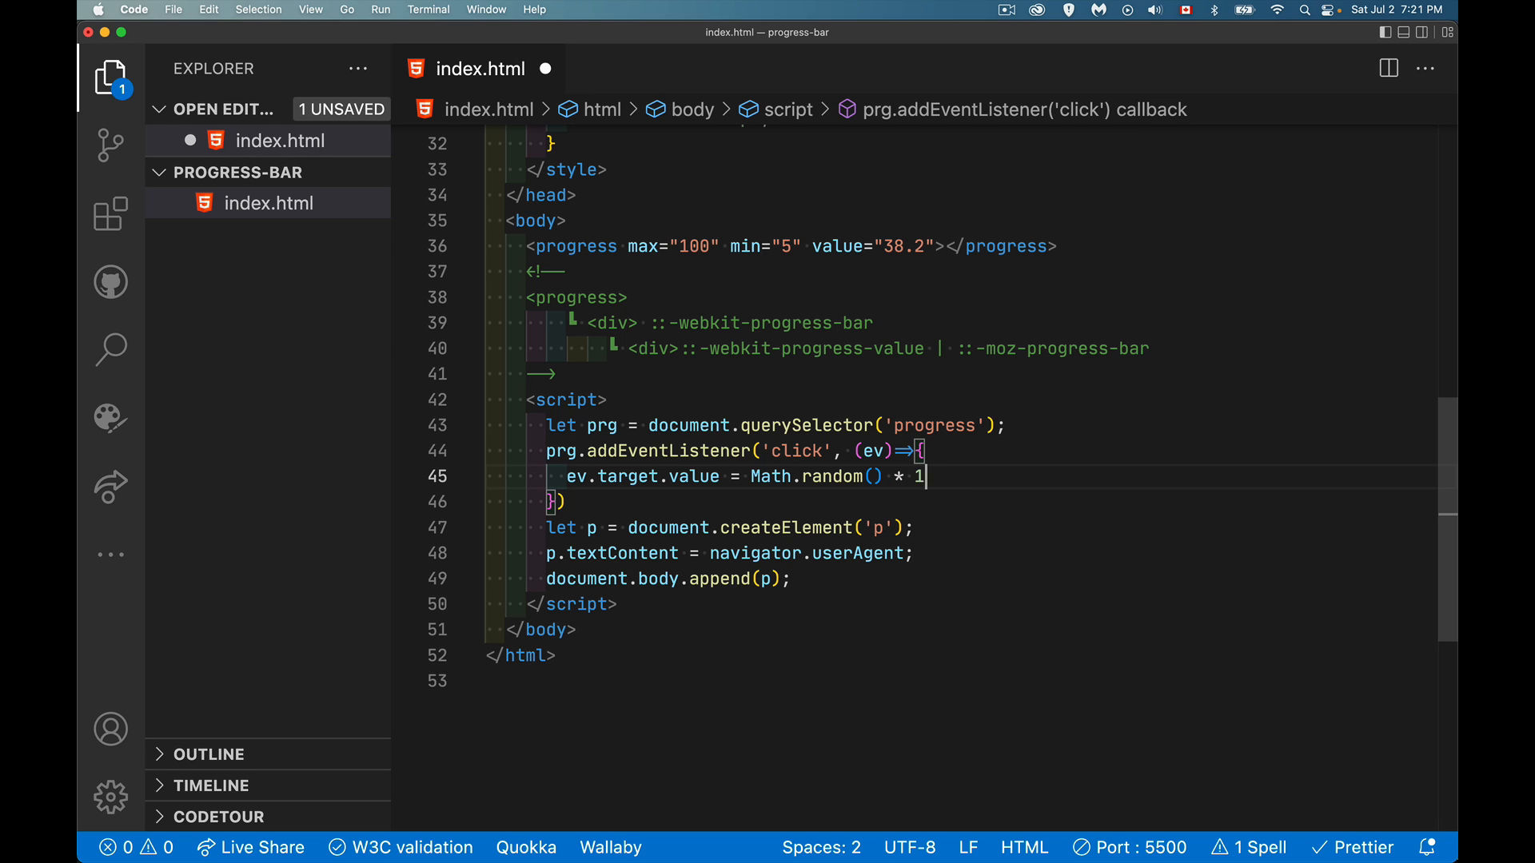
pyautogui.write('00;')
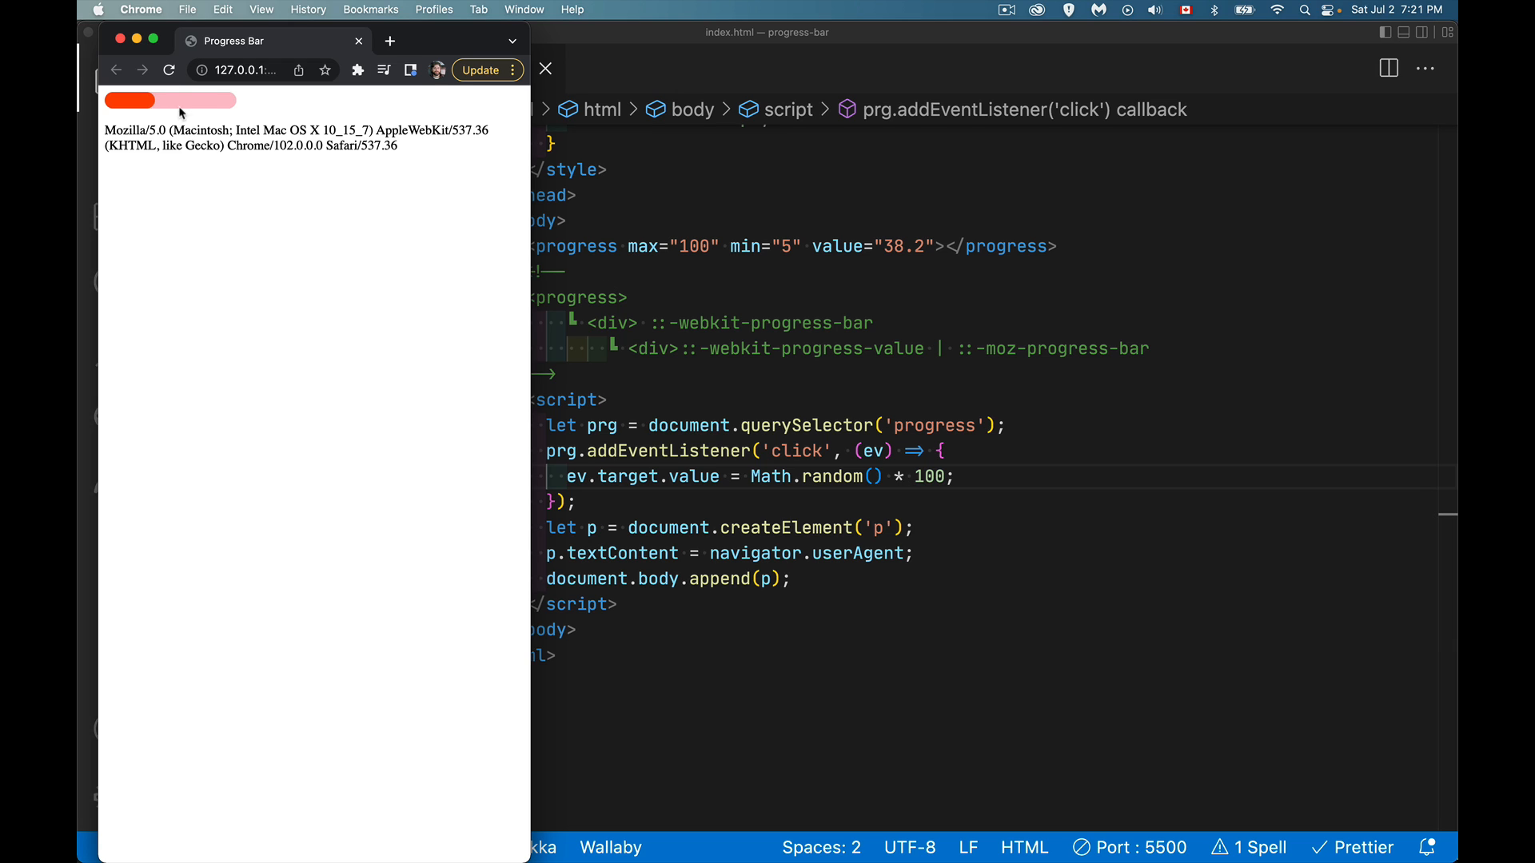
# Step: Click the progress bar in Chrome three times to confirm it jumps to random values
pyautogui.click(181, 99)
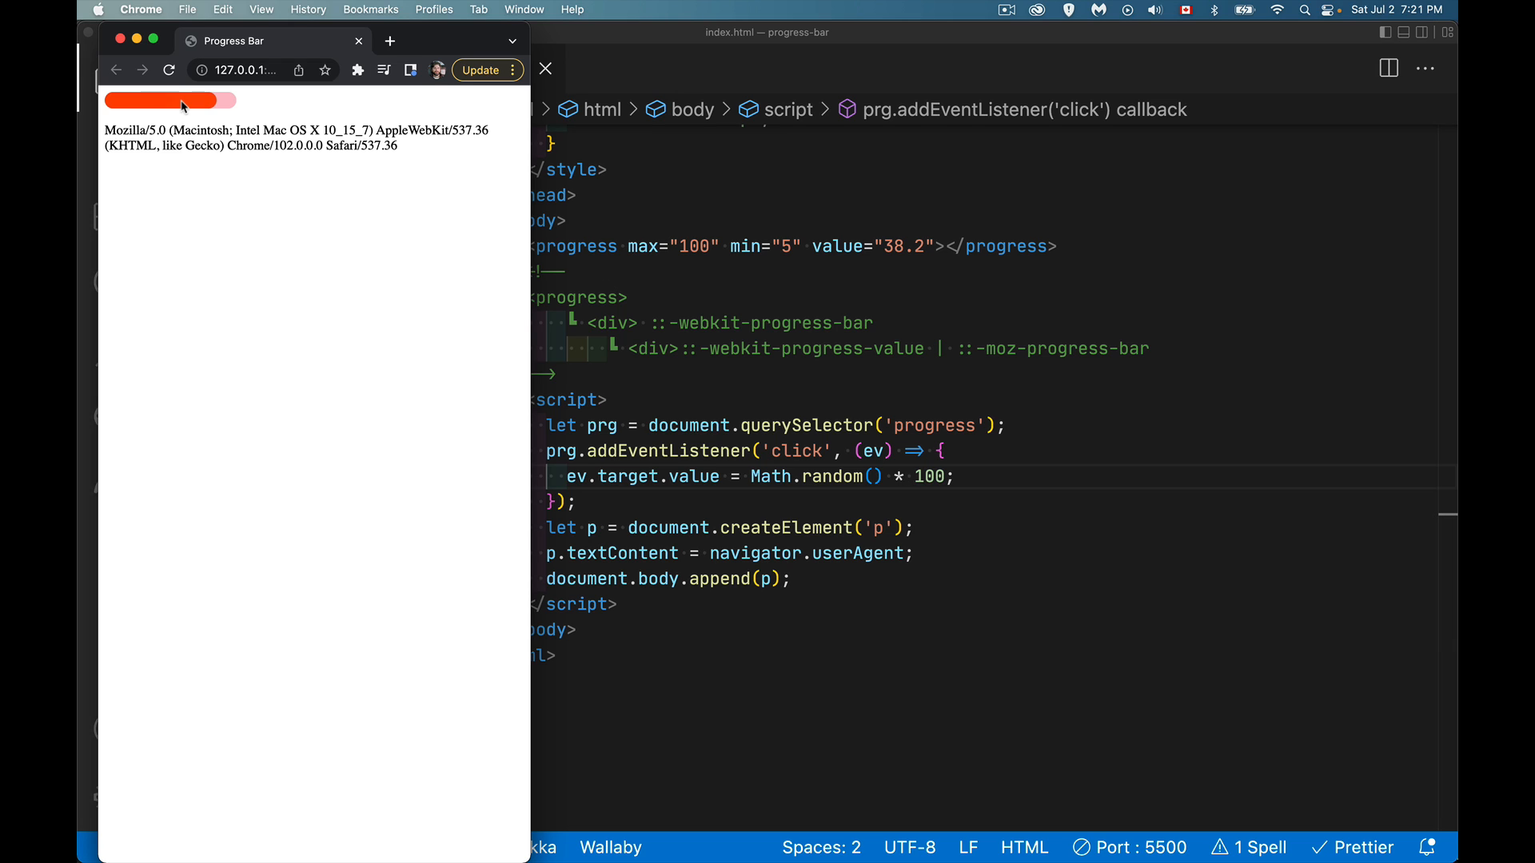
pyautogui.click(172, 100)
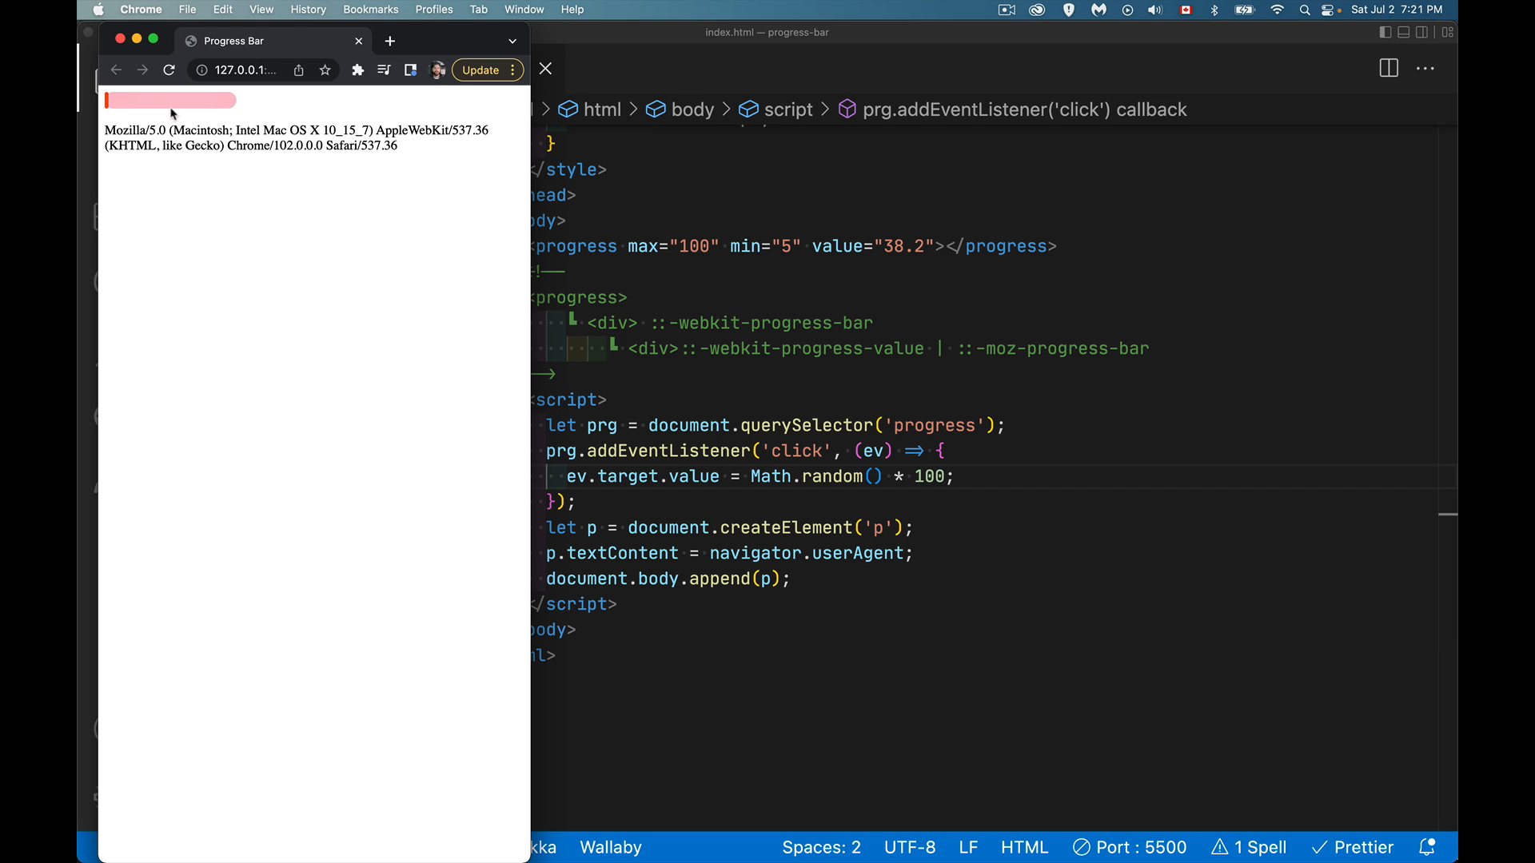
pyautogui.click(171, 99)
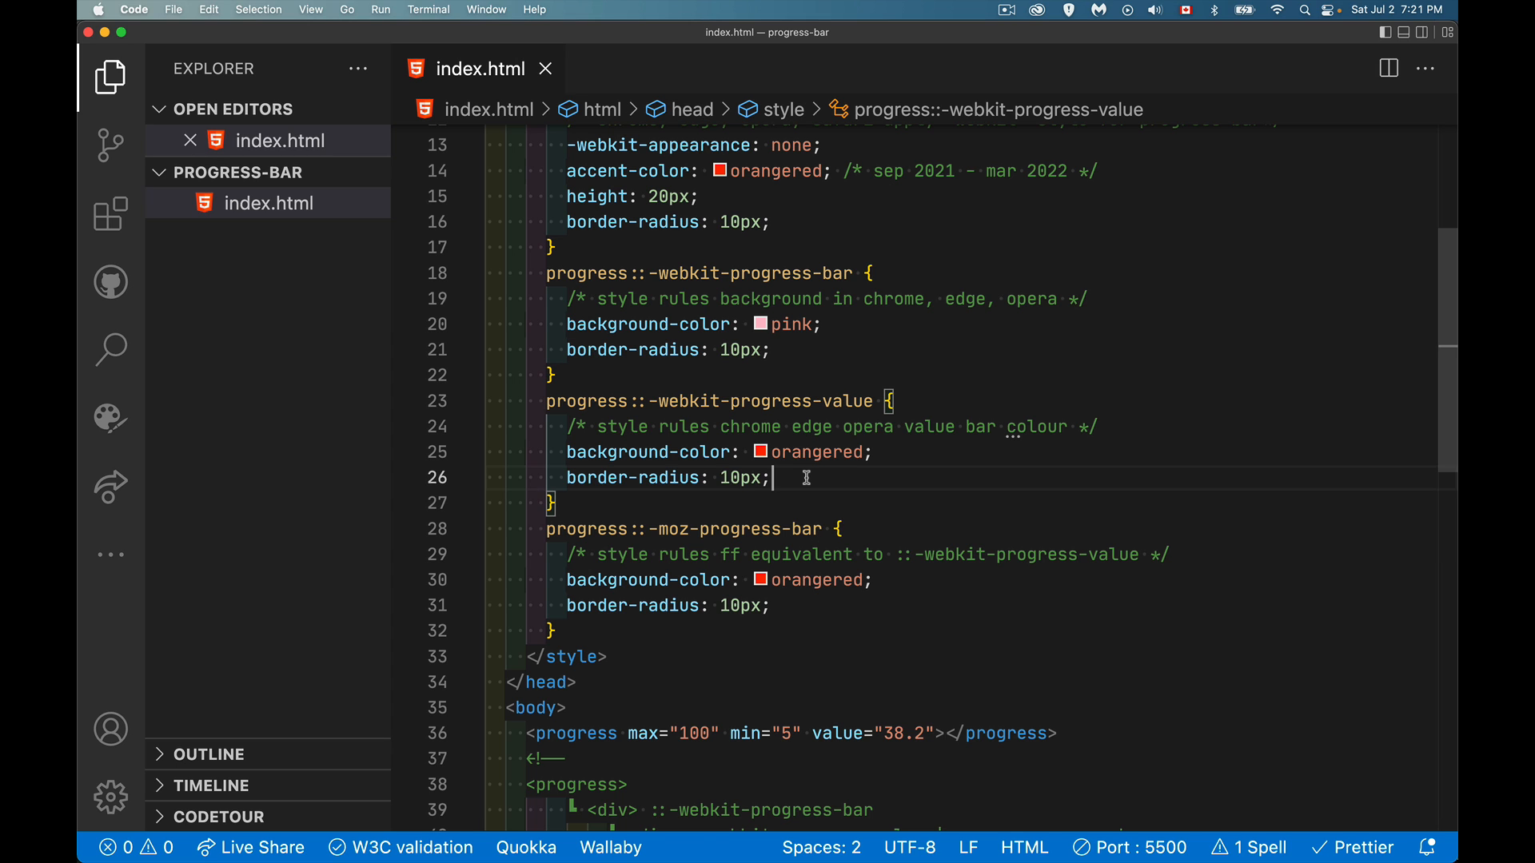
# Step: Add transition: width 0.4s ease-in to the ::-webkit-progress-value and ::-moz-progress-bar rules
pyautogui.write('trans')
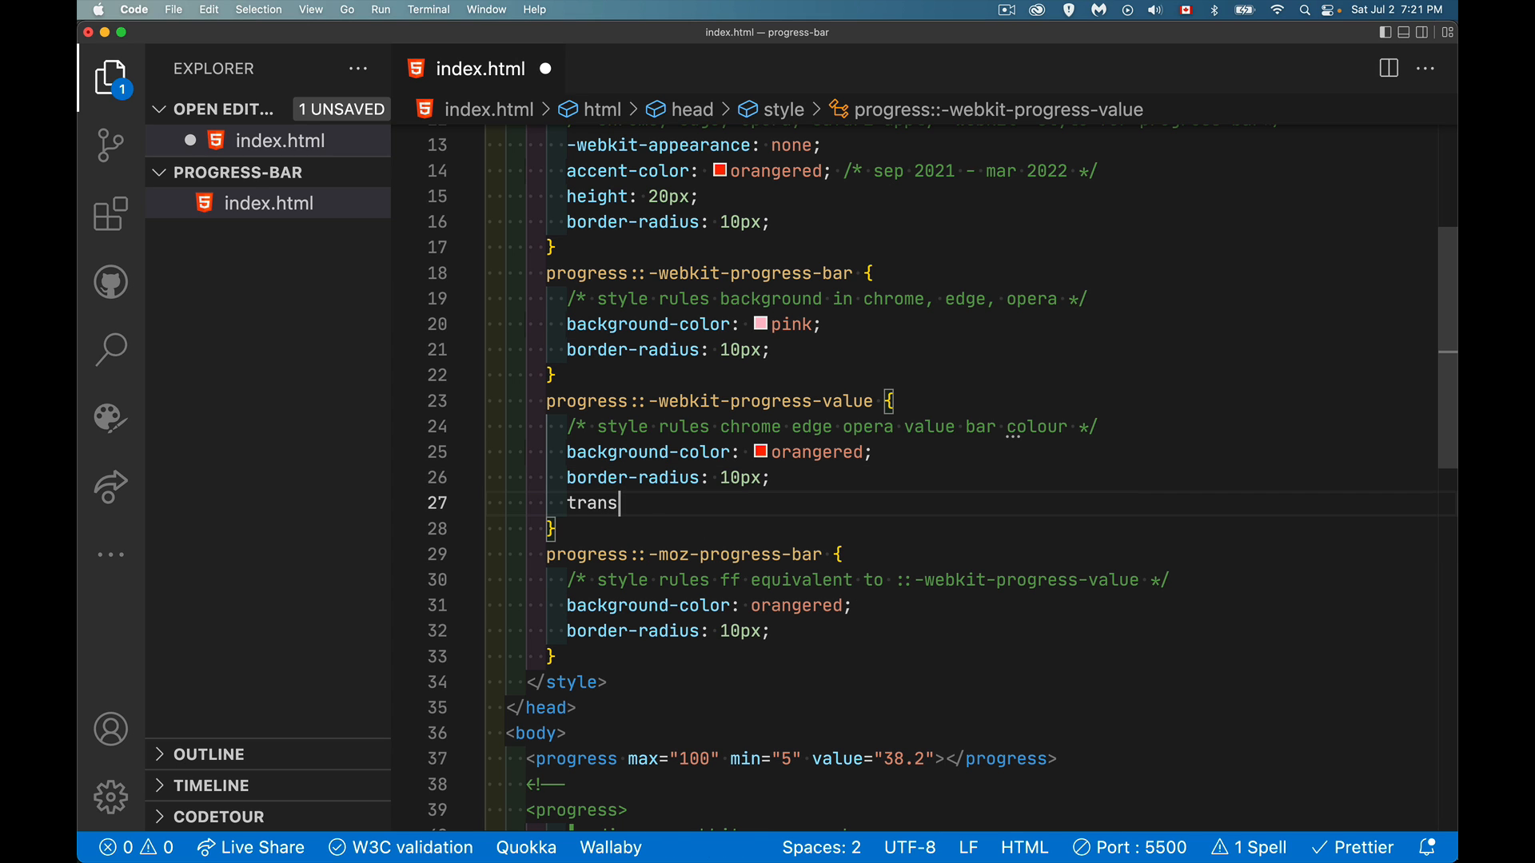
pyautogui.write('ition:')
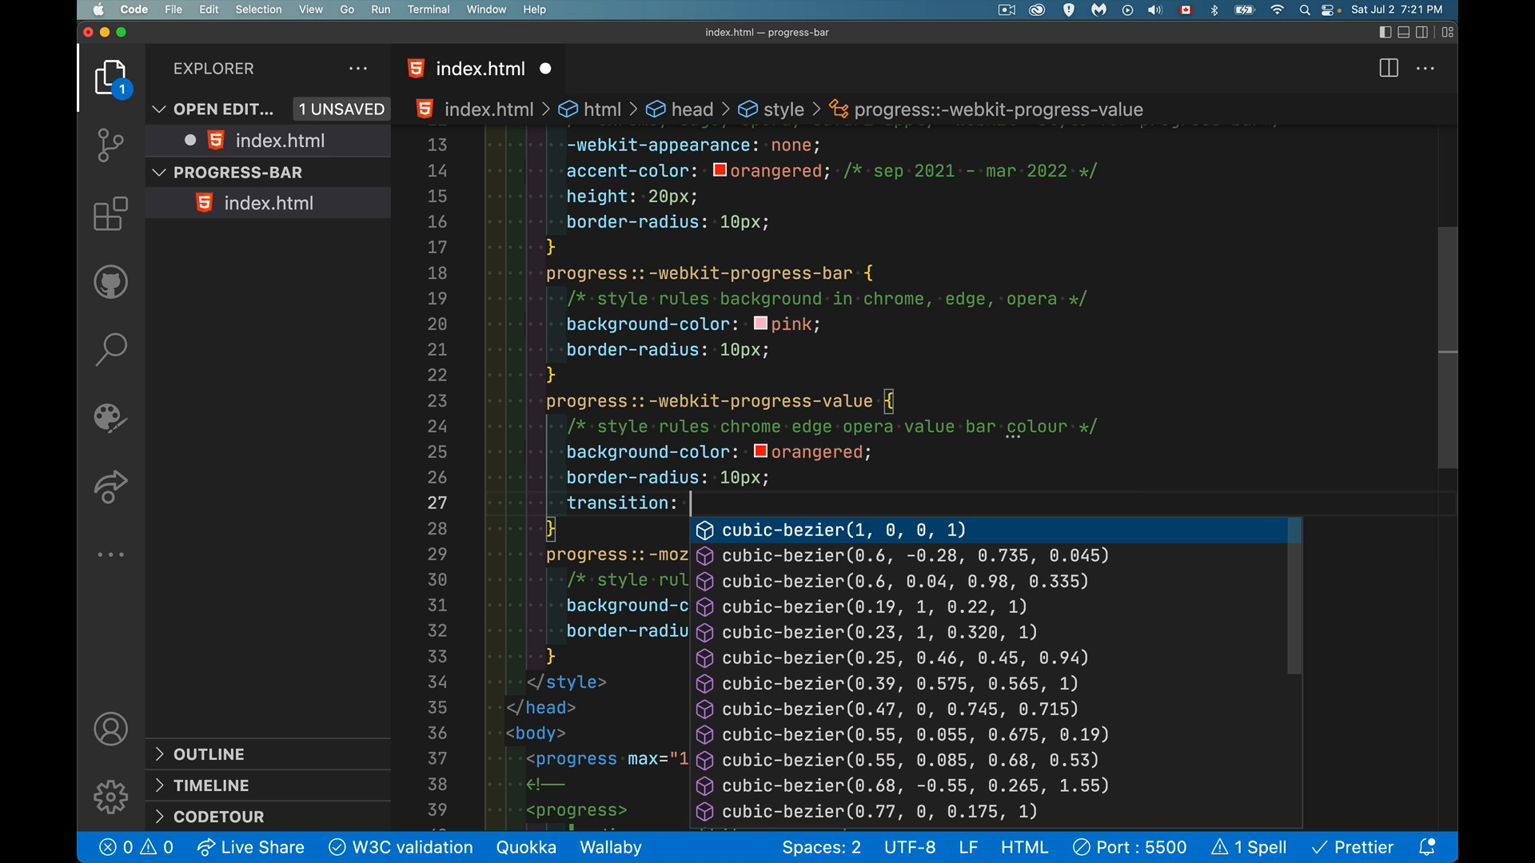
pyautogui.write('width')
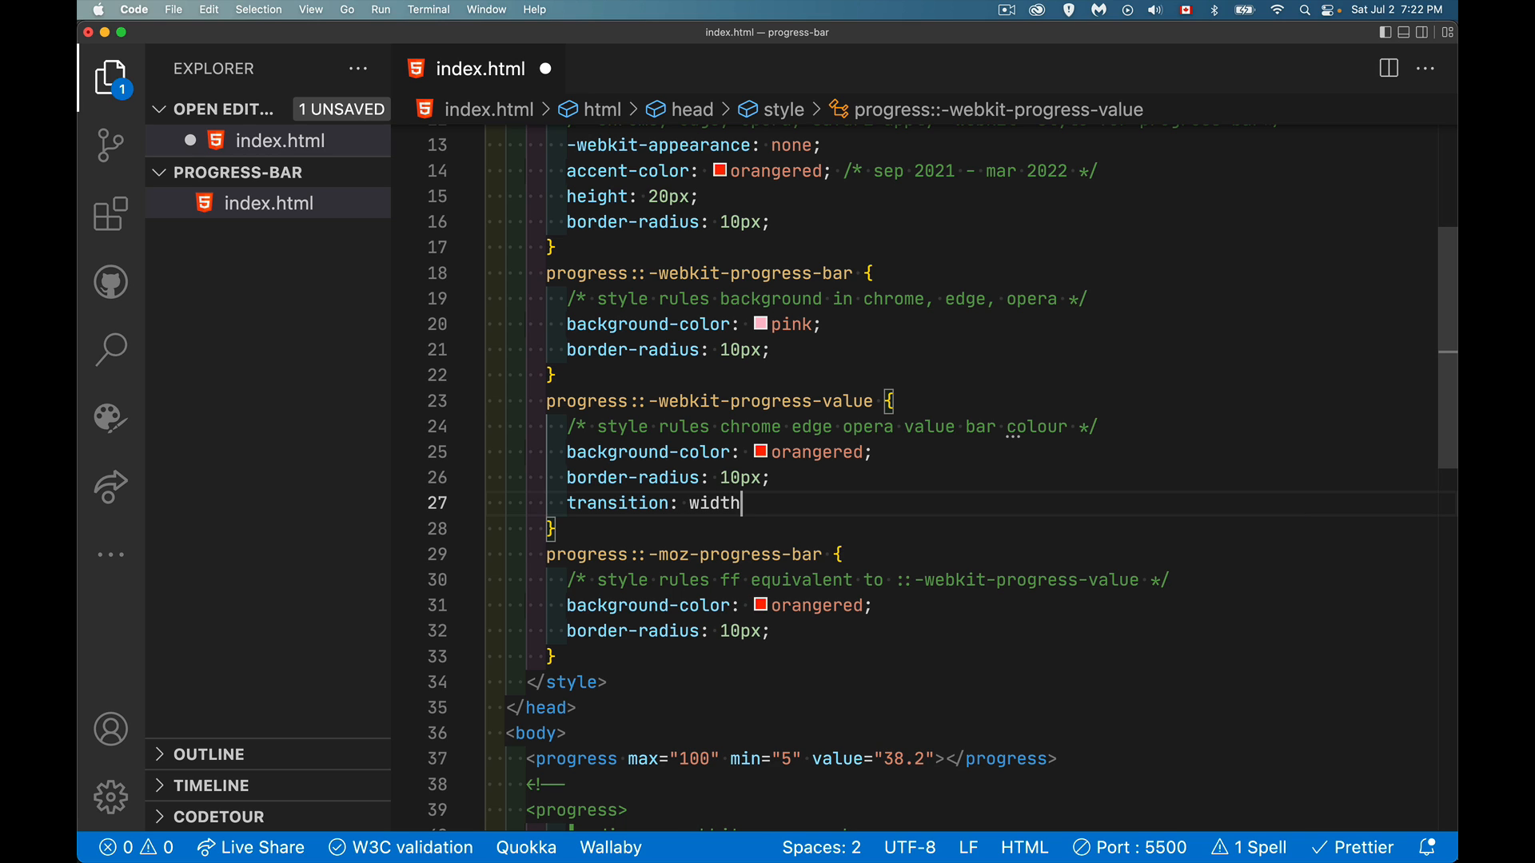
pyautogui.write('0.4s')
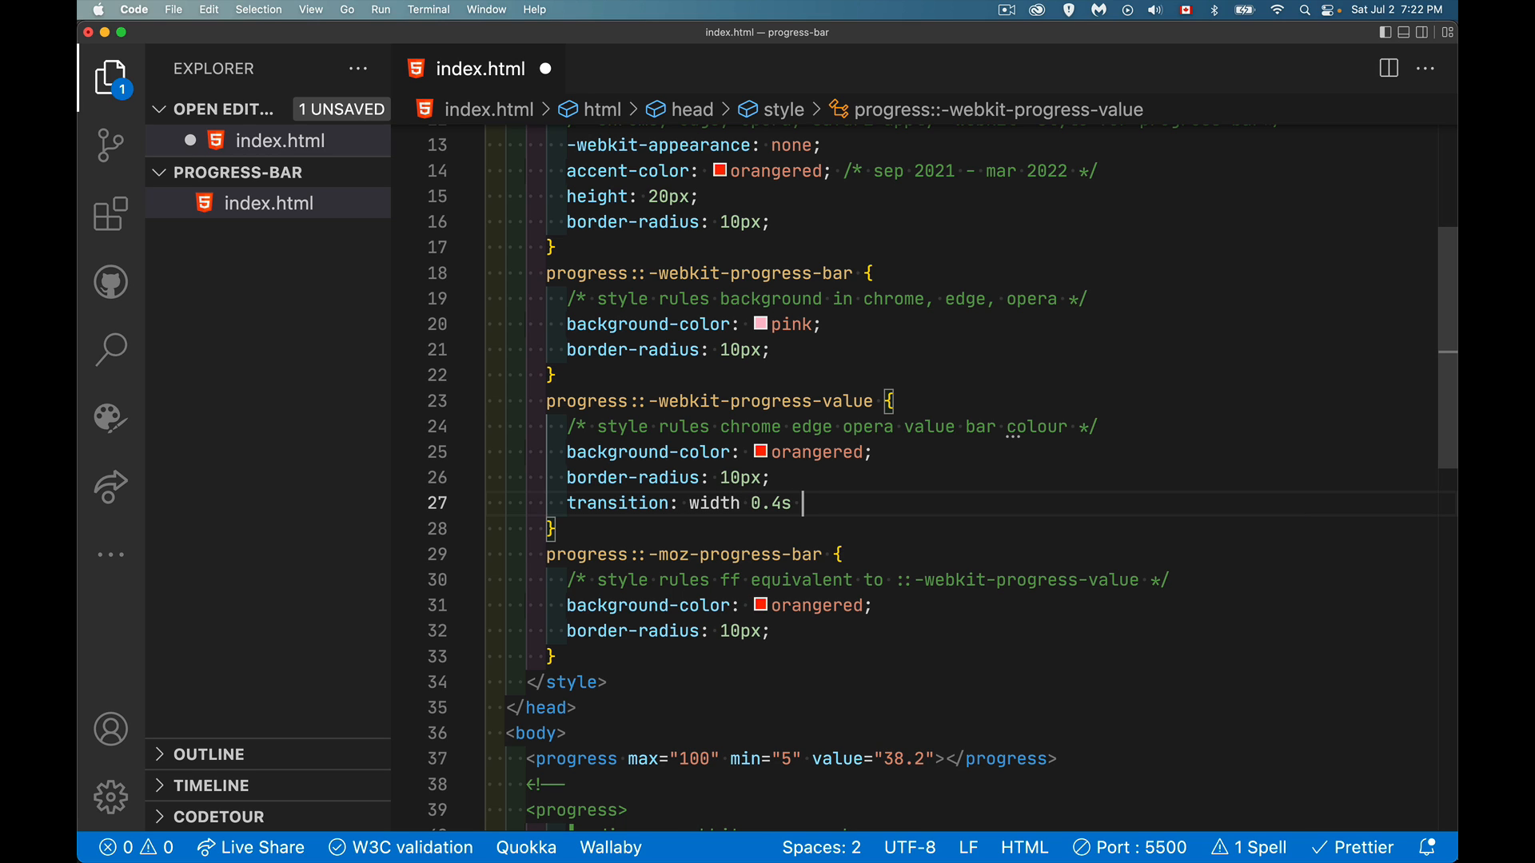
pyautogui.write('ease-in;')
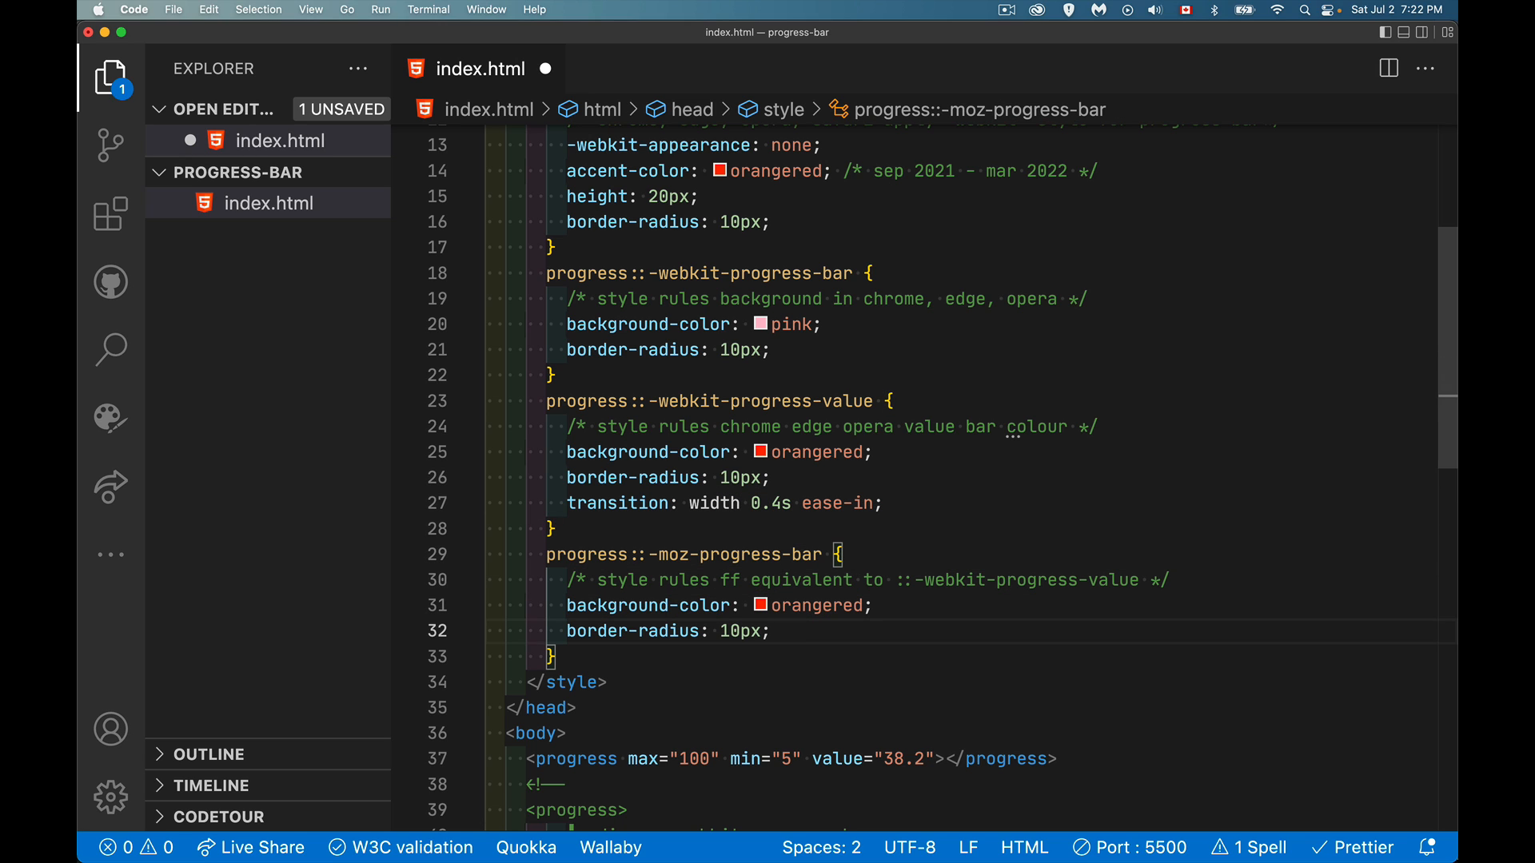
pyautogui.write('transition: width 0.4s ease-in;')
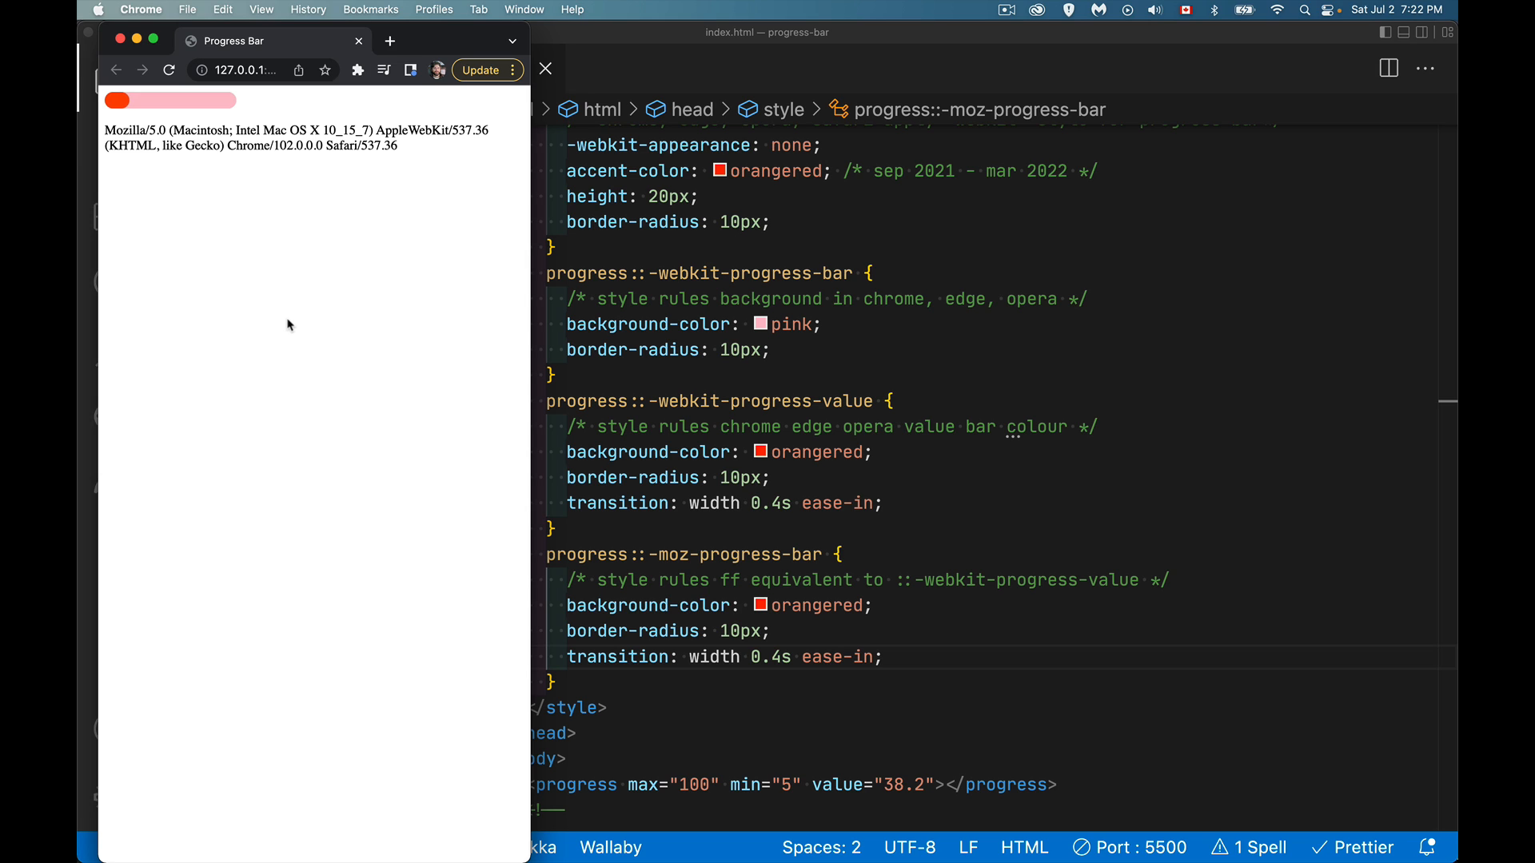
pyautogui.moveTo(651, 498)
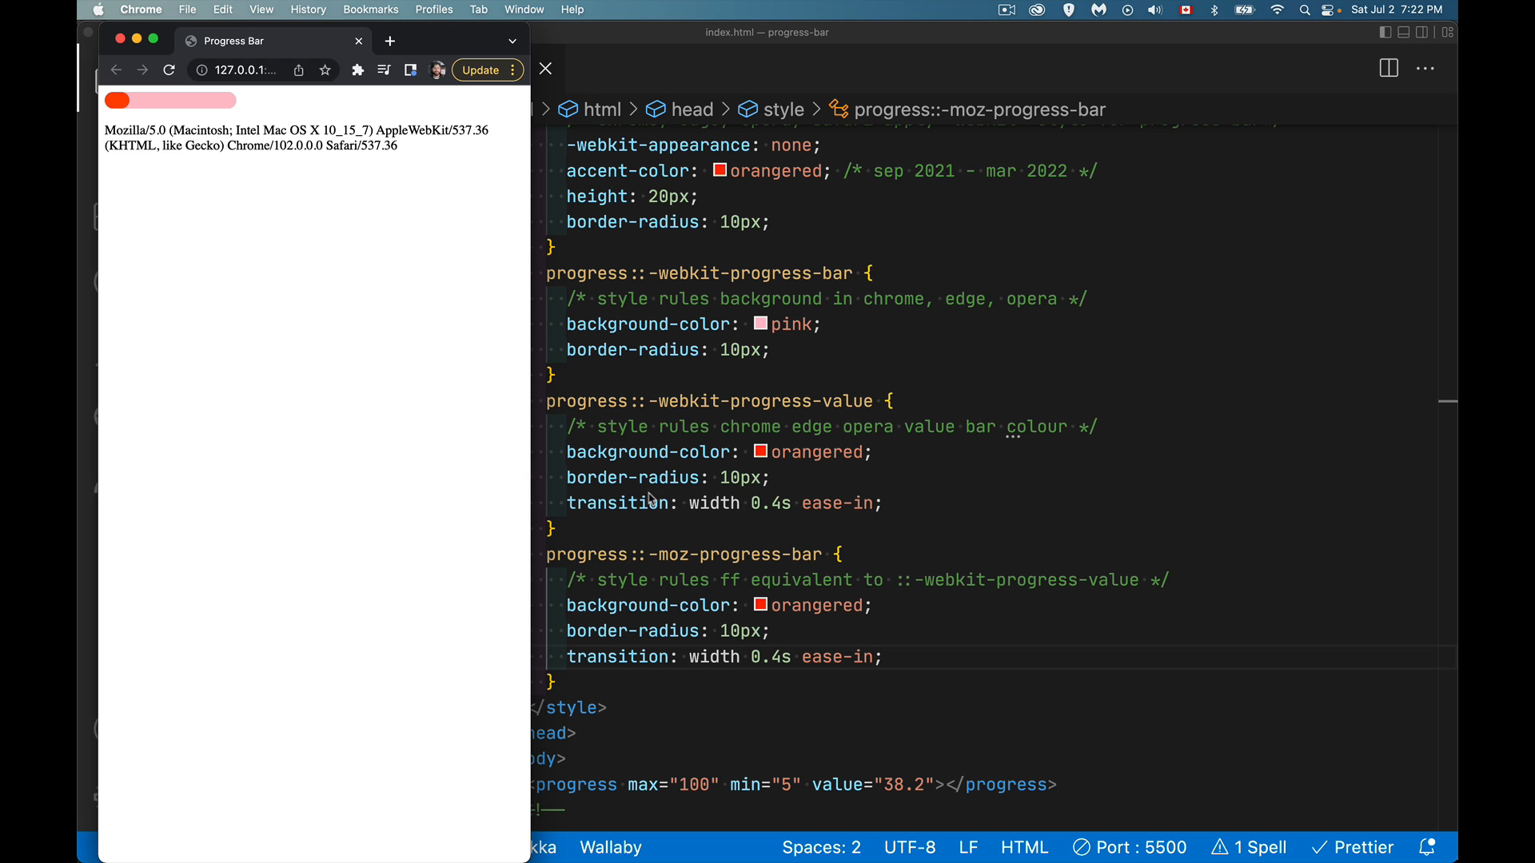
pyautogui.moveTo(794, 542)
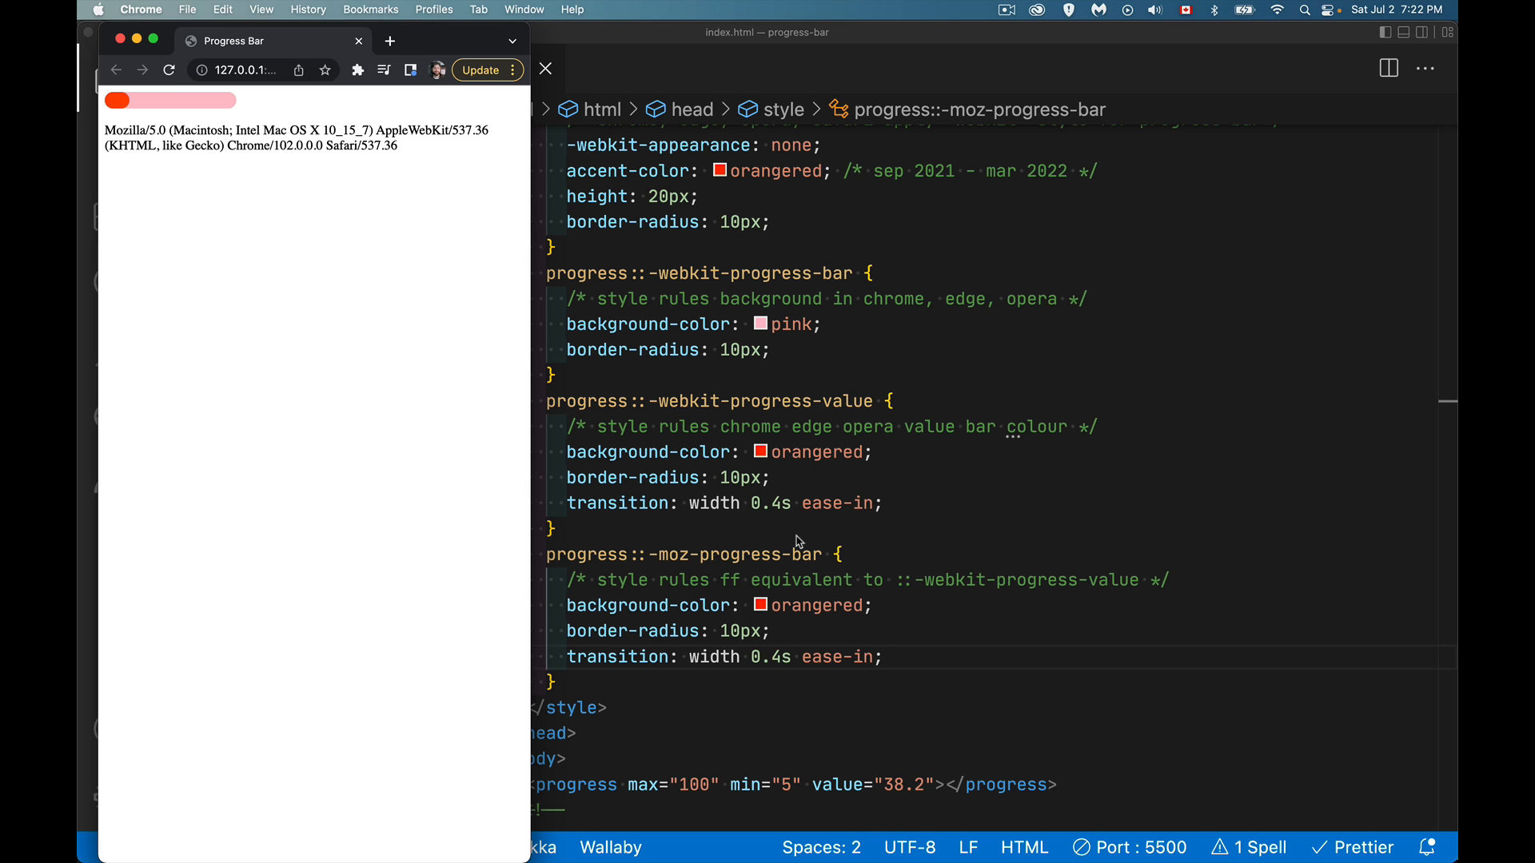
pyautogui.moveTo(1201, 456)
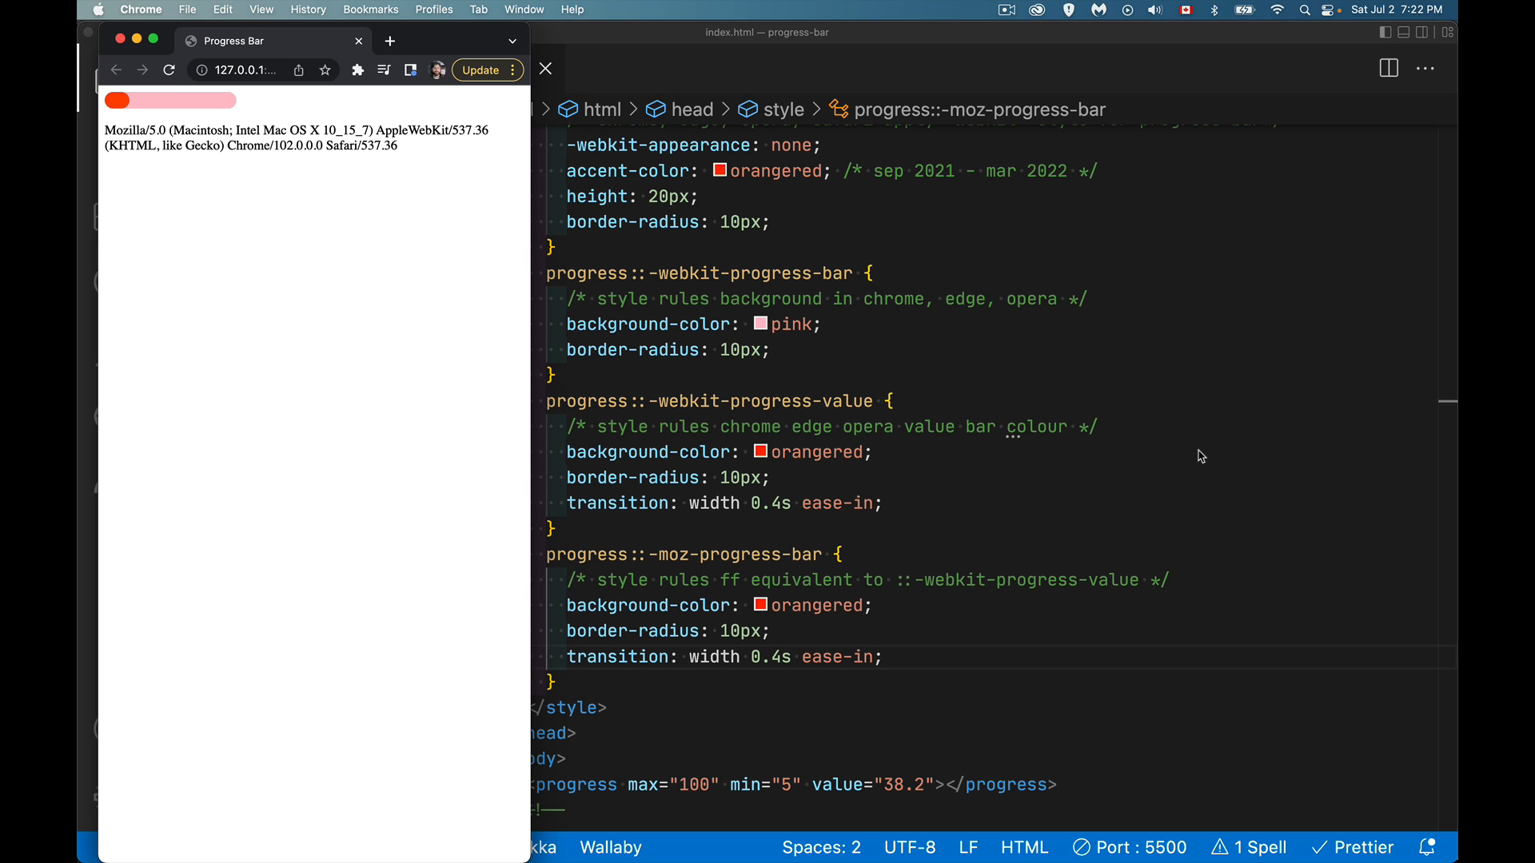